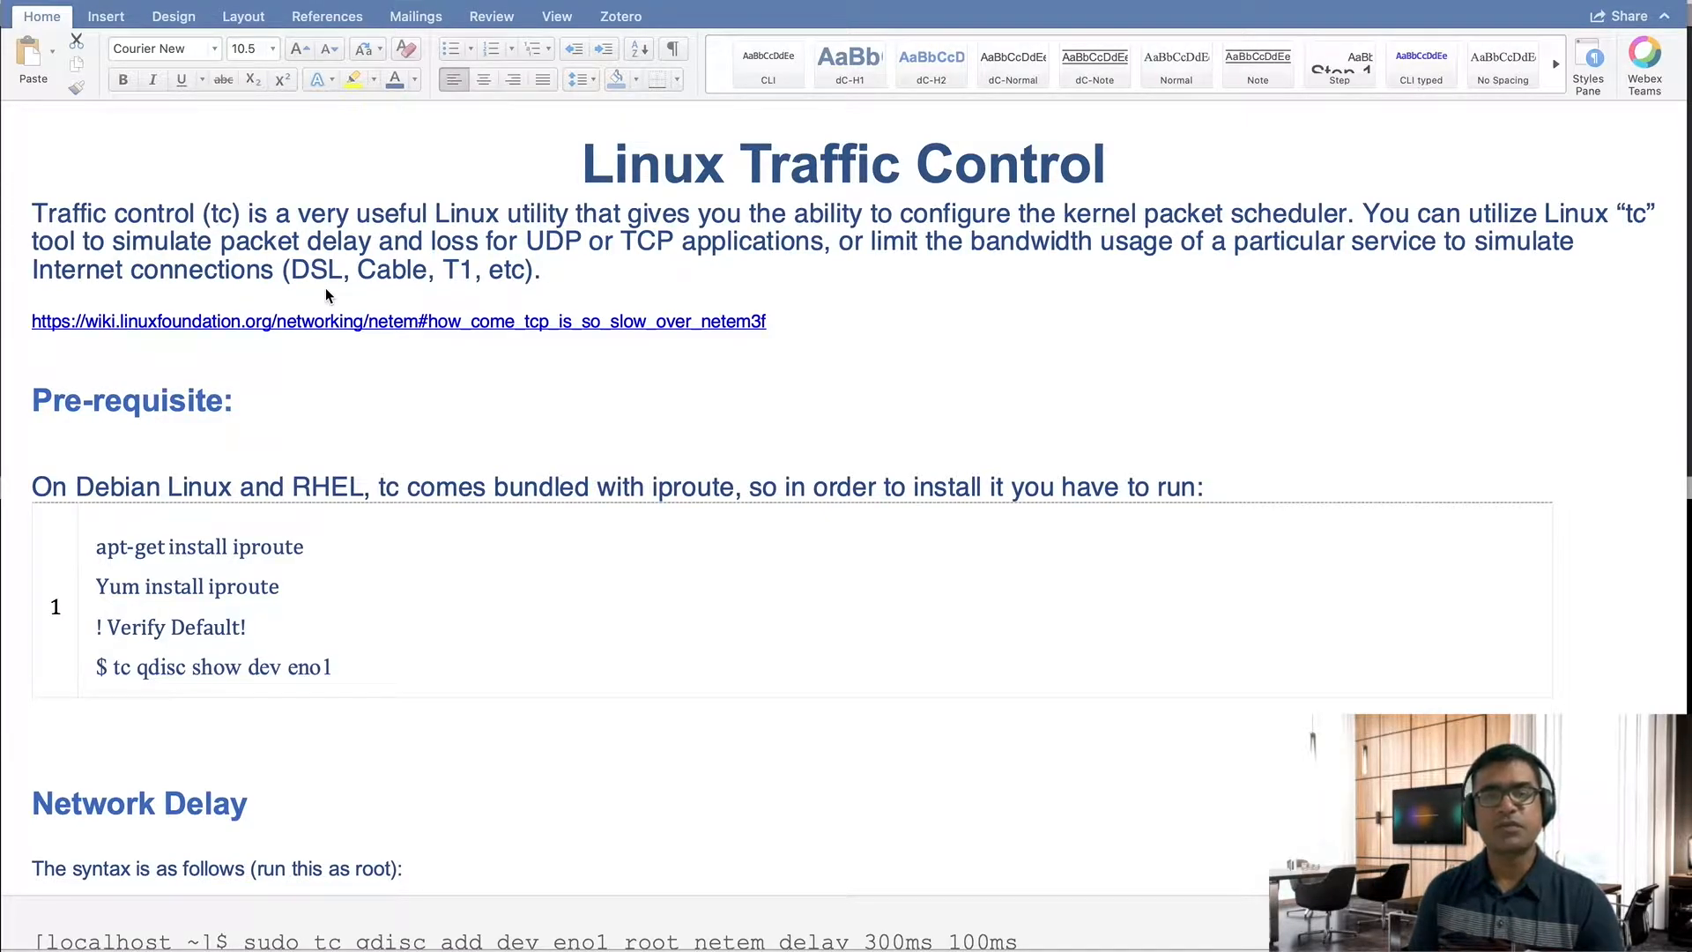
{"action": "mouse_move", "coordinate": [692, 345]}
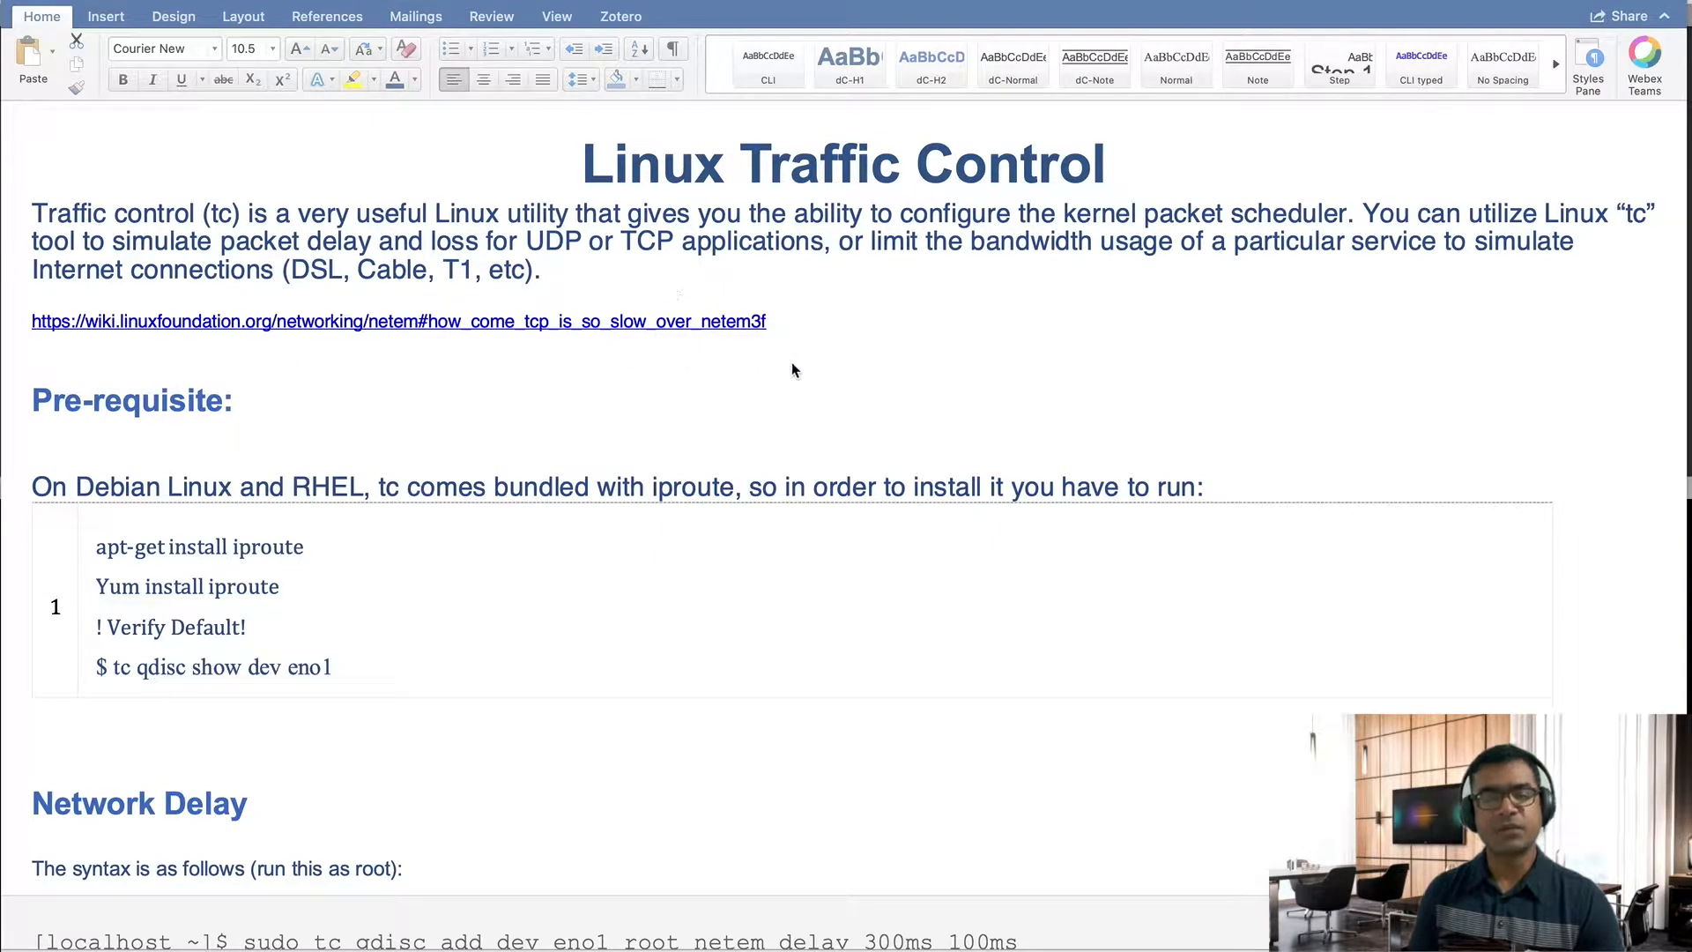
{"action": "mouse_move", "coordinate": [810, 370]}
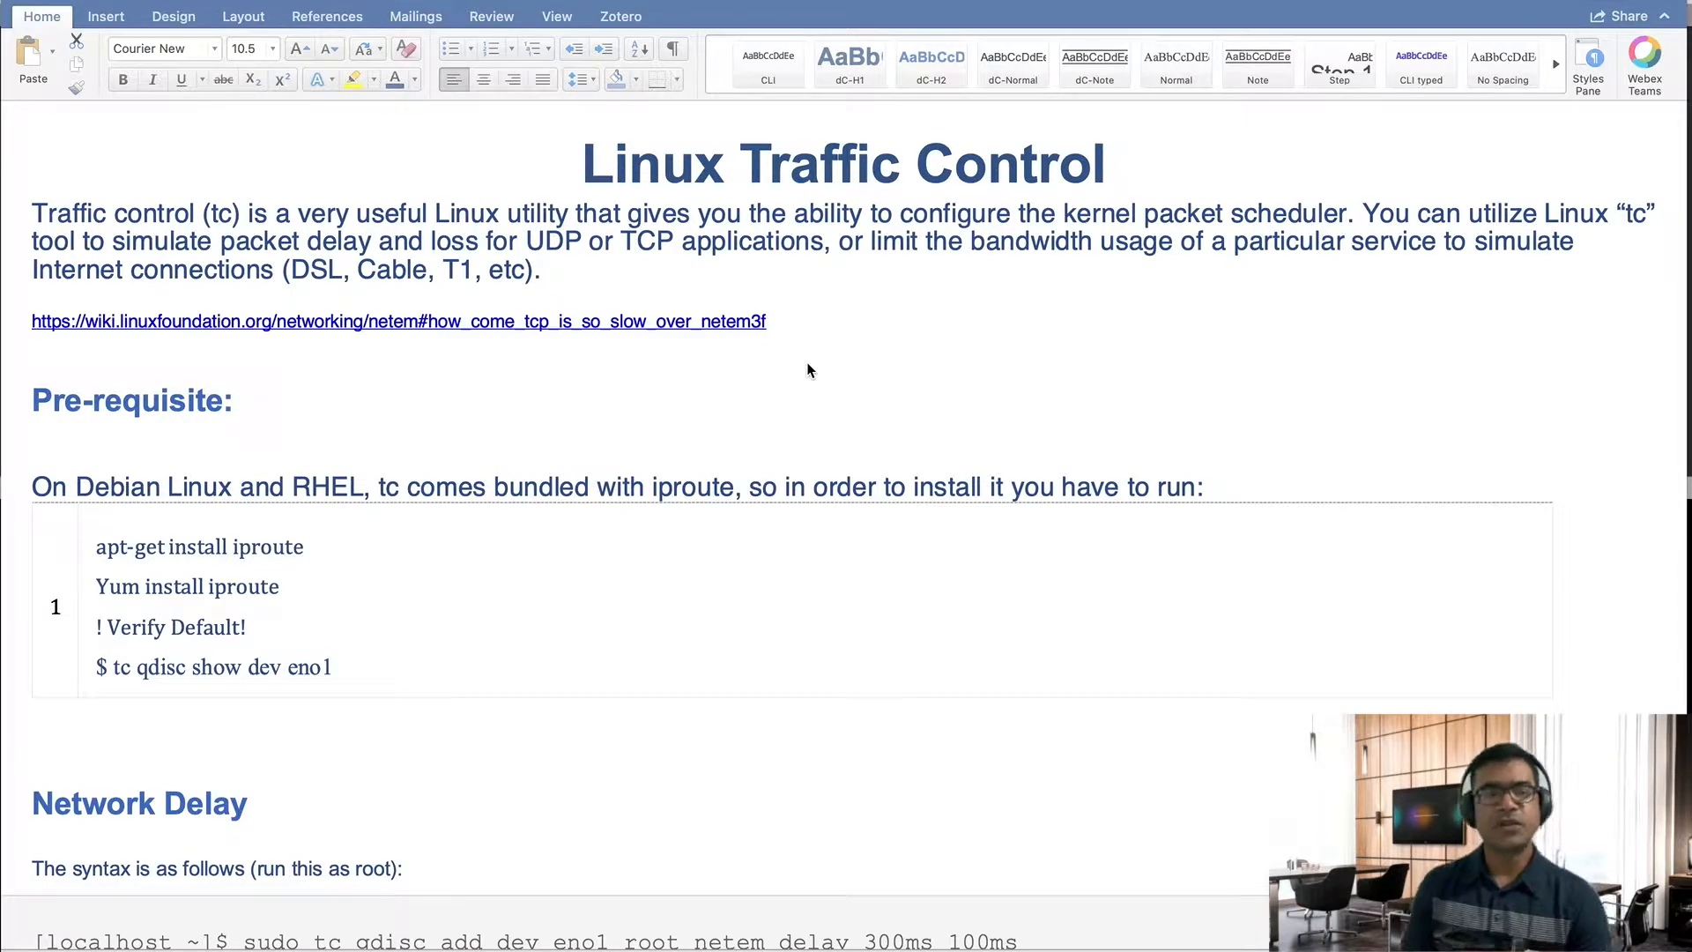
Scroll past the introduction to the Pre-requisite table and Network Delay commands.
{"action": "scroll", "scroll_direction": "down", "scroll_amount": 3}
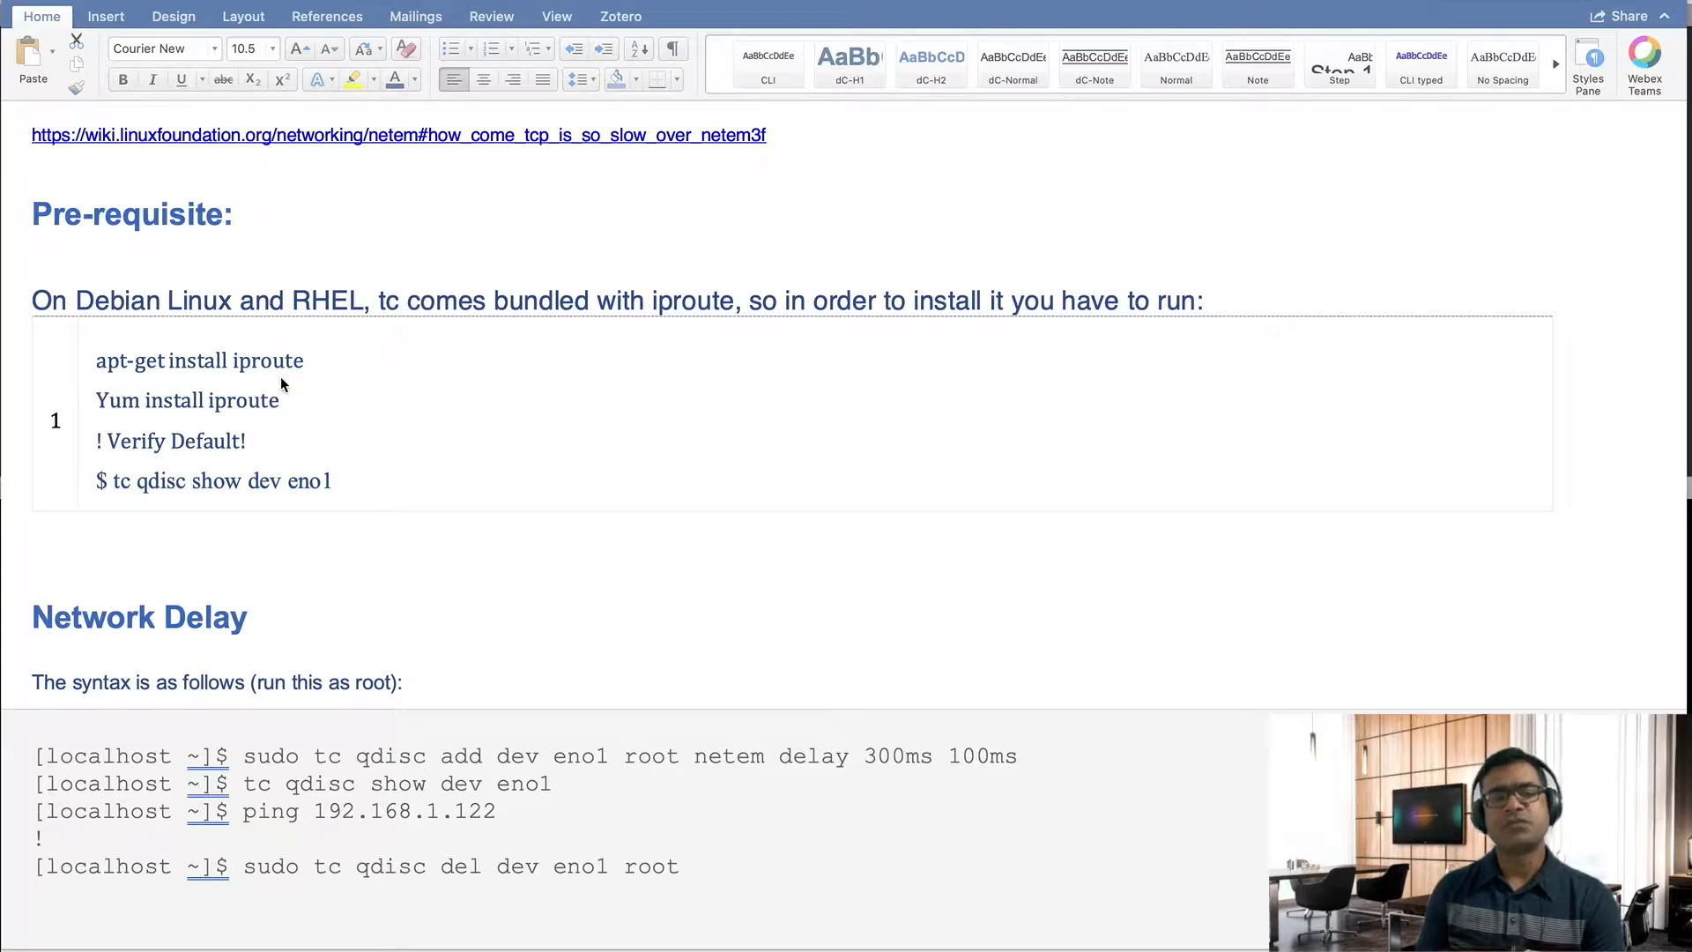
{"action": "mouse_move", "coordinate": [623, 417]}
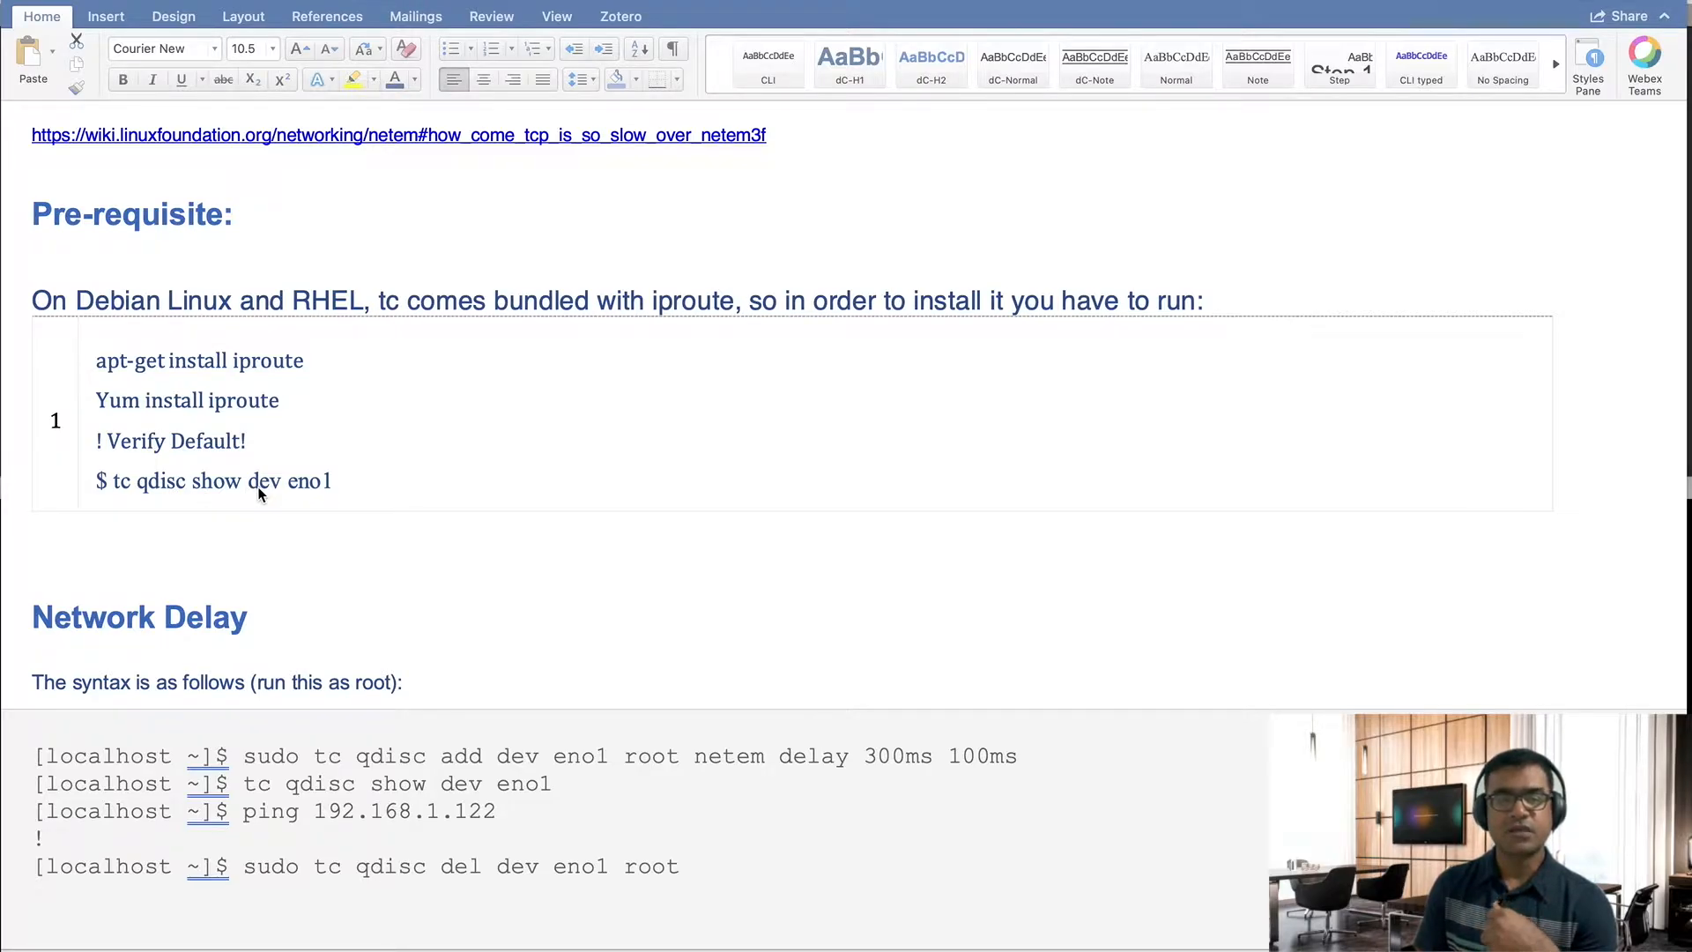
{"action": "mouse_move", "coordinate": [238, 494]}
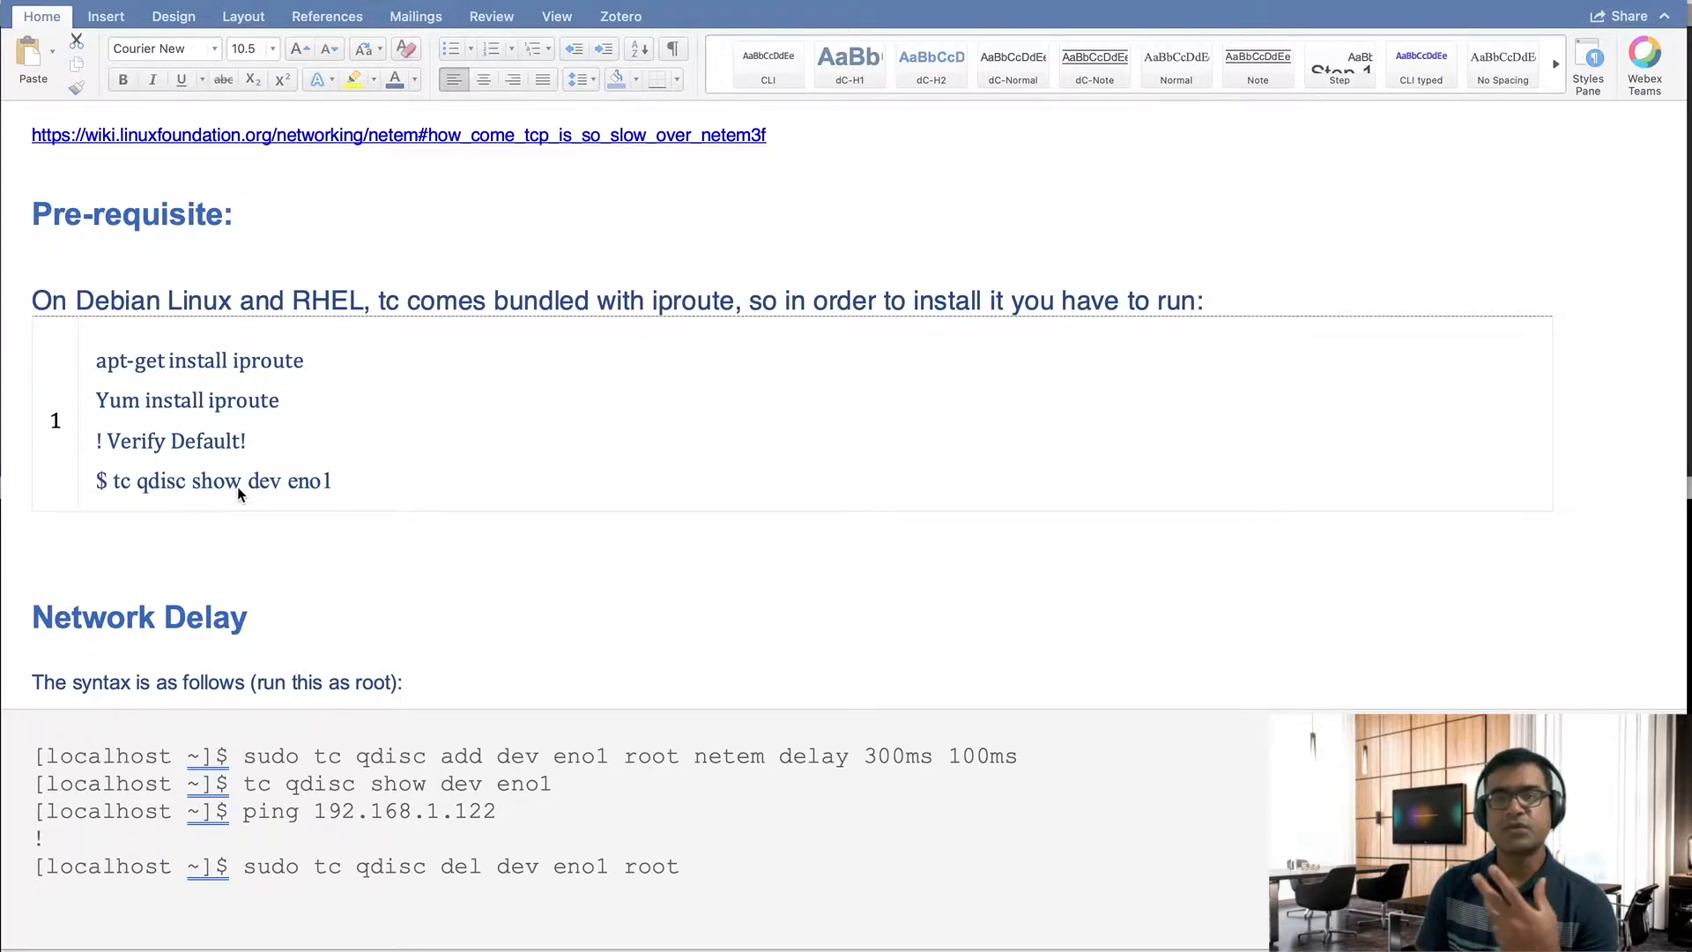
{"action": "mouse_move", "coordinate": [274, 493]}
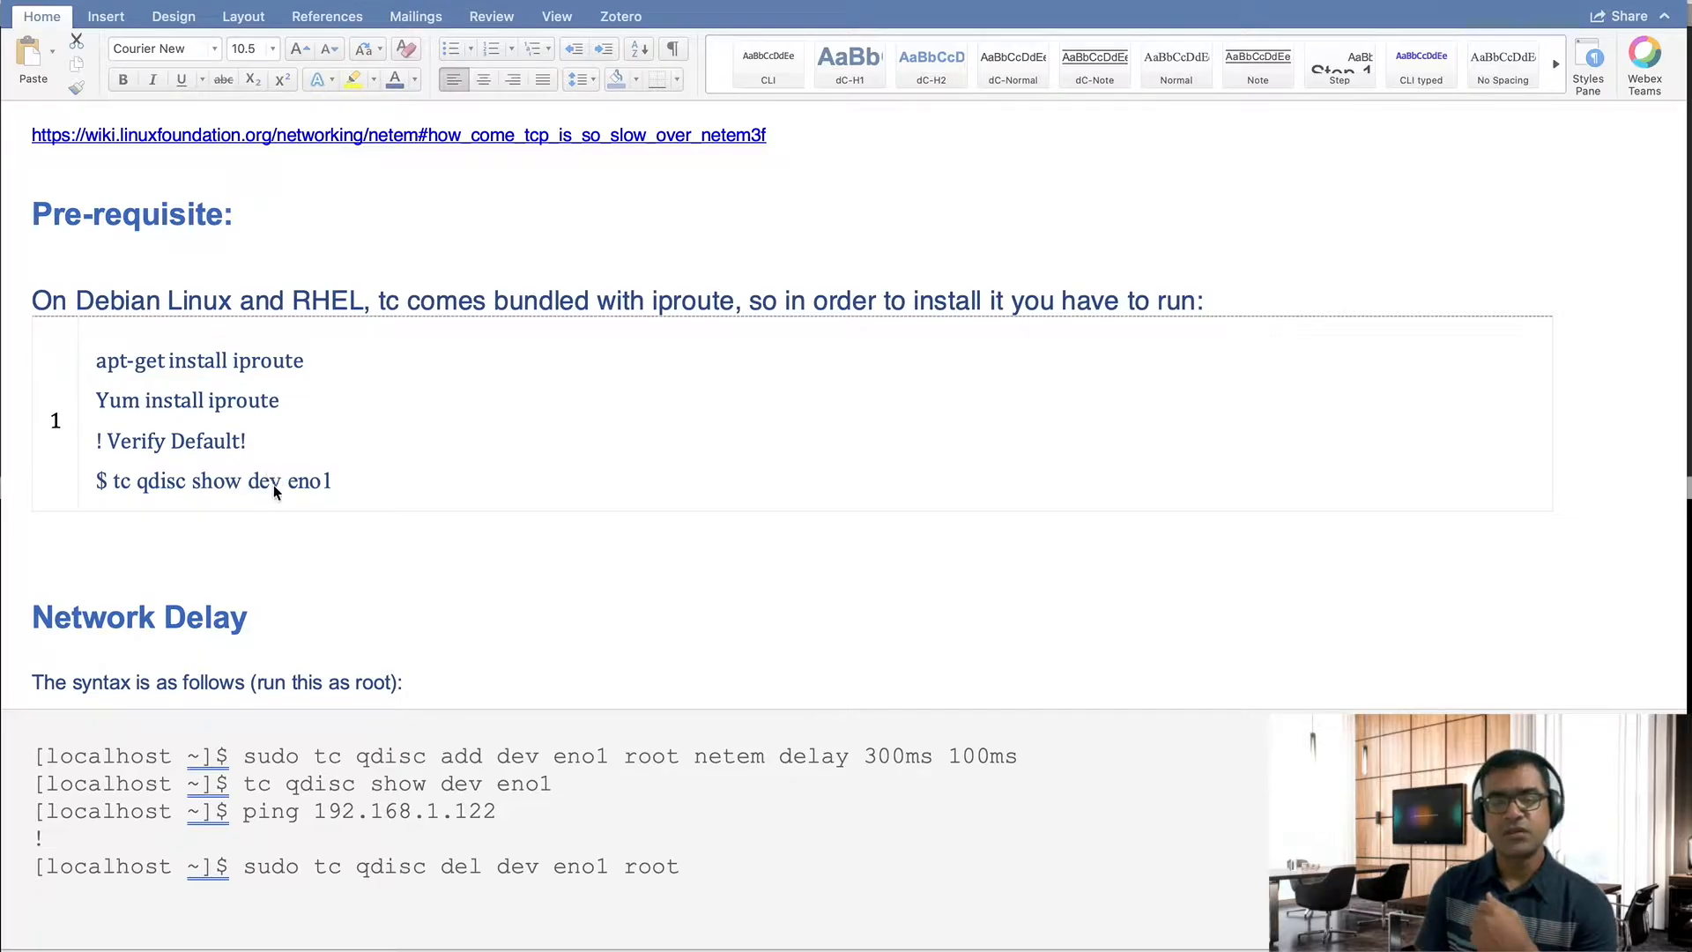
{"action": "mouse_move", "coordinate": [291, 491]}
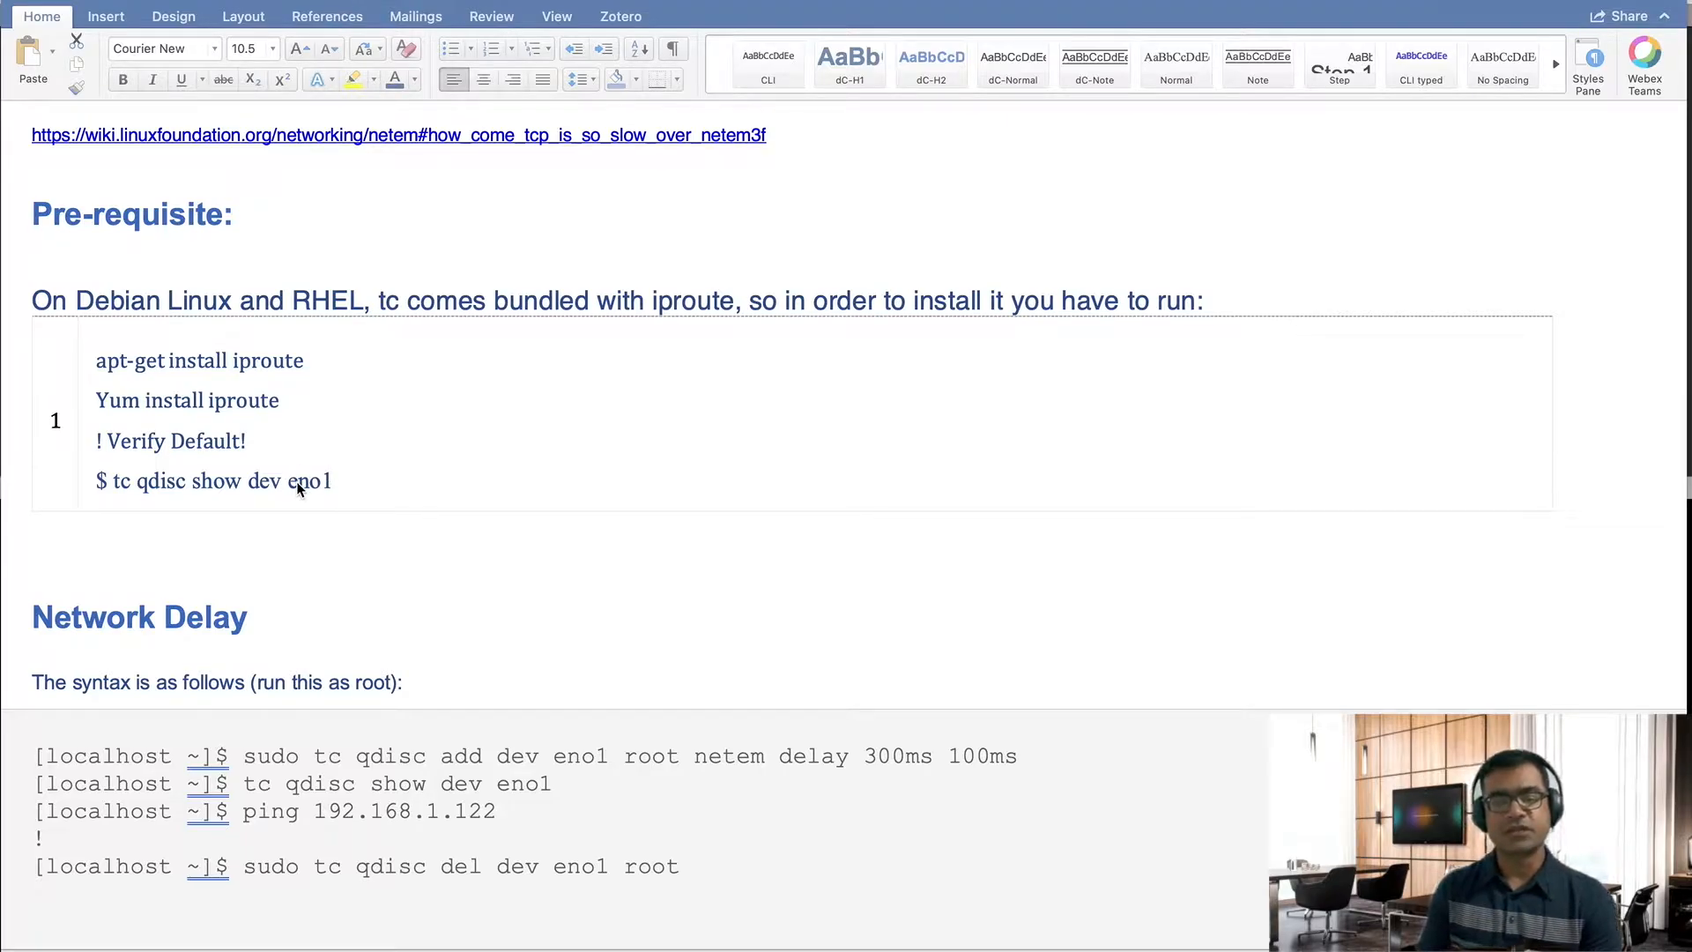
{"action": "mouse_move", "coordinate": [370, 477]}
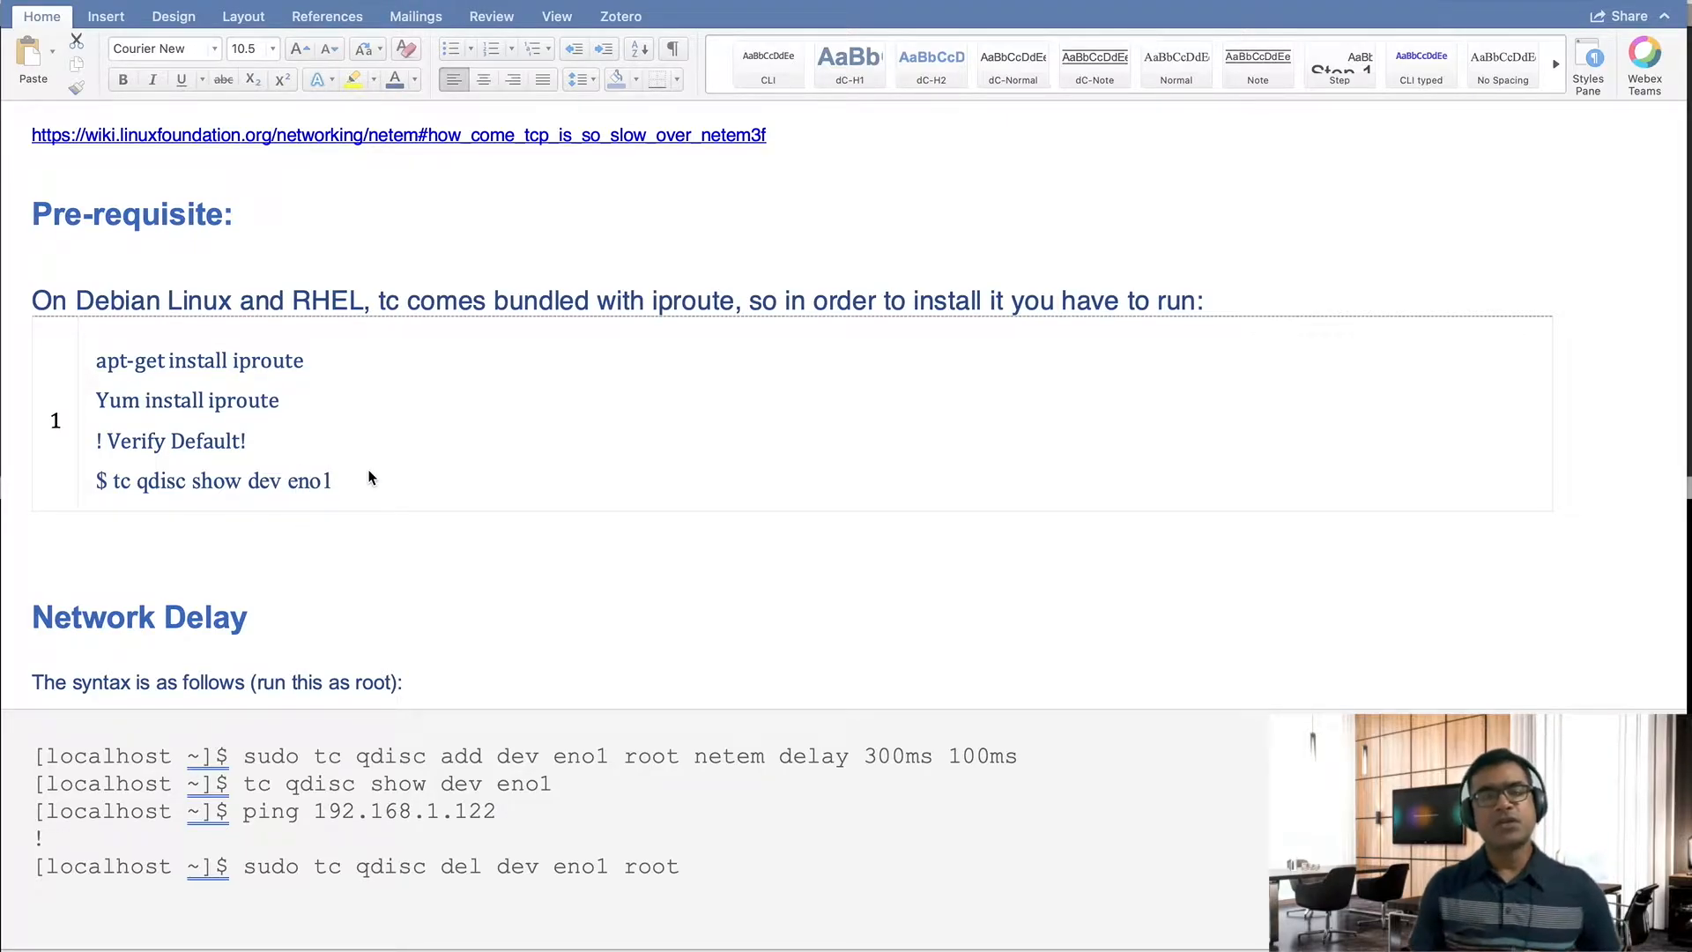
Scroll to the Network Delay commands, highlighting the ping command and 'del' in the removal command.
{"action": "scroll", "scroll_direction": "down", "scroll_amount": 3}
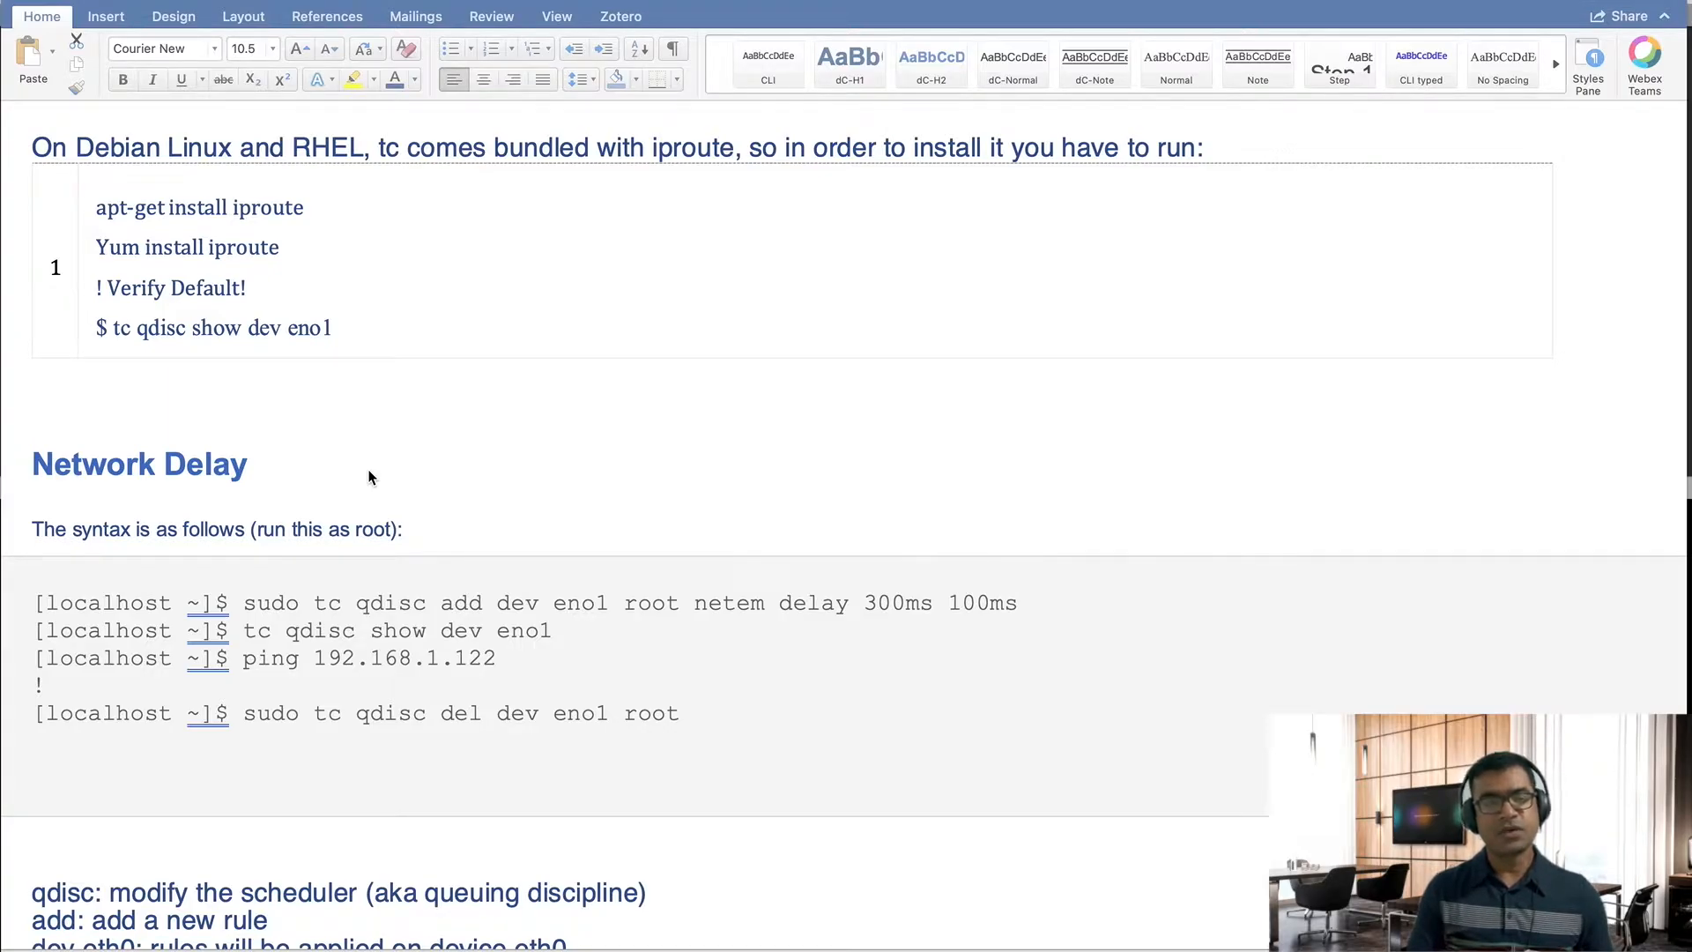
{"action": "scroll", "scroll_direction": "down", "scroll_amount": 3}
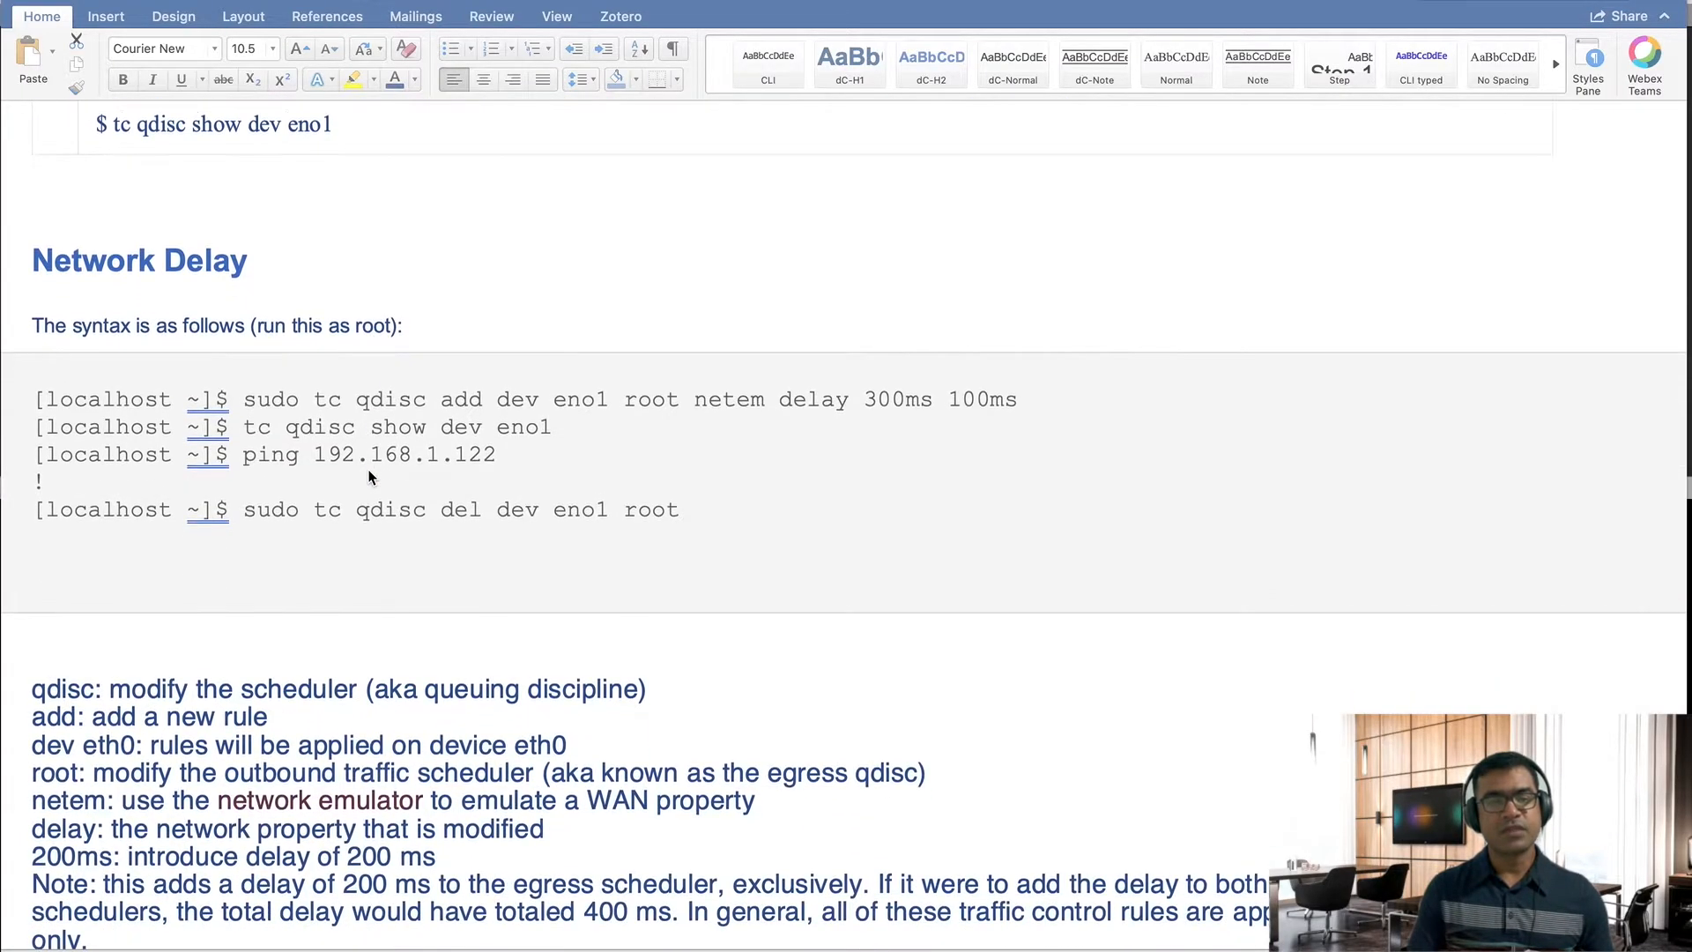
{"action": "mouse_move", "coordinate": [420, 431]}
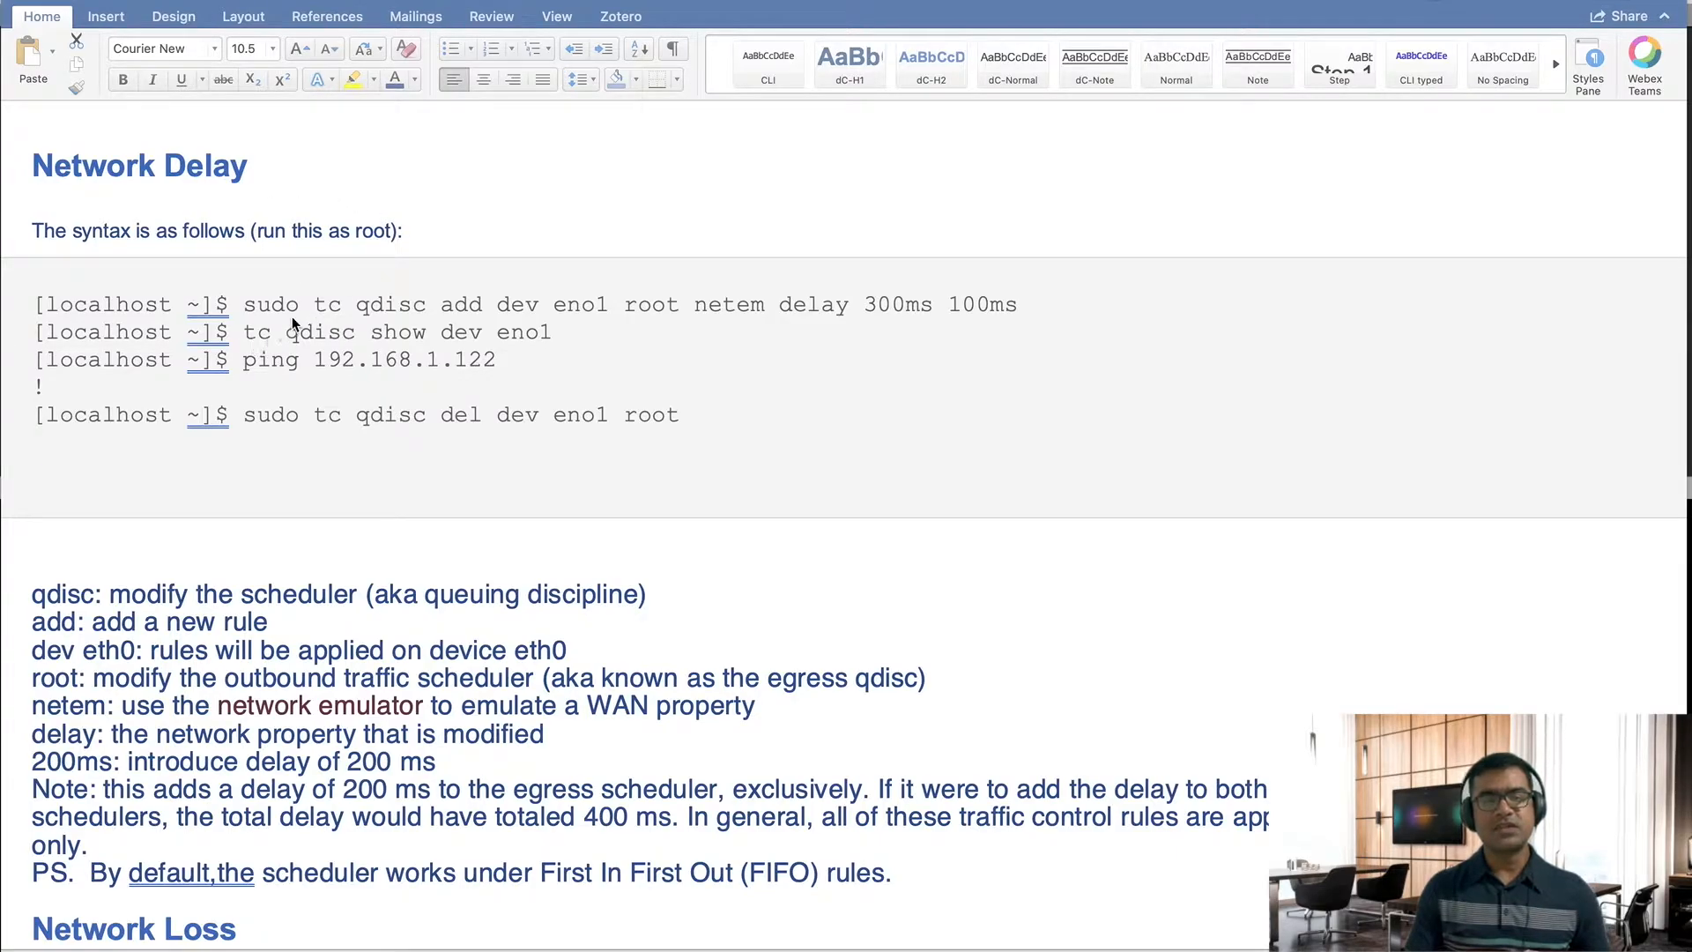
{"action": "mouse_move", "coordinate": [354, 313]}
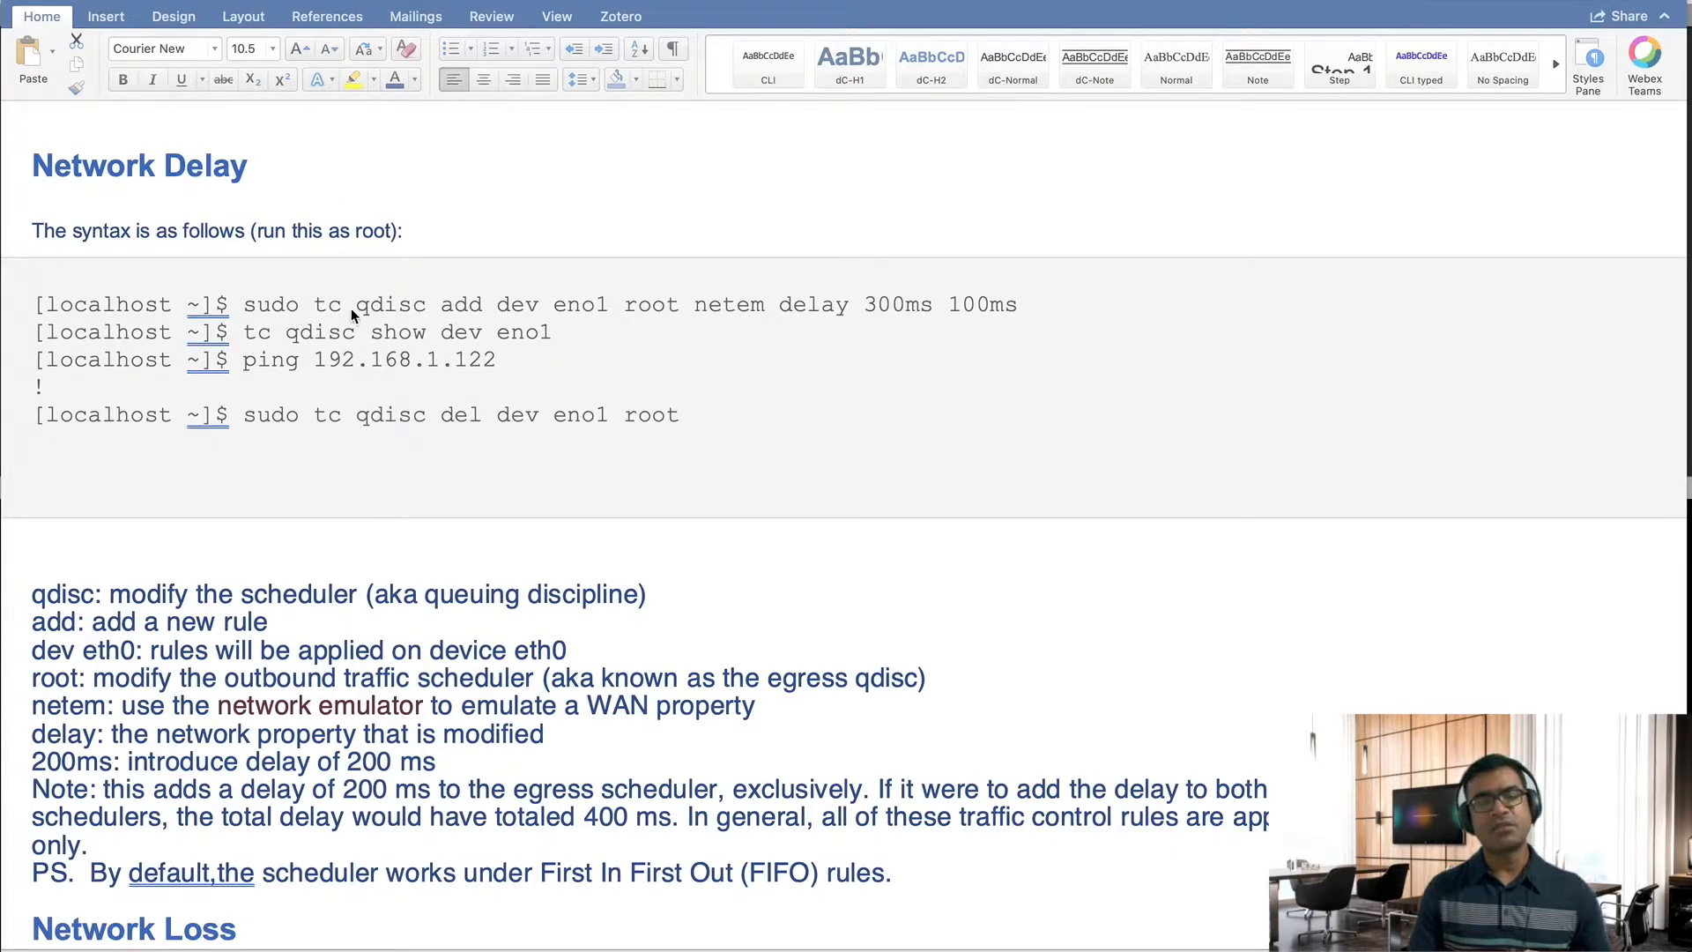
{"action": "mouse_move", "coordinate": [454, 291]}
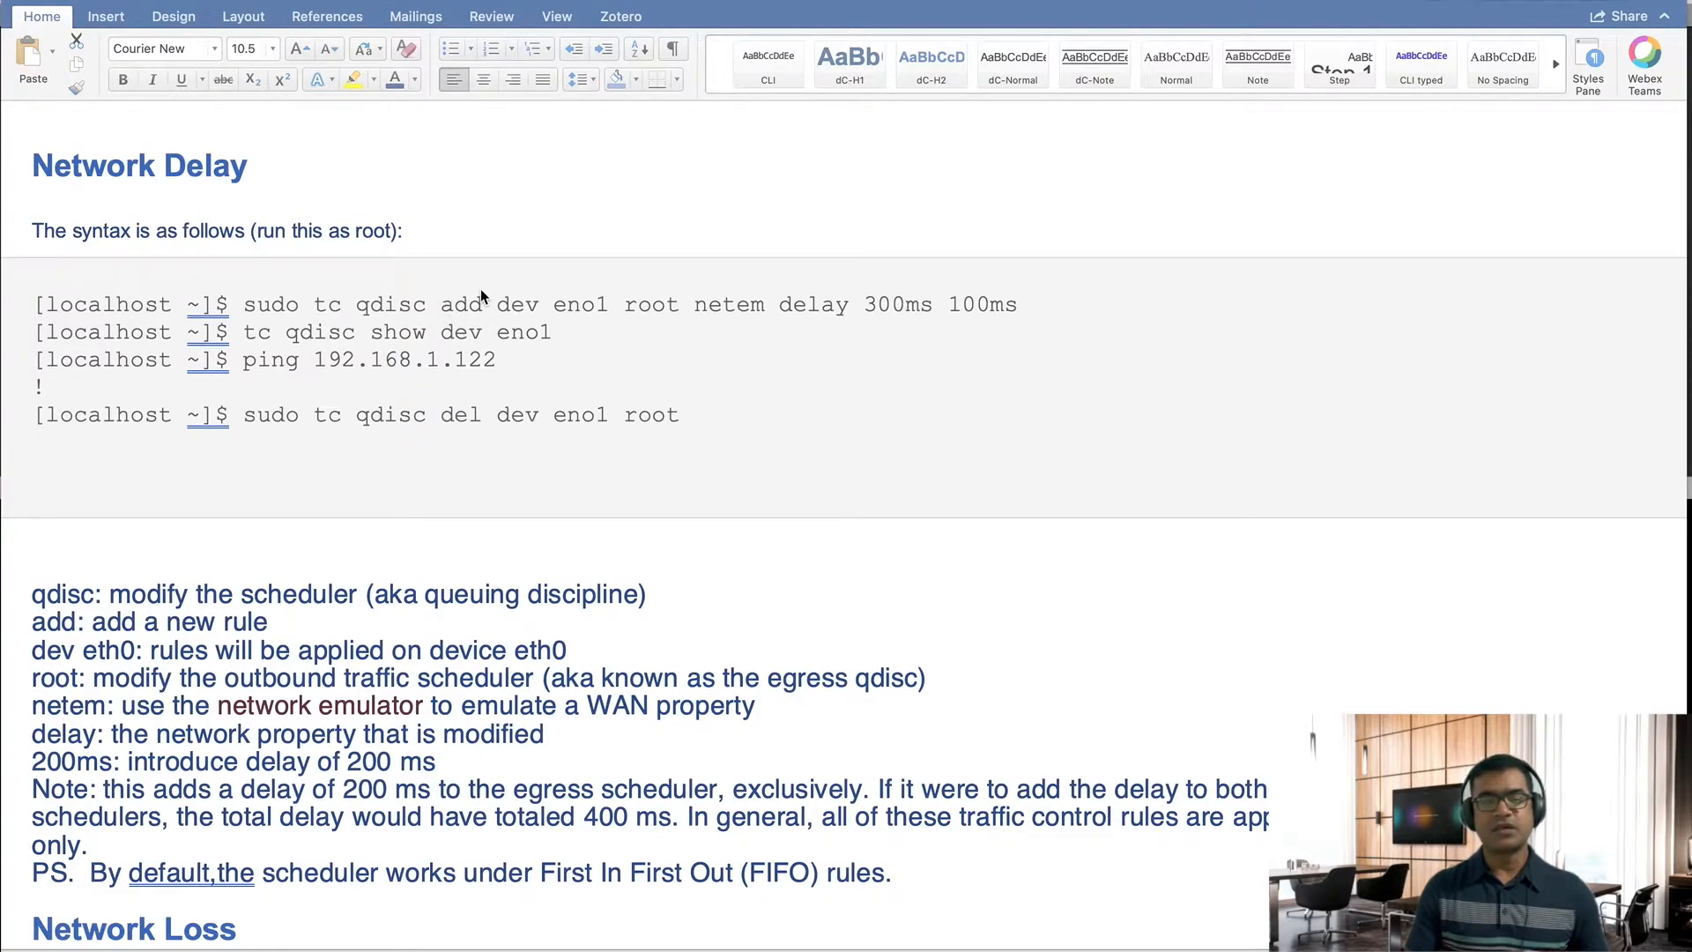
{"action": "mouse_move", "coordinate": [612, 310]}
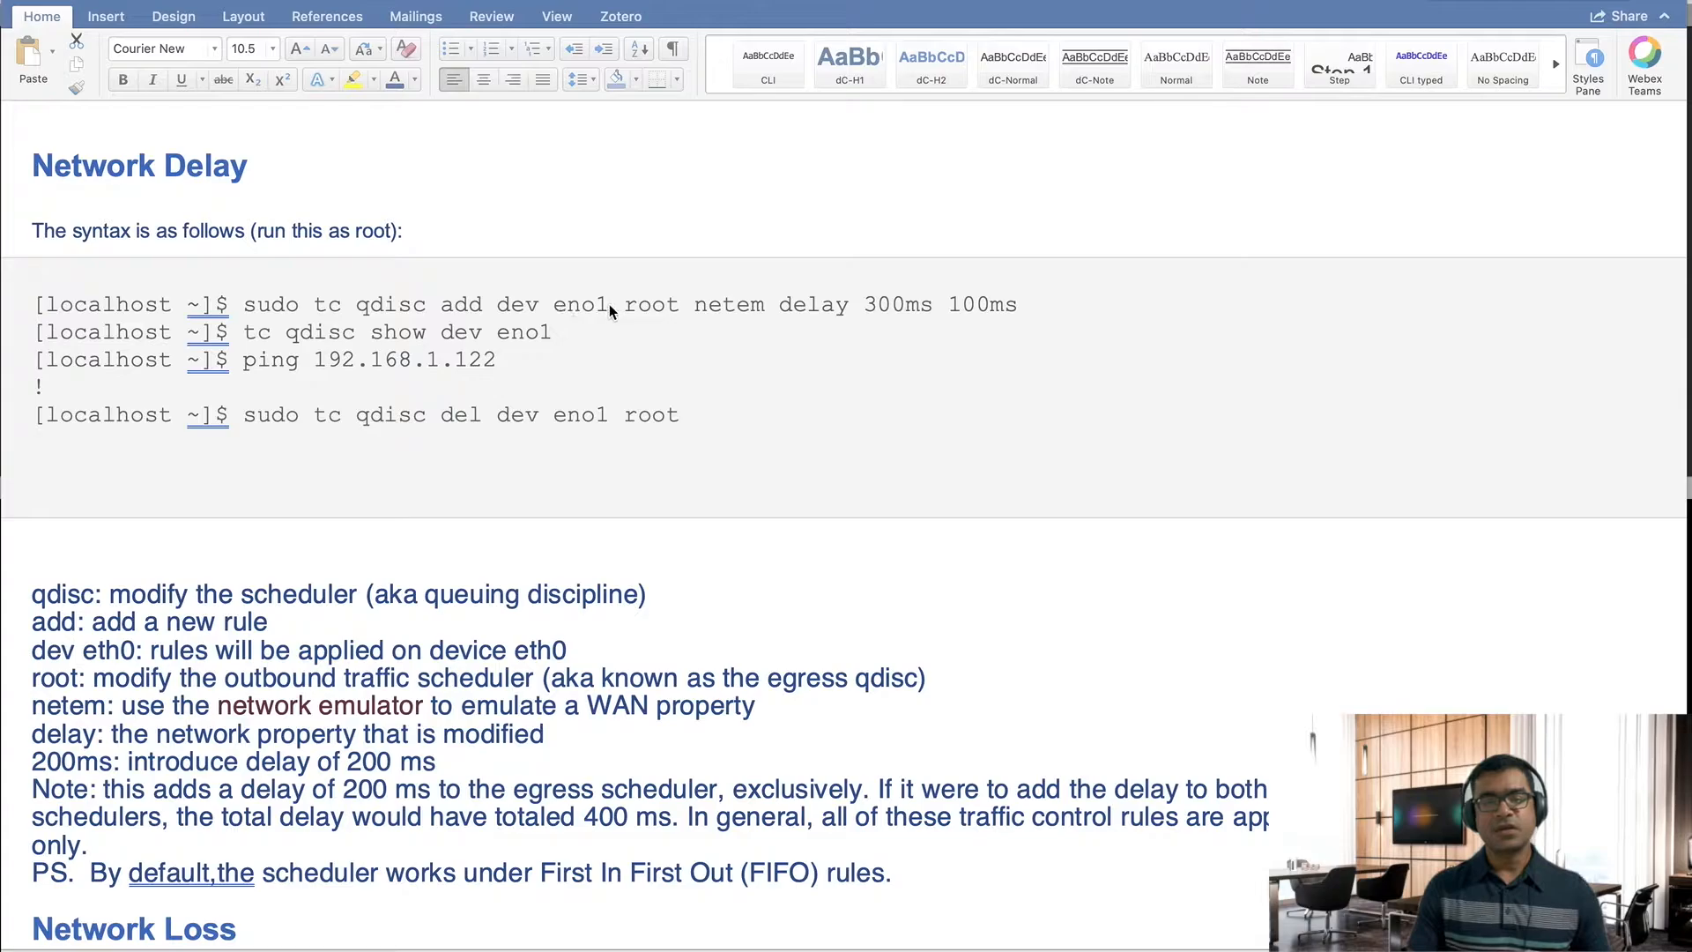
{"action": "mouse_move", "coordinate": [669, 316]}
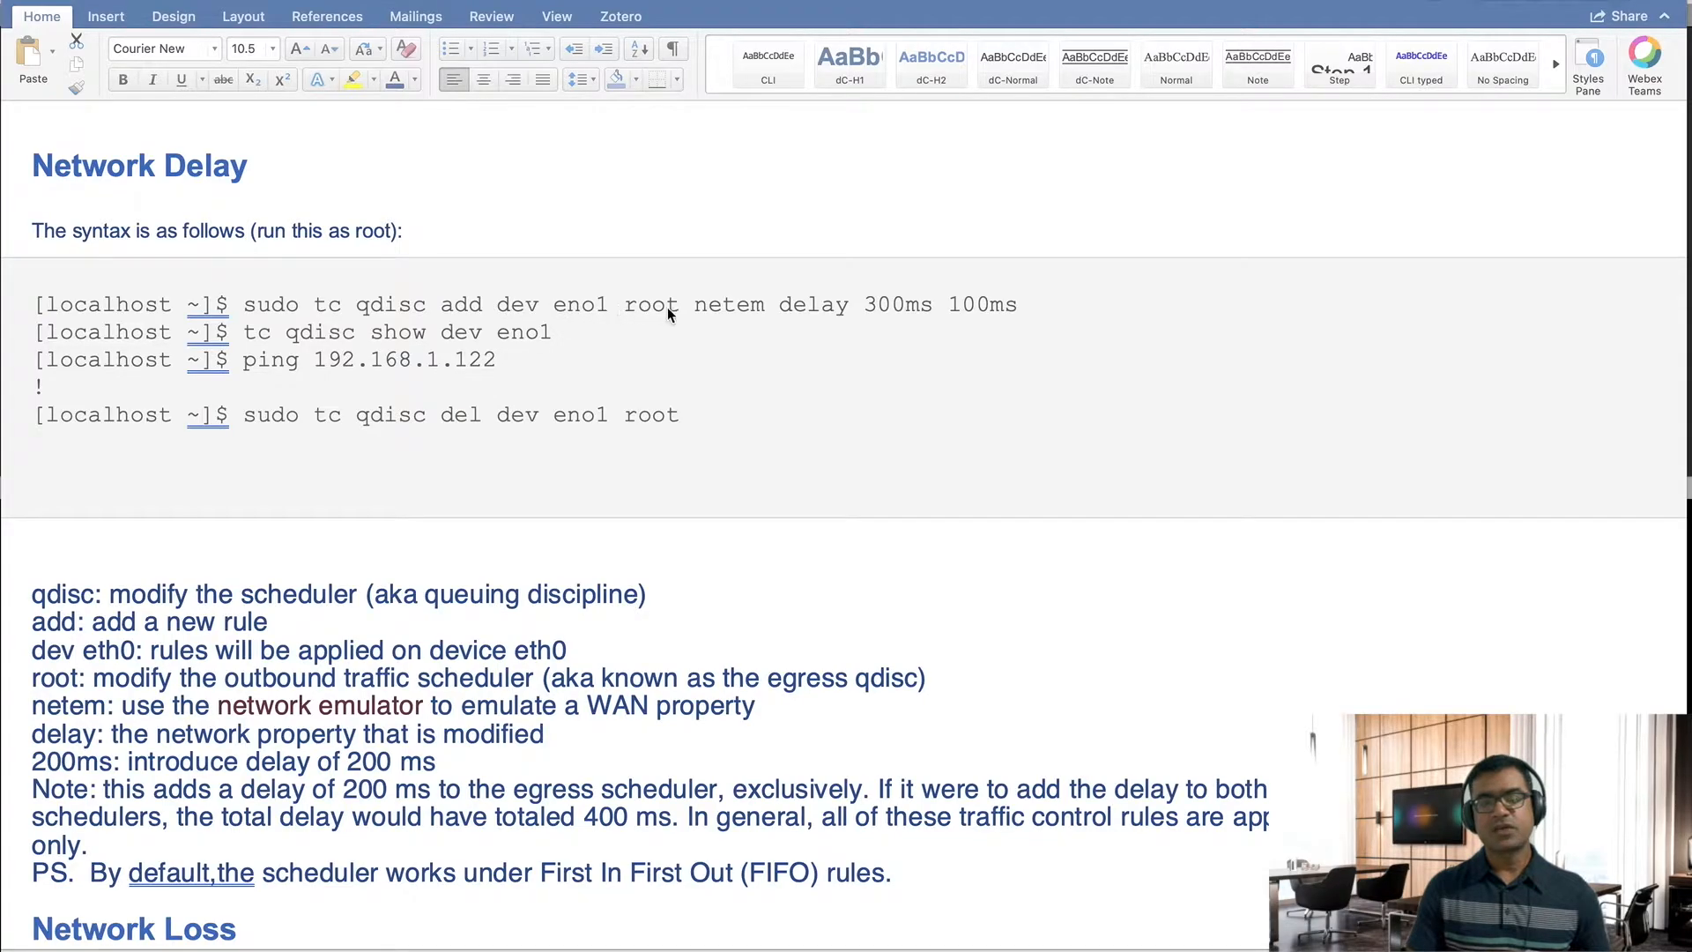
{"action": "mouse_move", "coordinate": [877, 318]}
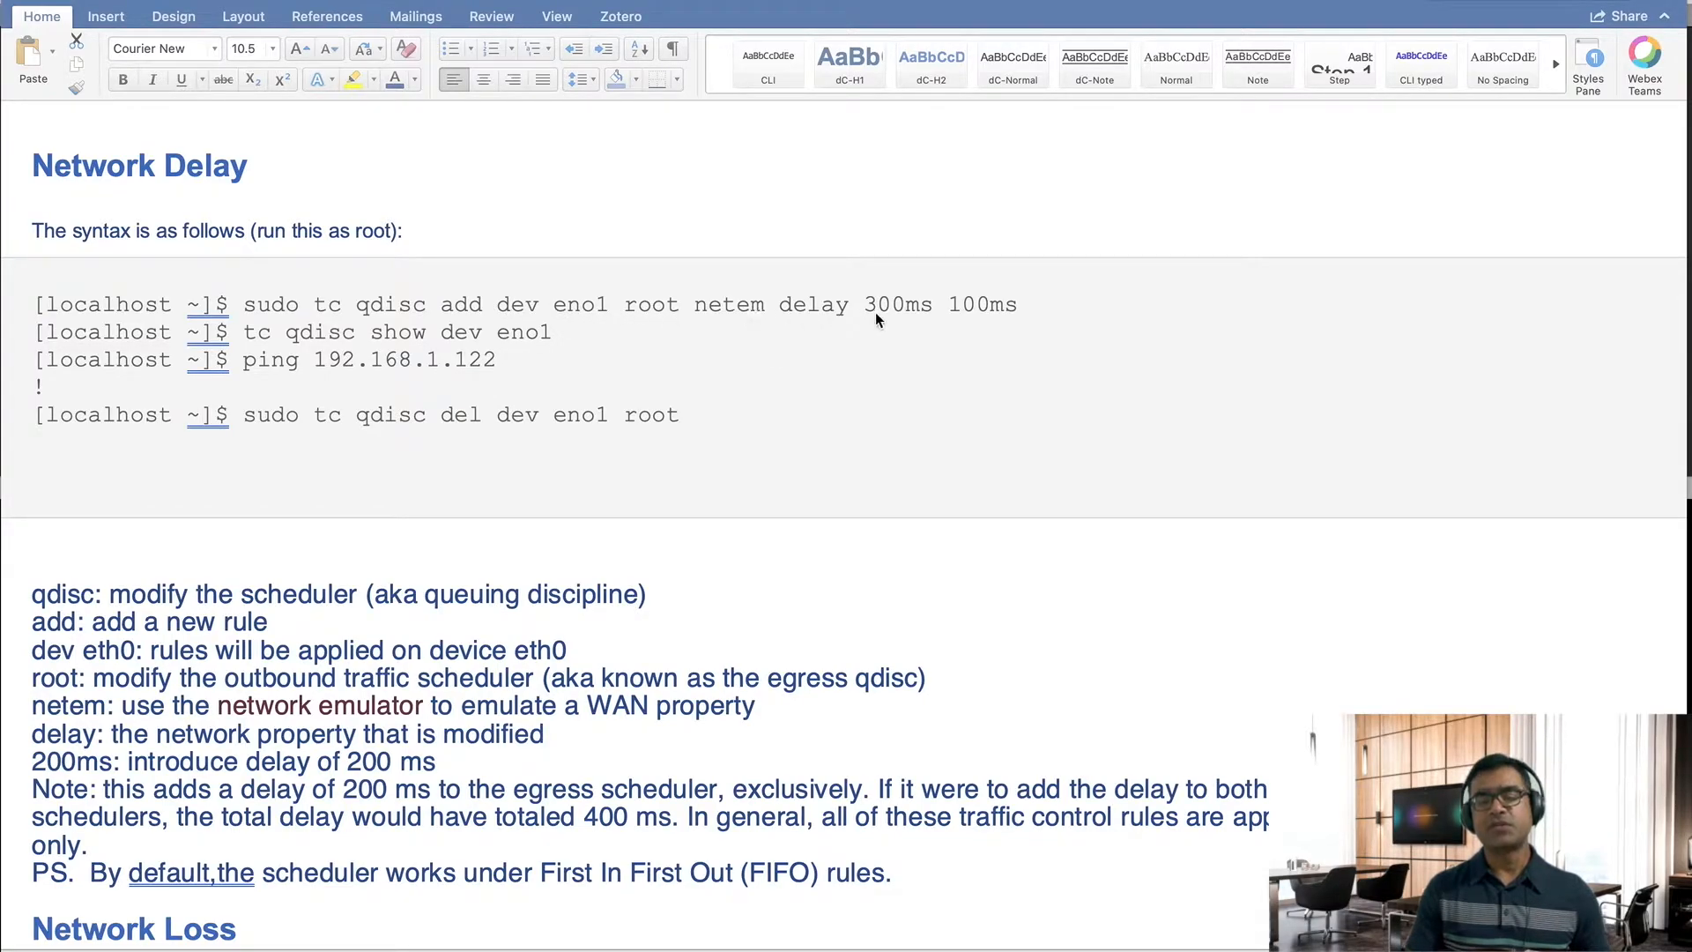
{"action": "mouse_move", "coordinate": [935, 320]}
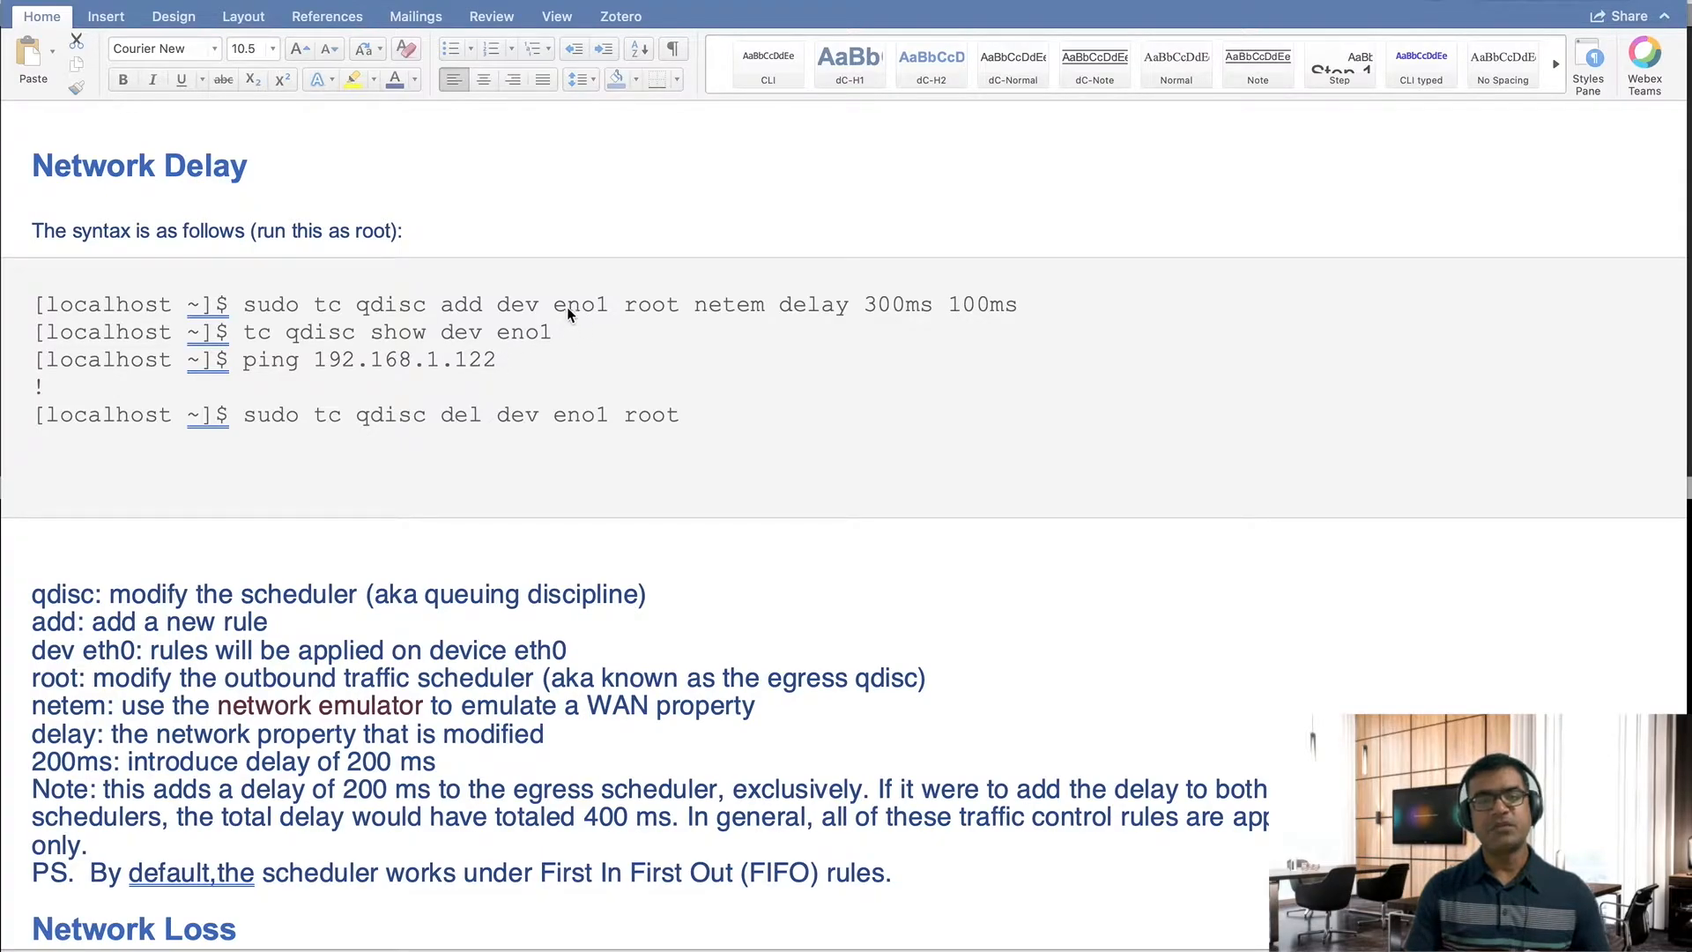
{"action": "mouse_move", "coordinate": [668, 327]}
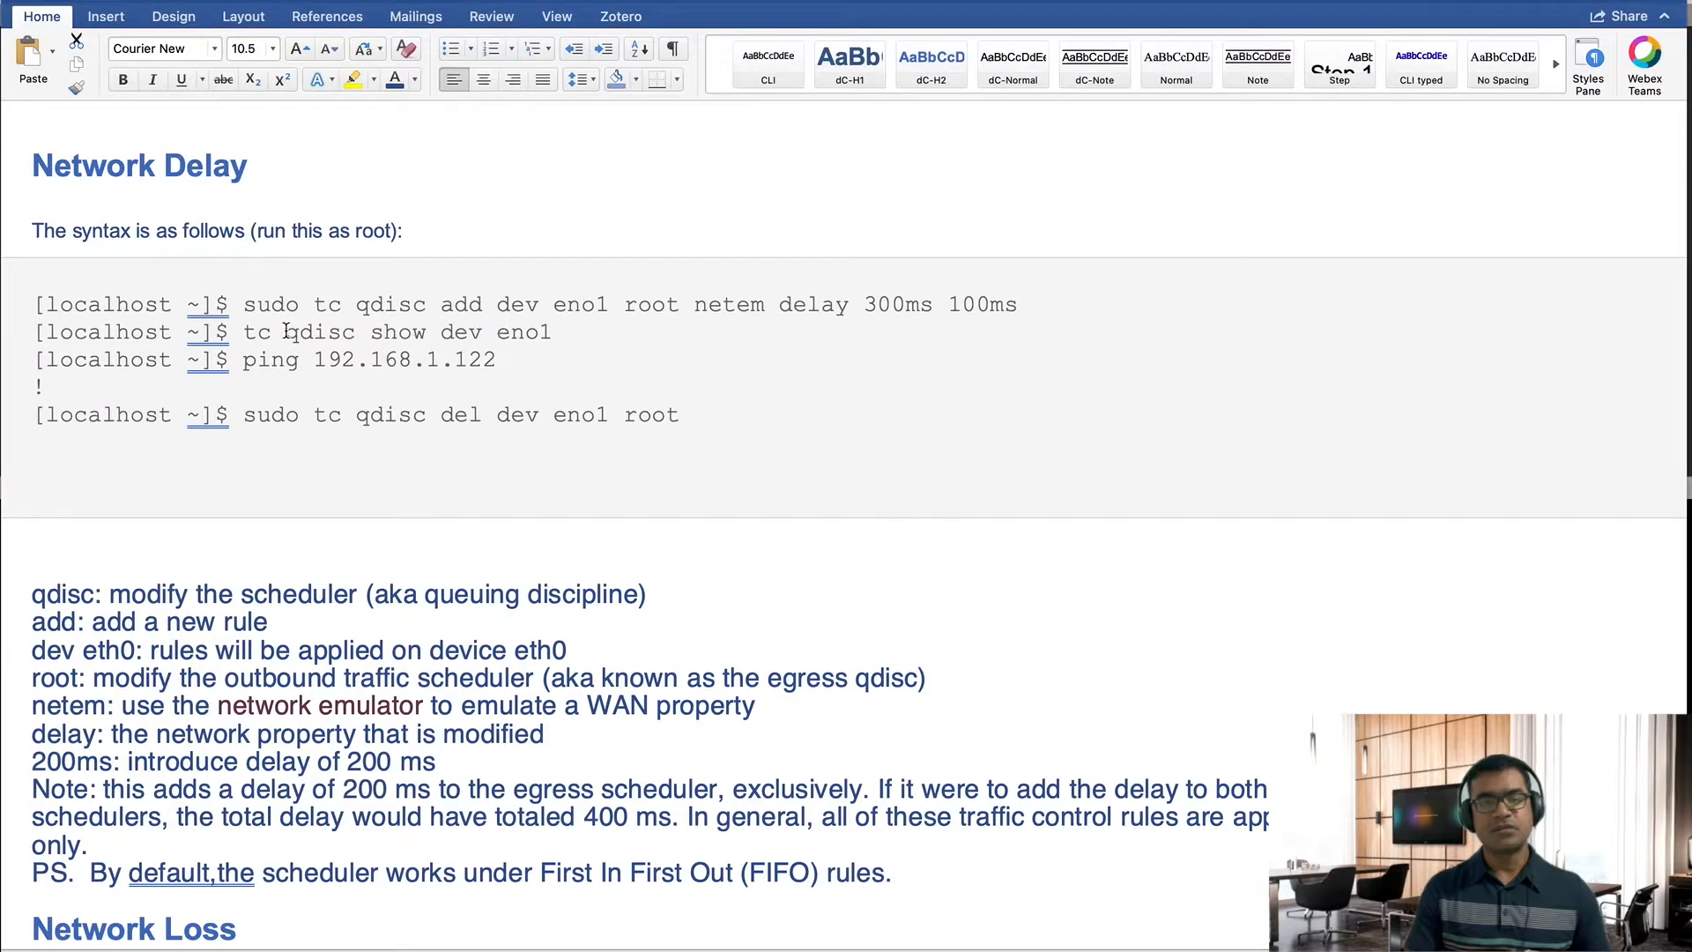
{"action": "left_click_drag", "start_coordinate": [283, 332], "coordinate": [550, 331]}
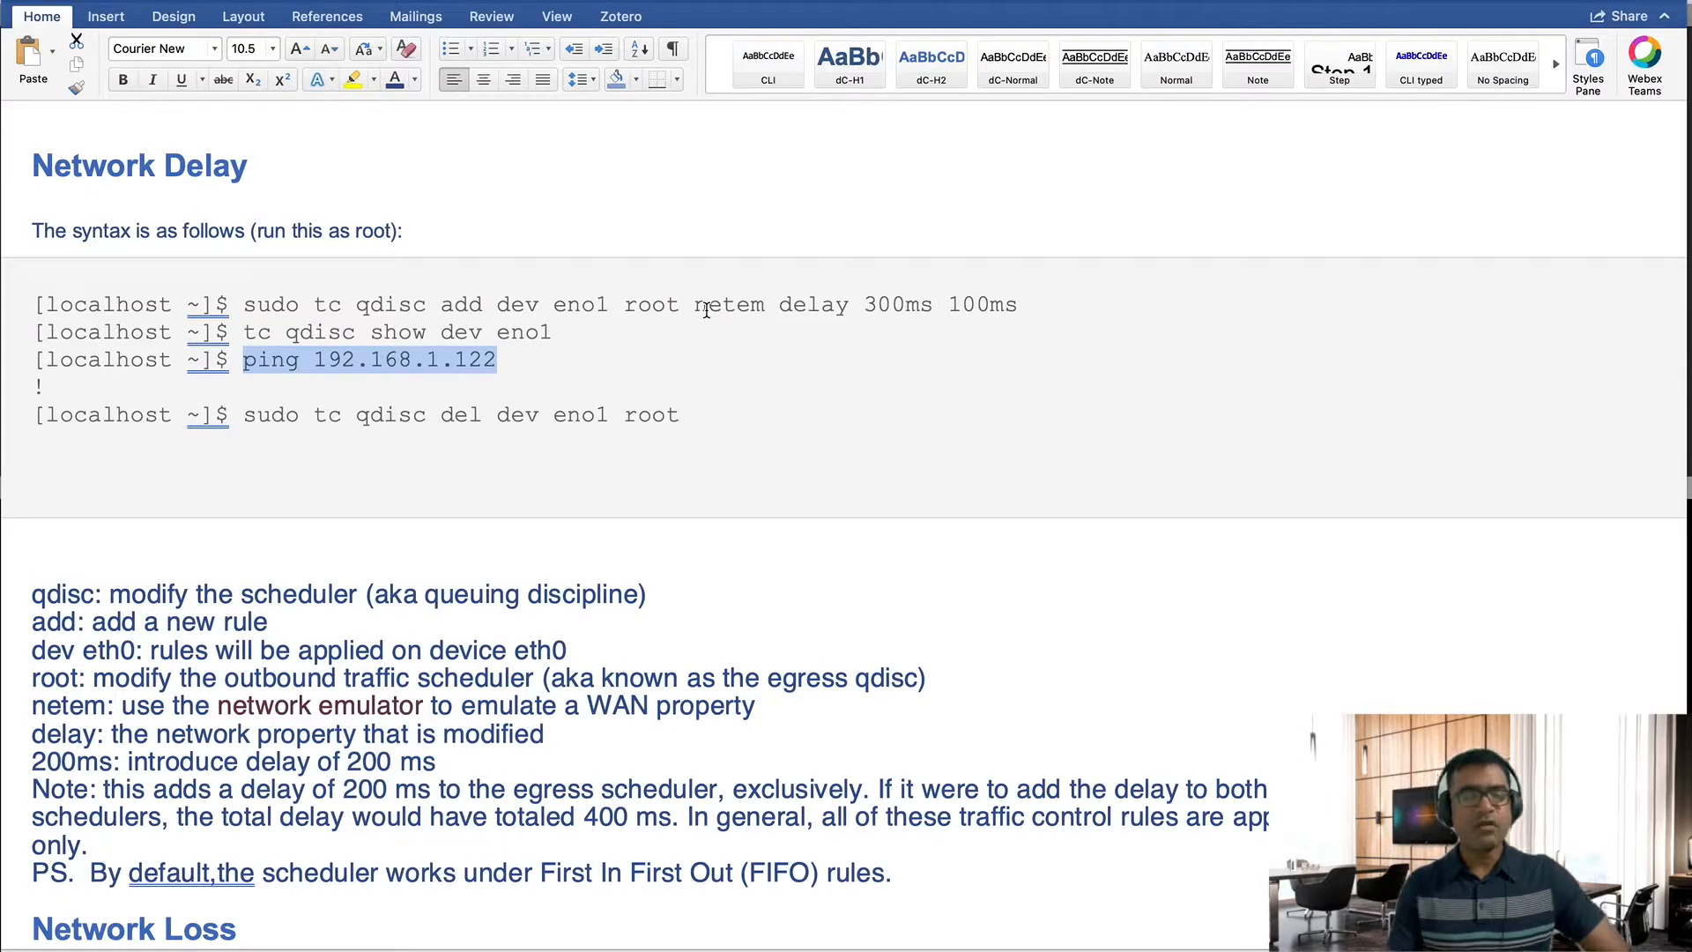
{"action": "mouse_move", "coordinate": [520, 463]}
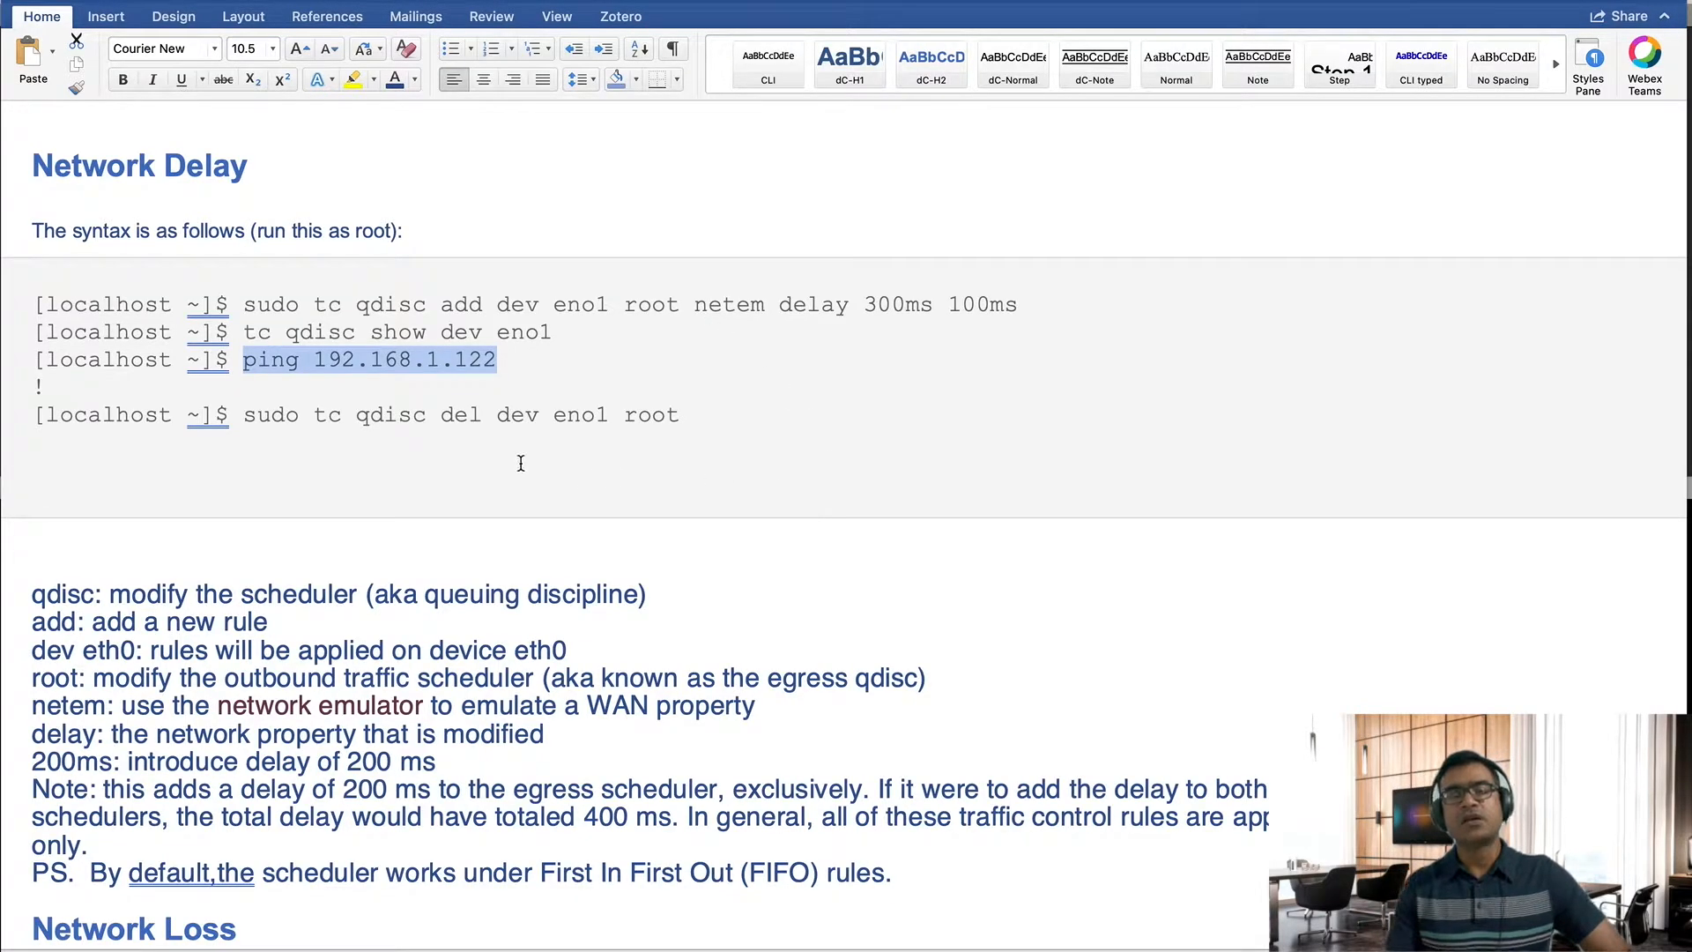
{"action": "mouse_move", "coordinate": [668, 405]}
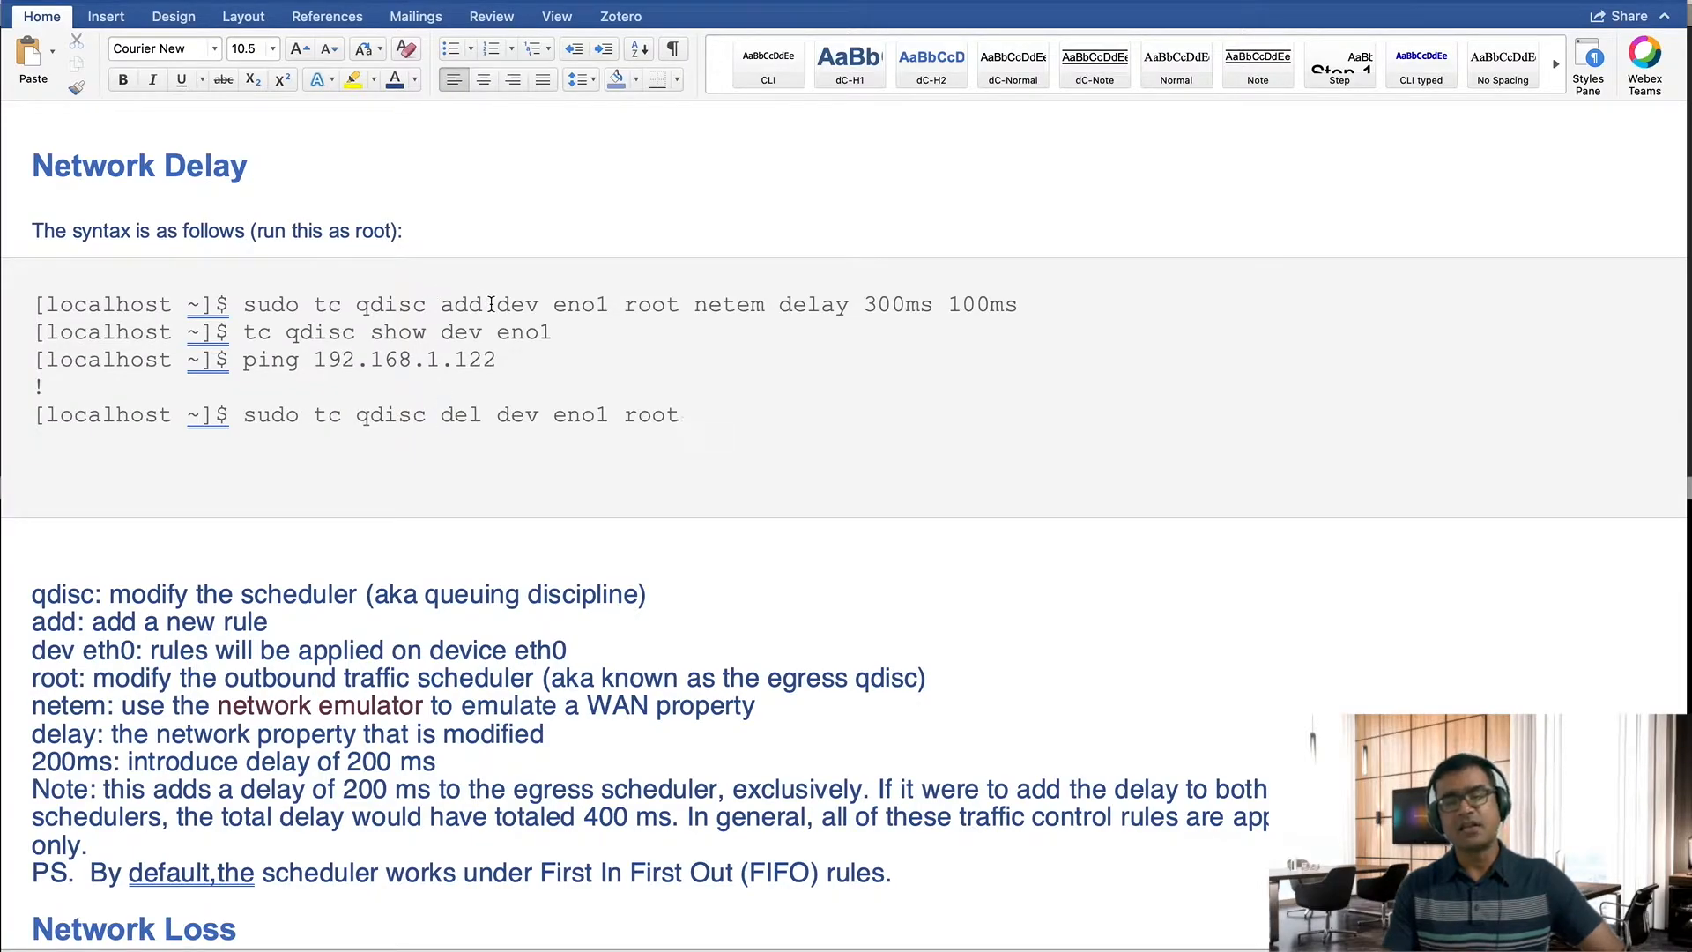
{"action": "double_click", "coordinate": [463, 415]}
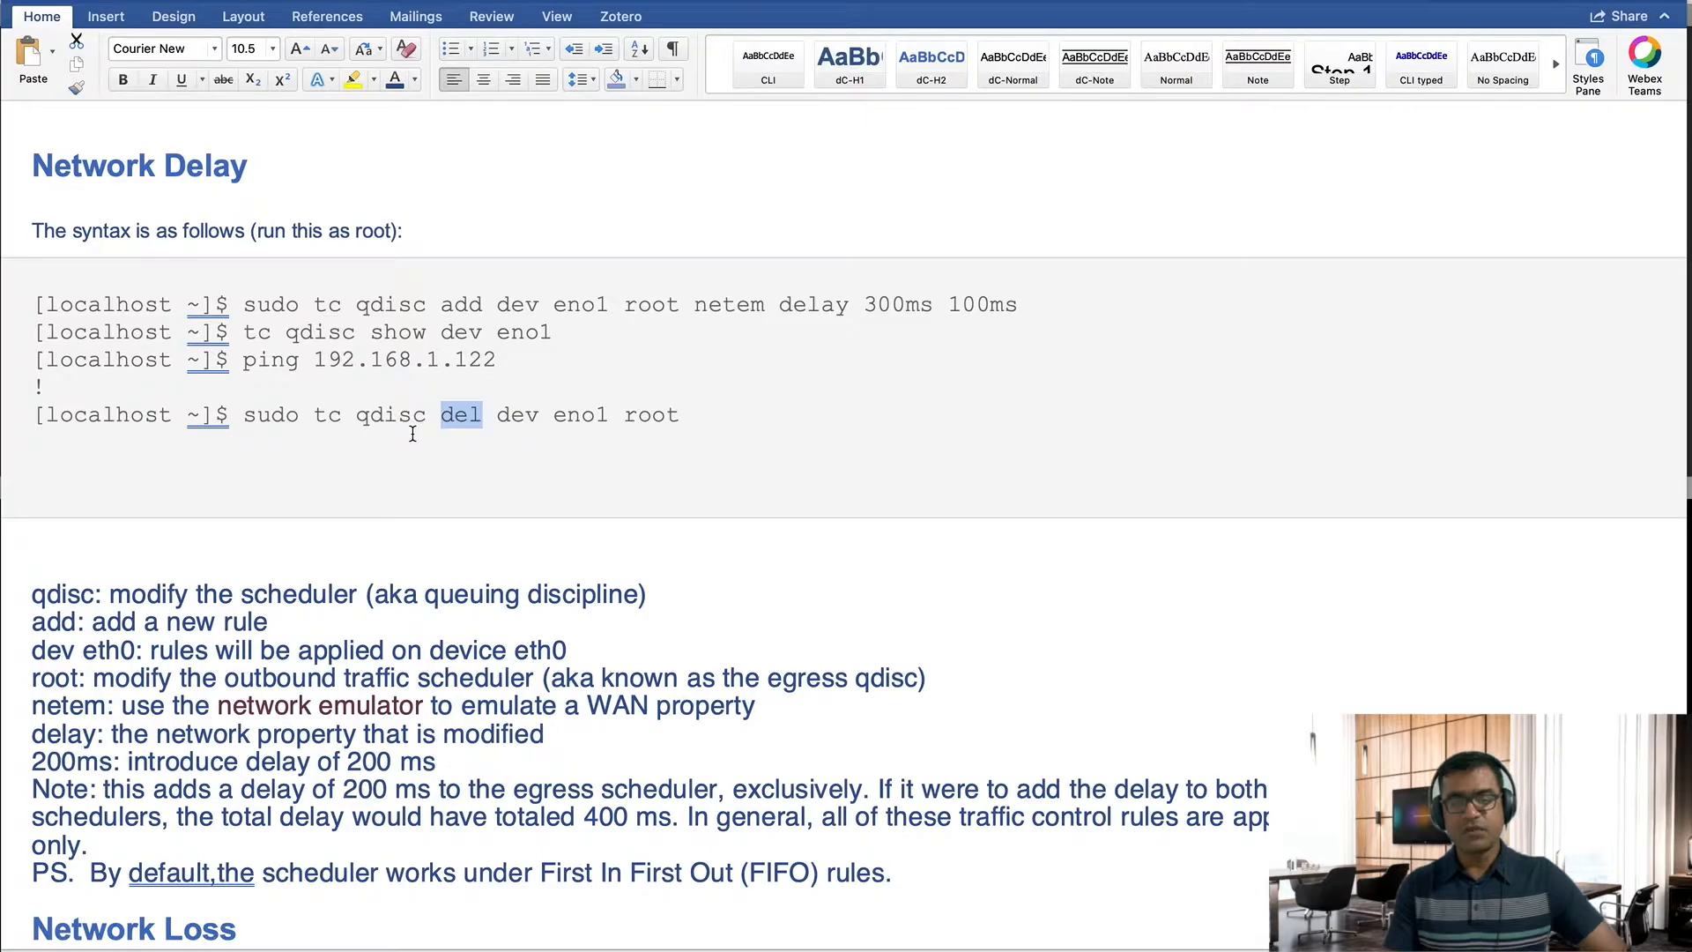
Scroll toward Network Loss and highlight the root and netem explanation lines.
{"action": "scroll", "scroll_direction": "down", "scroll_amount": 3}
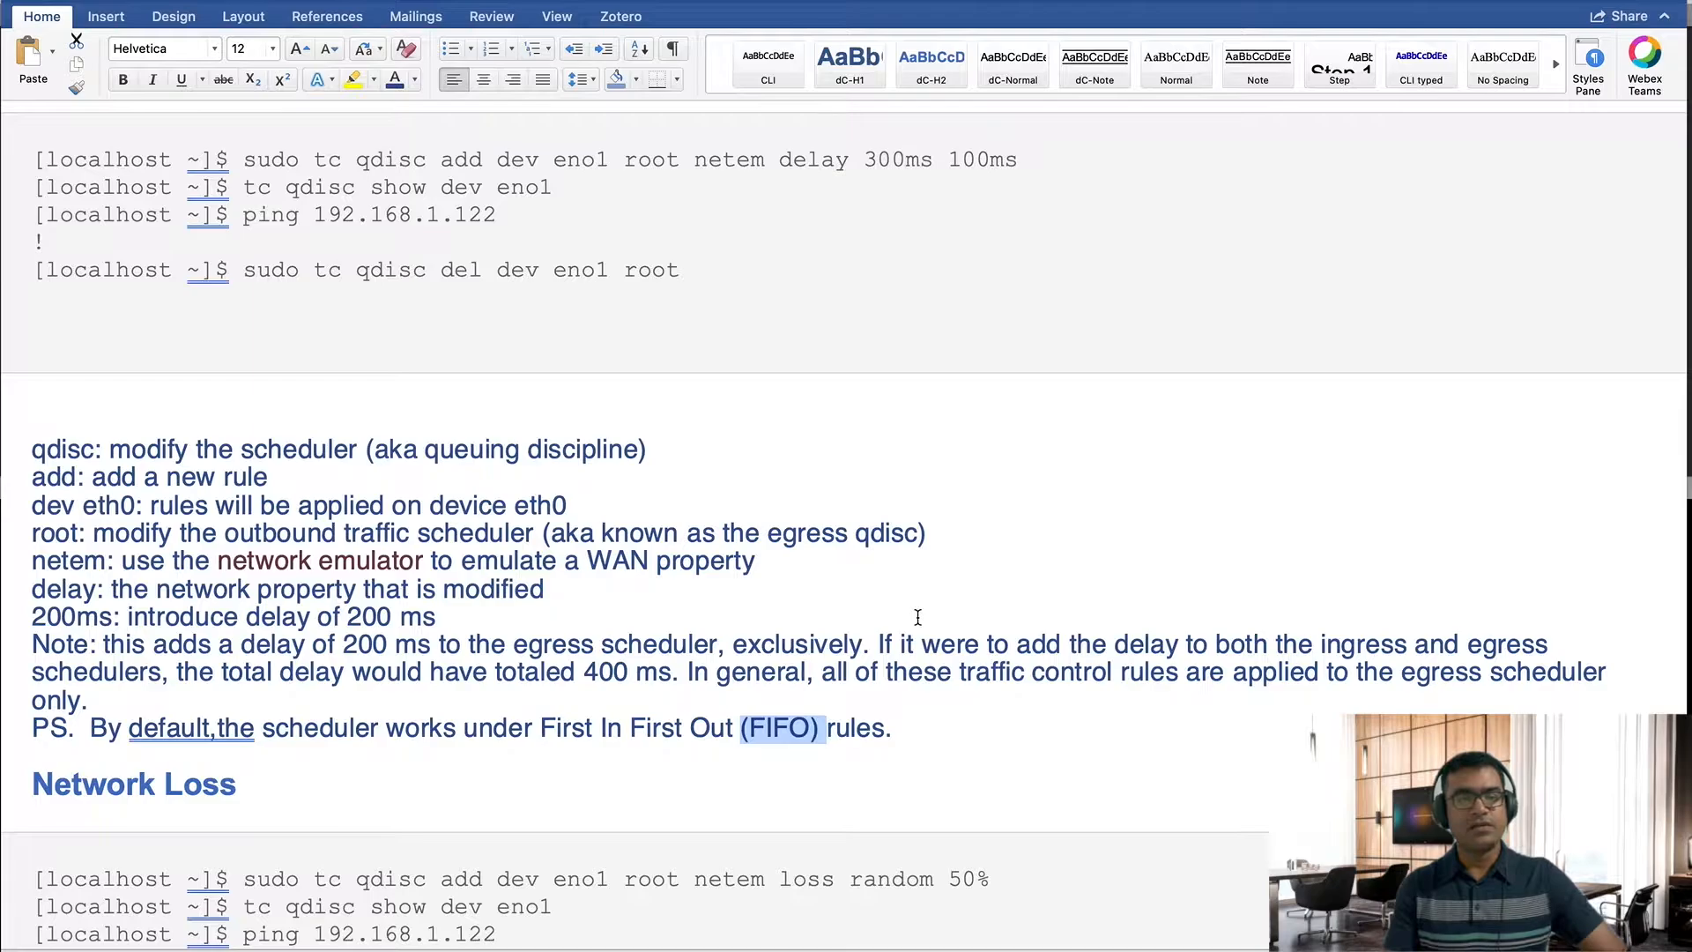
{"action": "mouse_move", "coordinate": [406, 345]}
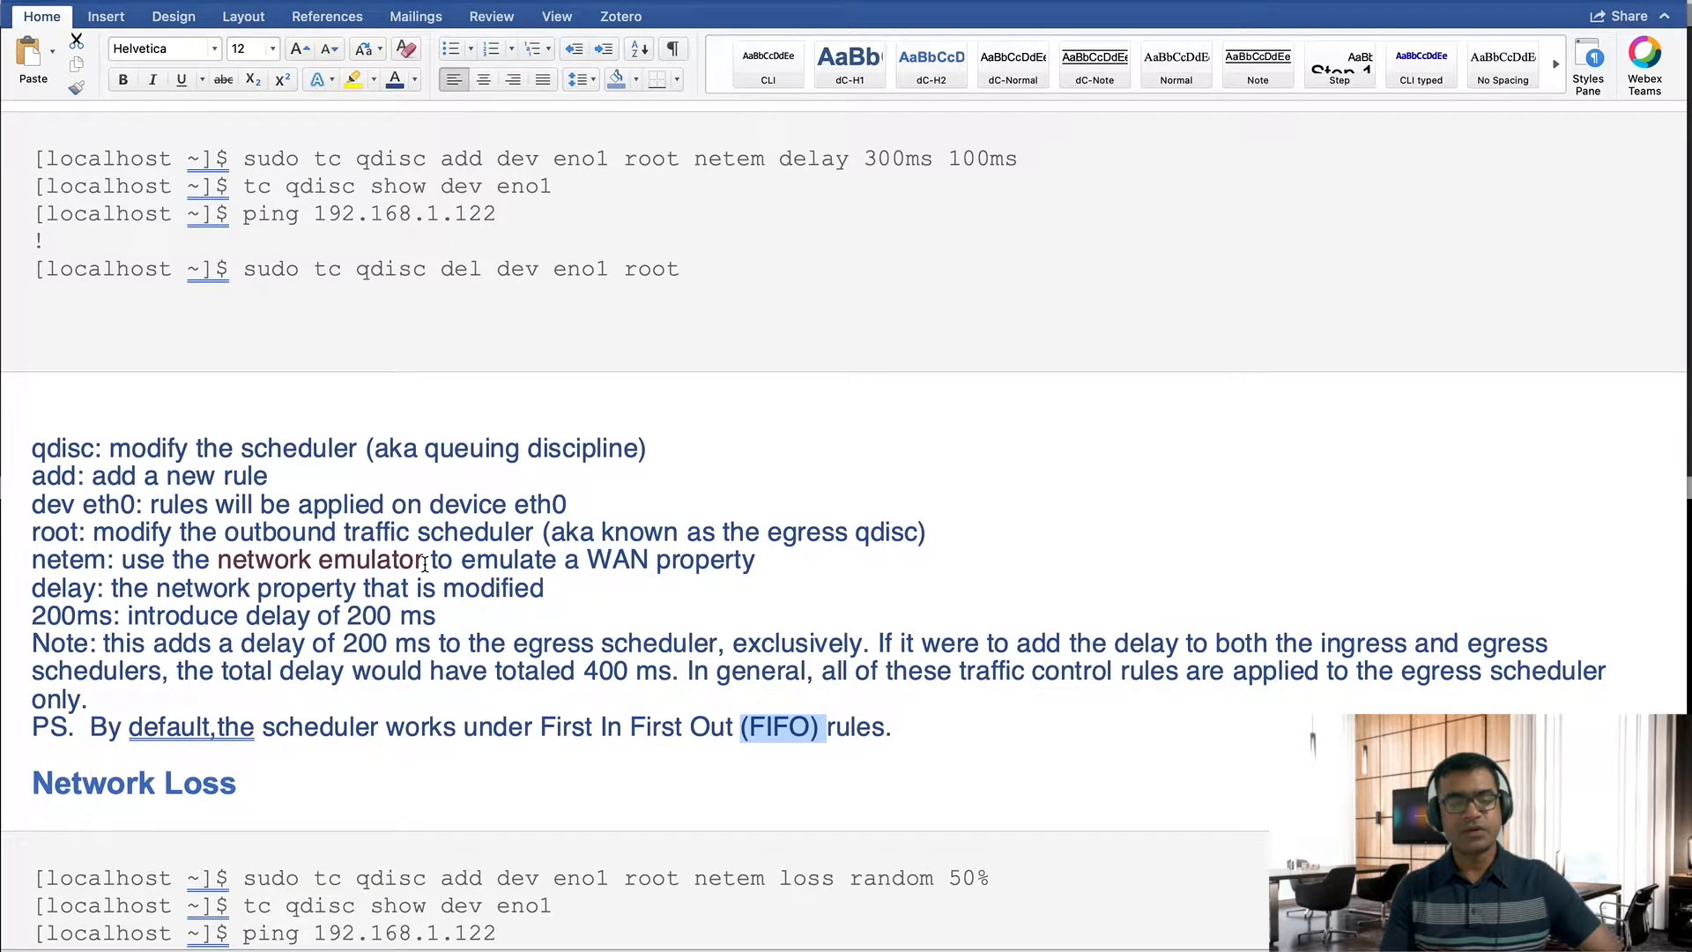
{"action": "left_click_drag", "start_coordinate": [33, 531], "coordinate": [755, 559]}
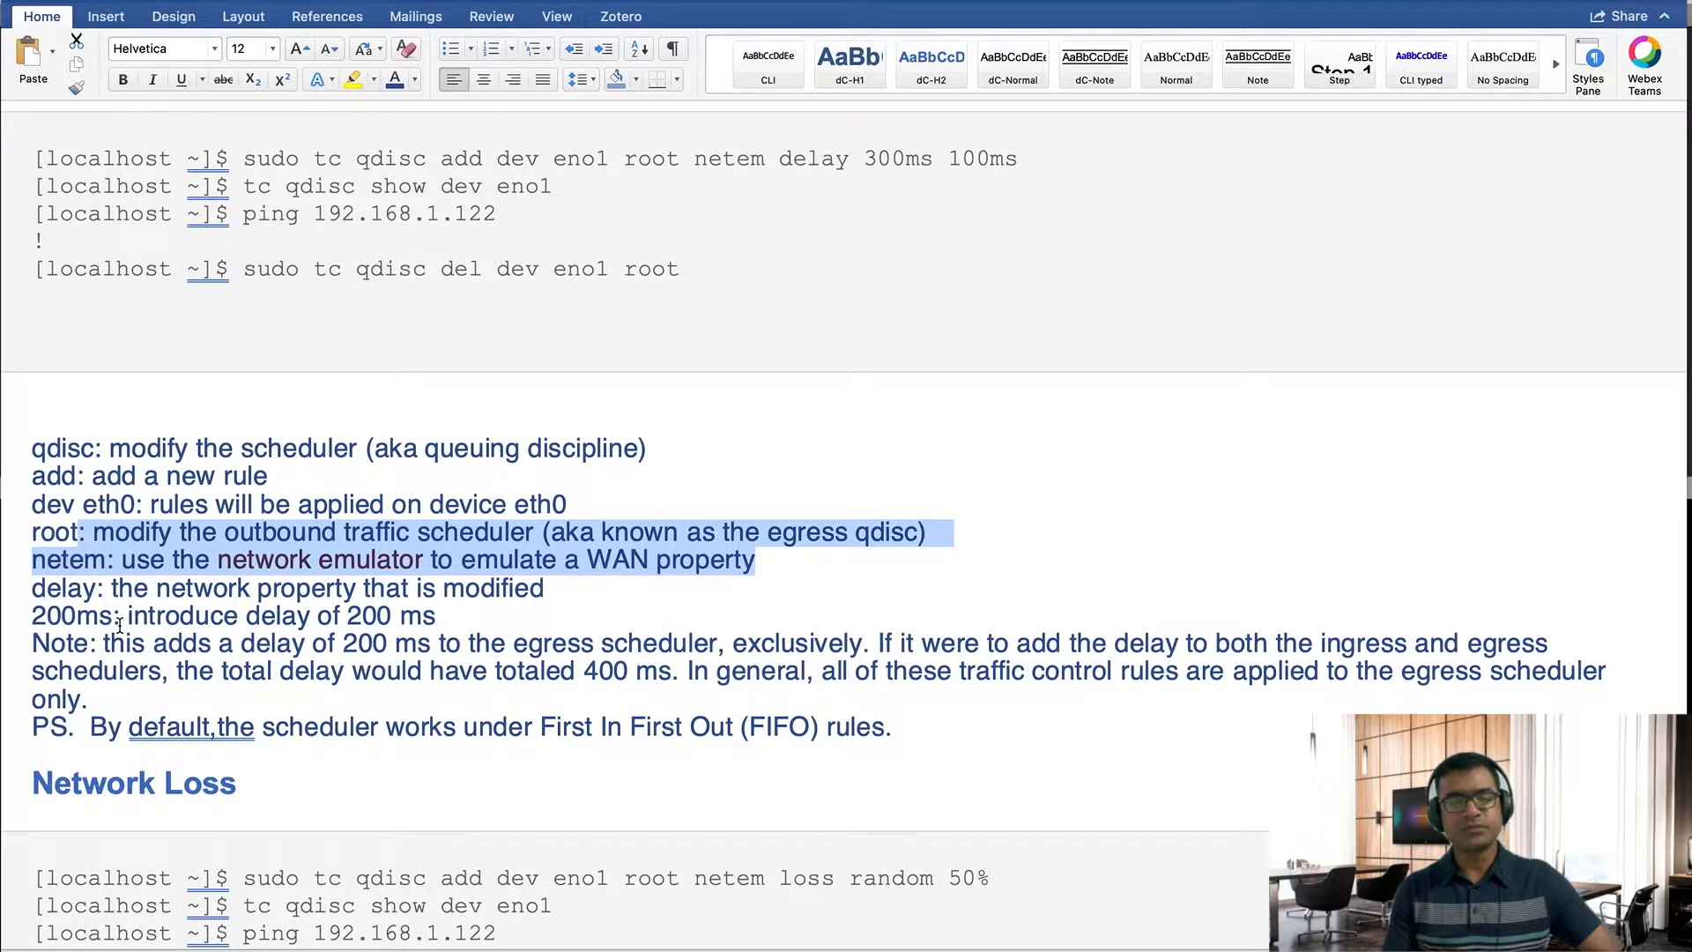
{"action": "scroll", "scroll_direction": "down", "scroll_amount": 3}
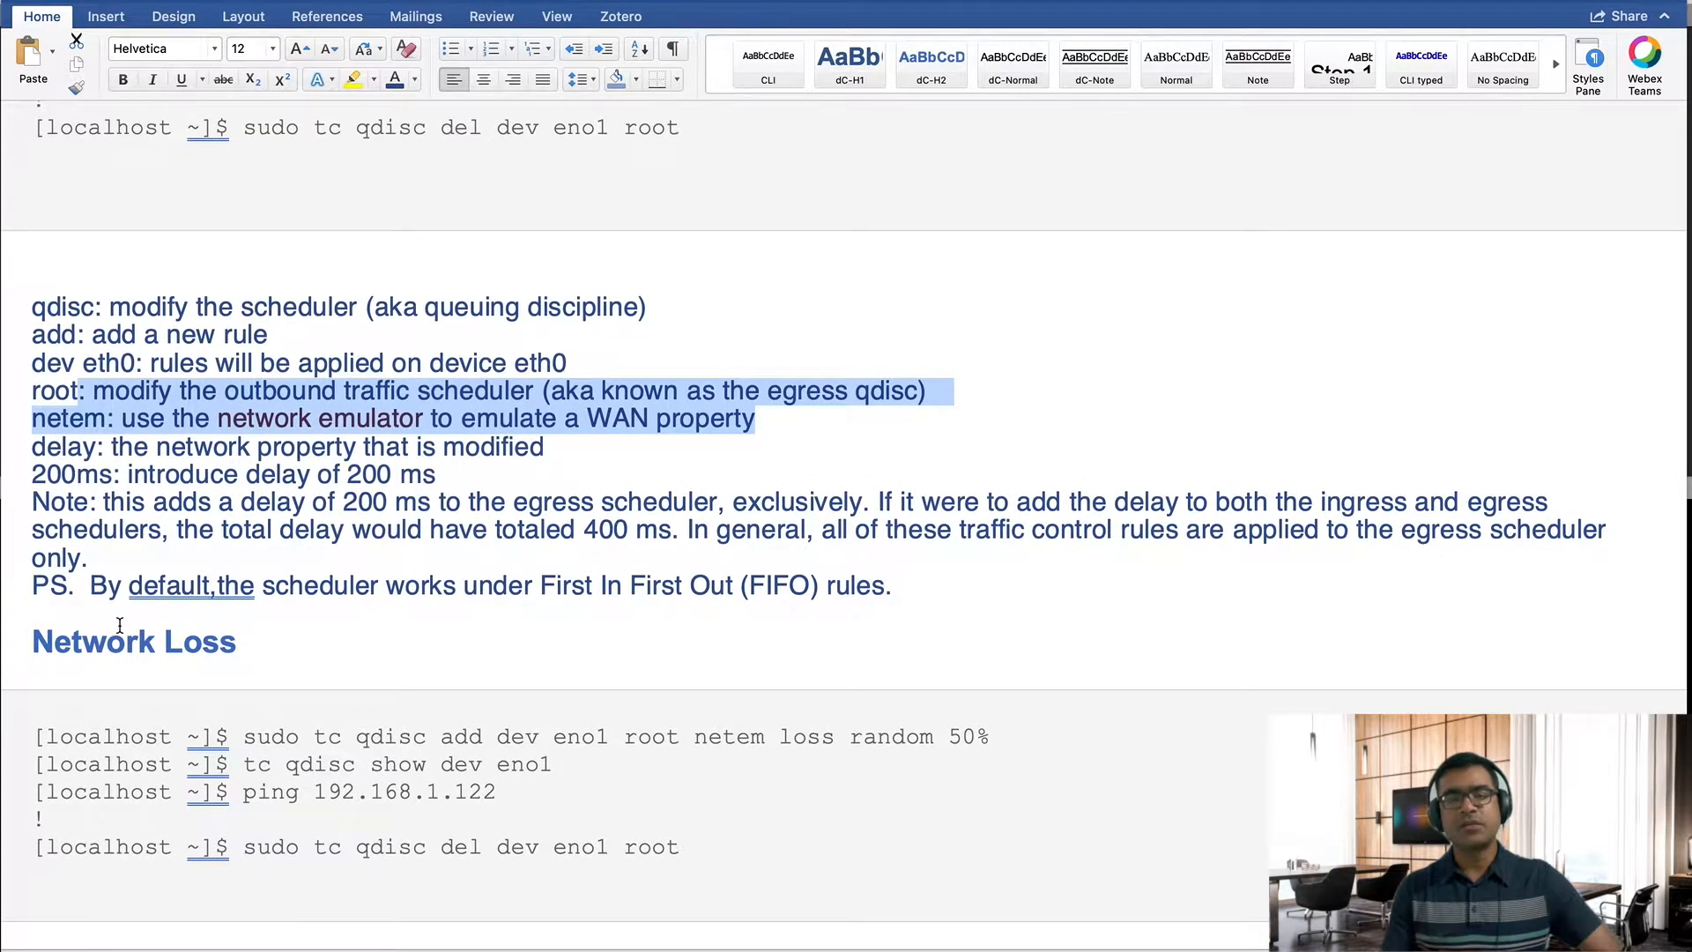
{"action": "scroll", "scroll_direction": "down", "scroll_amount": 3}
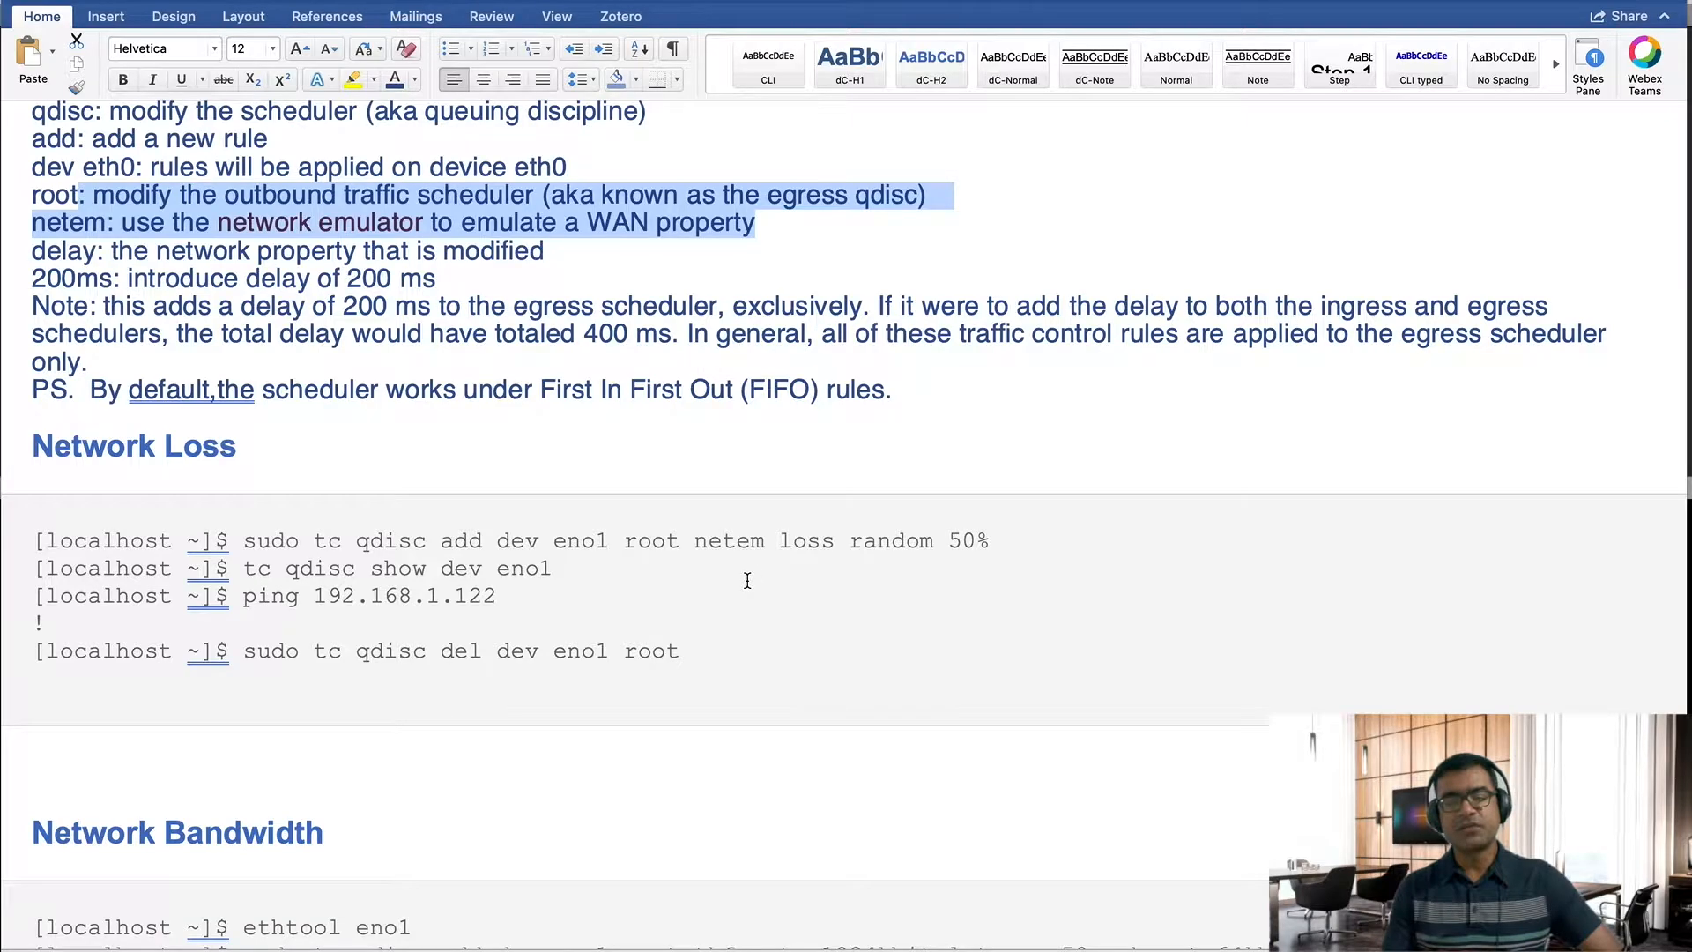
{"action": "scroll", "scroll_direction": "down", "scroll_amount": 3}
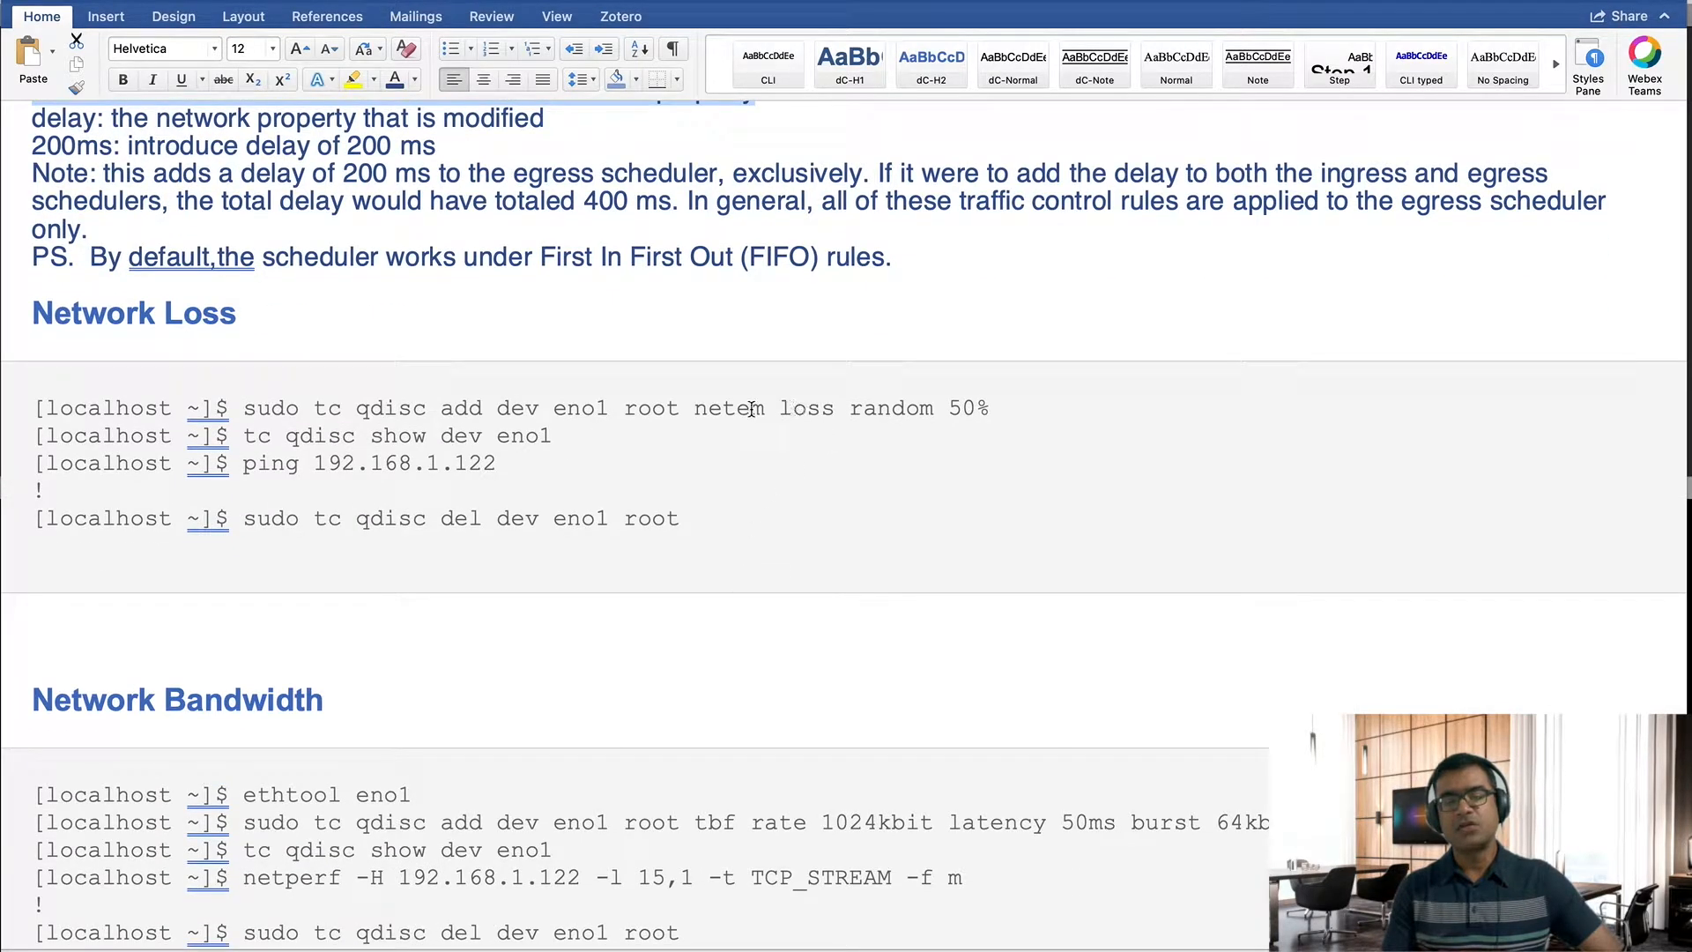
{"action": "double_click", "coordinate": [805, 408]}
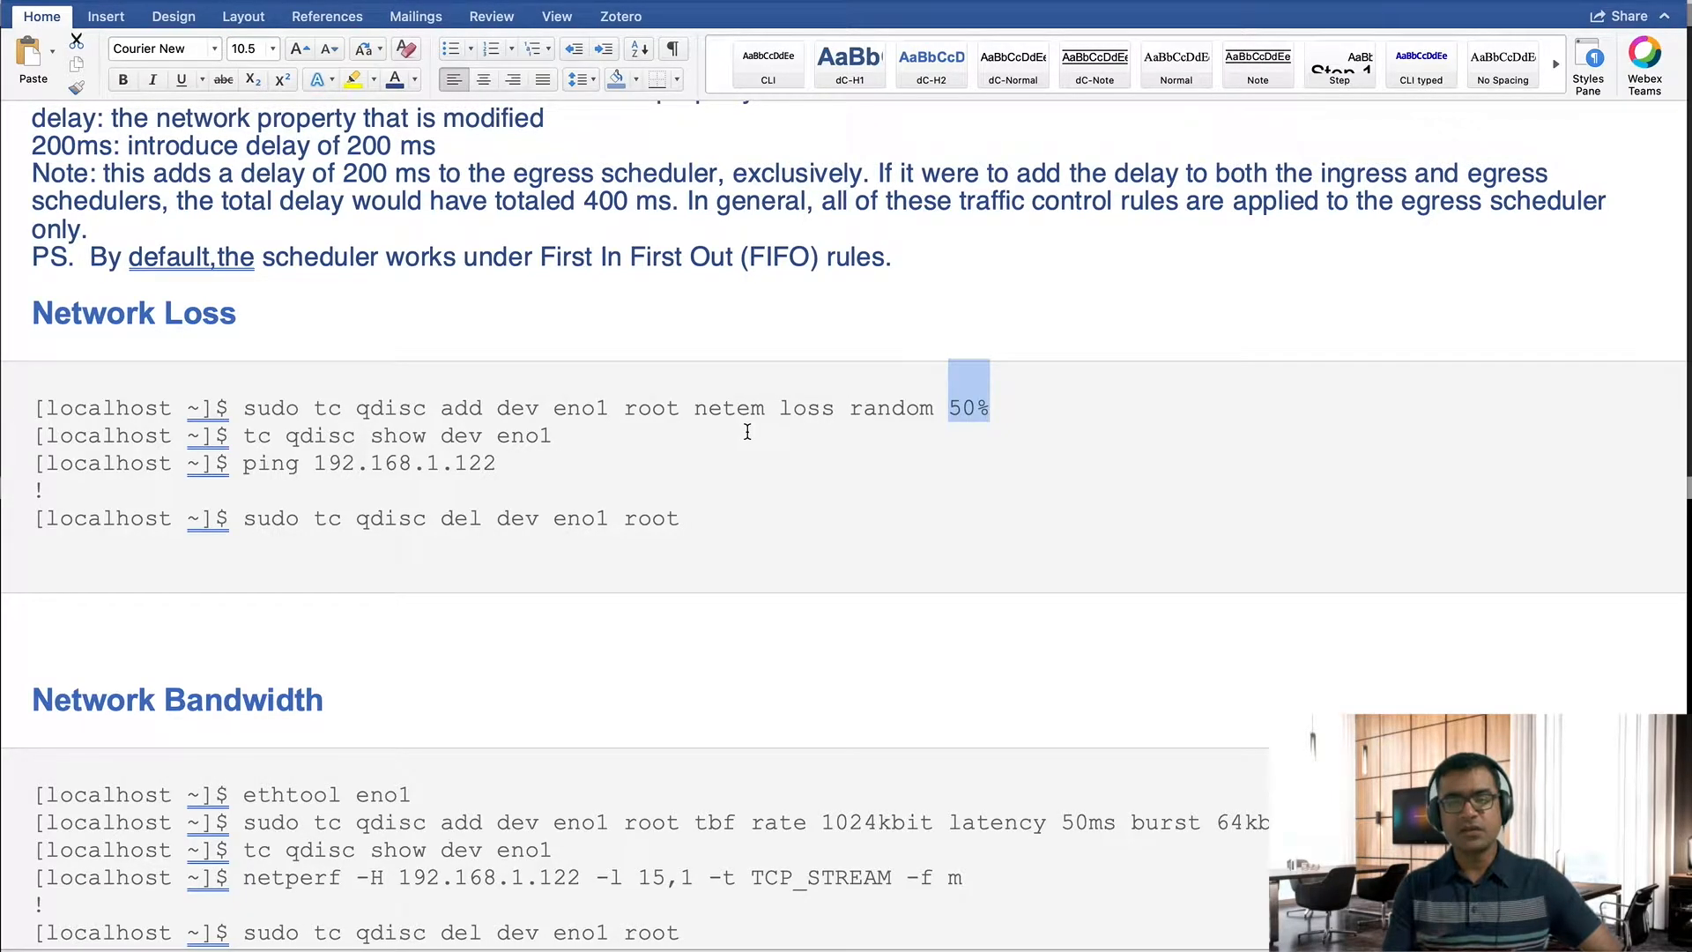
{"action": "mouse_move", "coordinate": [988, 423]}
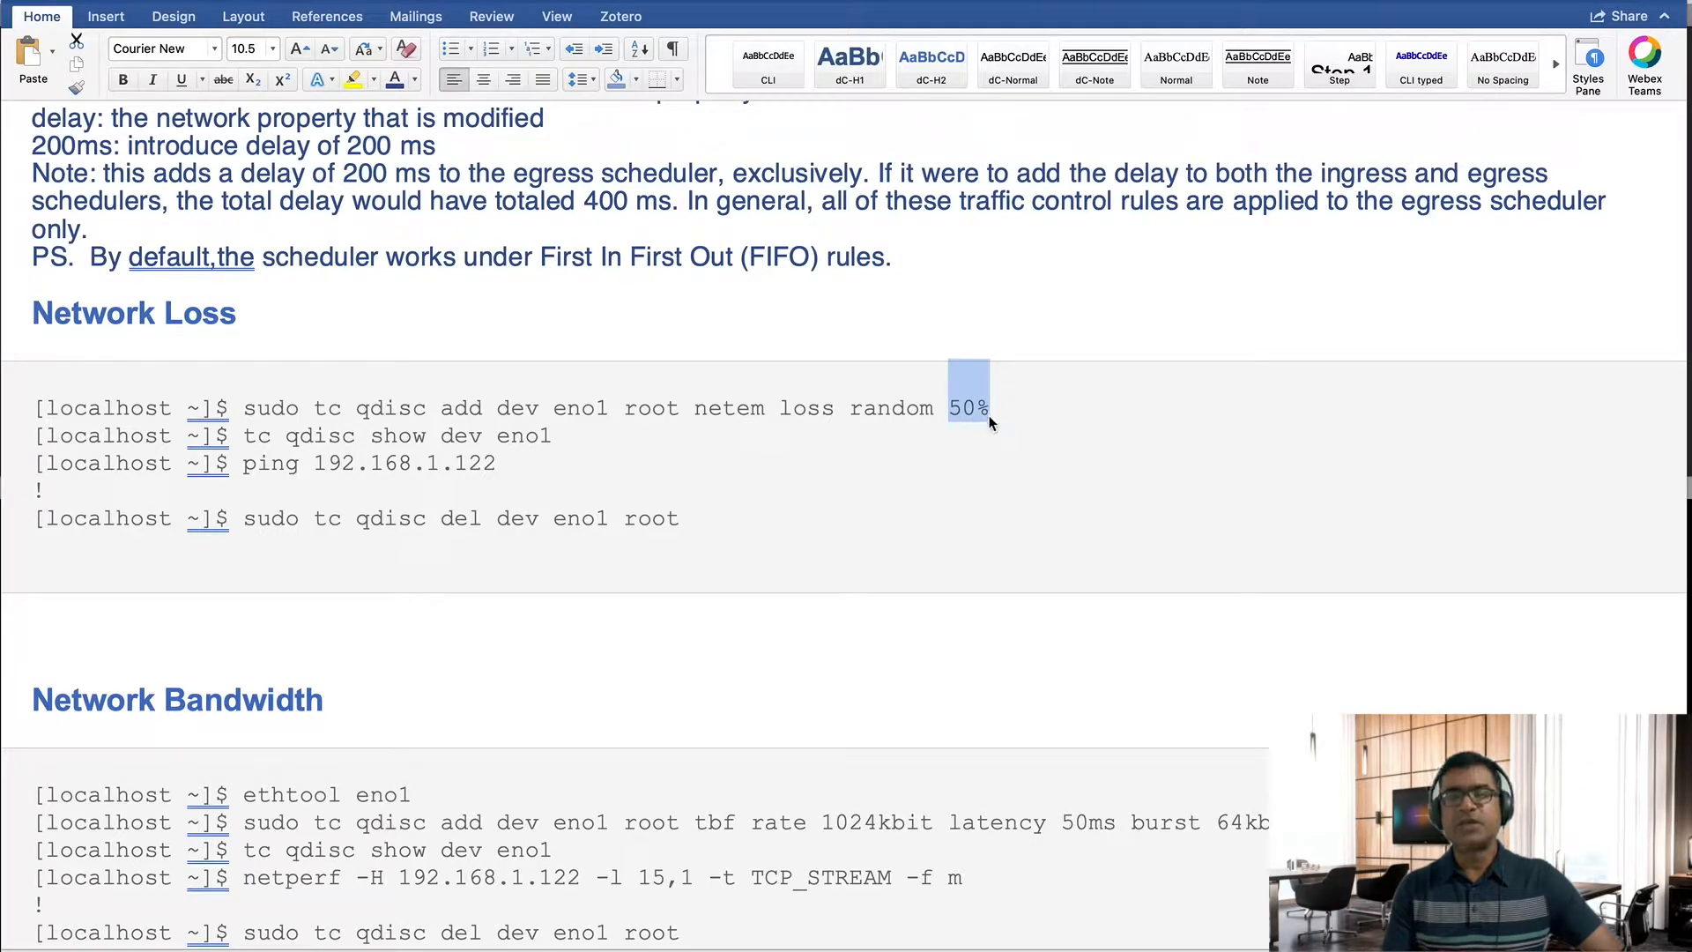
{"action": "mouse_move", "coordinate": [955, 388]}
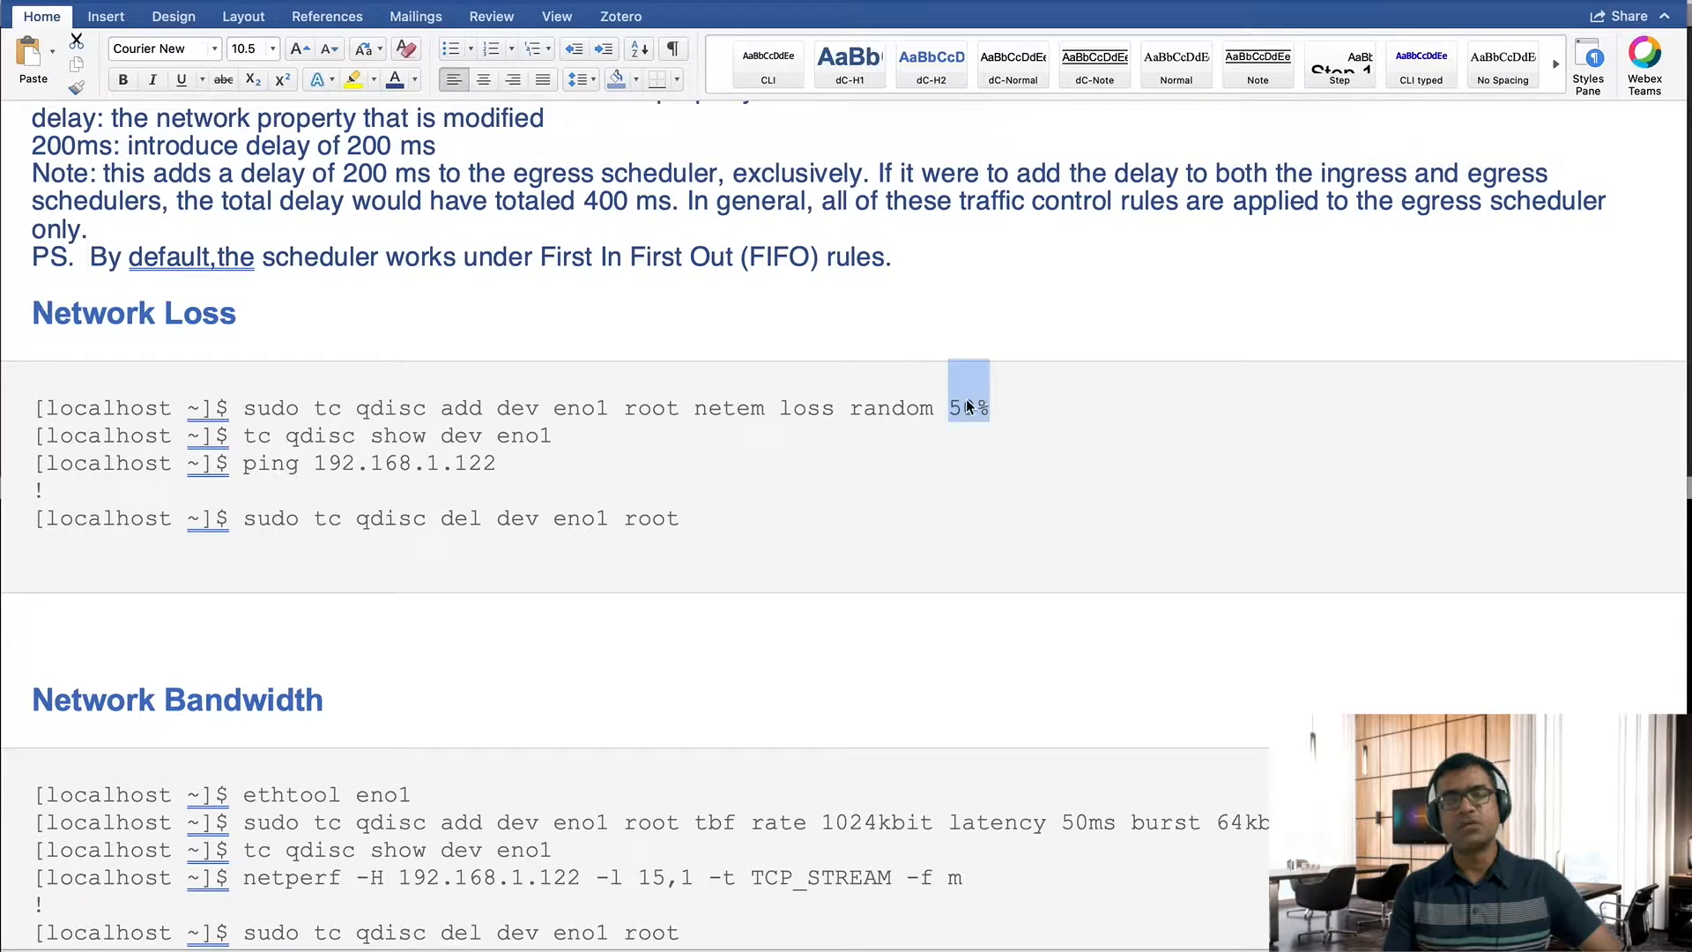
{"action": "type", "text": "0"}
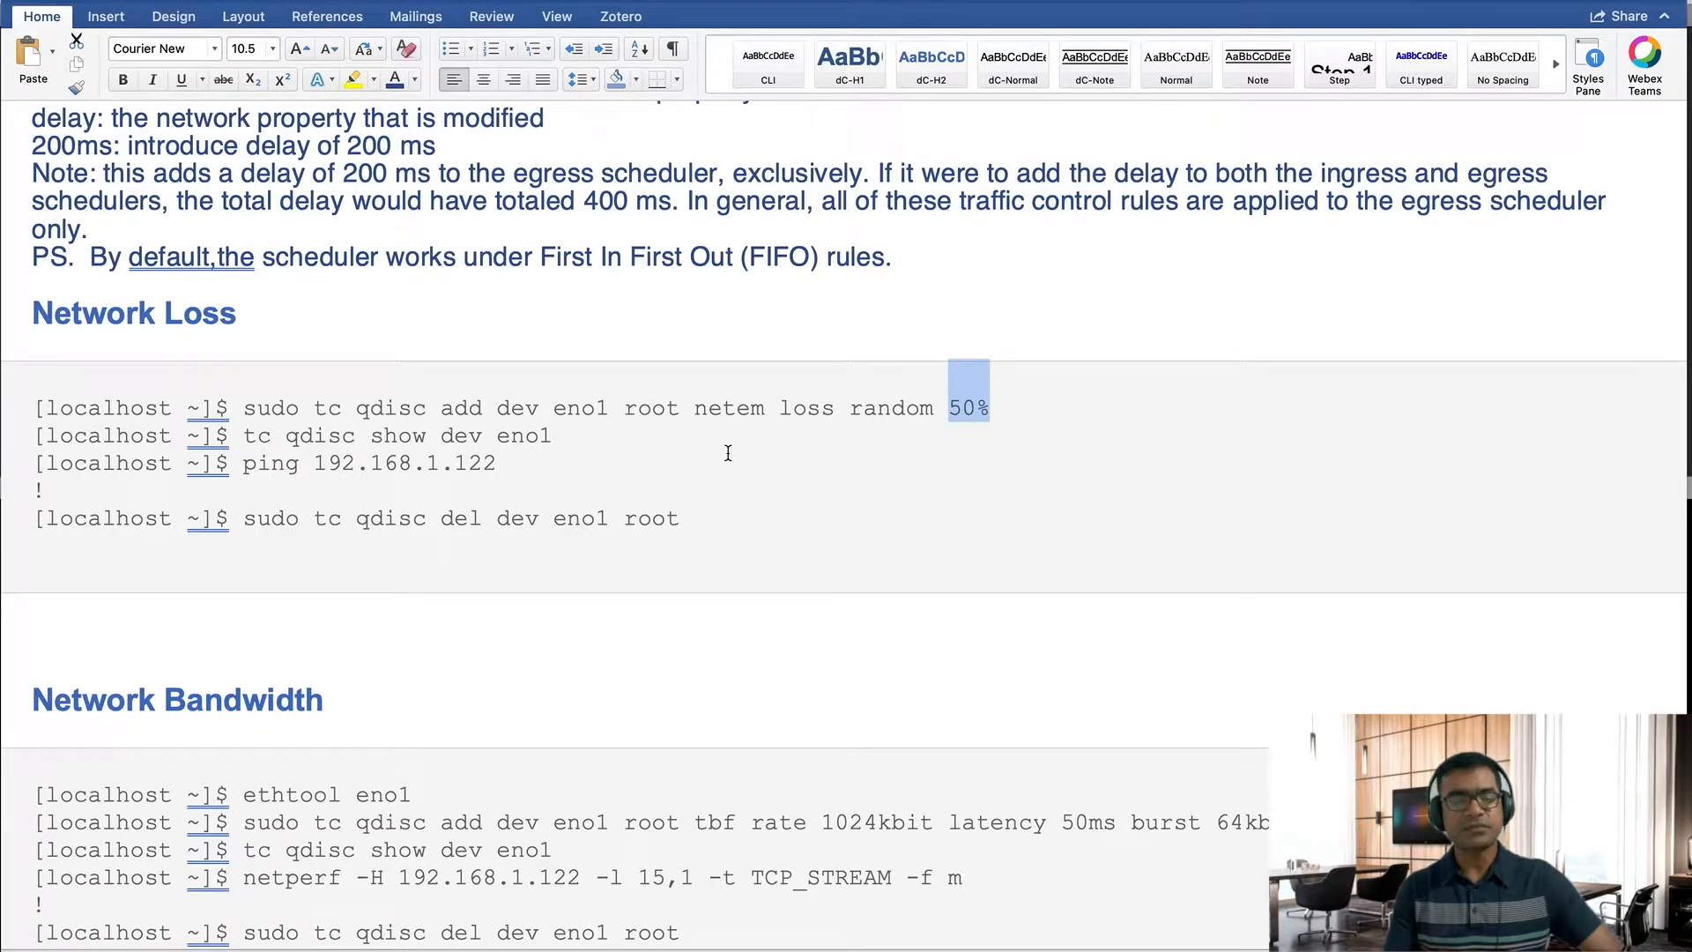
{"action": "scroll", "scroll_direction": "down", "scroll_amount": 3}
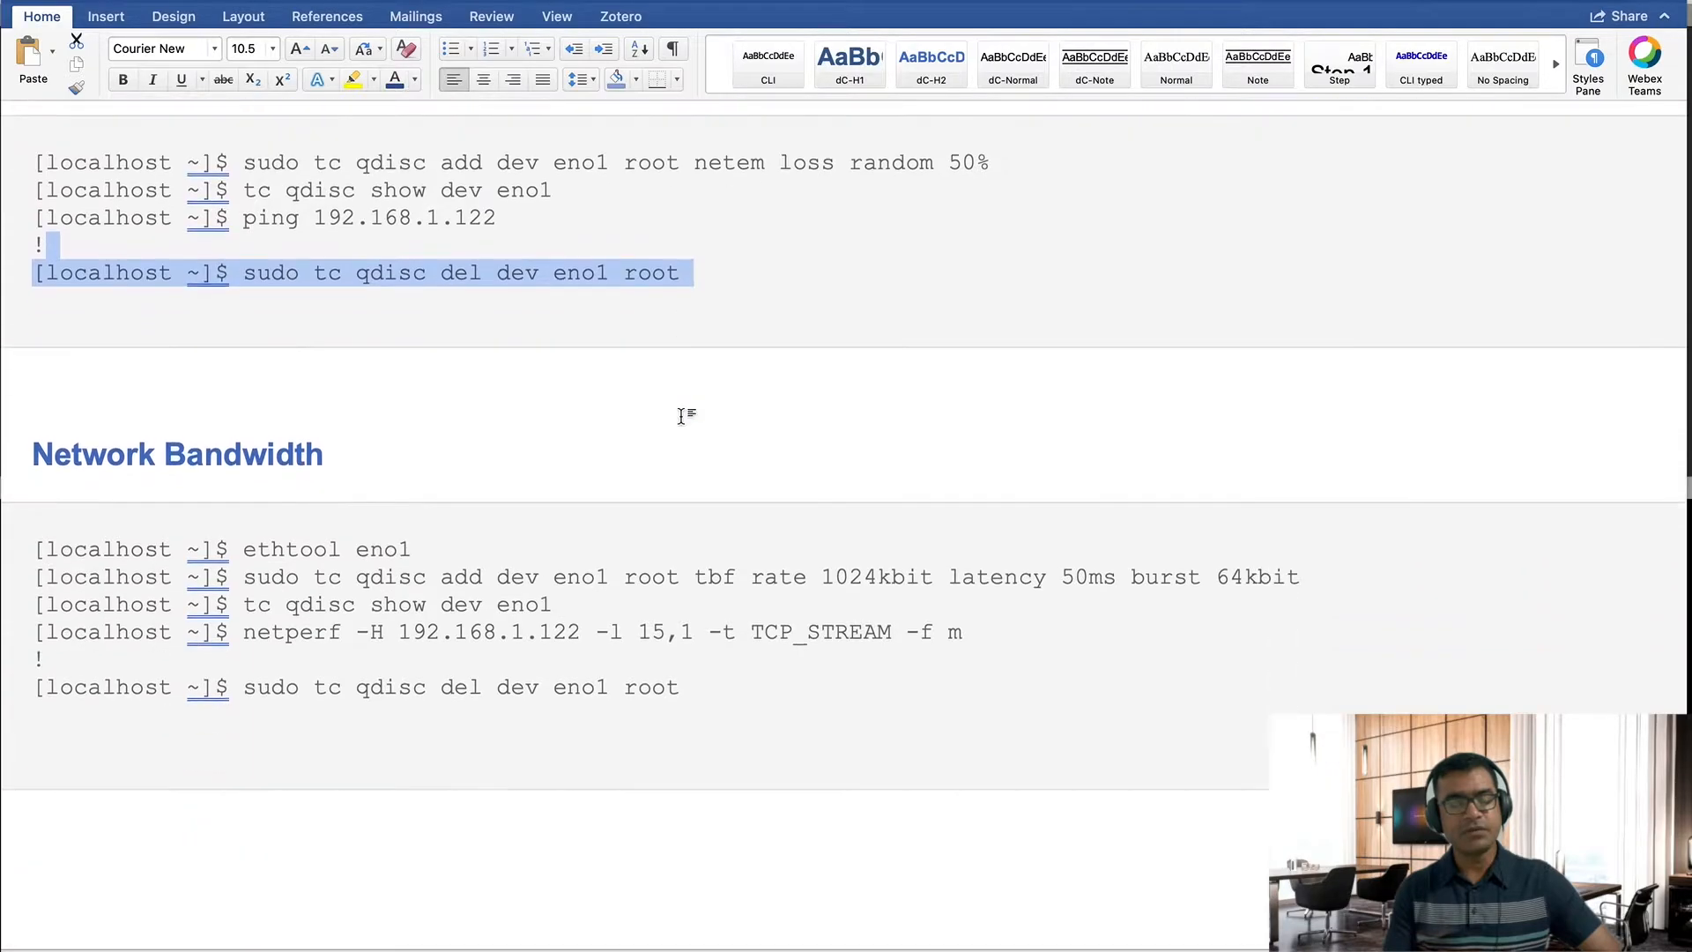
{"action": "scroll", "scroll_direction": "down", "scroll_amount": 3}
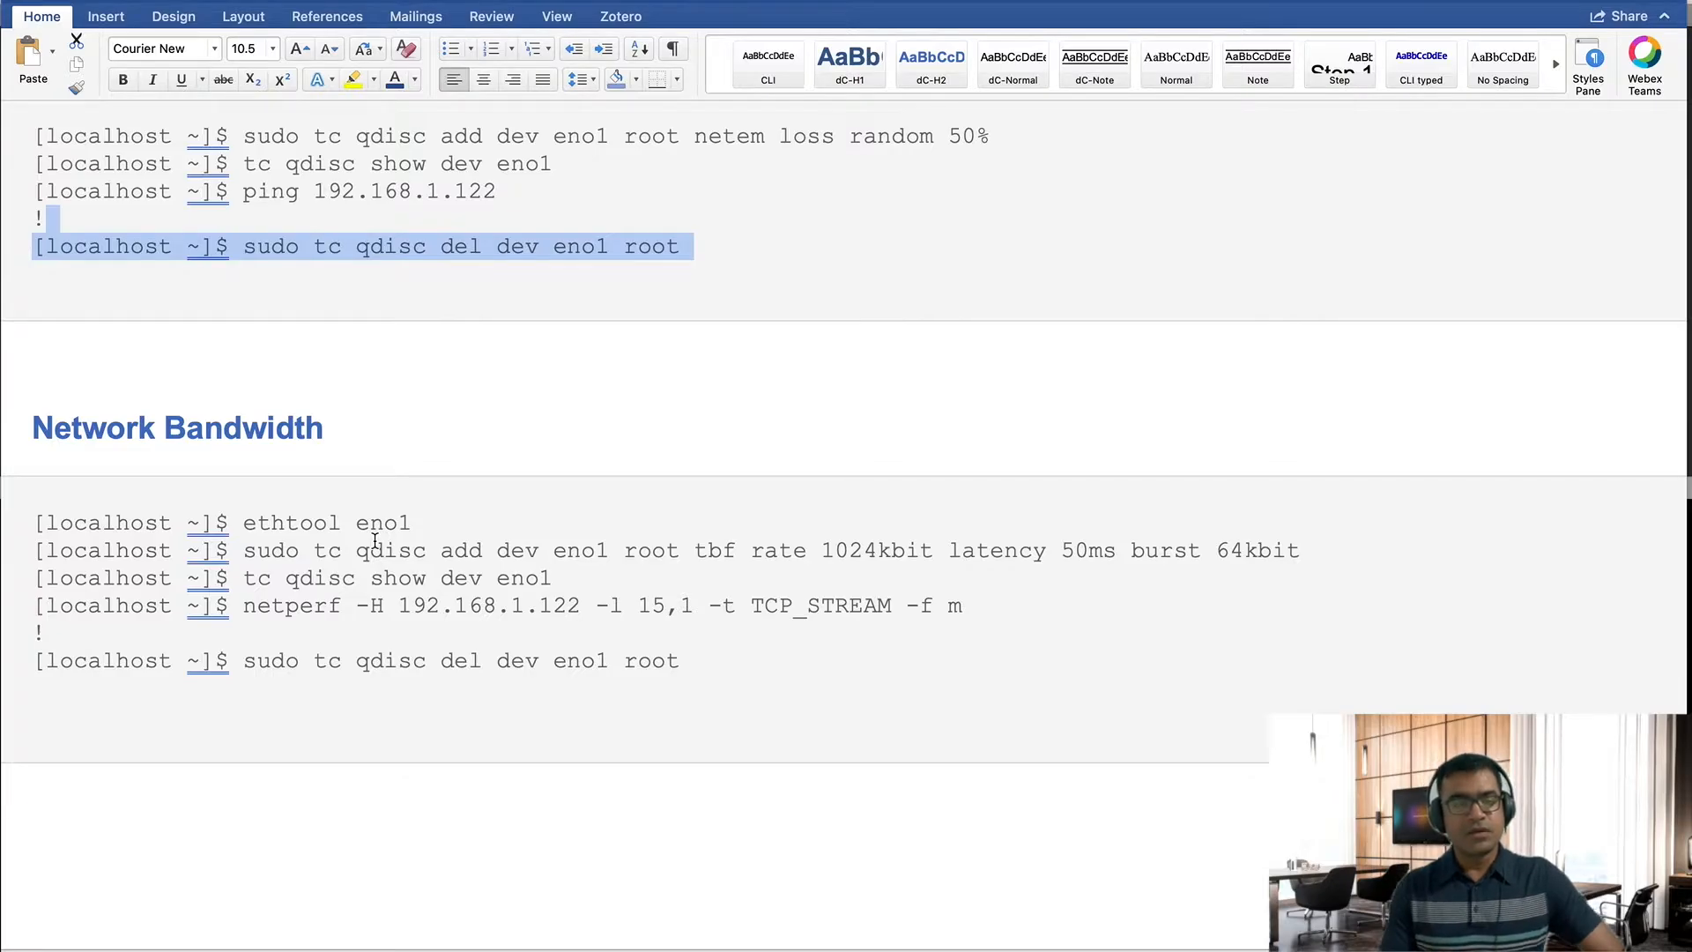
{"action": "mouse_move", "coordinate": [395, 546]}
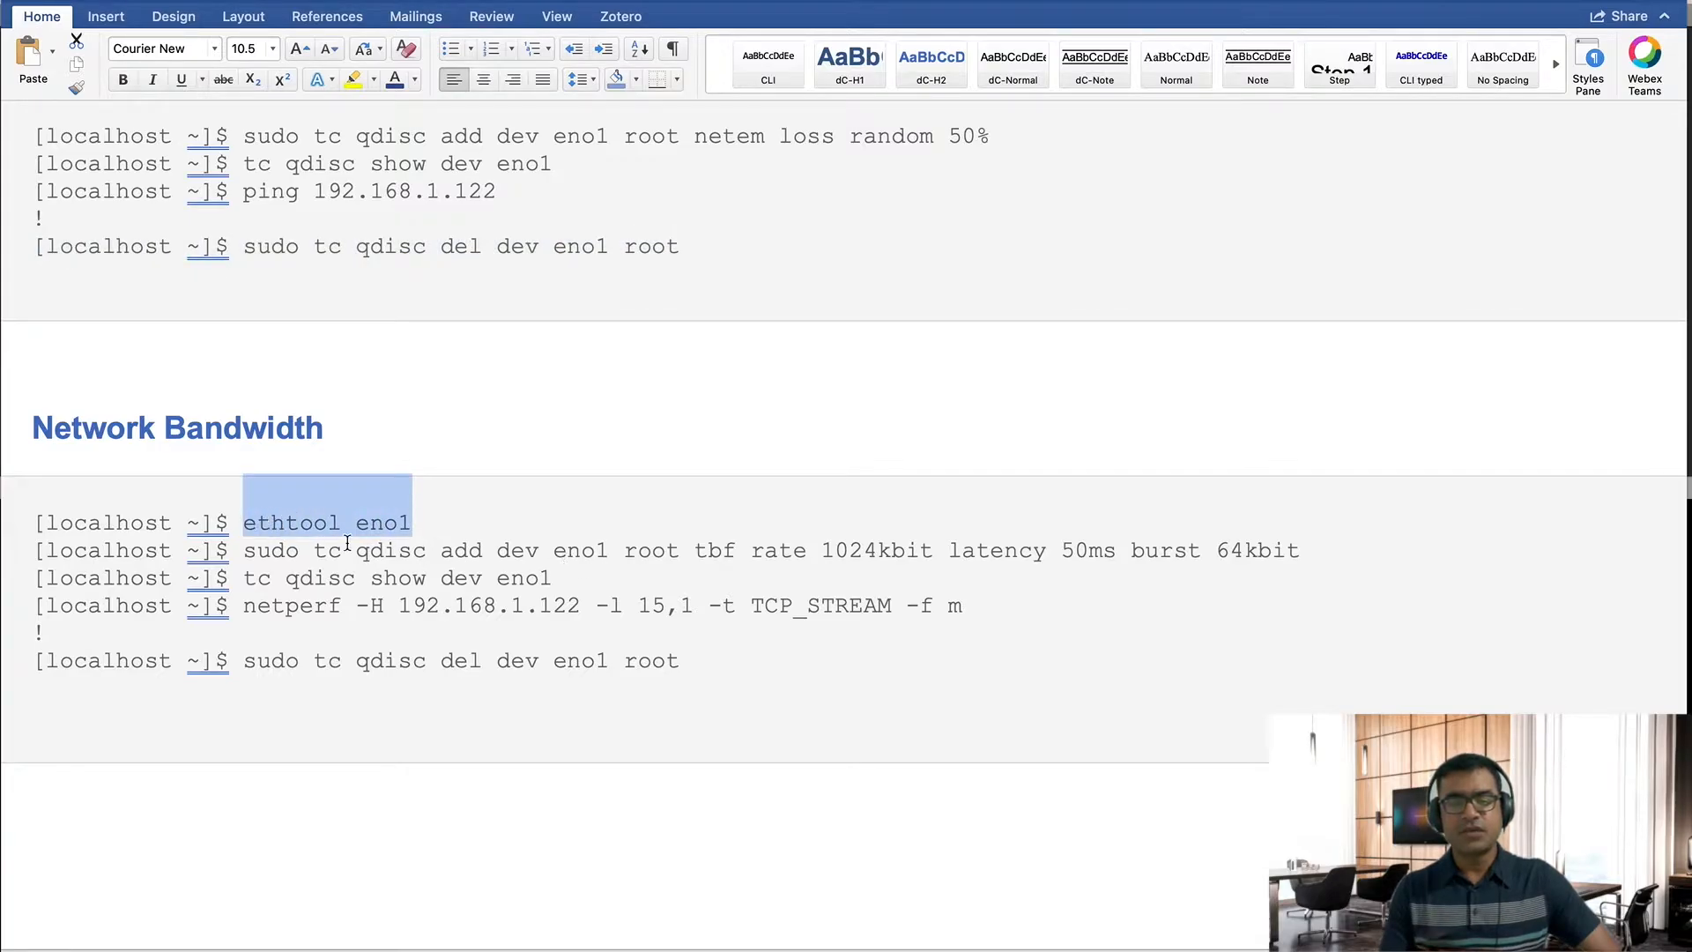
{"action": "mouse_move", "coordinate": [774, 549]}
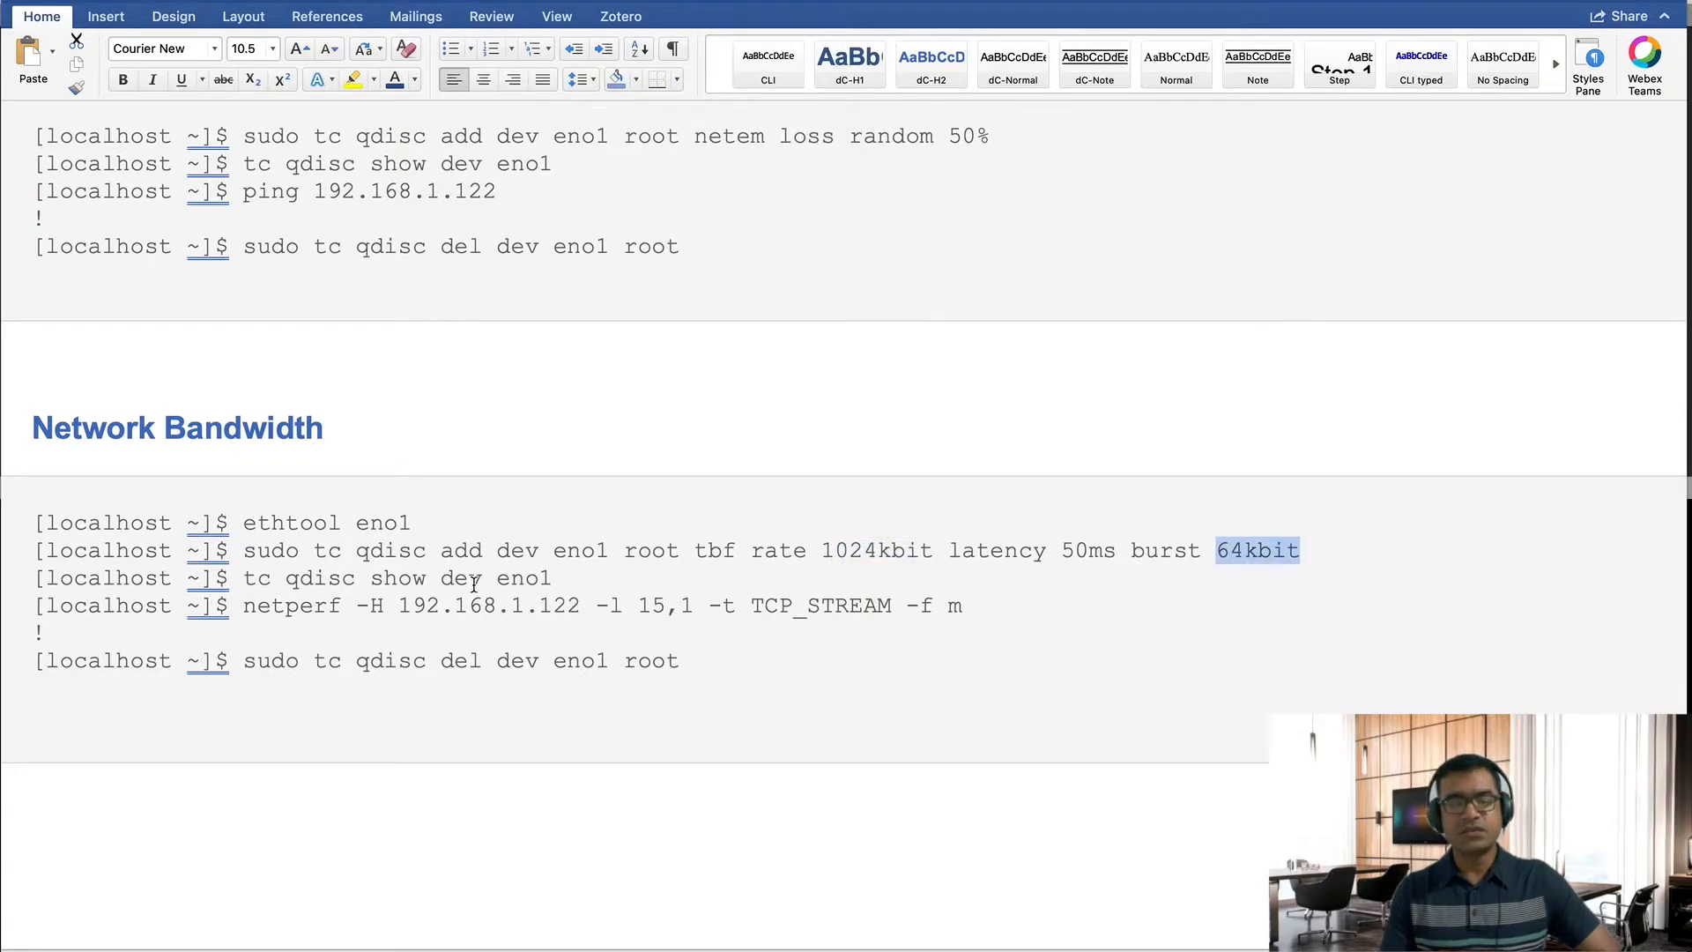
{"action": "mouse_move", "coordinate": [895, 605]}
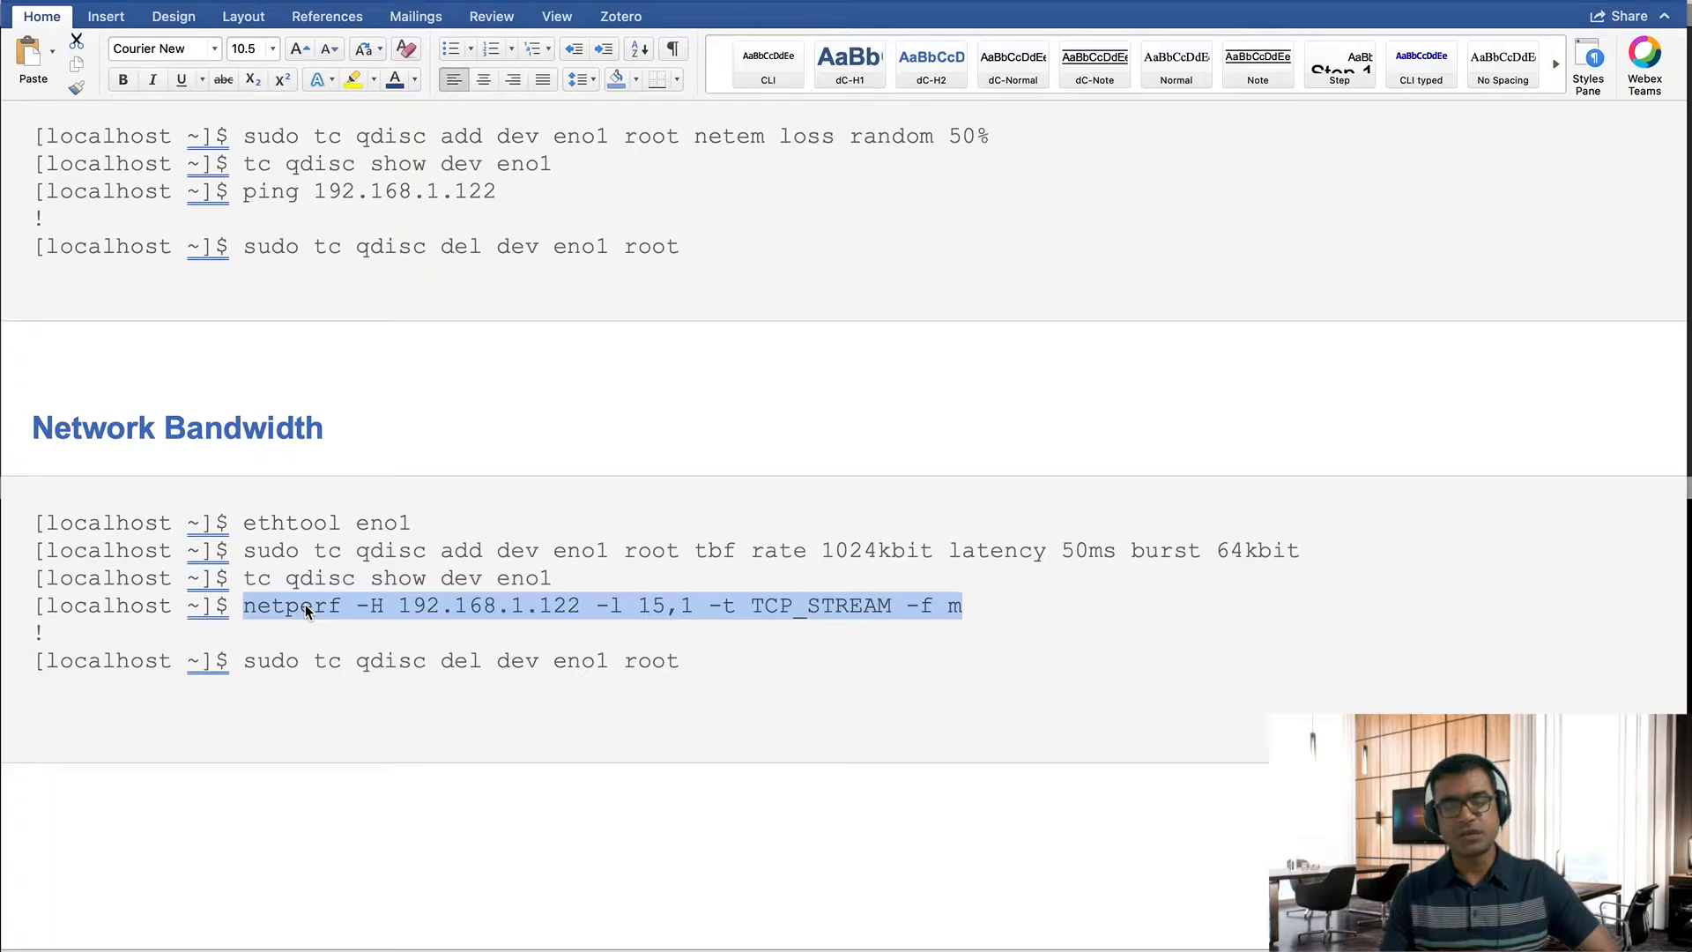
{"action": "mouse_move", "coordinate": [660, 636]}
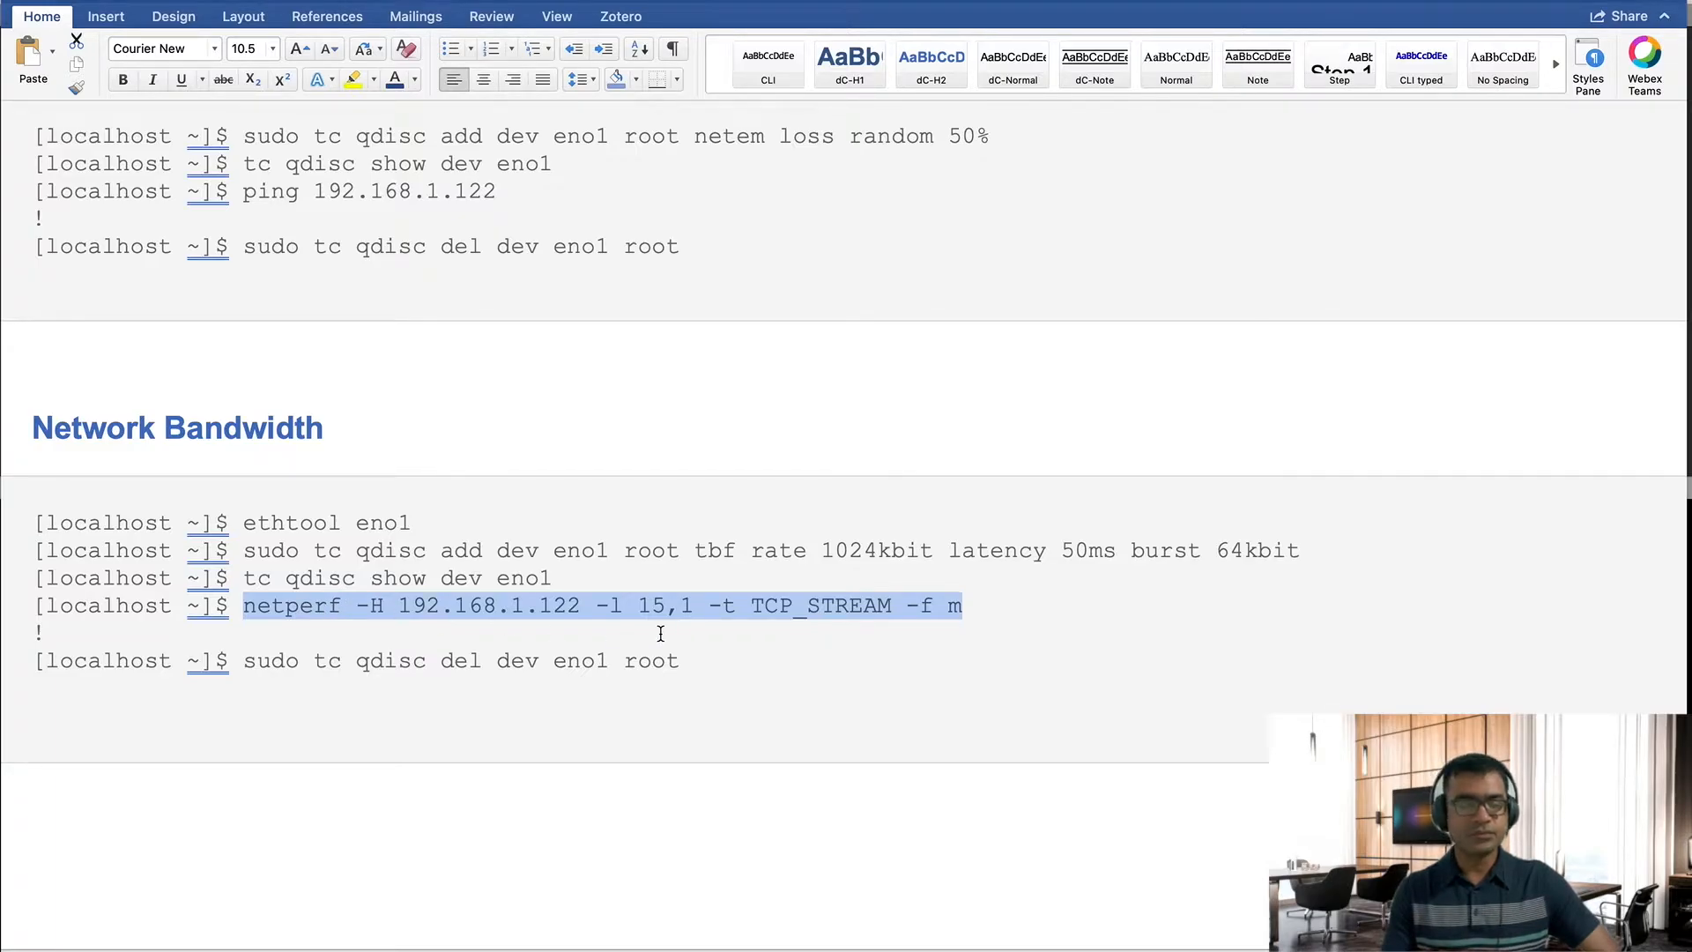
{"action": "scroll", "scroll_direction": "down", "scroll_amount": 3}
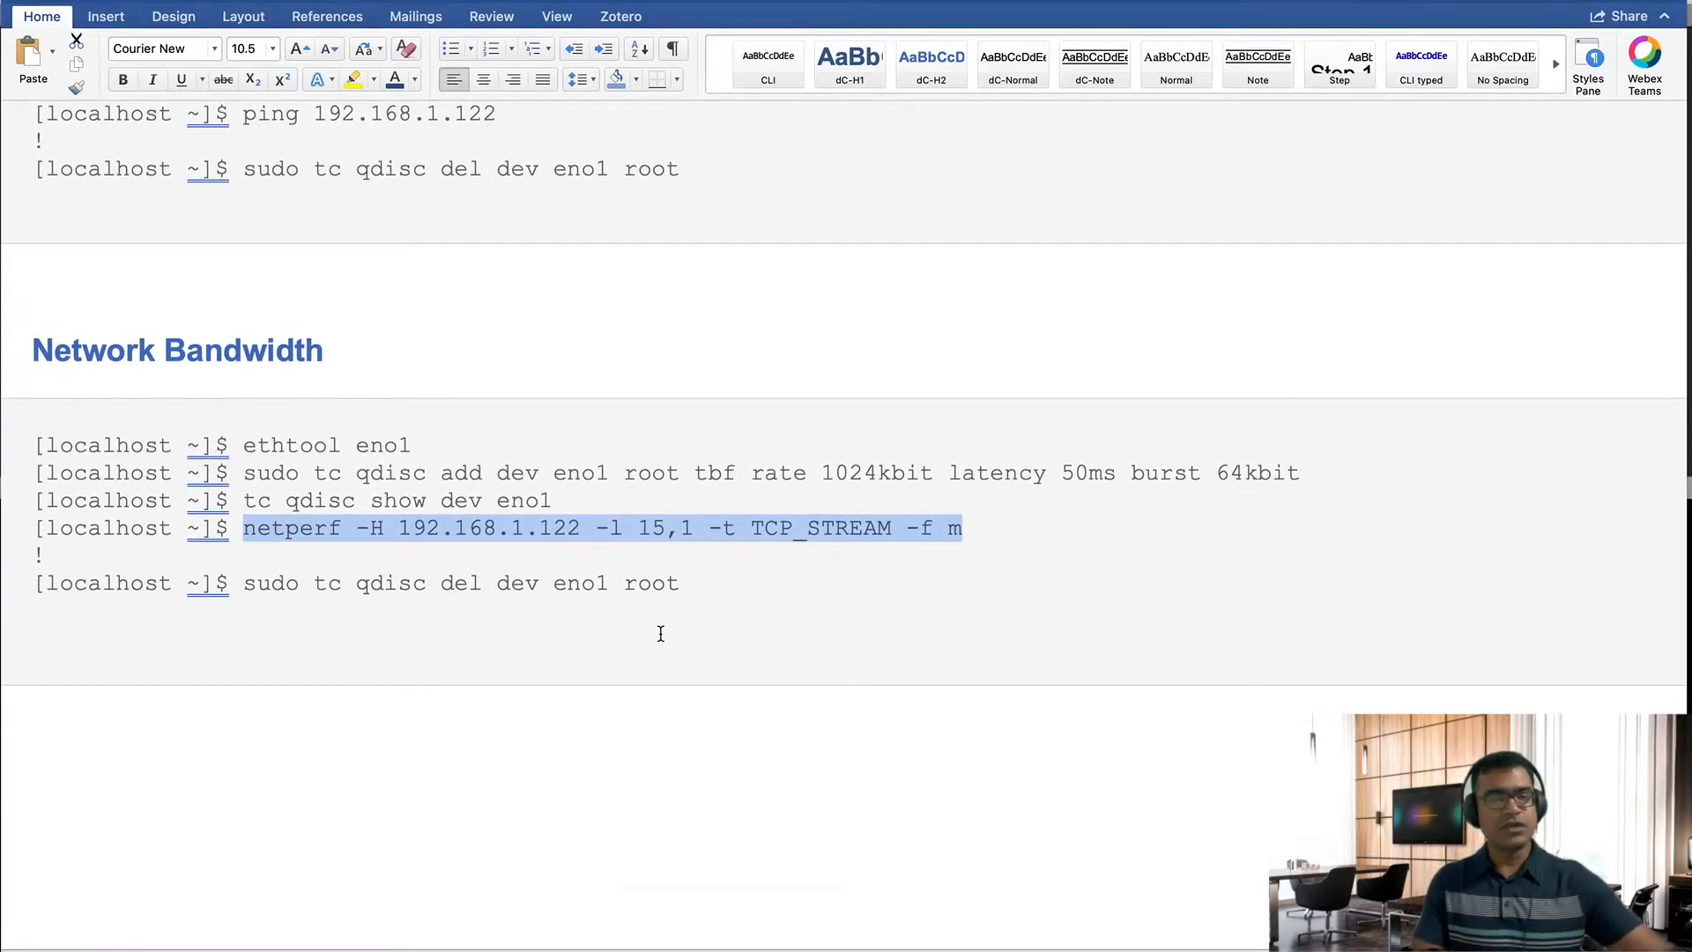
{"action": "mouse_move", "coordinate": [841, 400]}
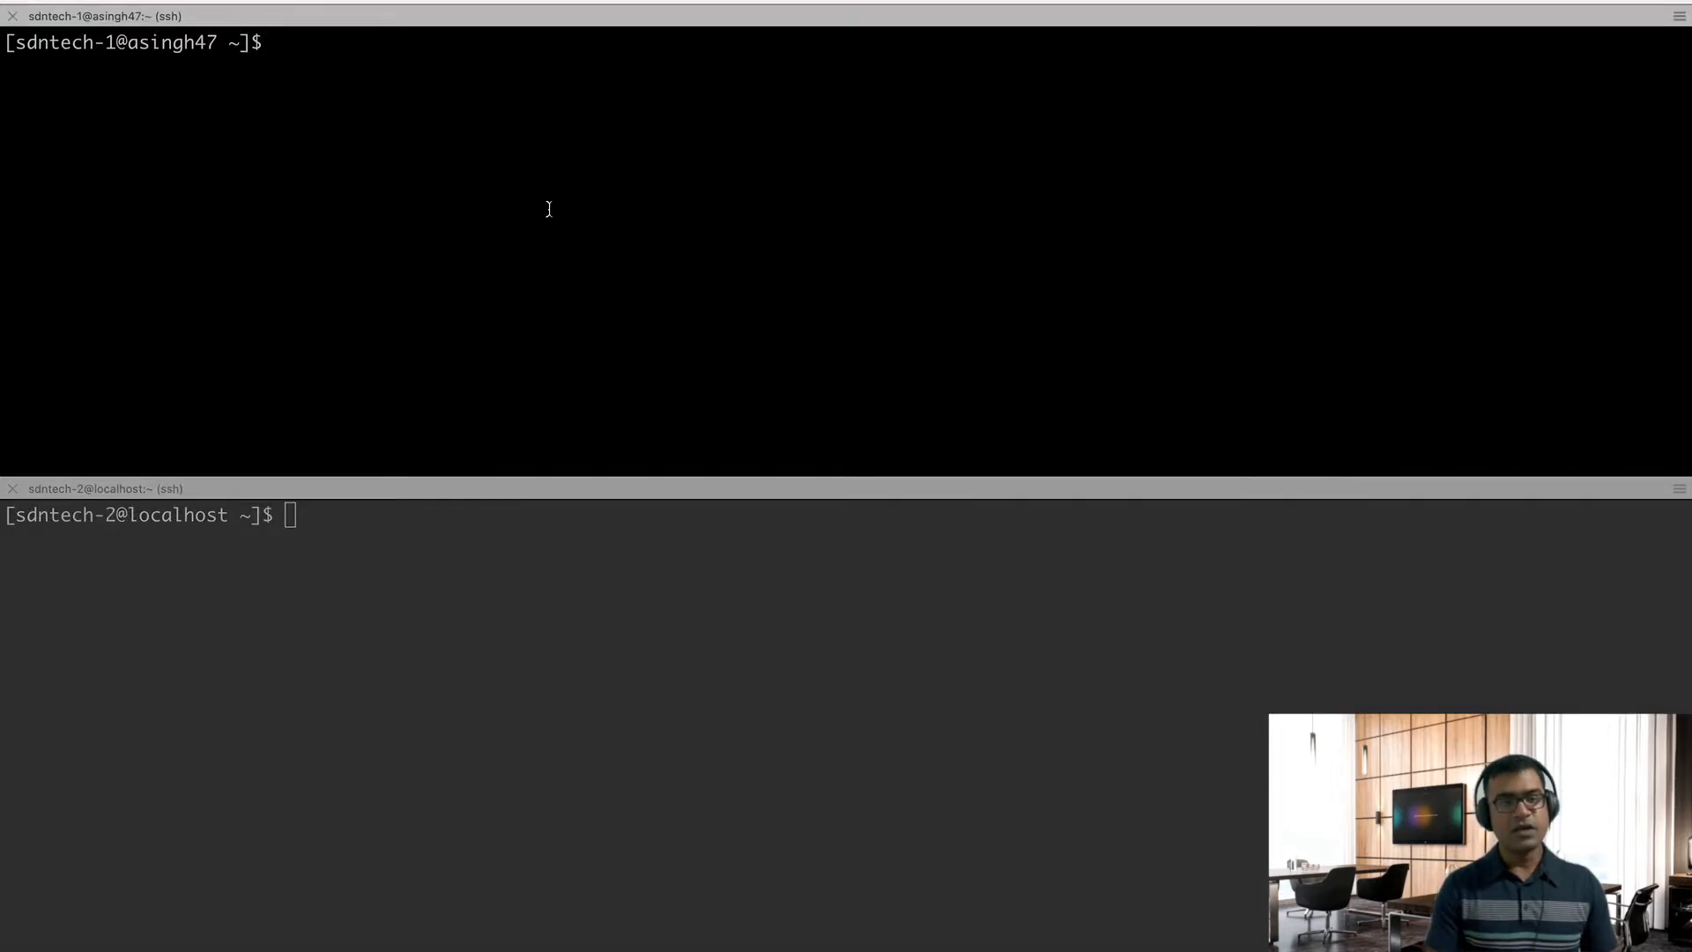
Run ifconfig on the first machine and highlight its address 192.168.1.130.
{"action": "type", "text": "ifconfig"}
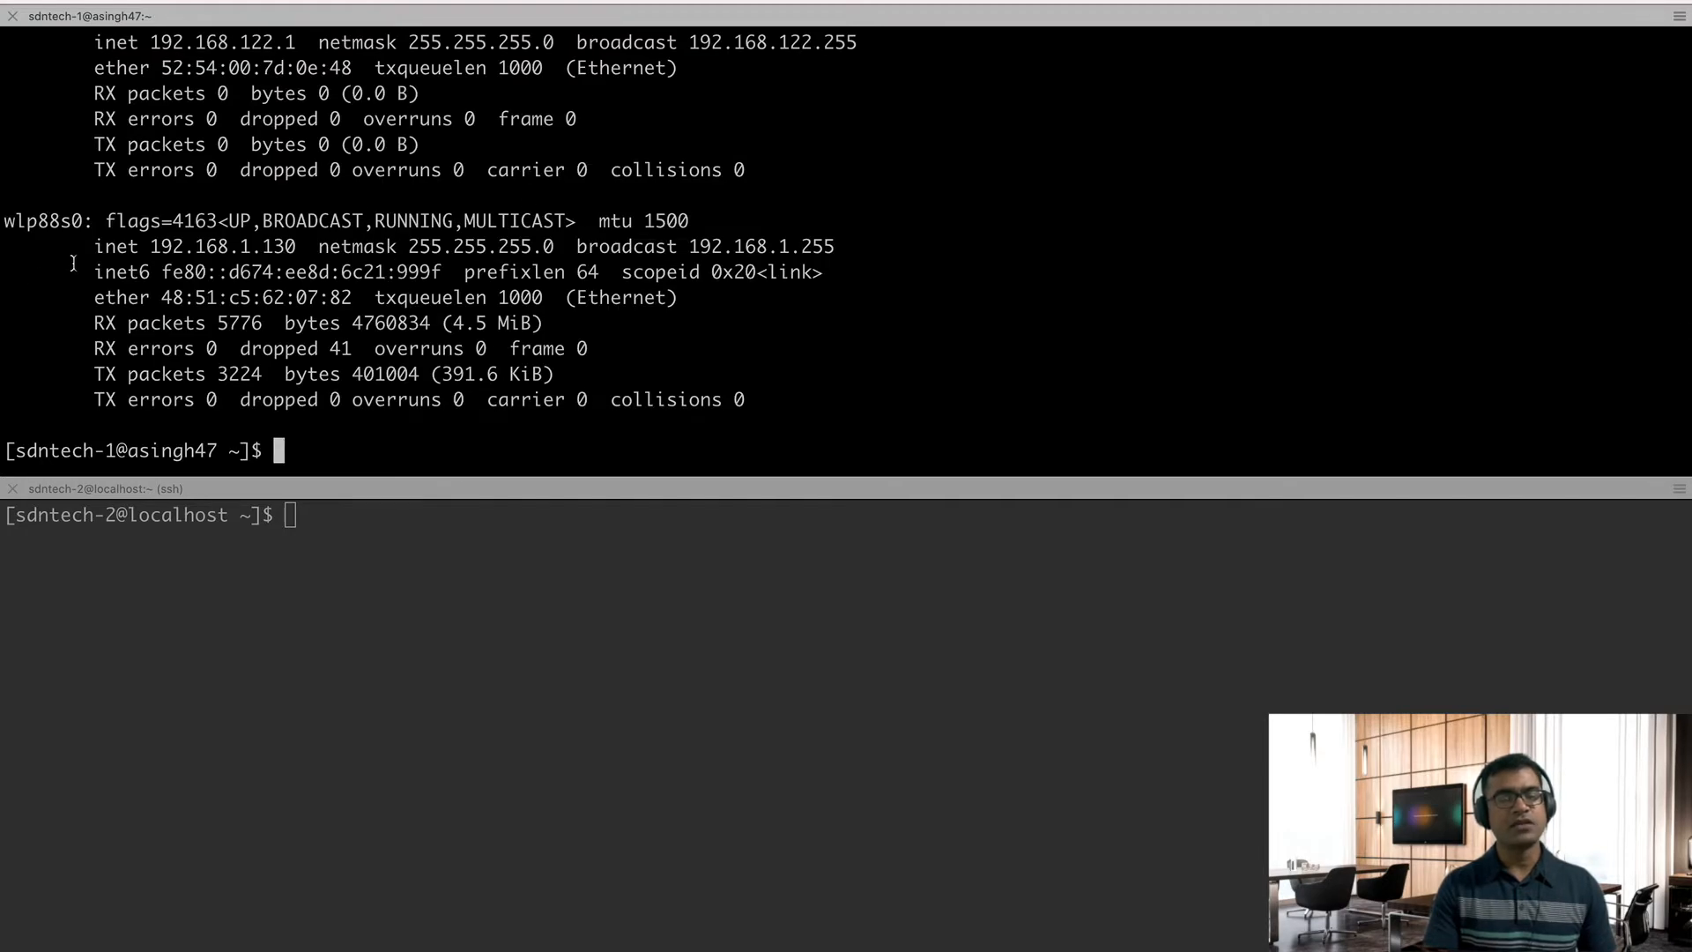
{"action": "double_click", "coordinate": [35, 236]}
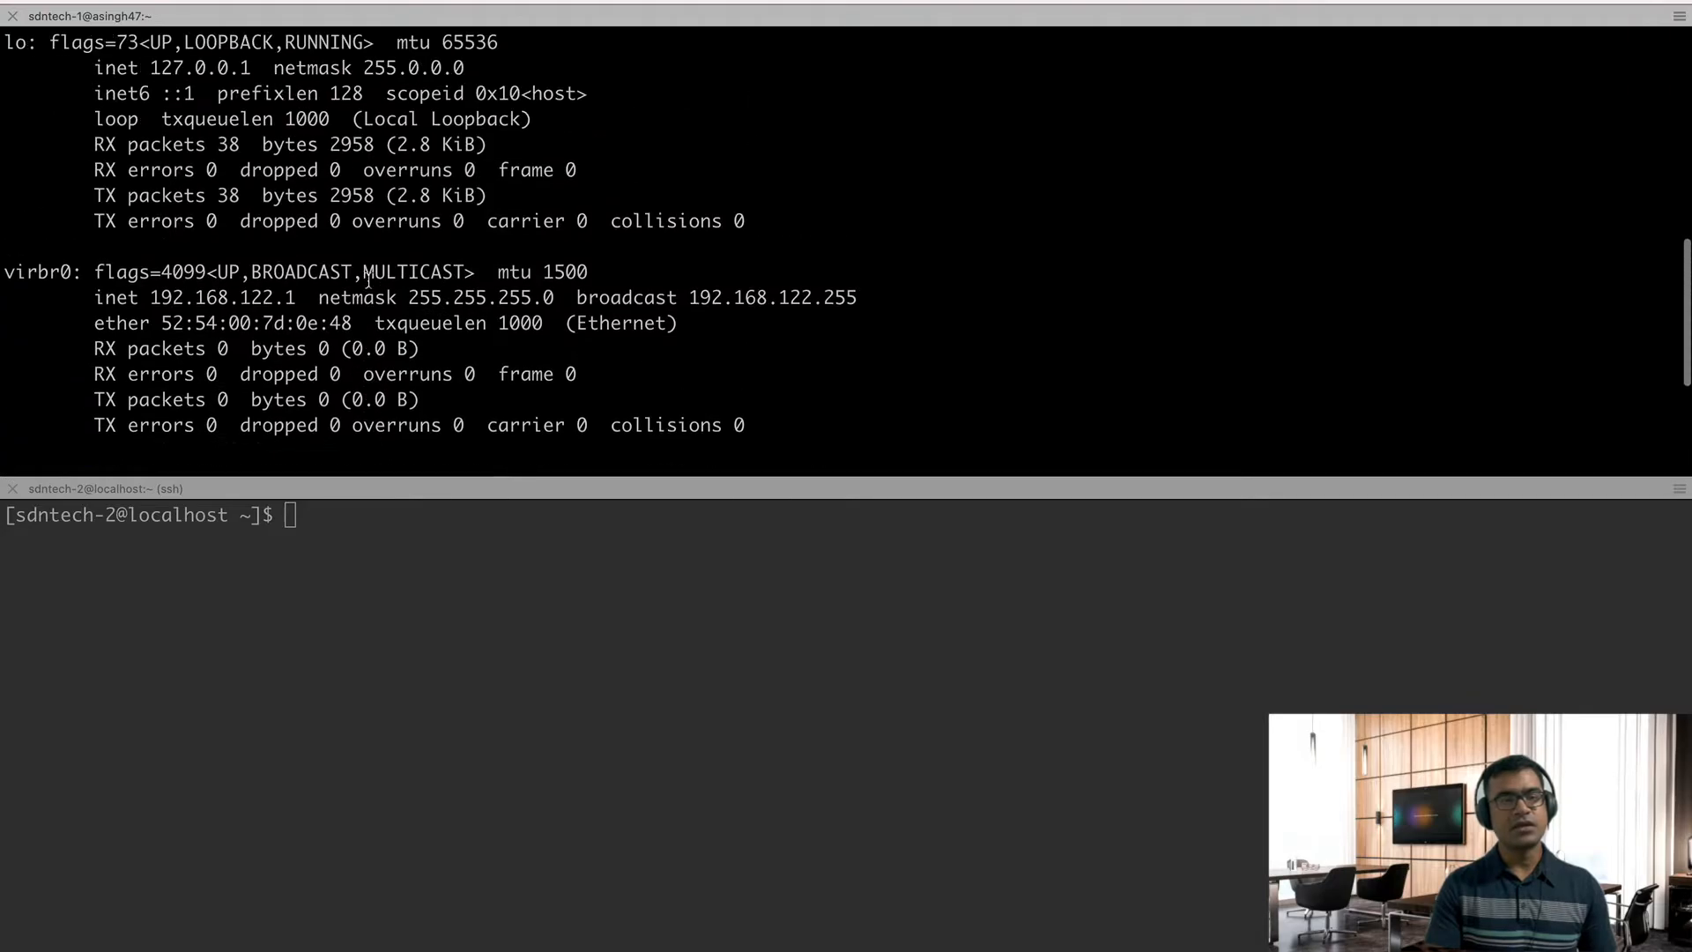
{"action": "type", "text": "ifconfig"}
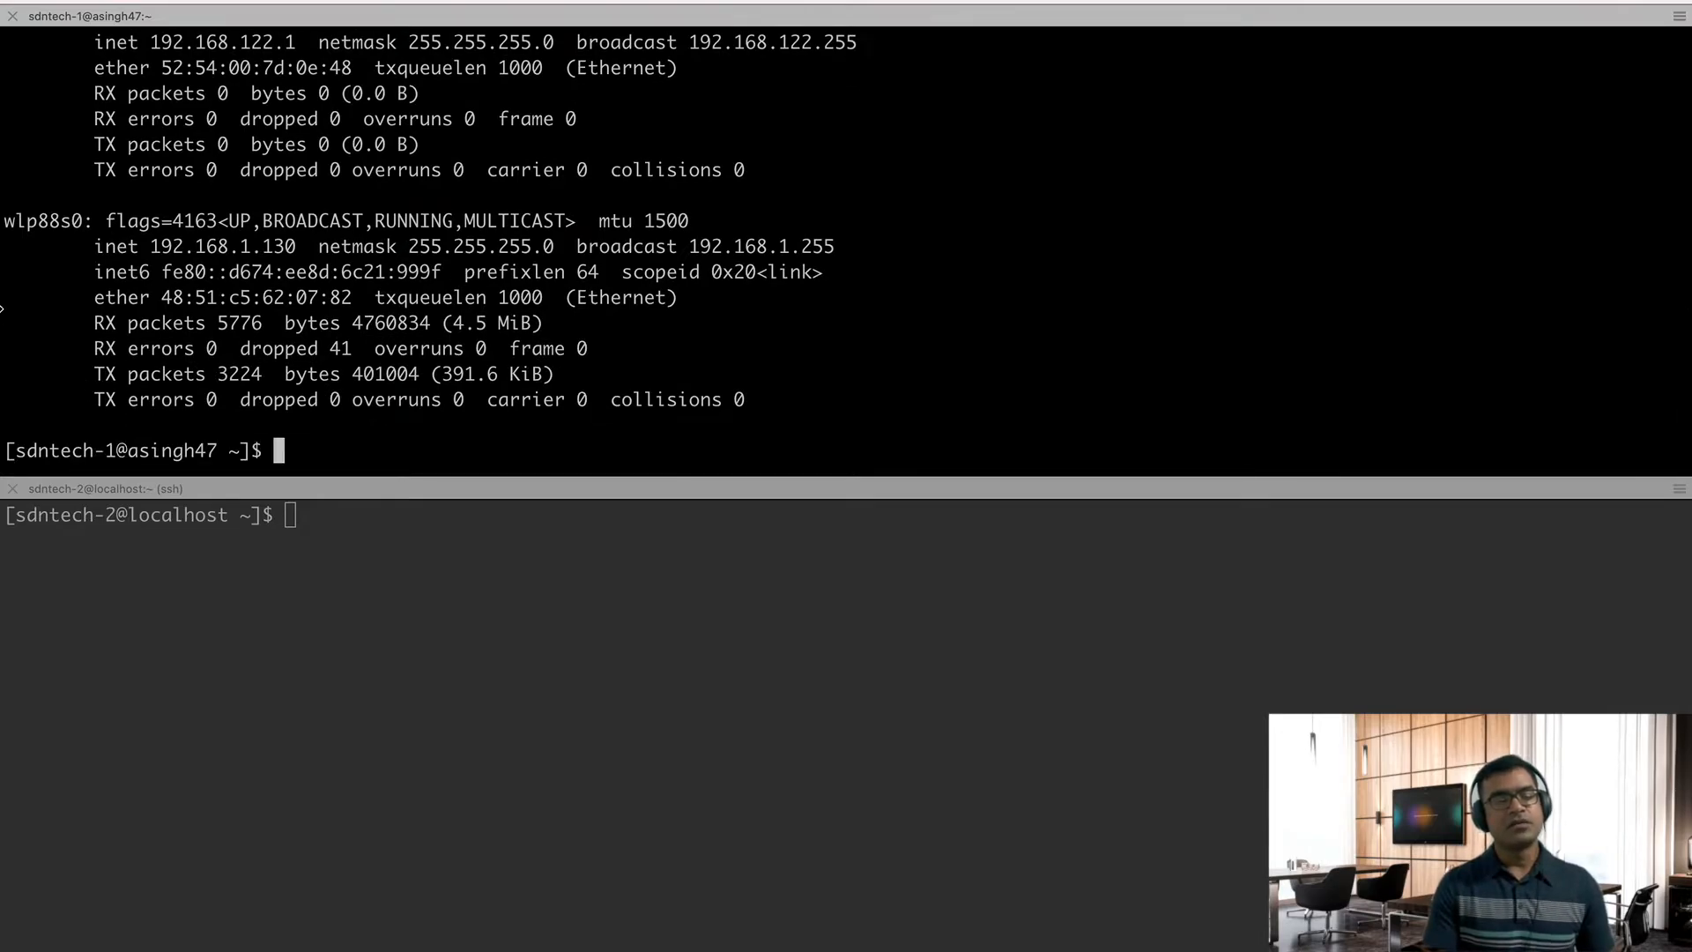
{"action": "mouse_move", "coordinate": [105, 297]}
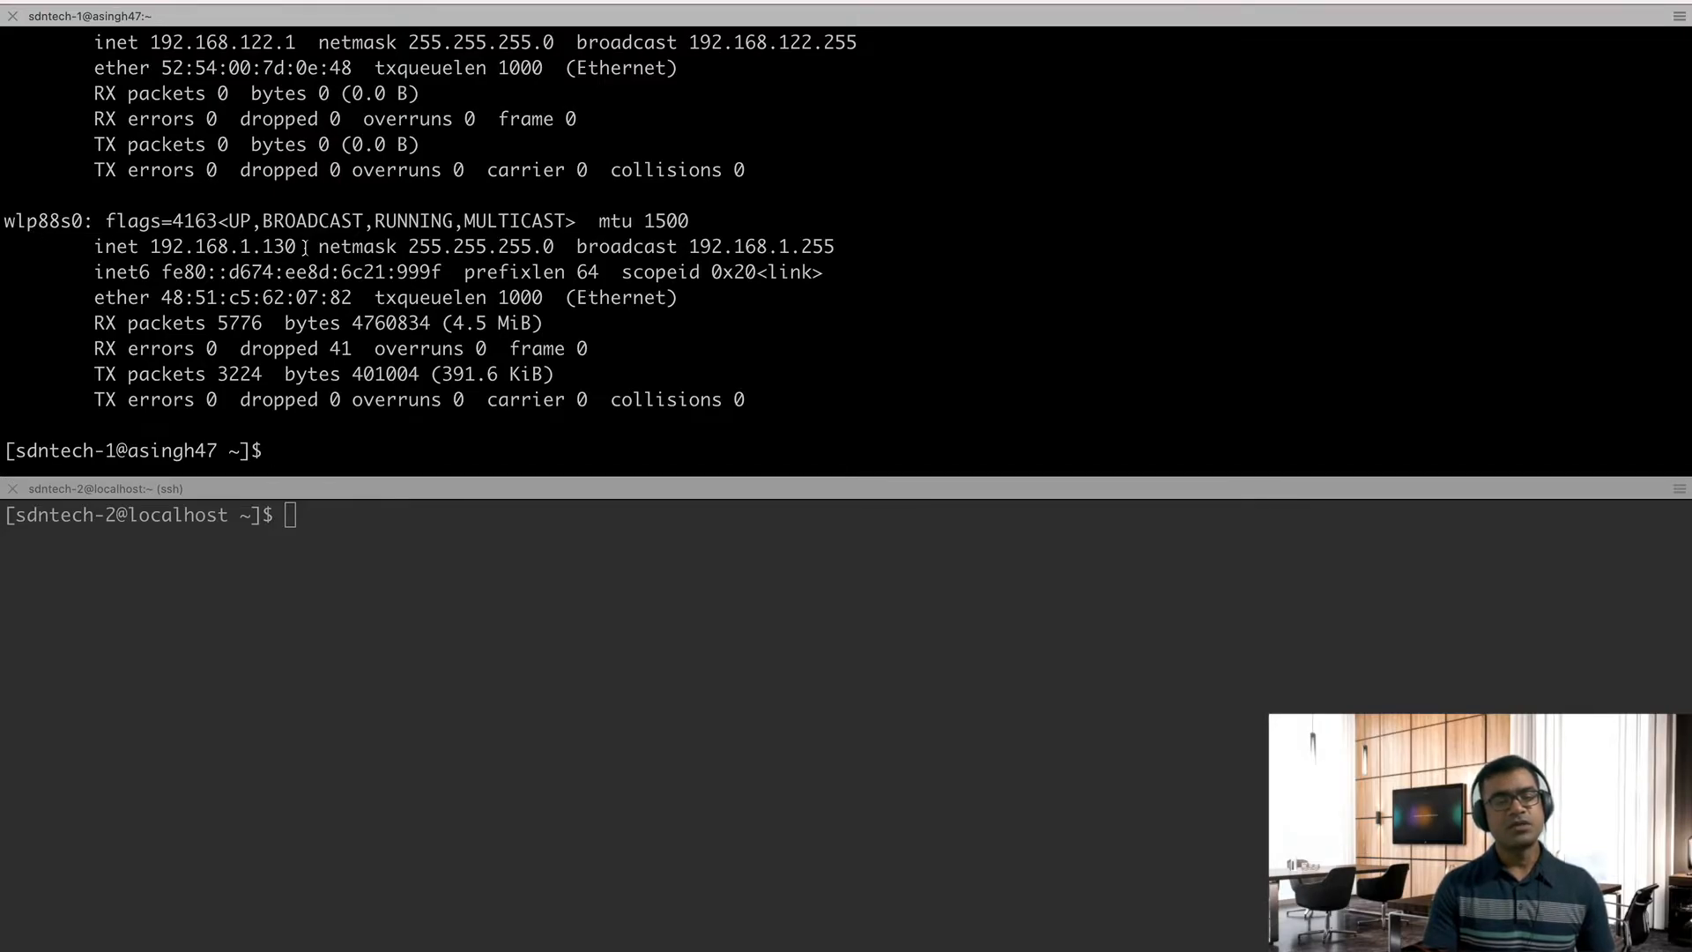
{"action": "double_click", "coordinate": [211, 247]}
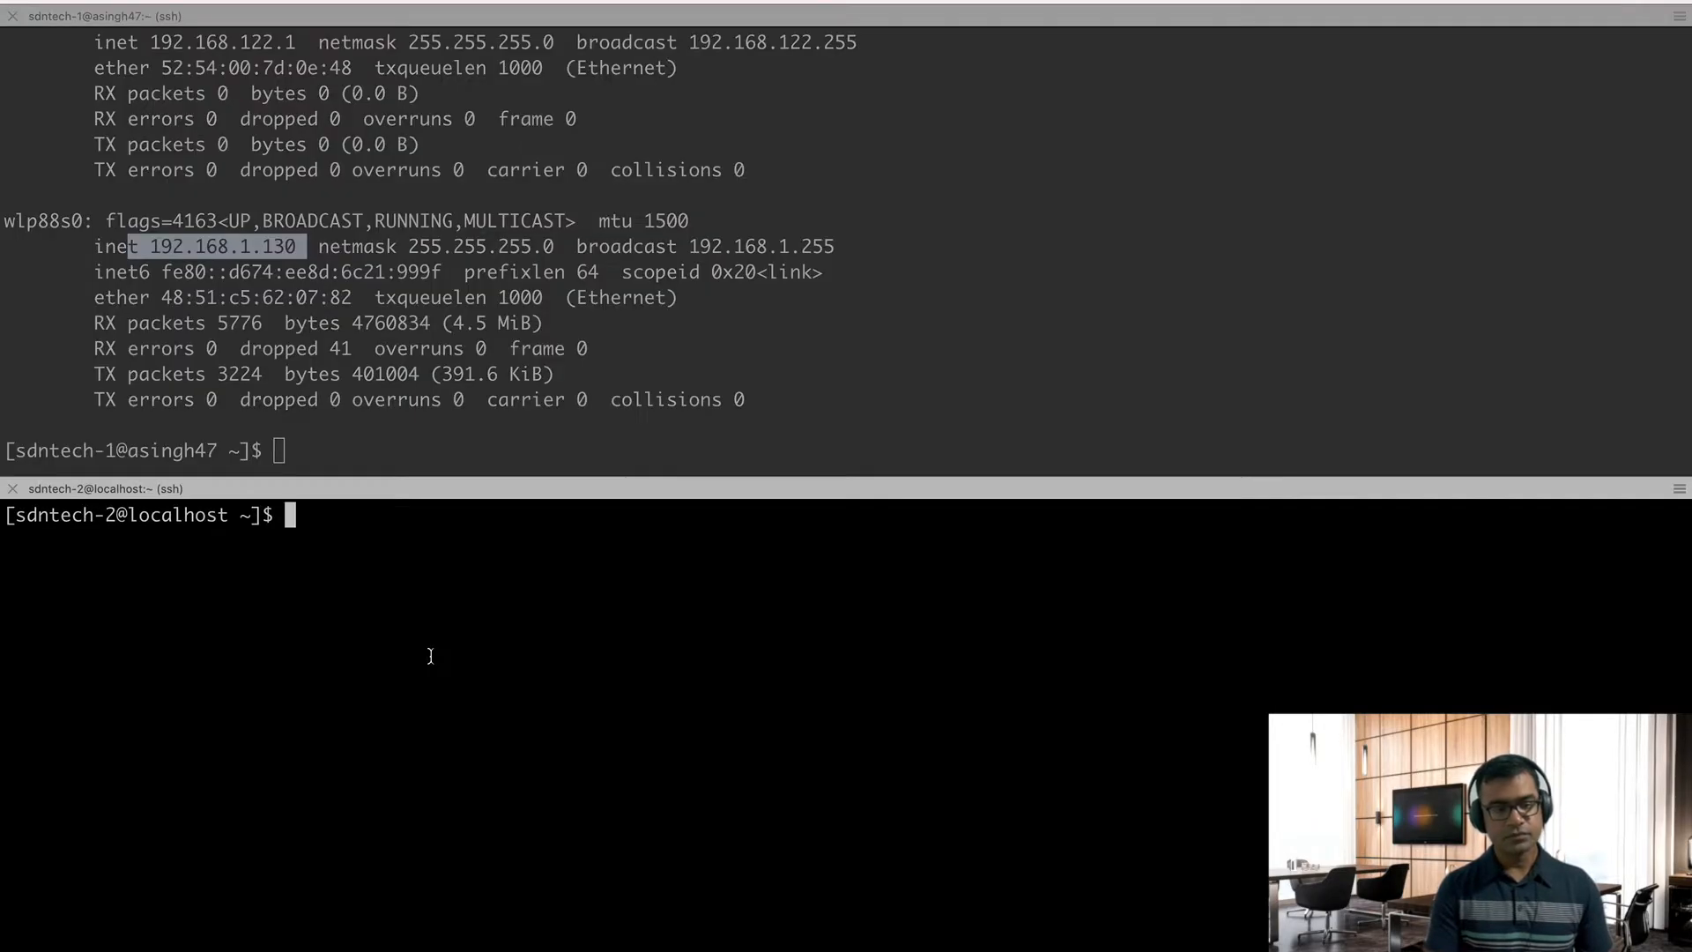
Run ifconfig on the second machine and highlight its address 192.168.1.122.
{"action": "type", "text": "ifcofnig"}
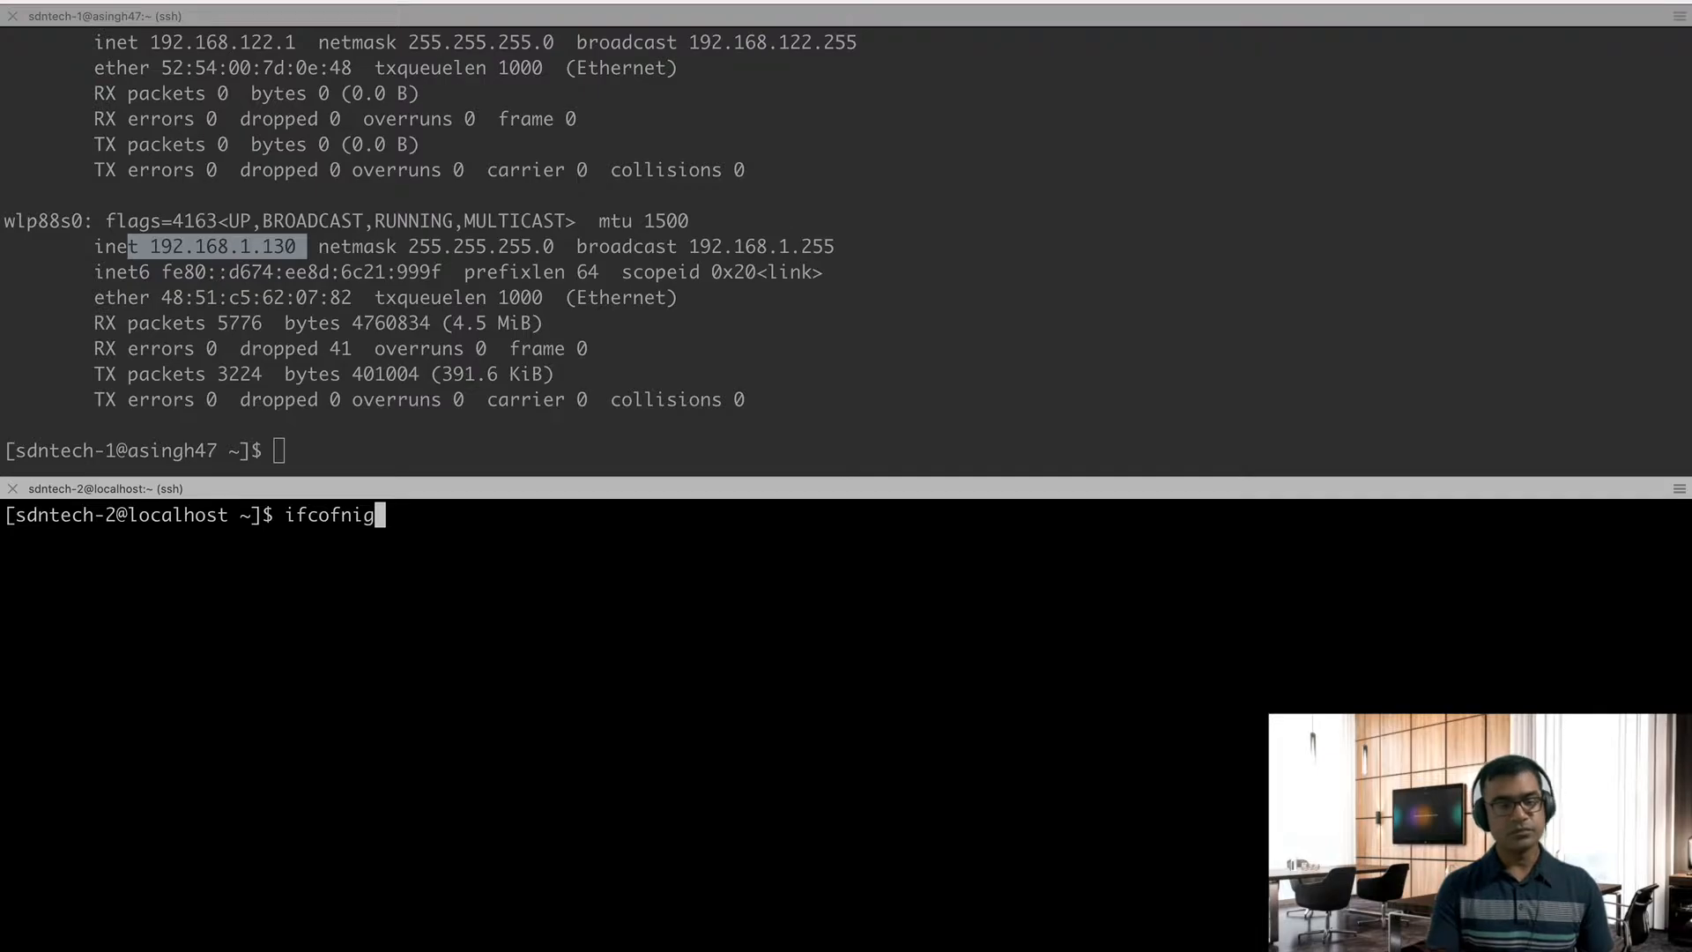
{"action": "key", "text": "Backspace"}
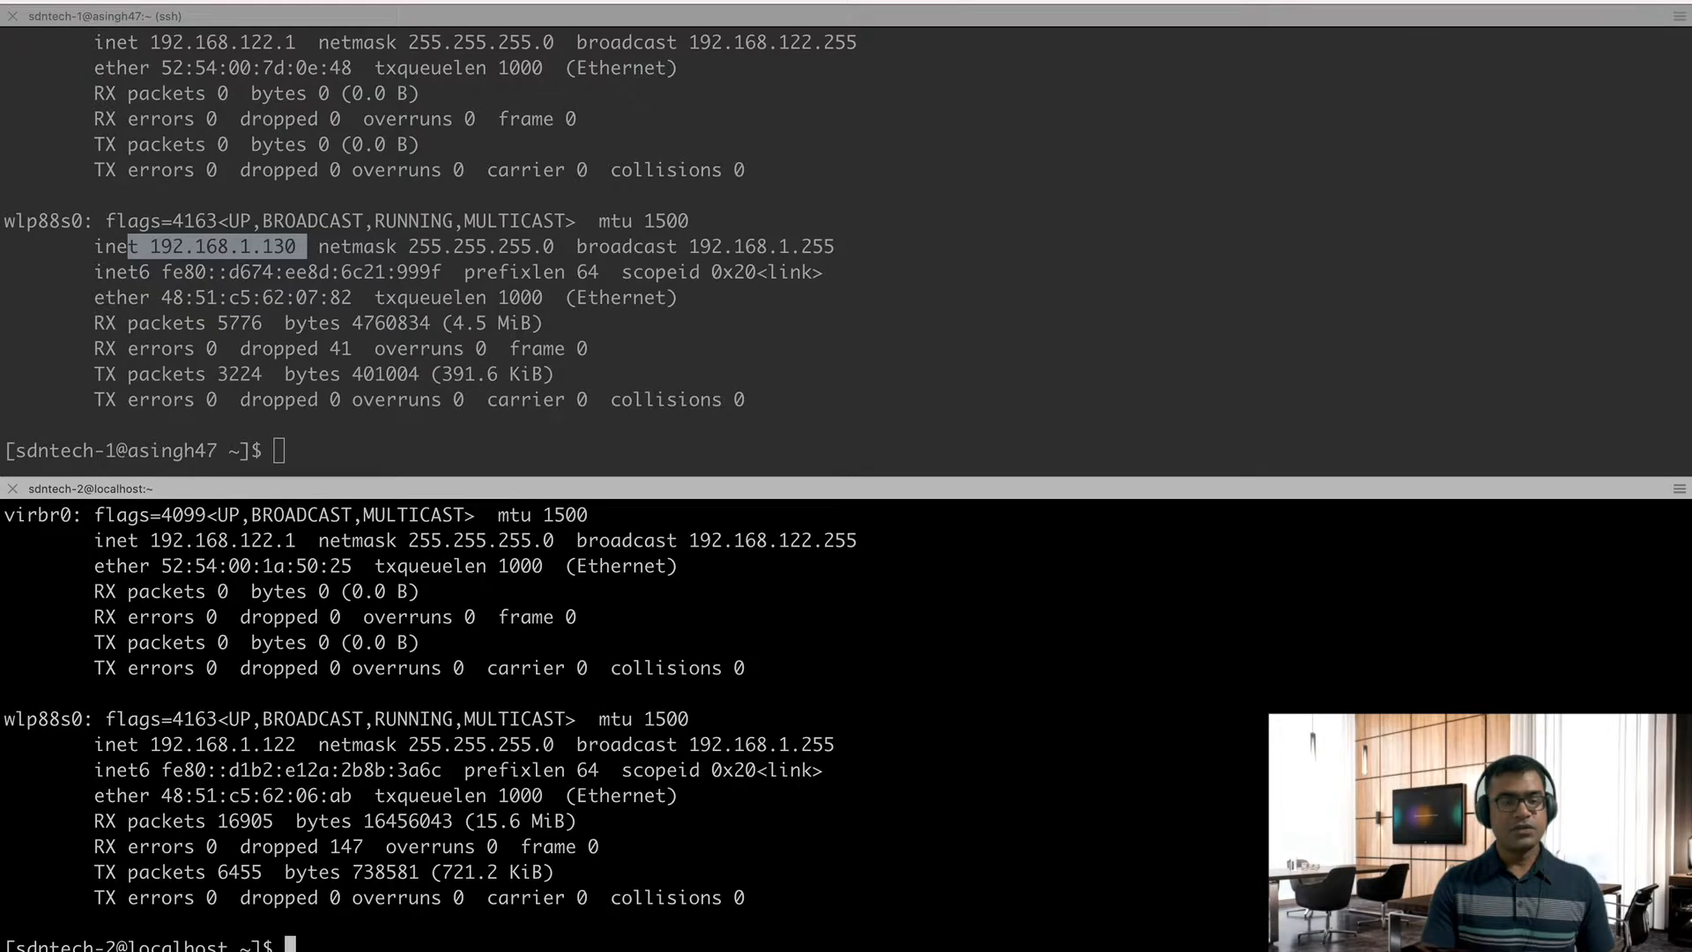
{"action": "double_click", "coordinate": [264, 745]}
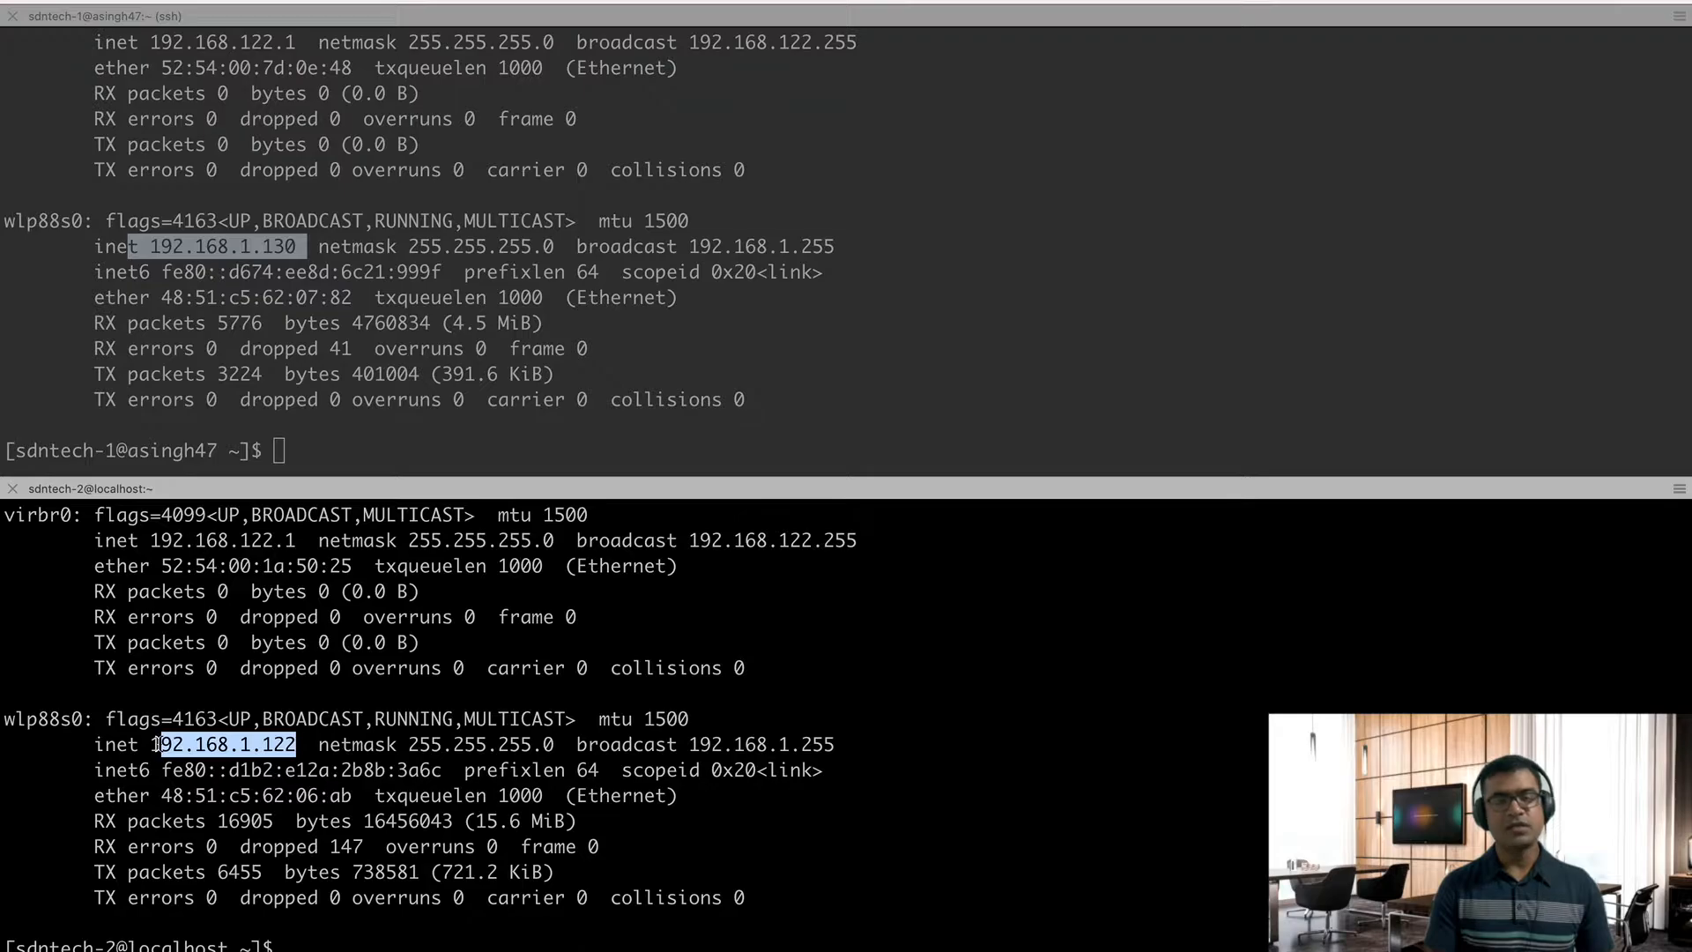
{"action": "mouse_move", "coordinate": [653, 789]}
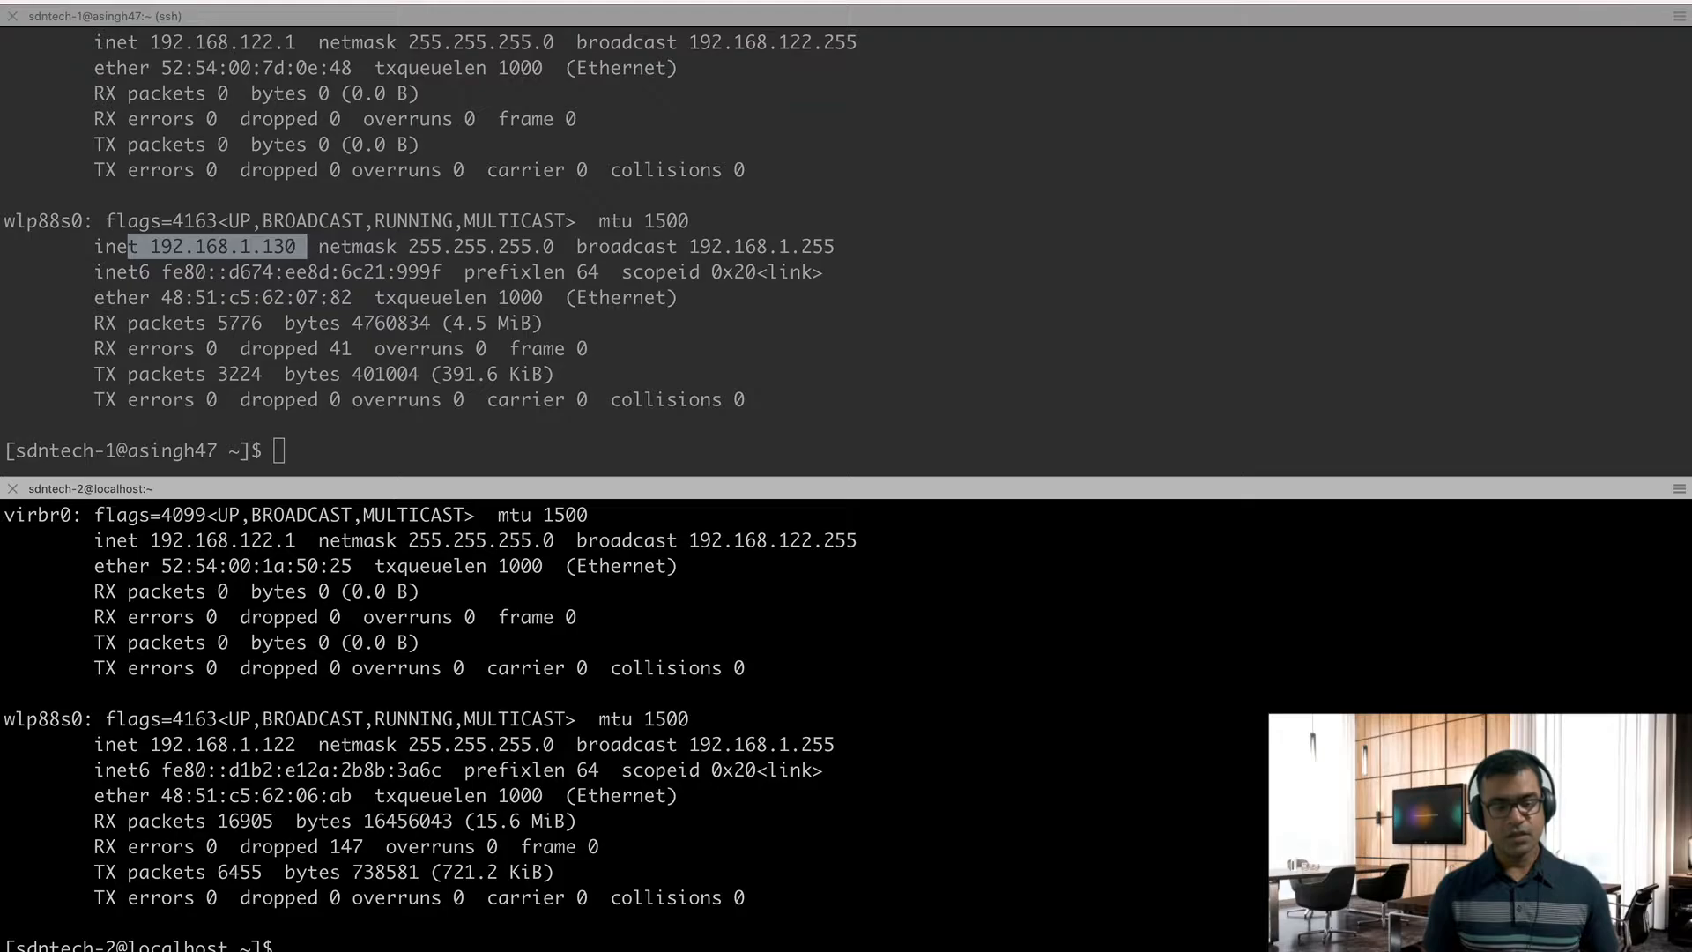
{"action": "type", "text": "ifconfig"}
{"action": "type", "text": "netstat -tanlp"}
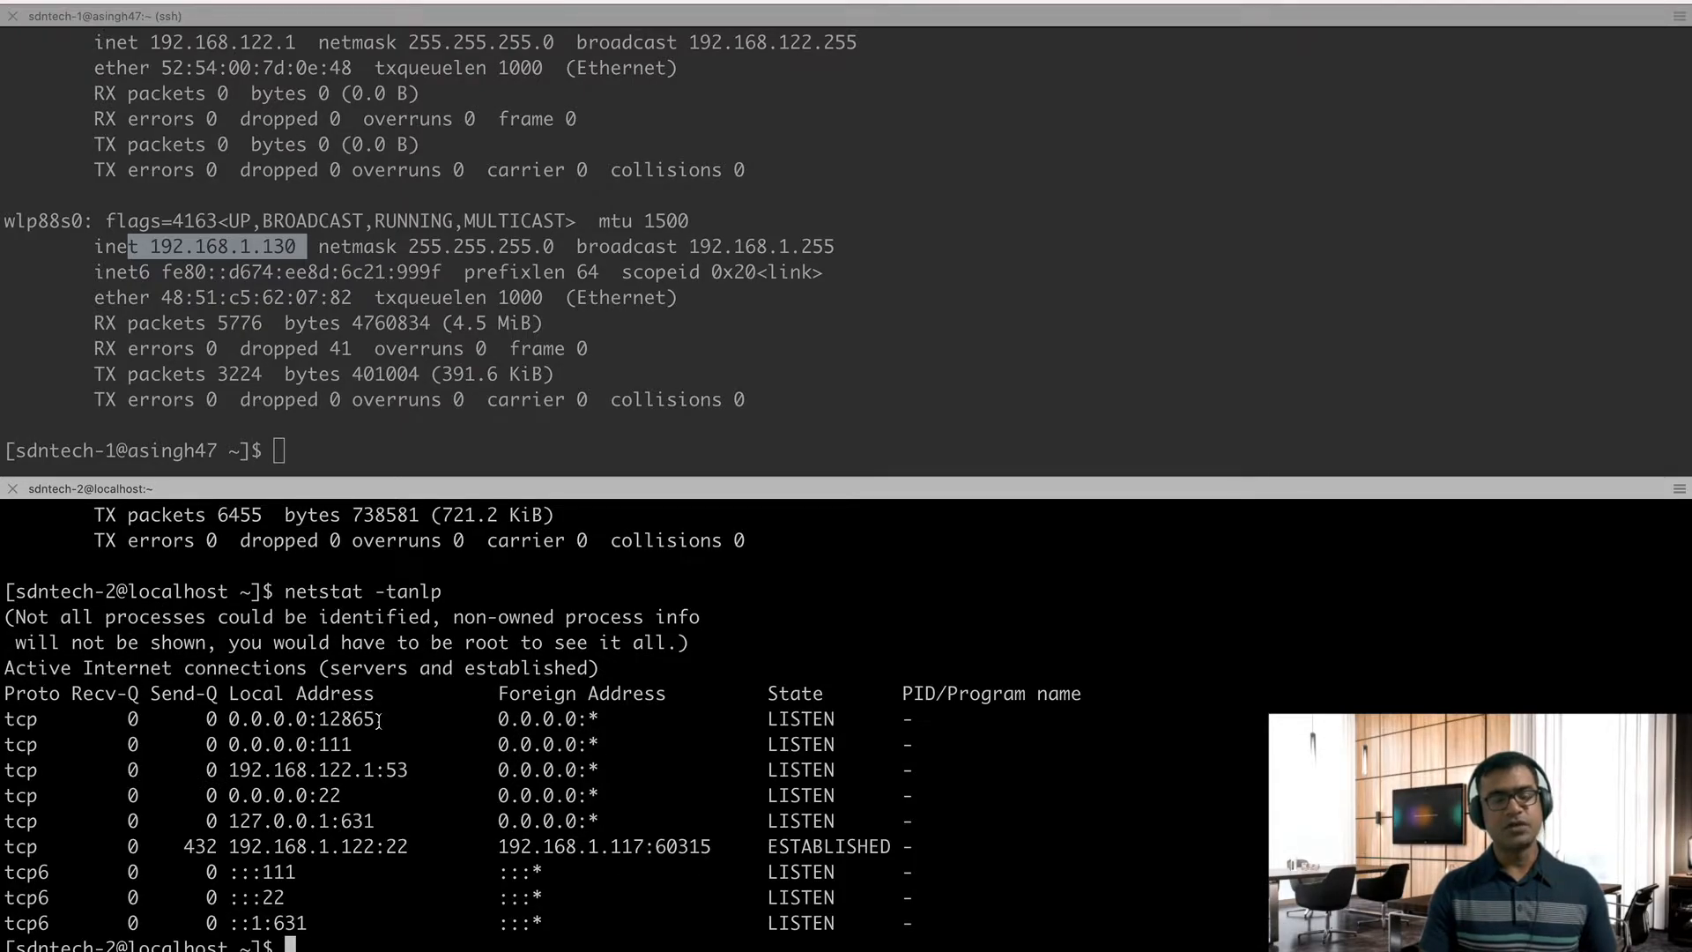
{"action": "double_click", "coordinate": [334, 719]}
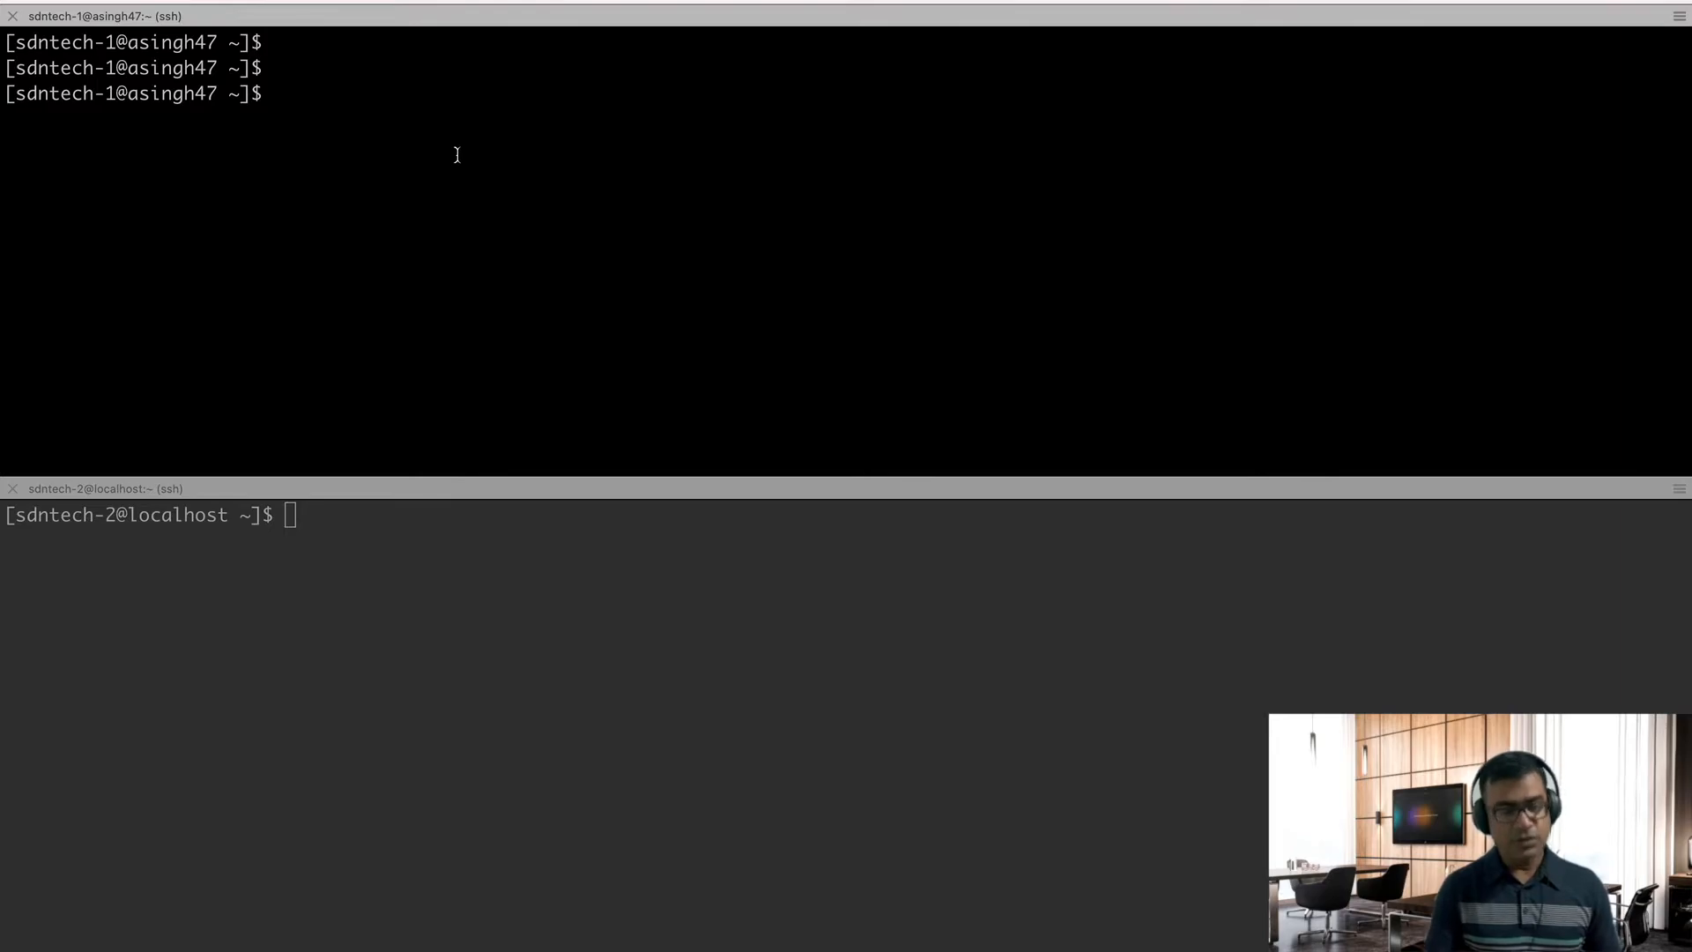
Ping 192.168.1.122 for baseline replies, then stop it with Ctrl+C.
{"action": "type", "text": "ping"}
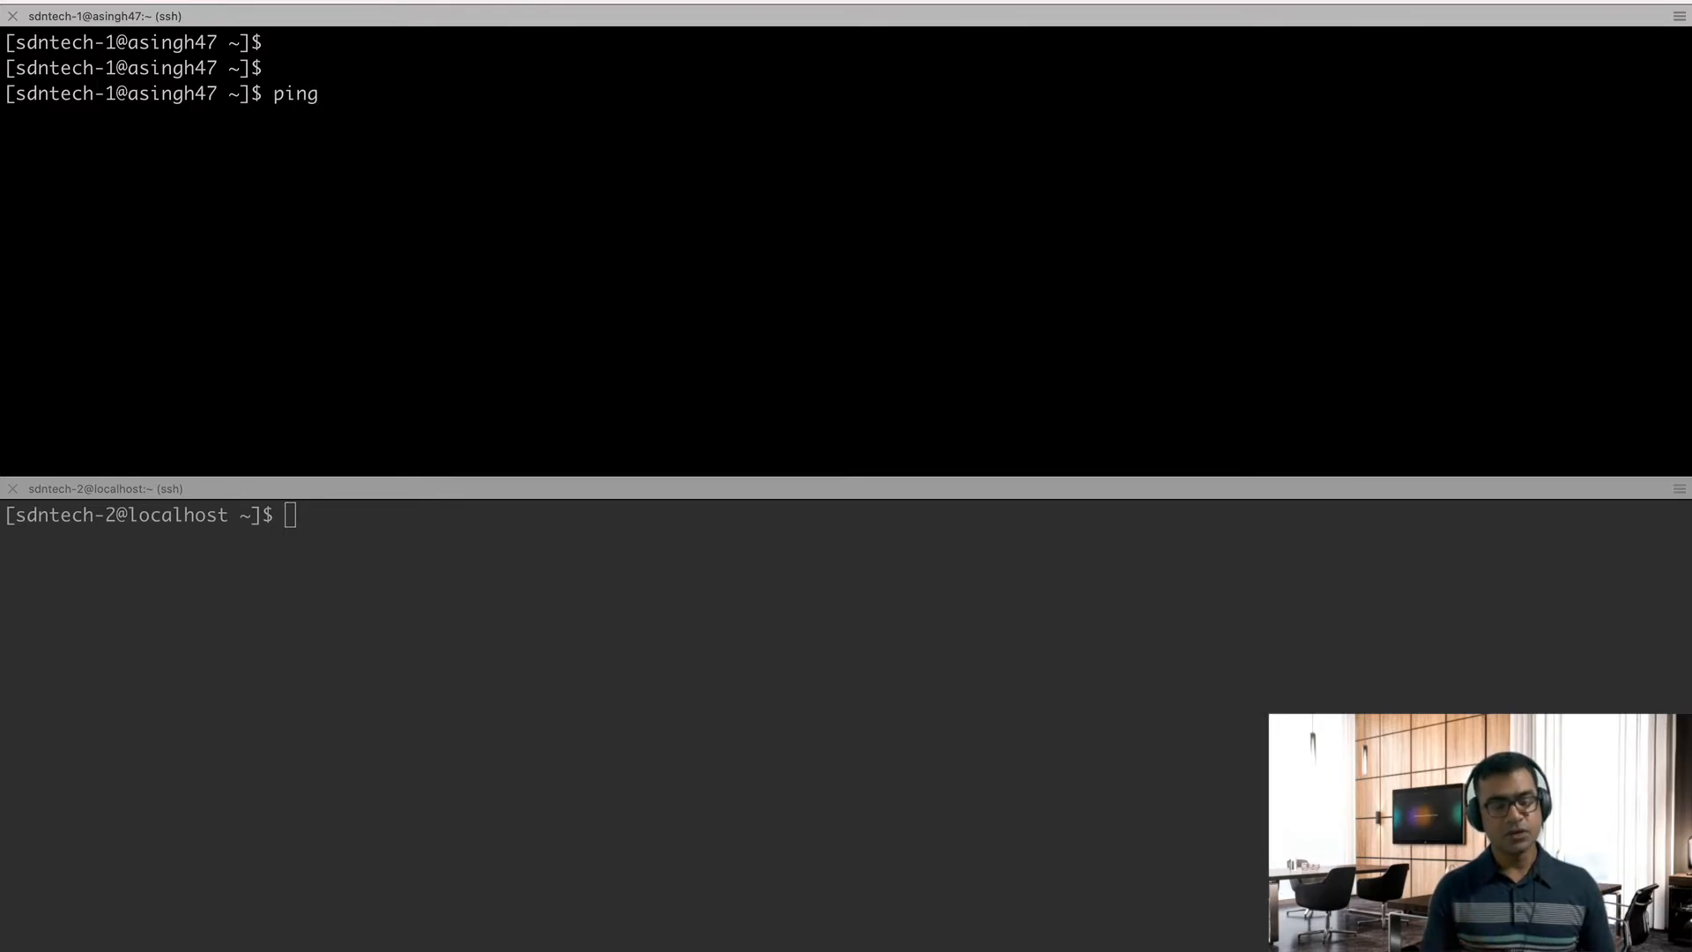
{"action": "type", "text": "192"}
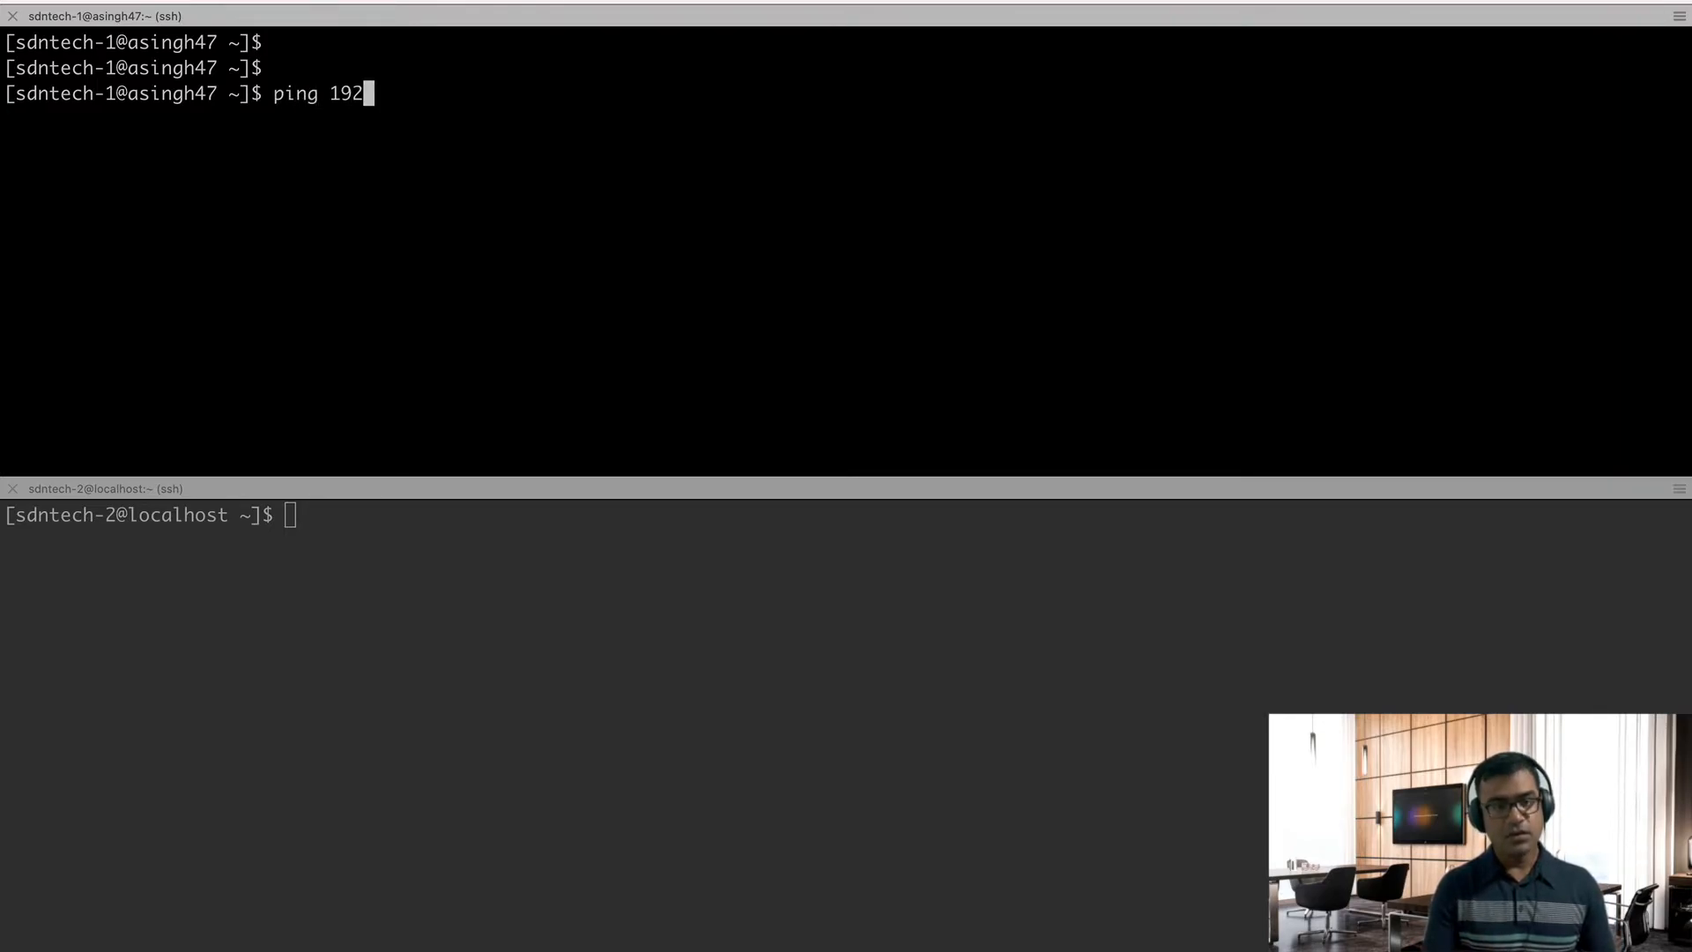
{"action": "type", "text": ".16"}
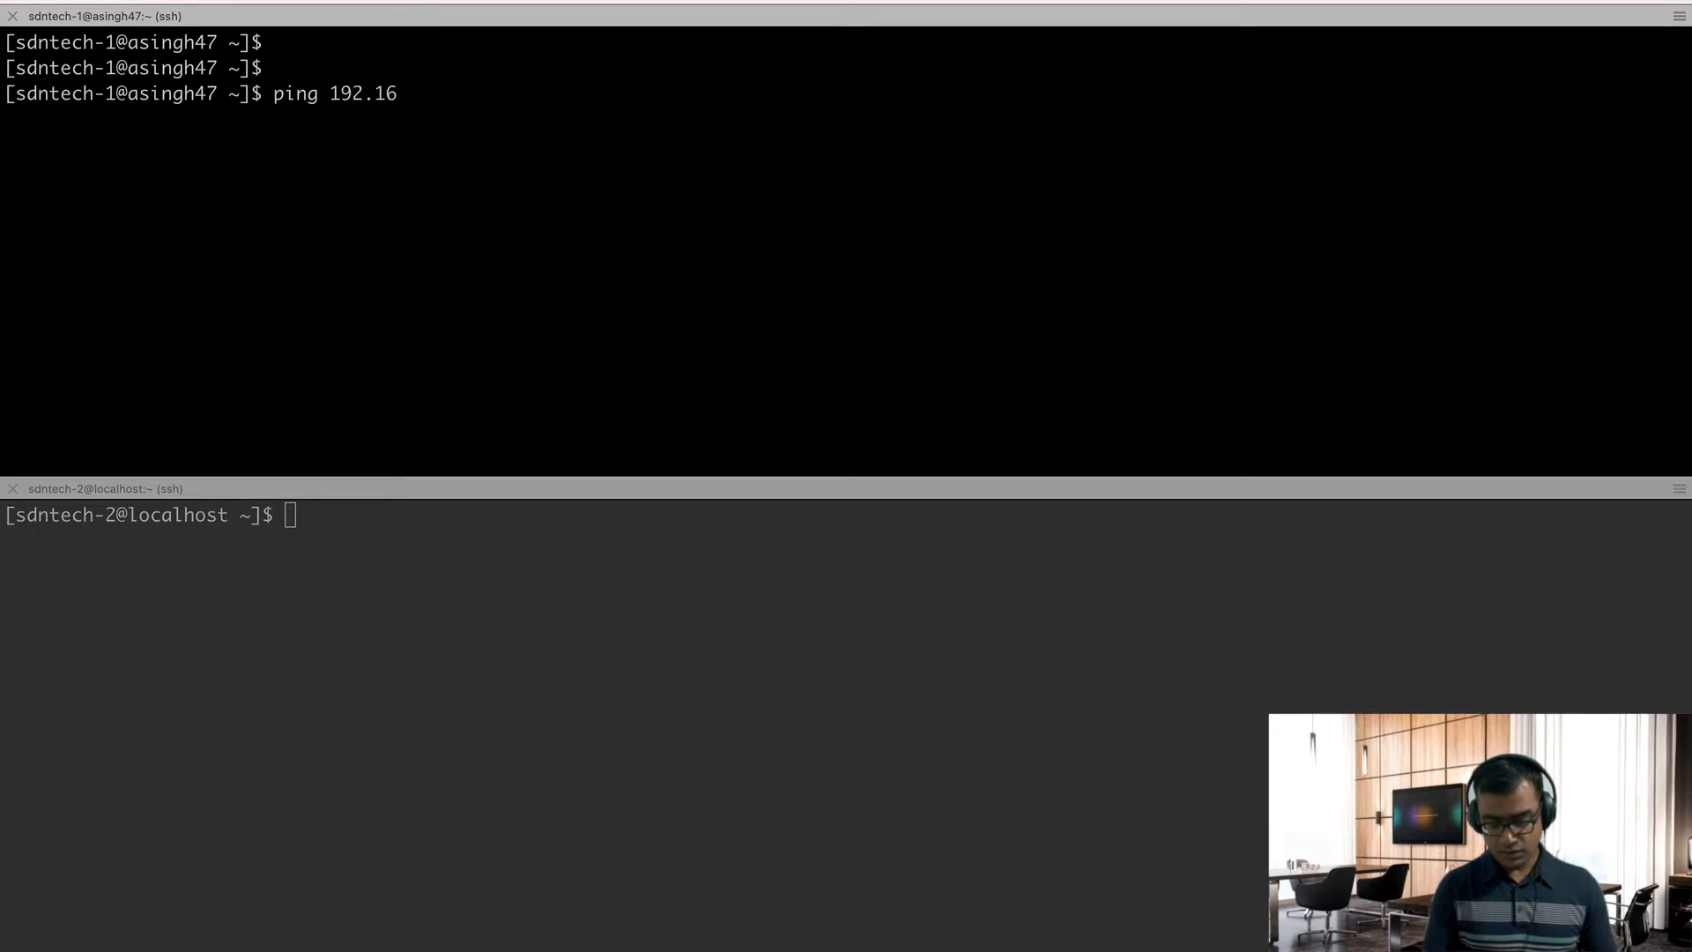
{"action": "type", "text": "8."}
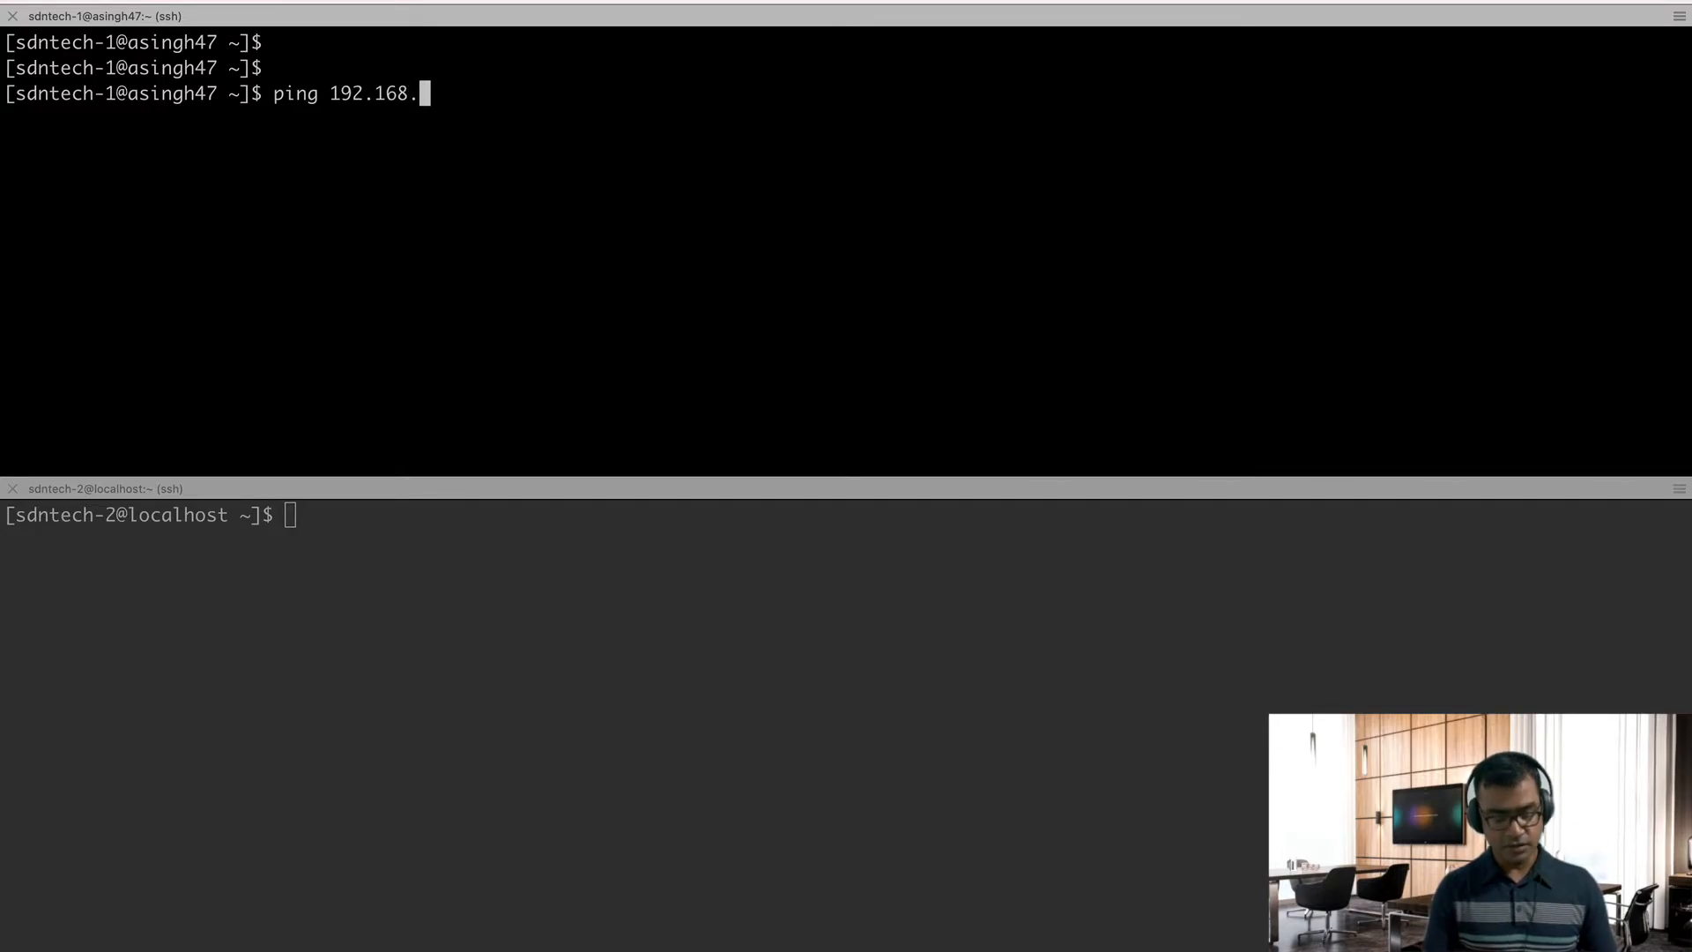
{"action": "type", "text": "1.122"}
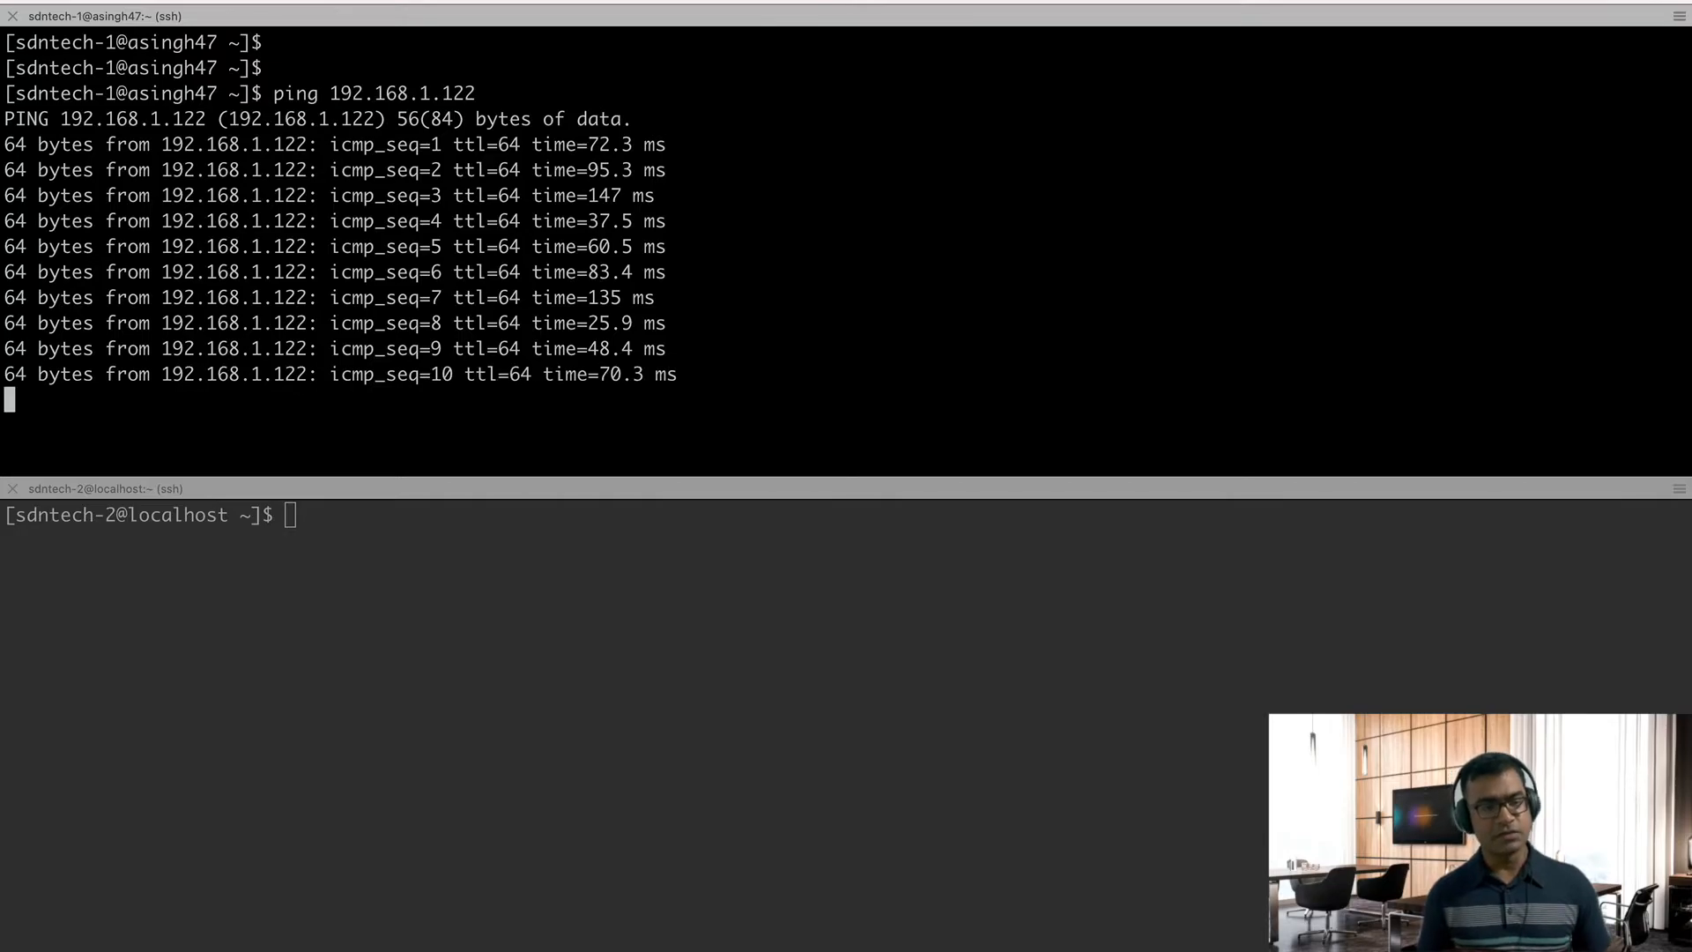
{"action": "key", "text": "ctrl+c"}
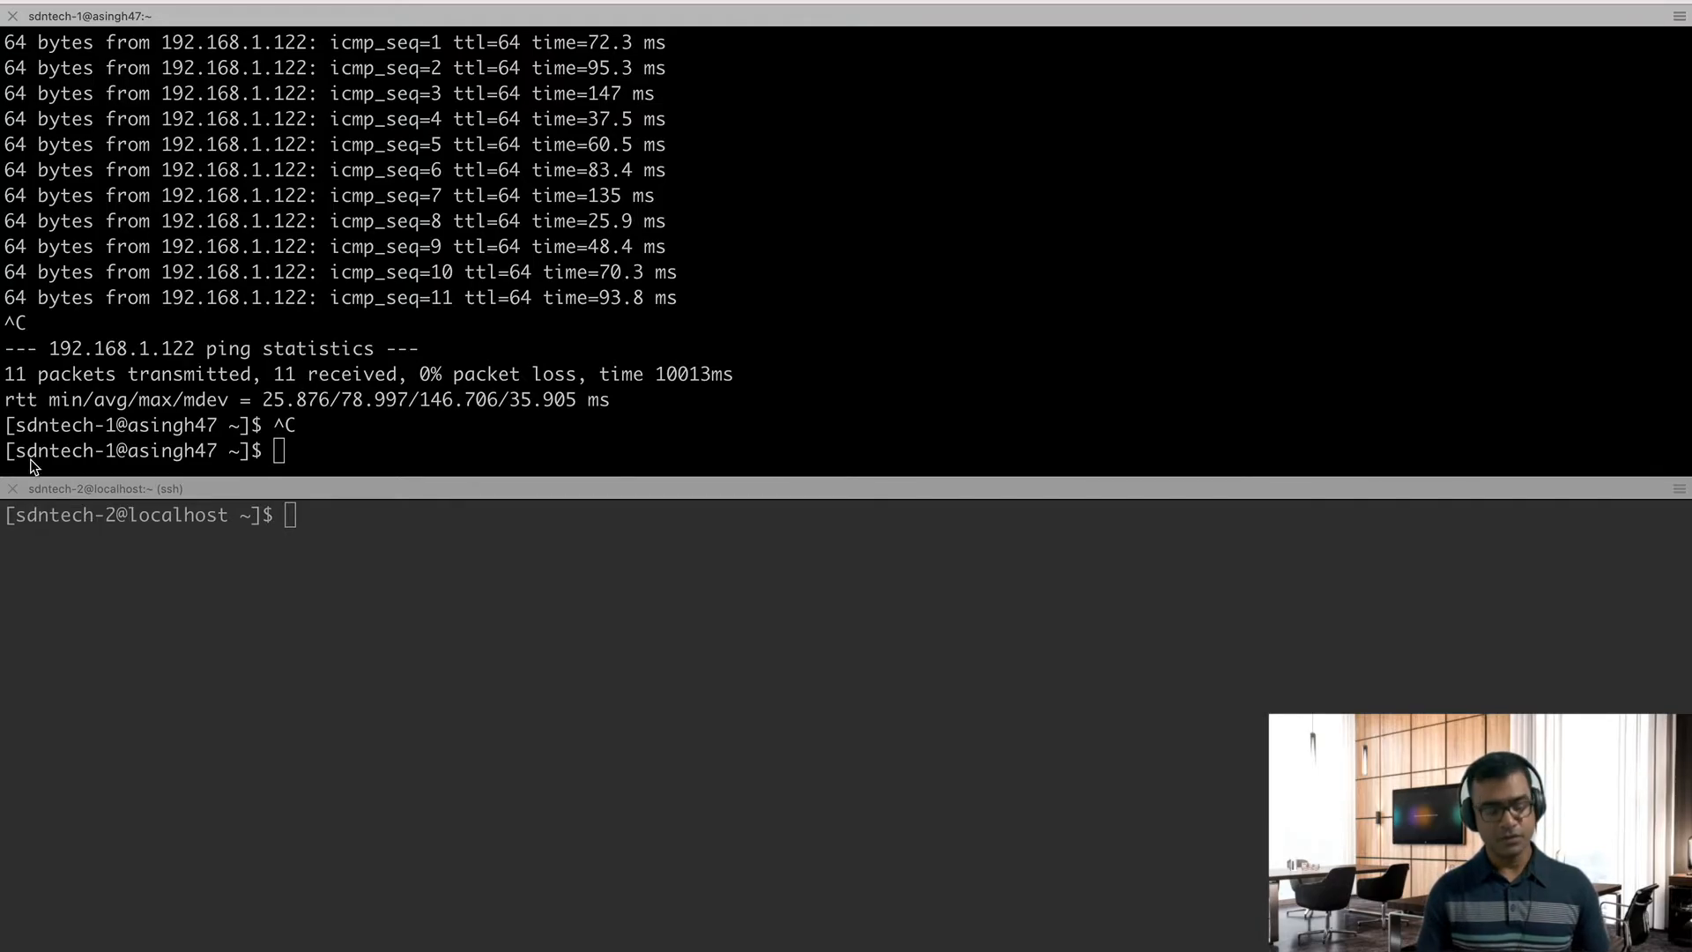
Add a netem delay of 300ms with 100ms variation on wlp88s0 and list the qdisc.
{"action": "type", "text": "tc qdisc show dev wlp88s0"}
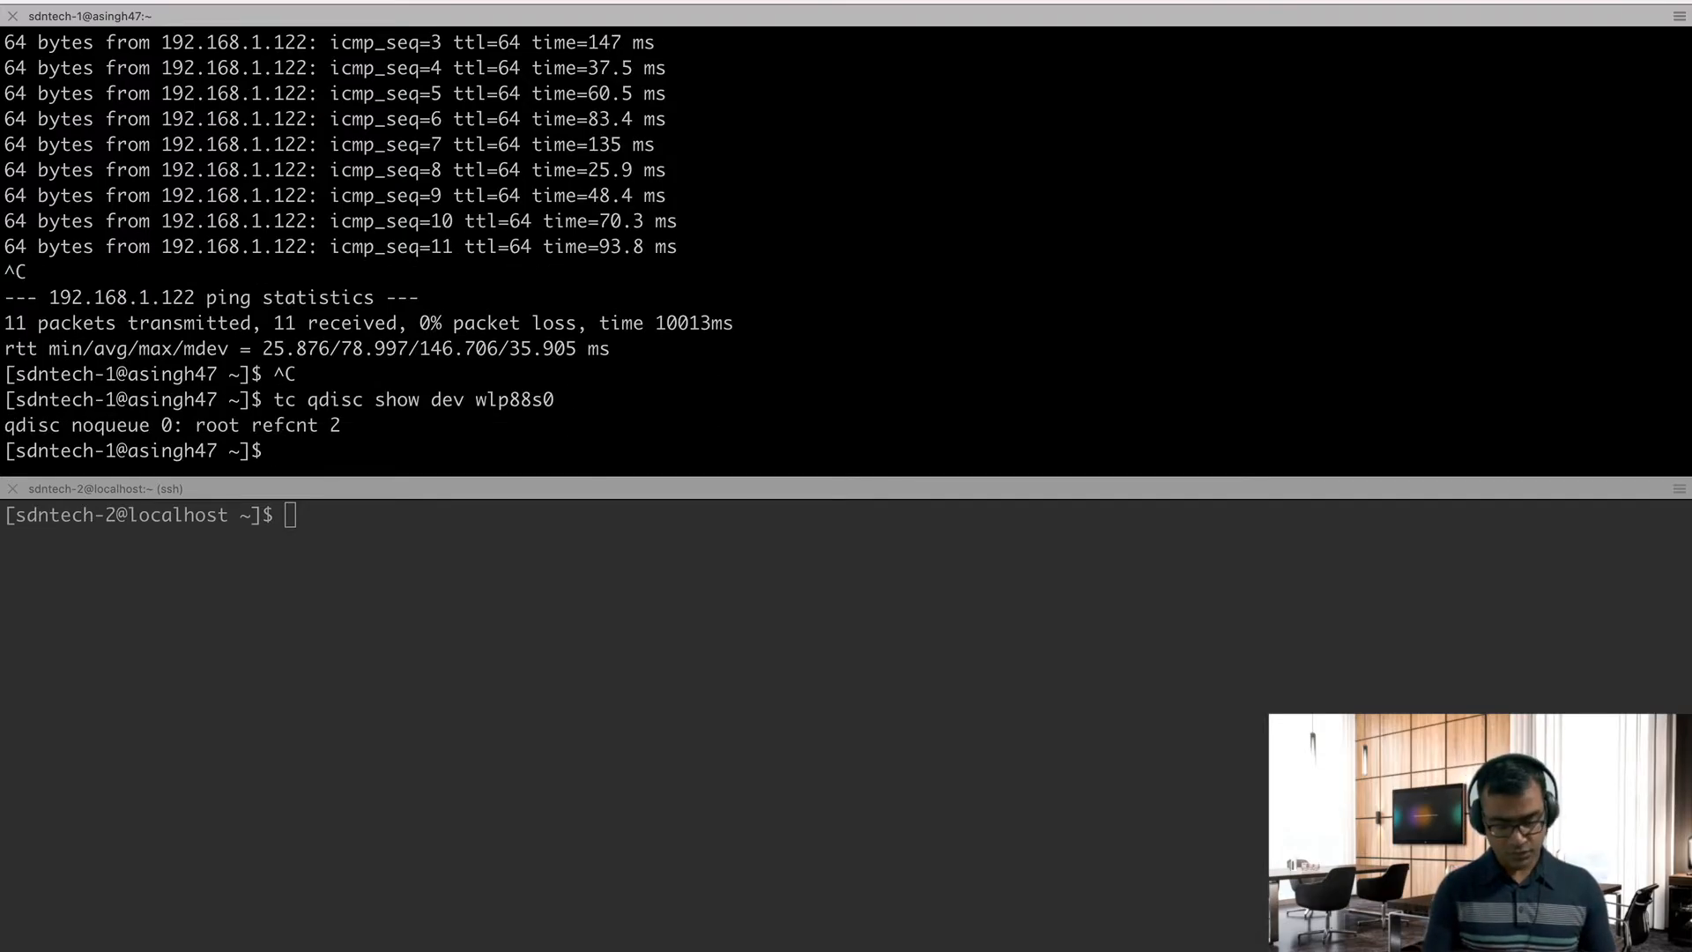
{"action": "type", "text": "sudo tc qdisc show dev wlp88s0"}
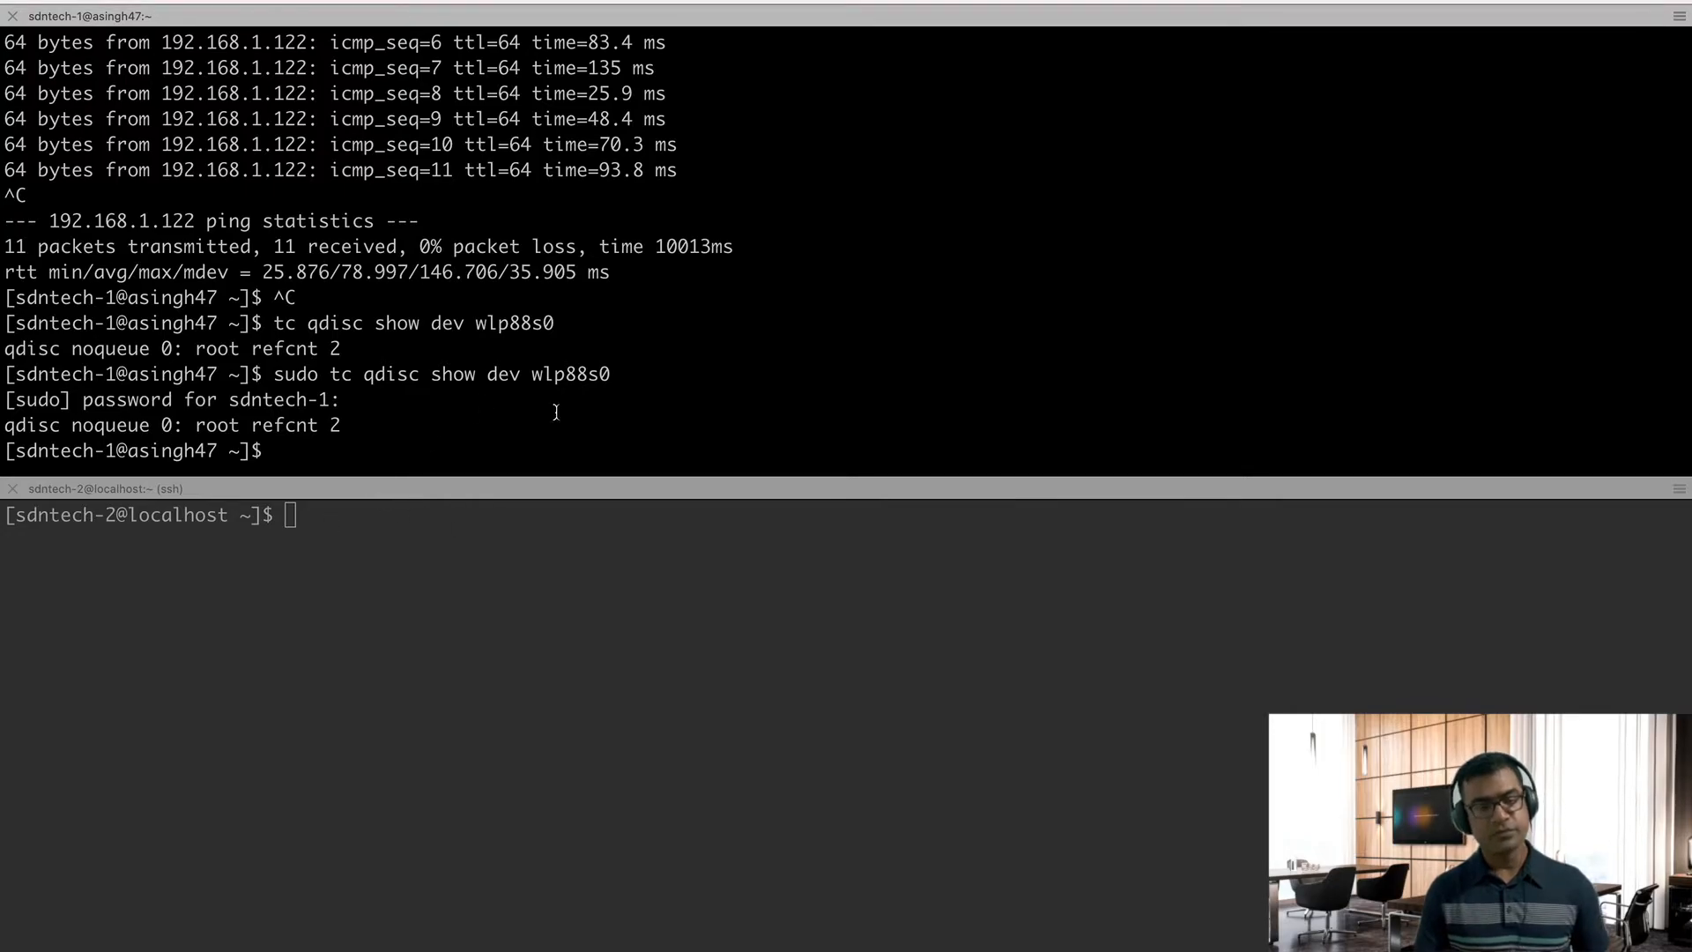
{"action": "type", "text": "sudo tc qdisc add dev wlp88s0 root netem delay 300ms 100ms"}
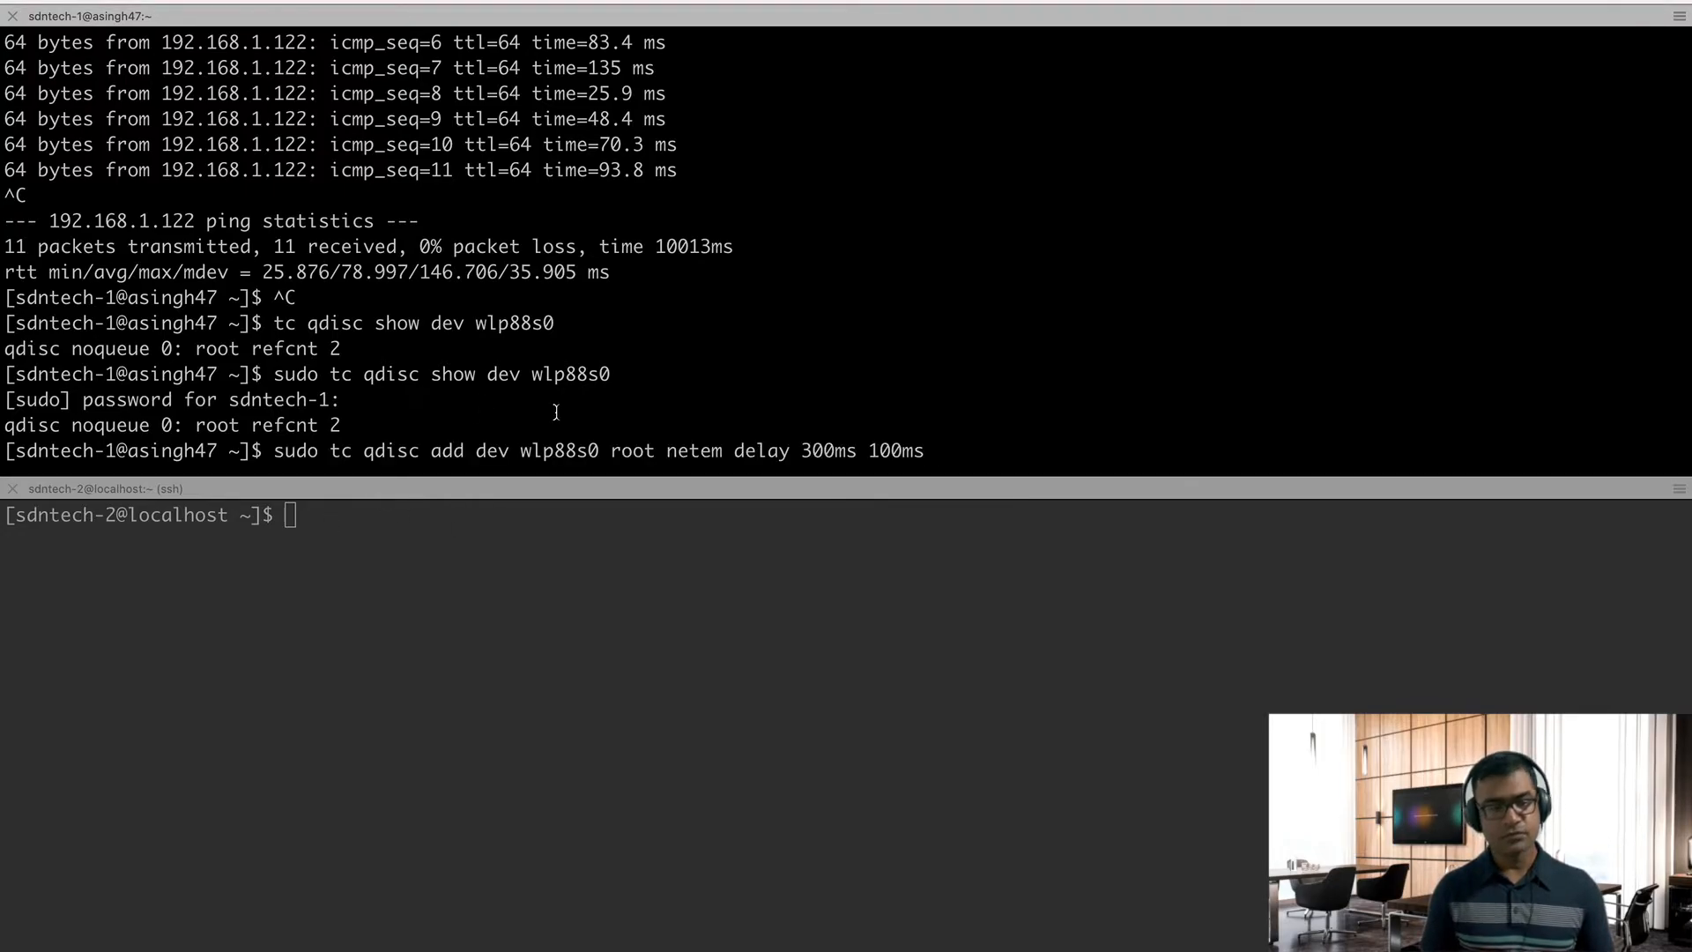
{"action": "key", "text": "Return"}
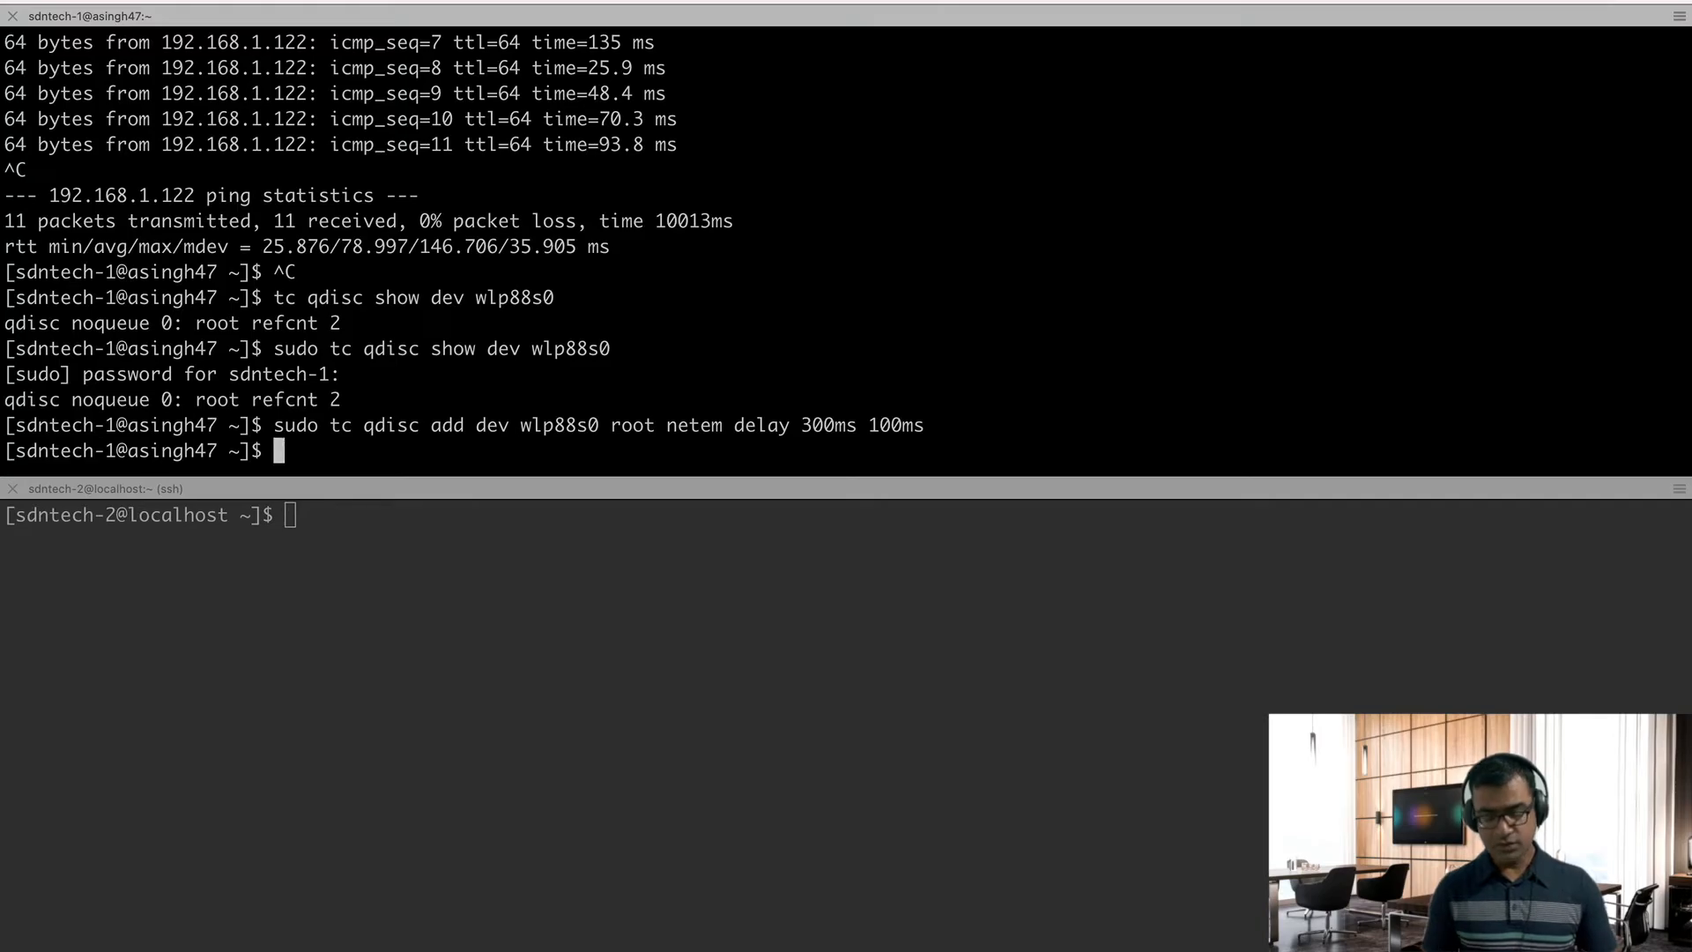
{"action": "type", "text": "sudo tc qdisc show dev wlp88s0"}
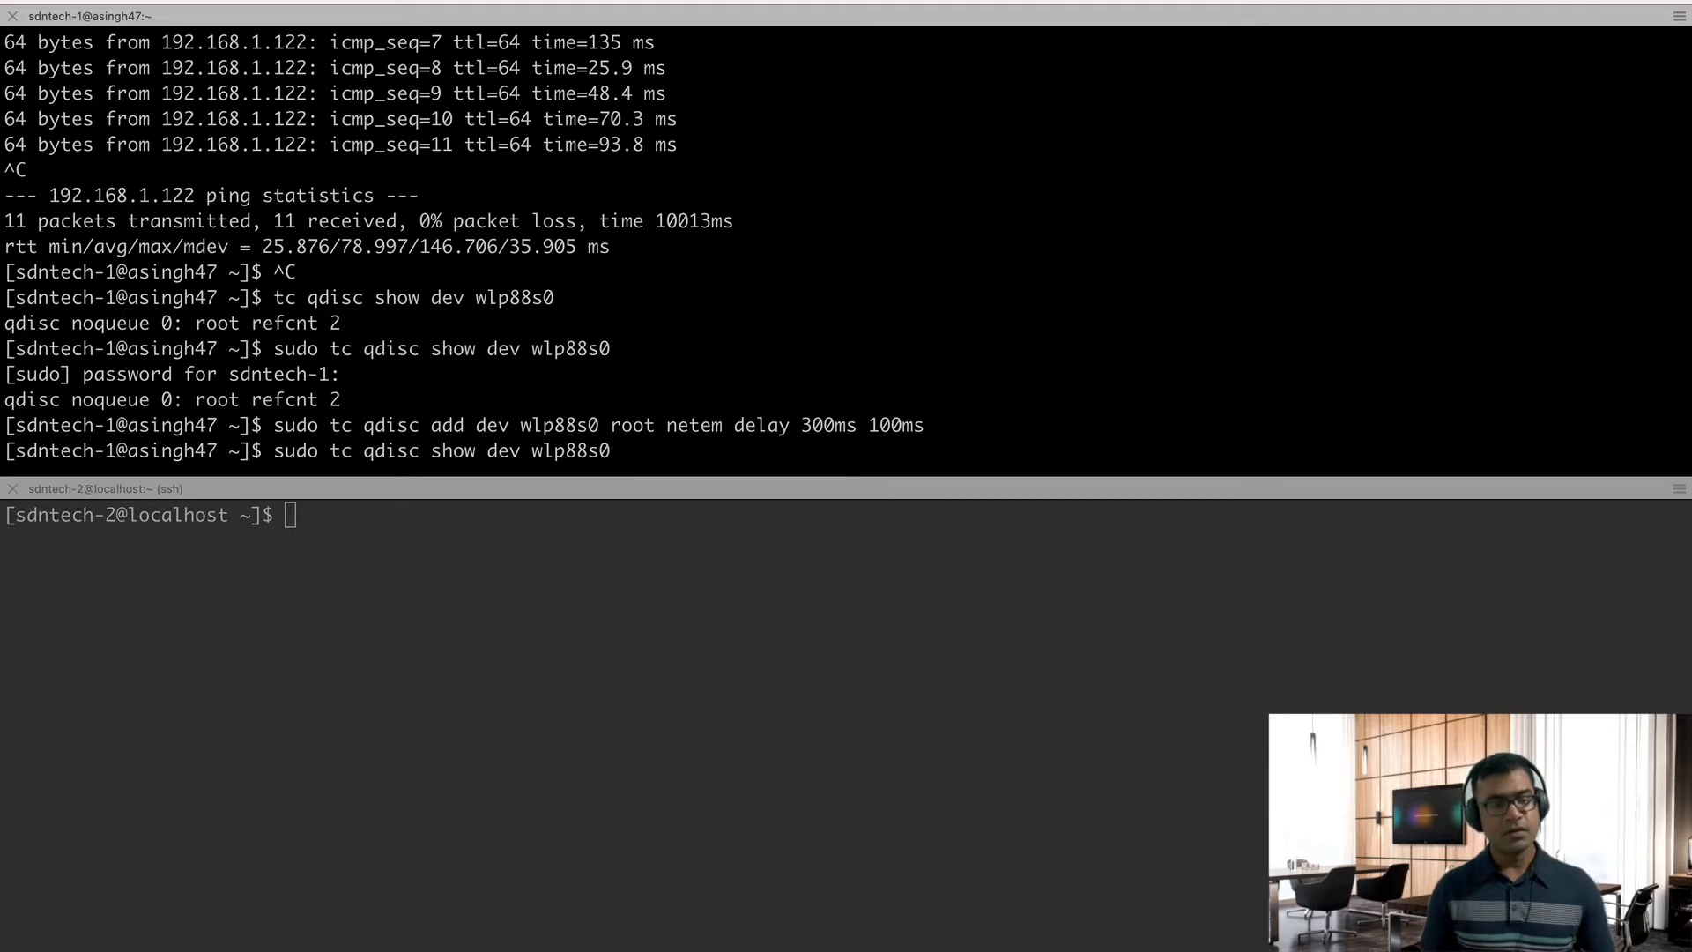
{"action": "key", "text": "Return"}
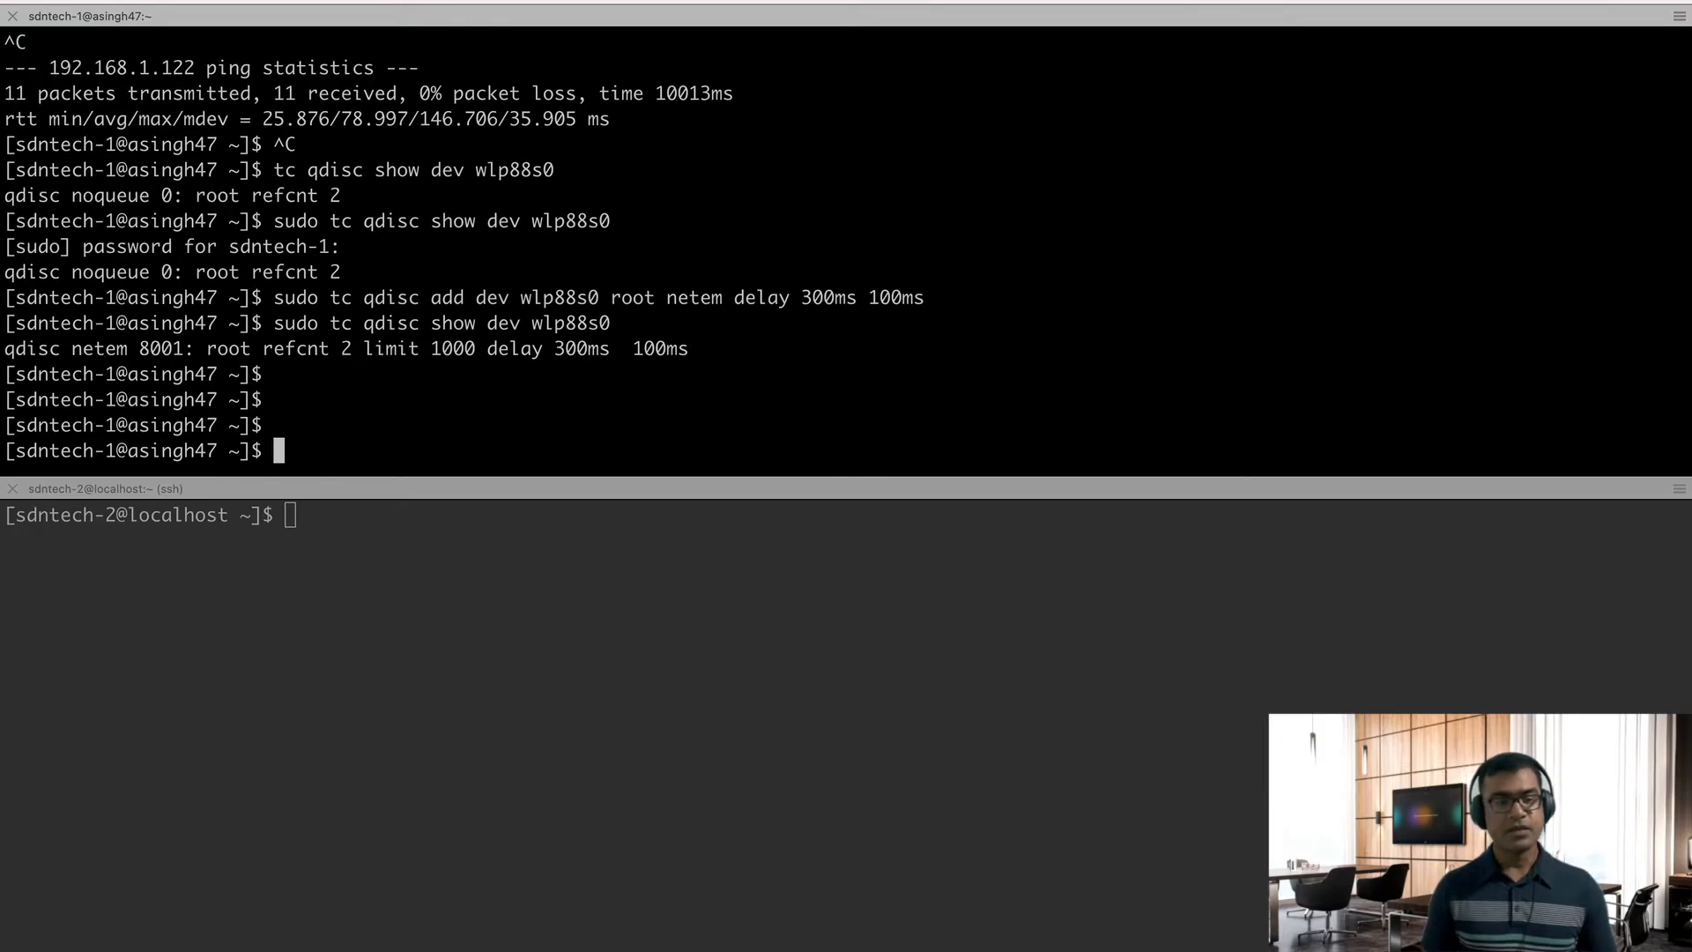
{"action": "type", "text": "sudo tc qdisc add dev wlp88s0 root netem delay 300ms 100ms"}
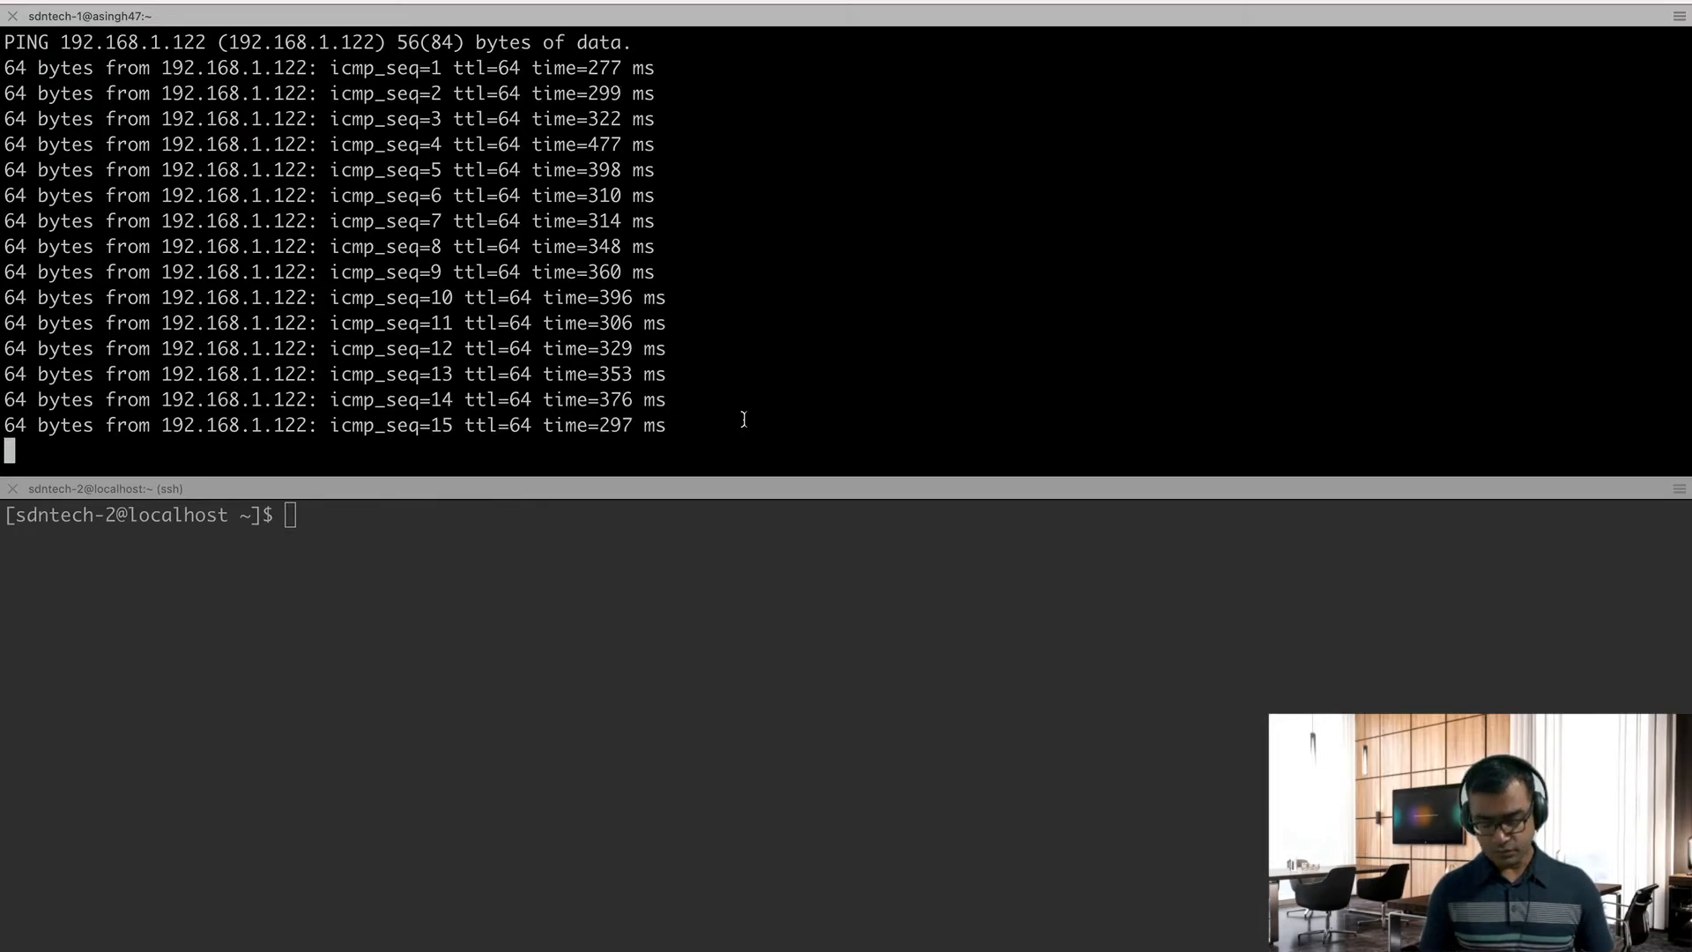
Stop the delayed ping and enter the command deleting wlp88s0's root qdisc.
{"action": "key", "text": "Ctrl+c"}
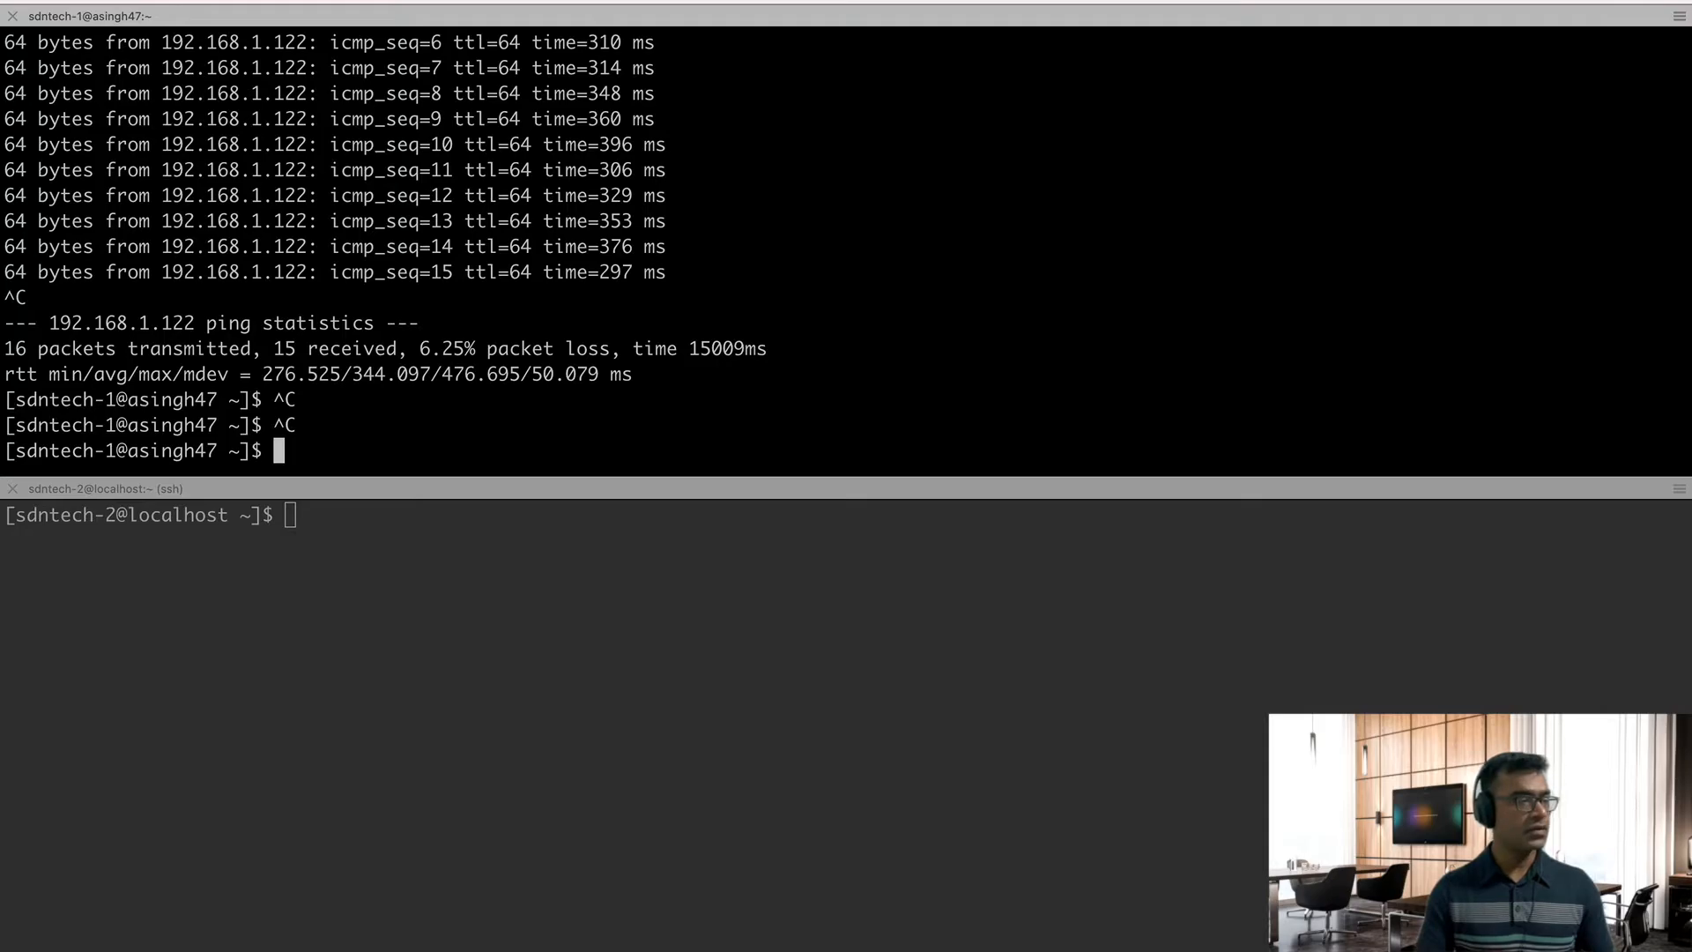
{"action": "key", "text": "Return"}
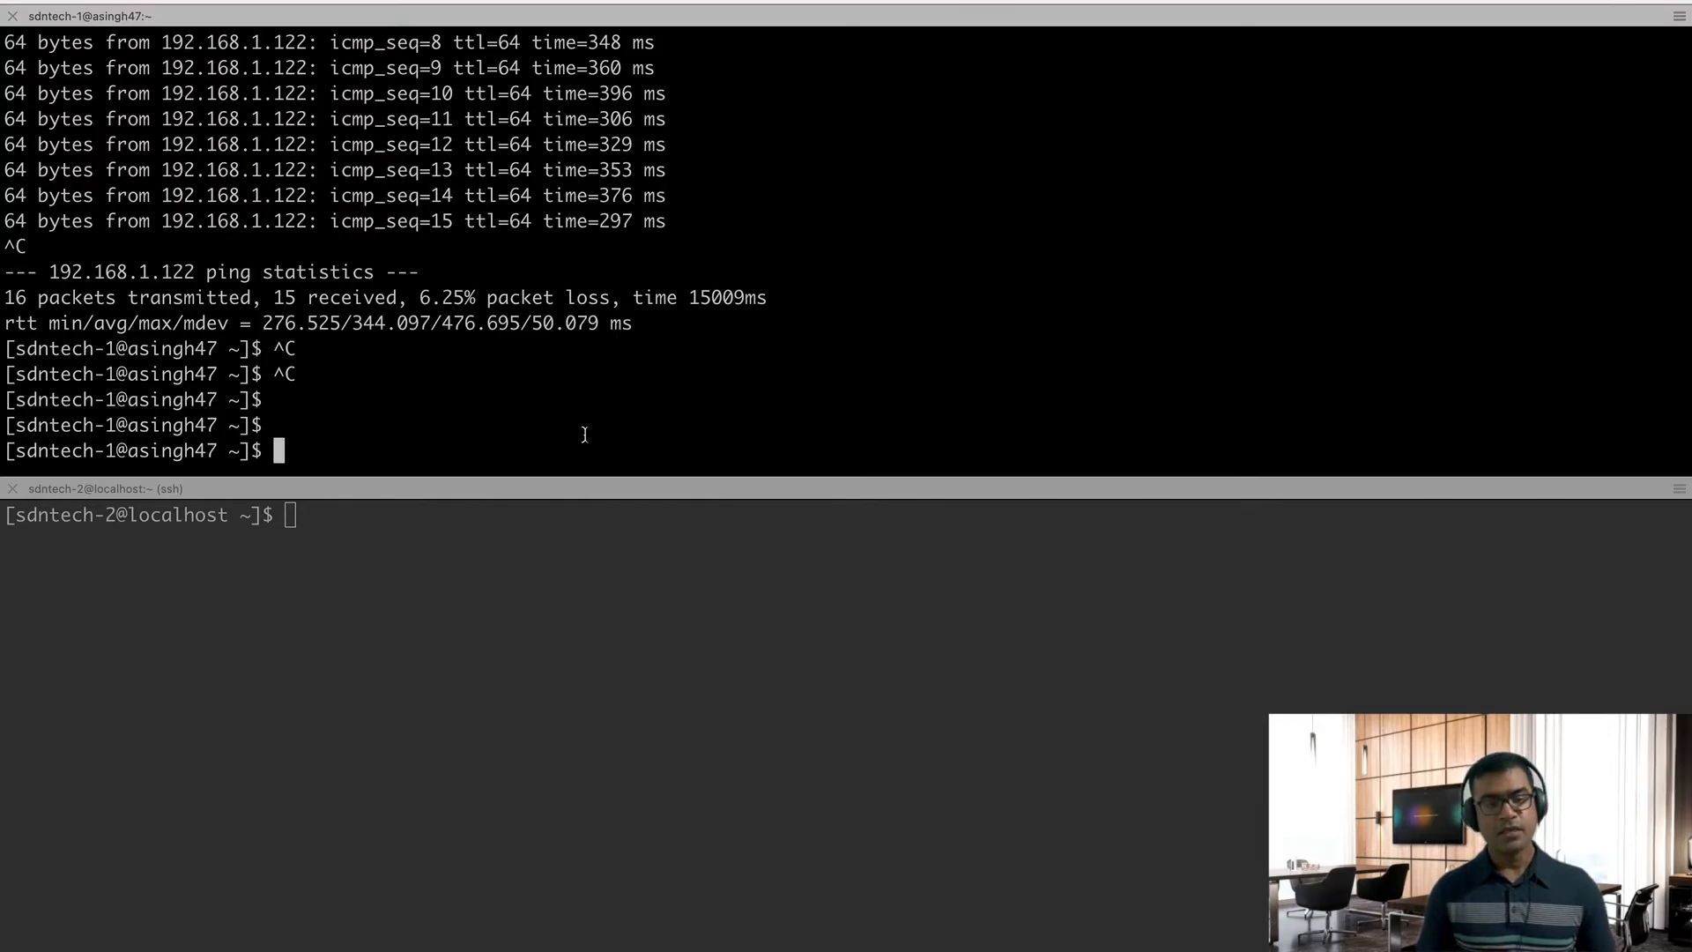
{"action": "type", "text": "sudo tc qdisc del dev wlp88s0 root"}
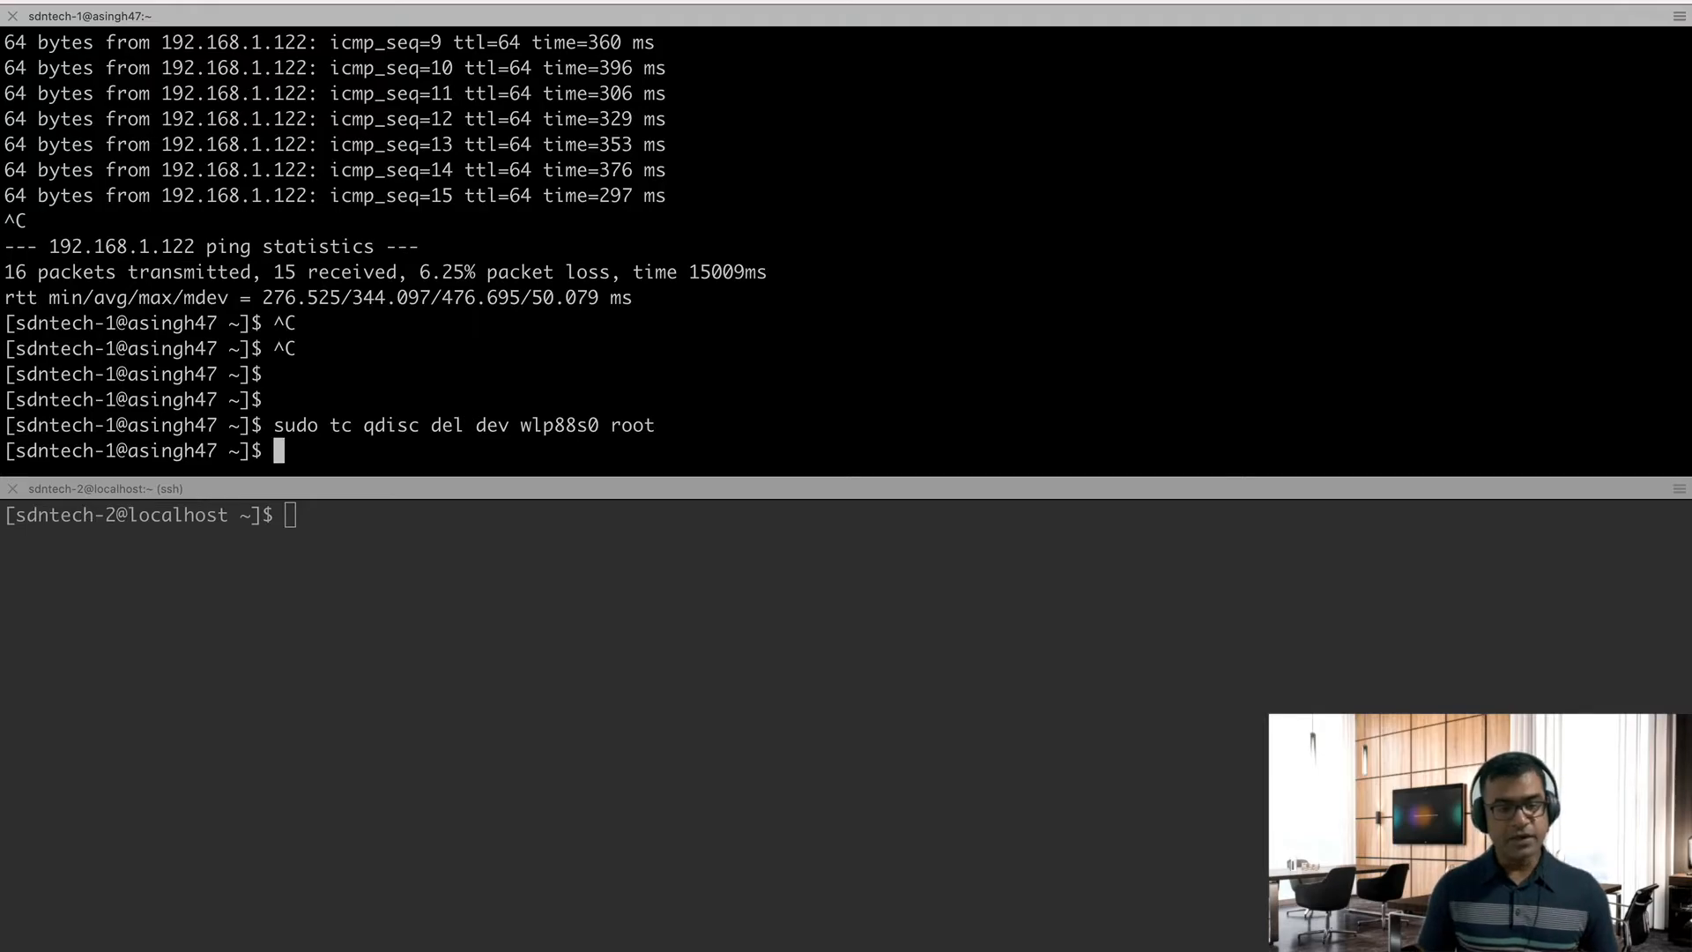
Confirm wlp88s0 shows noqueue and begin a netem 'loss random 5' command.
{"action": "type", "text": "sudo tc qdisc show dev wlp88s0"}
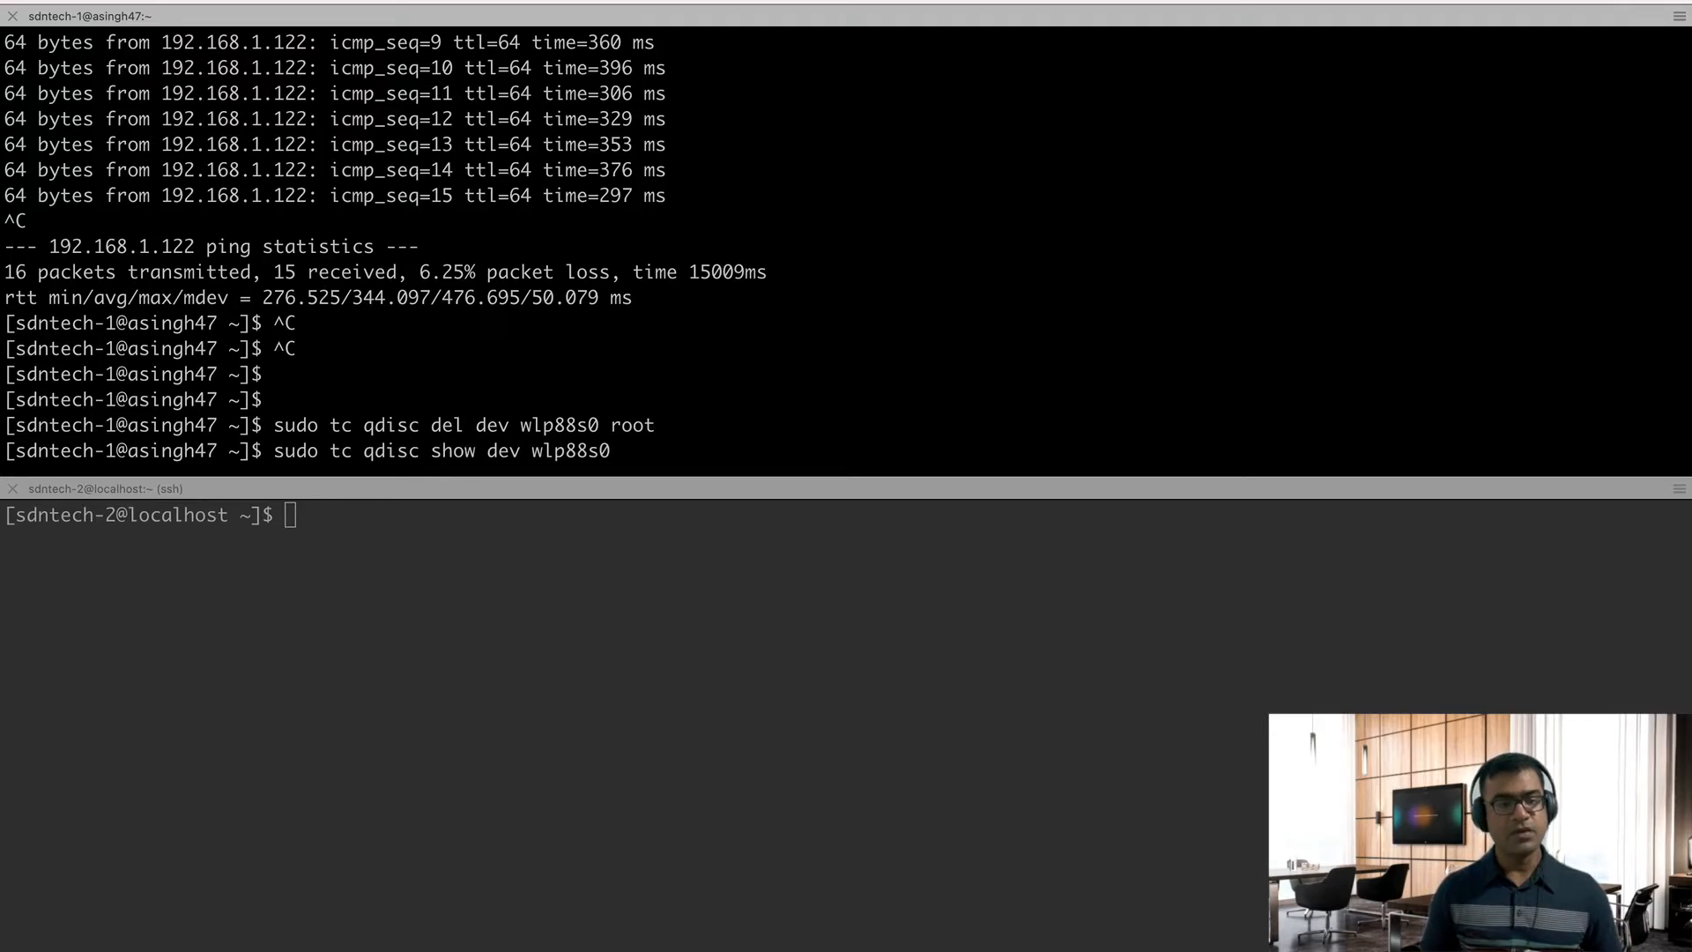
{"action": "key", "text": "Return"}
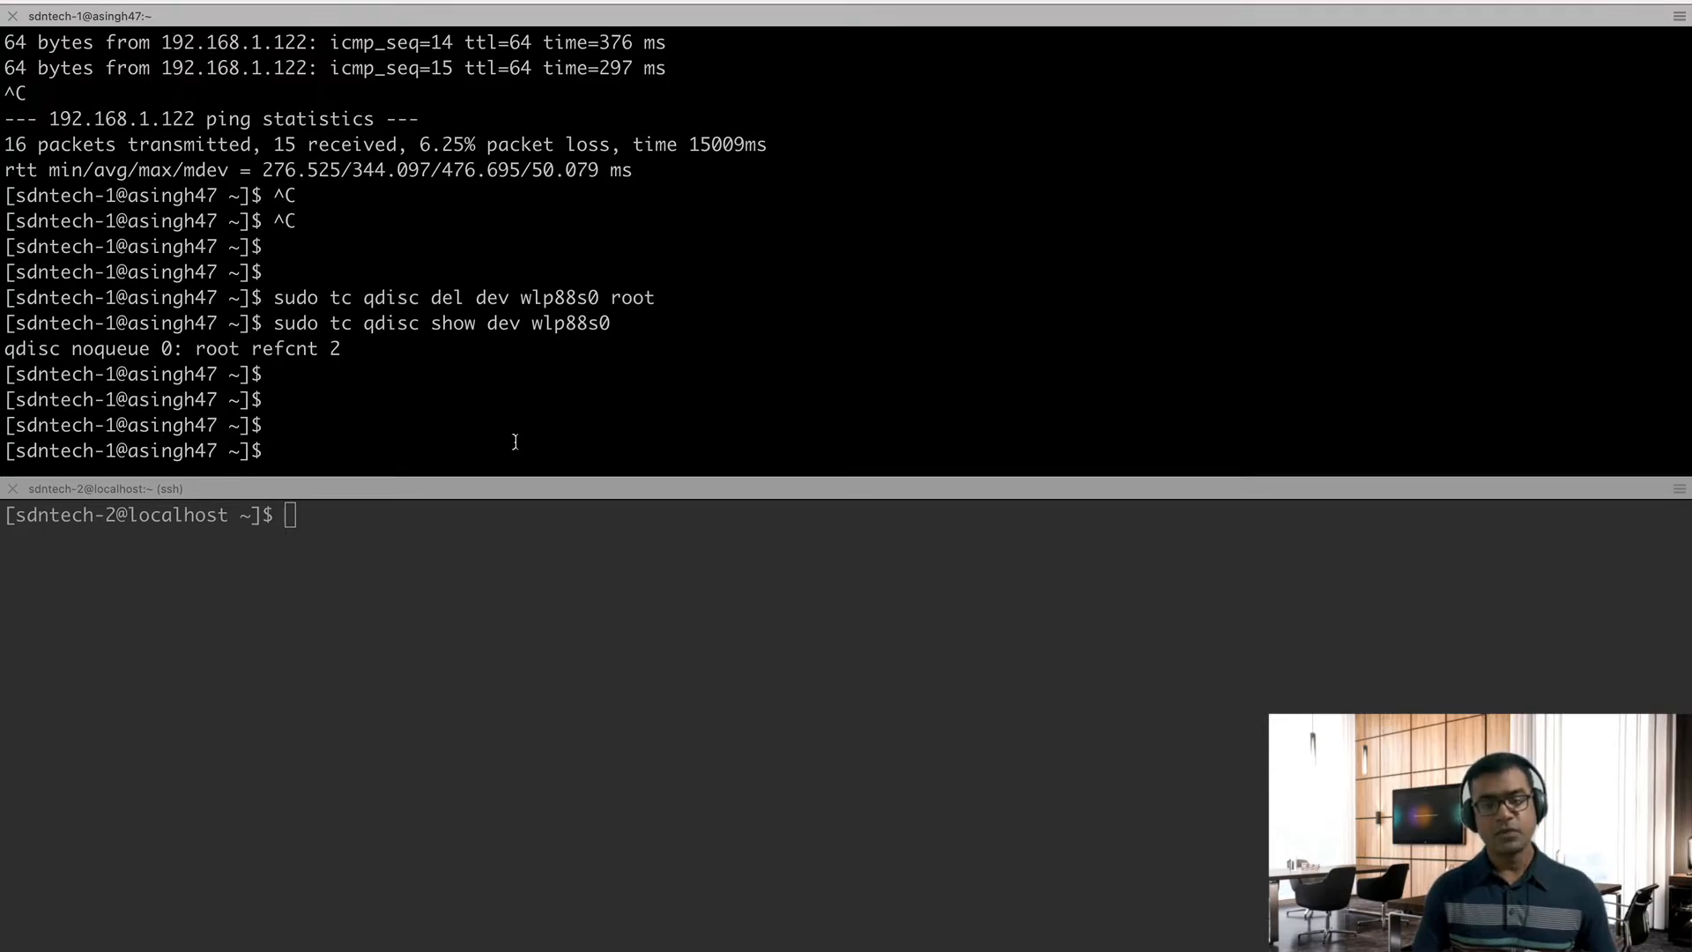
{"action": "type", "text": "sudo tc qdisc add dev wlp88s0 root netem loss random 5"}
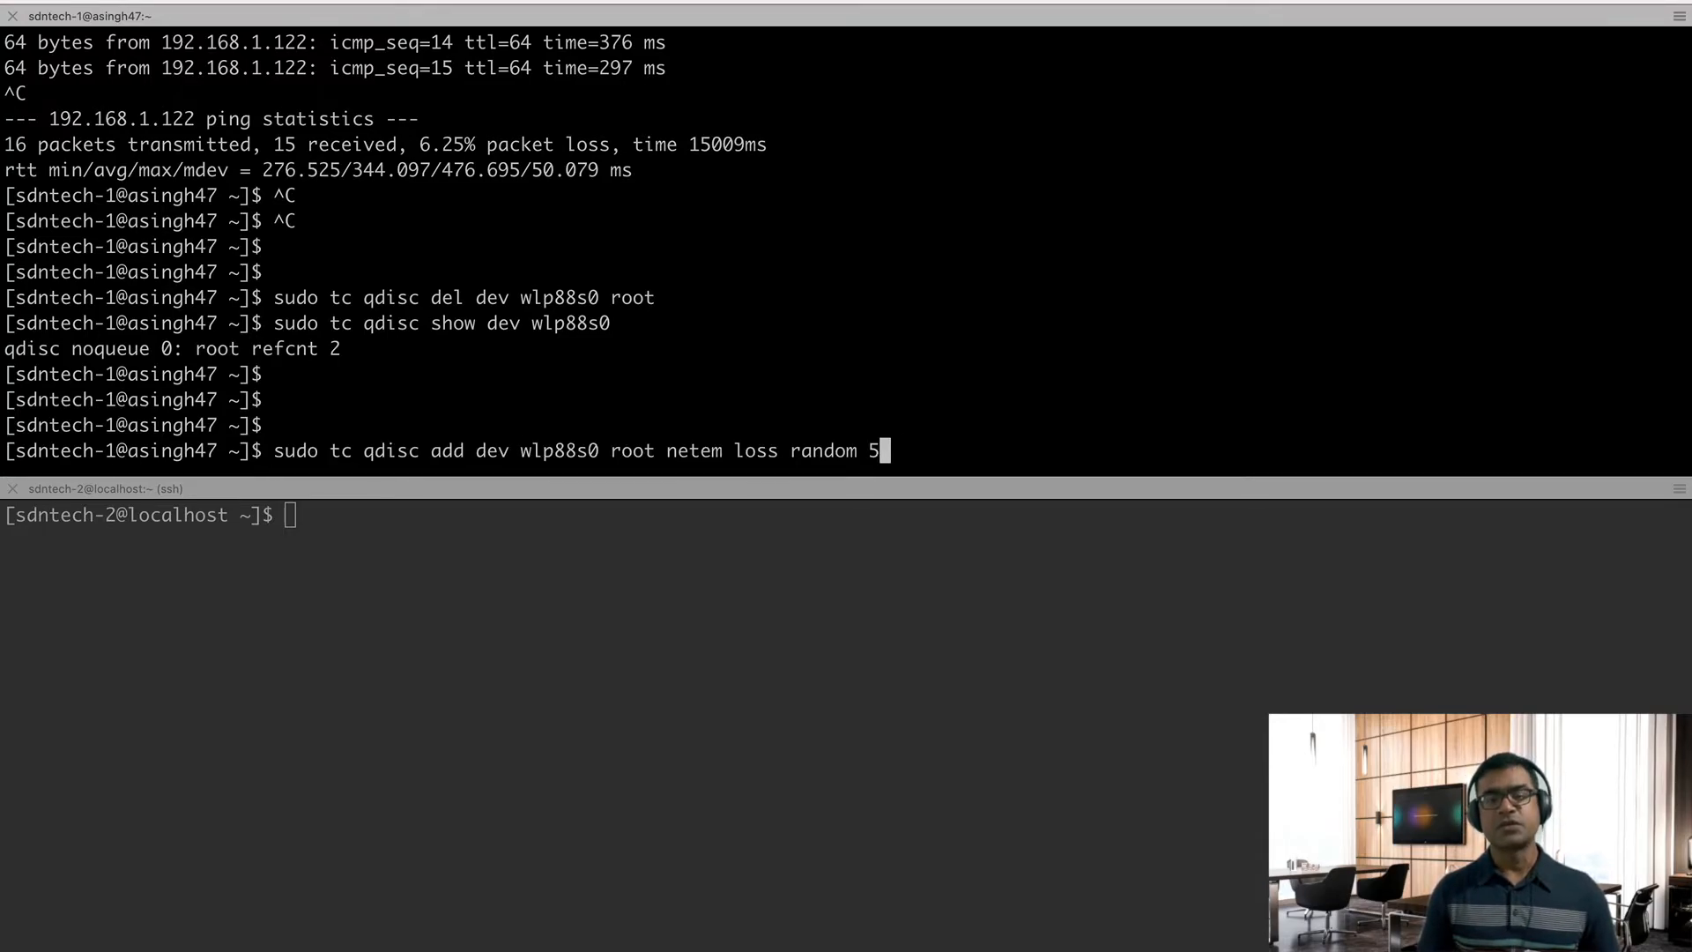
Change the netem random loss value from 5 to 20%.
{"action": "key", "text": "BackSpace"}
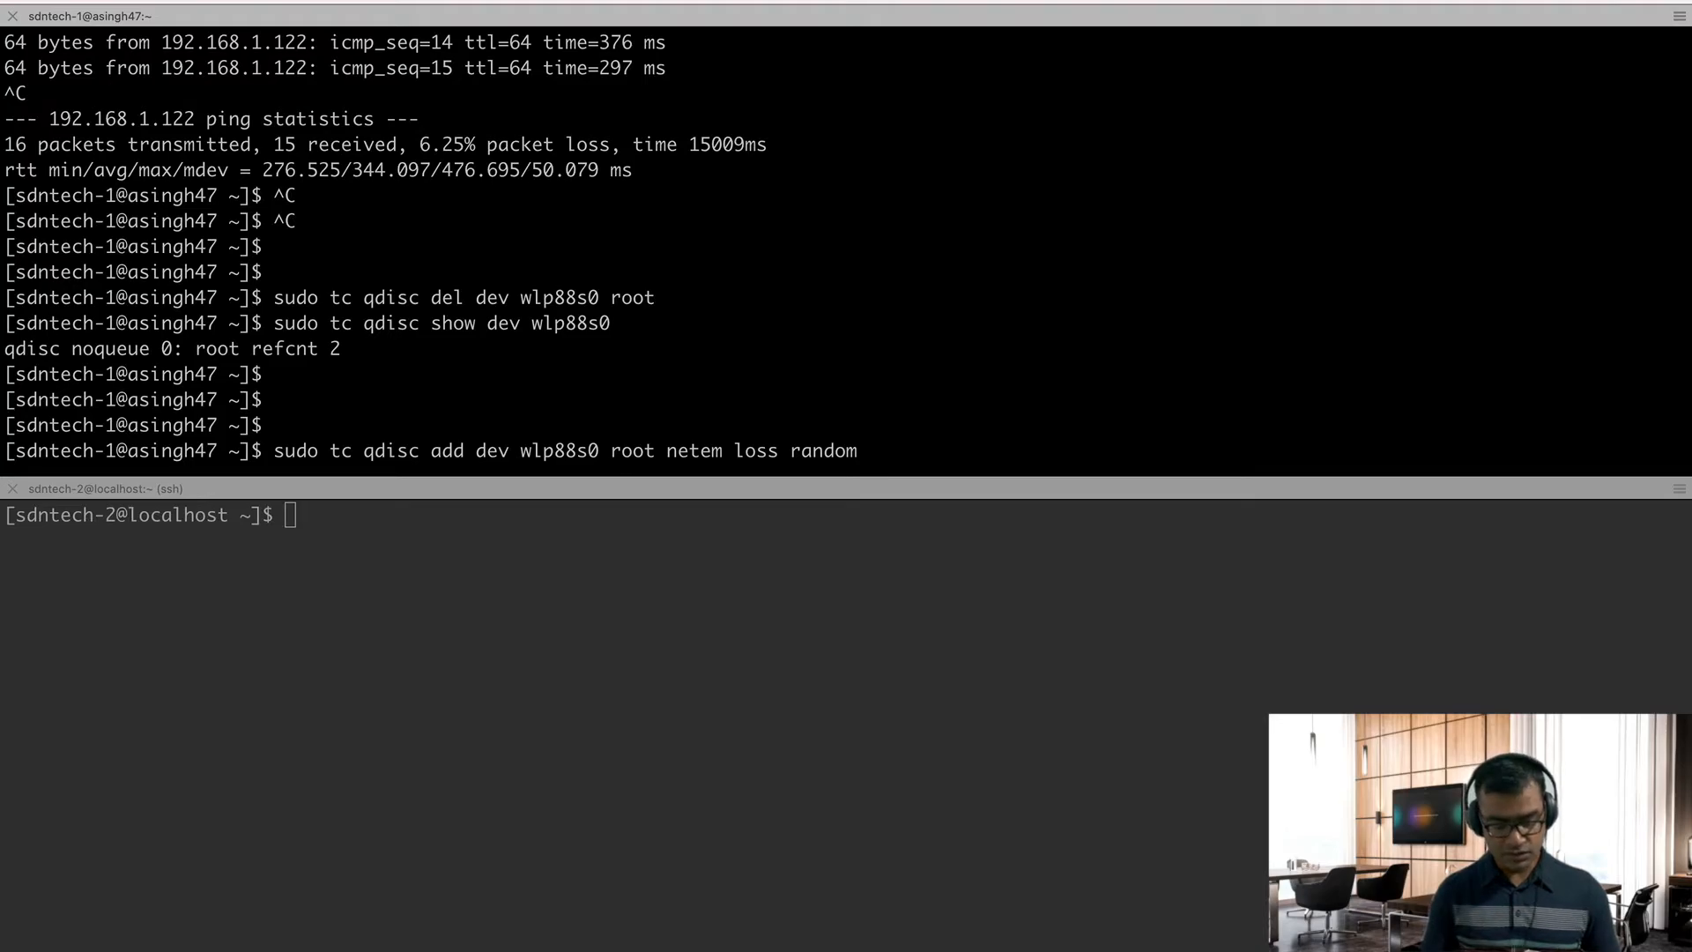
{"action": "type", "text": "20"}
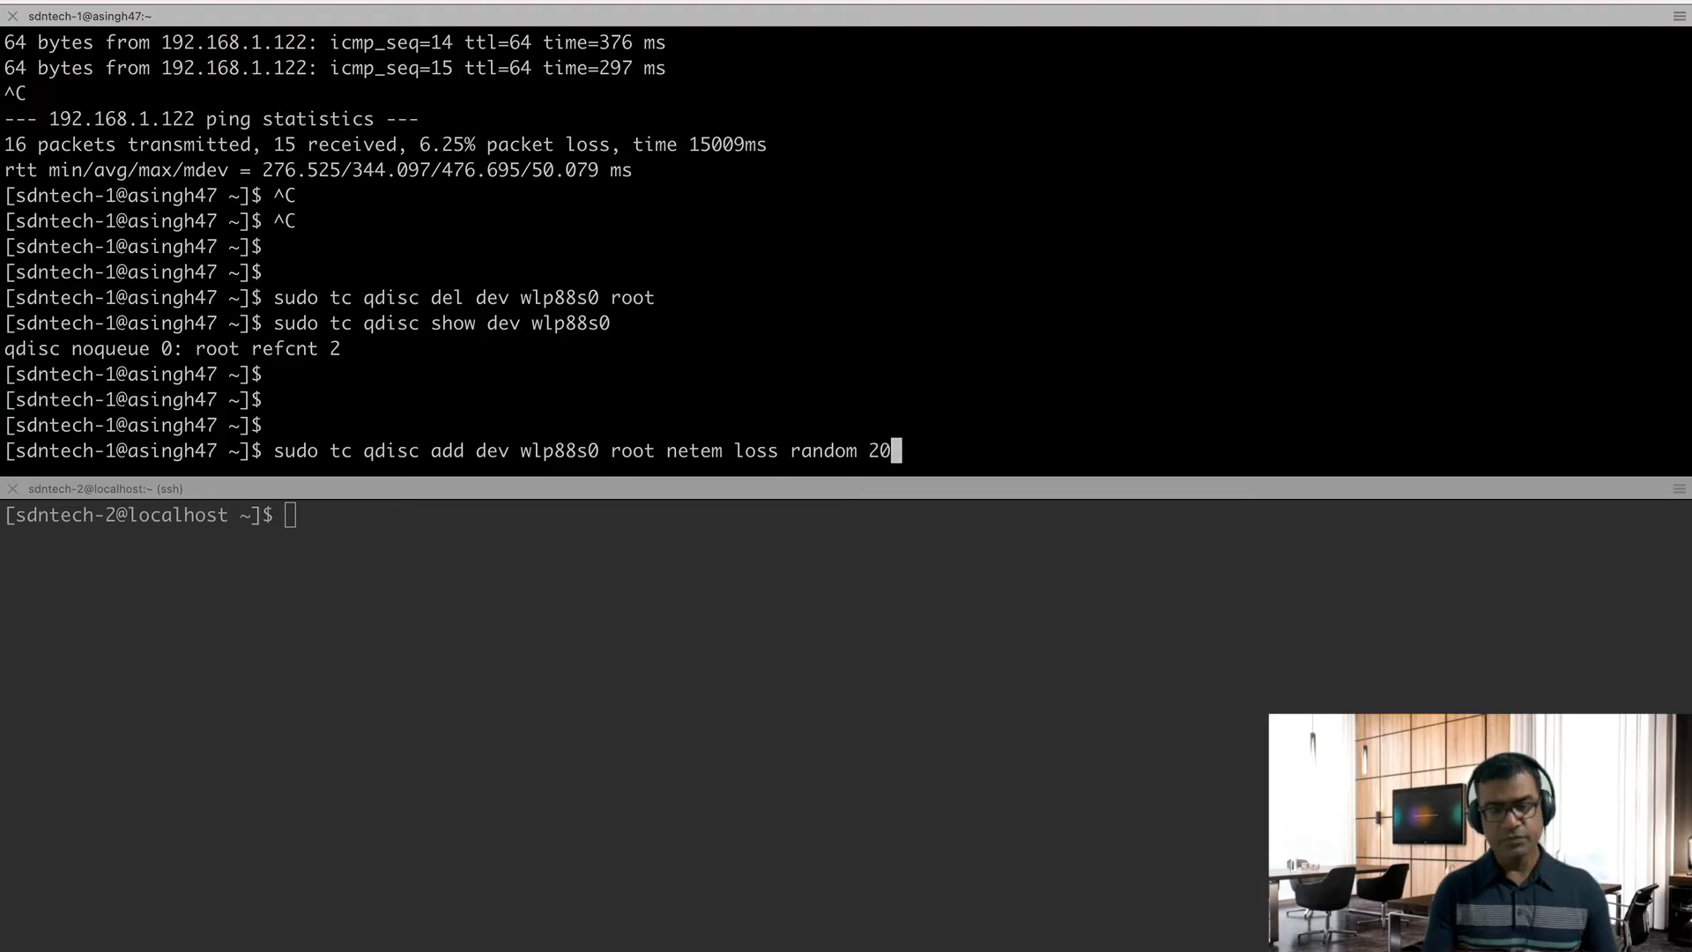
{"action": "type", "text": "%"}
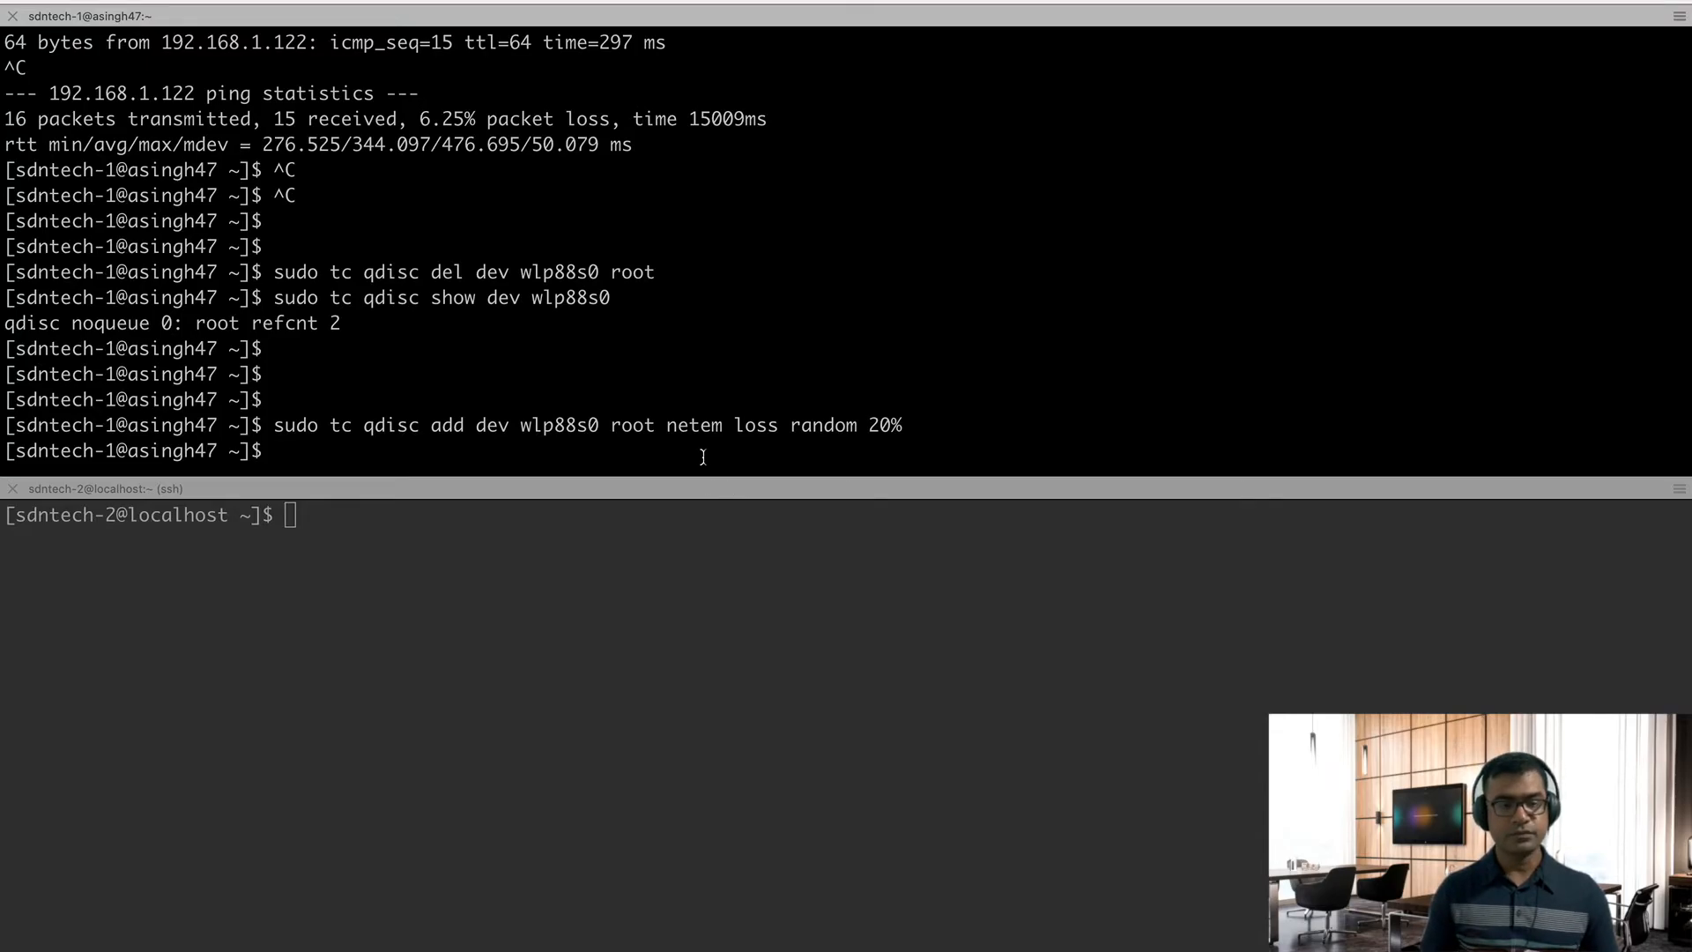
Verify the 20% loss qdisc on wlp88s0 and ping 192.168.1.122.
{"action": "type", "text": "sudo tc qdisc show dev wlp88s0"}
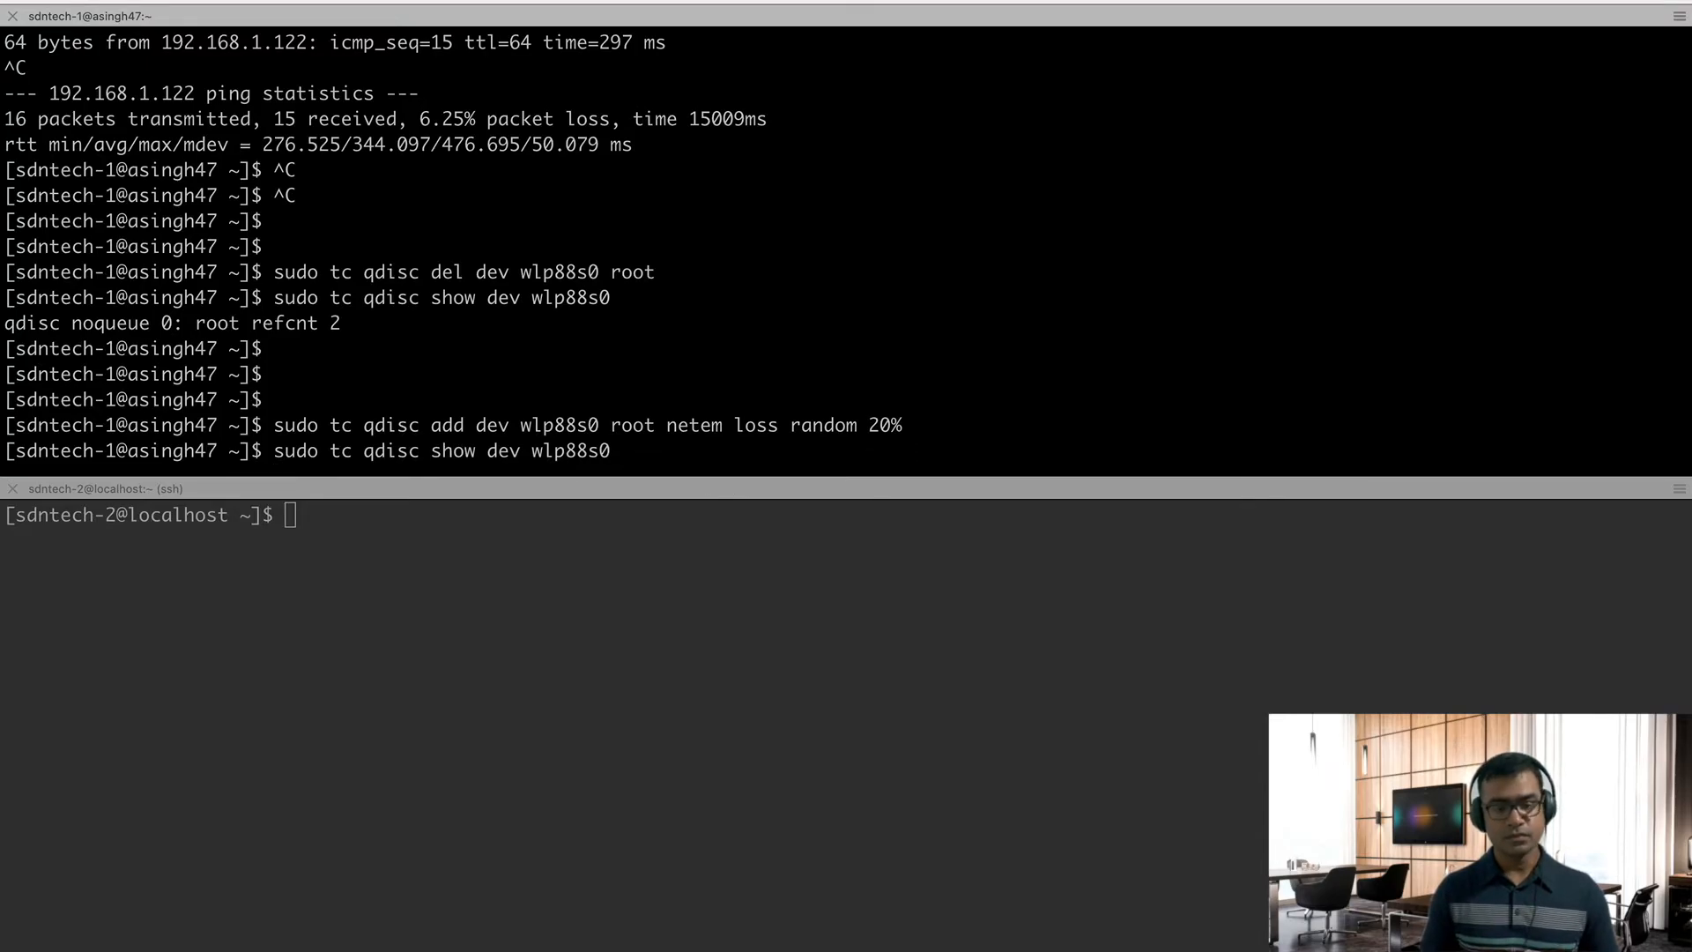
{"action": "key", "text": "Return"}
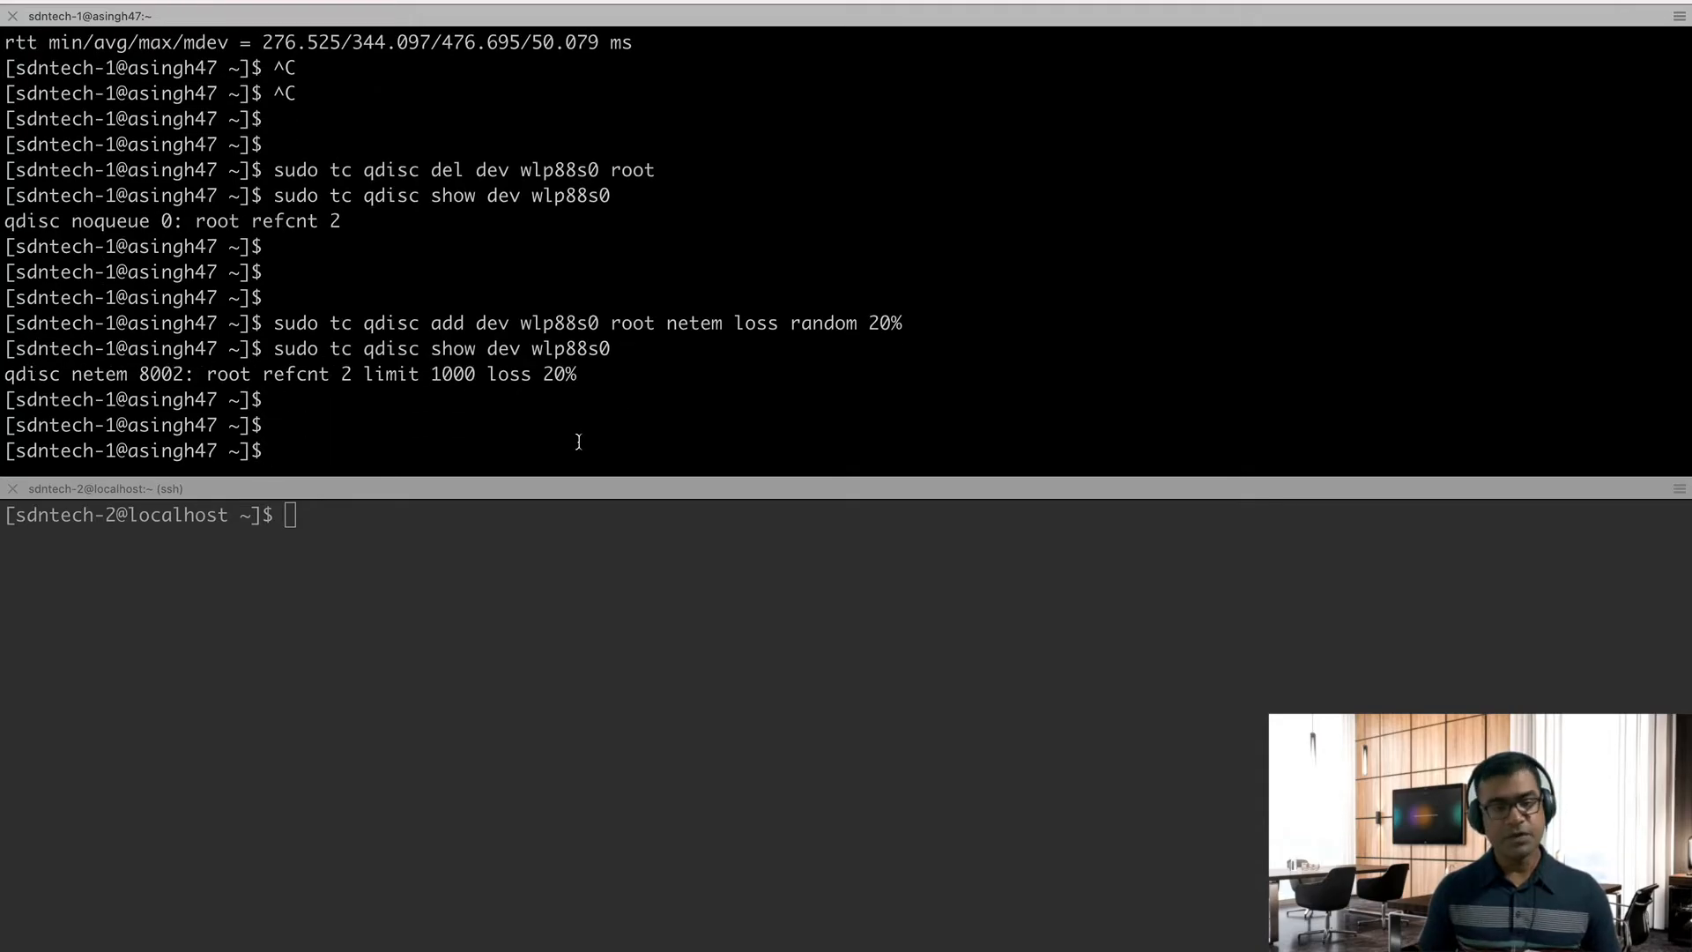
{"action": "type", "text": "sudo tc qdisc show dev wlp88s0"}
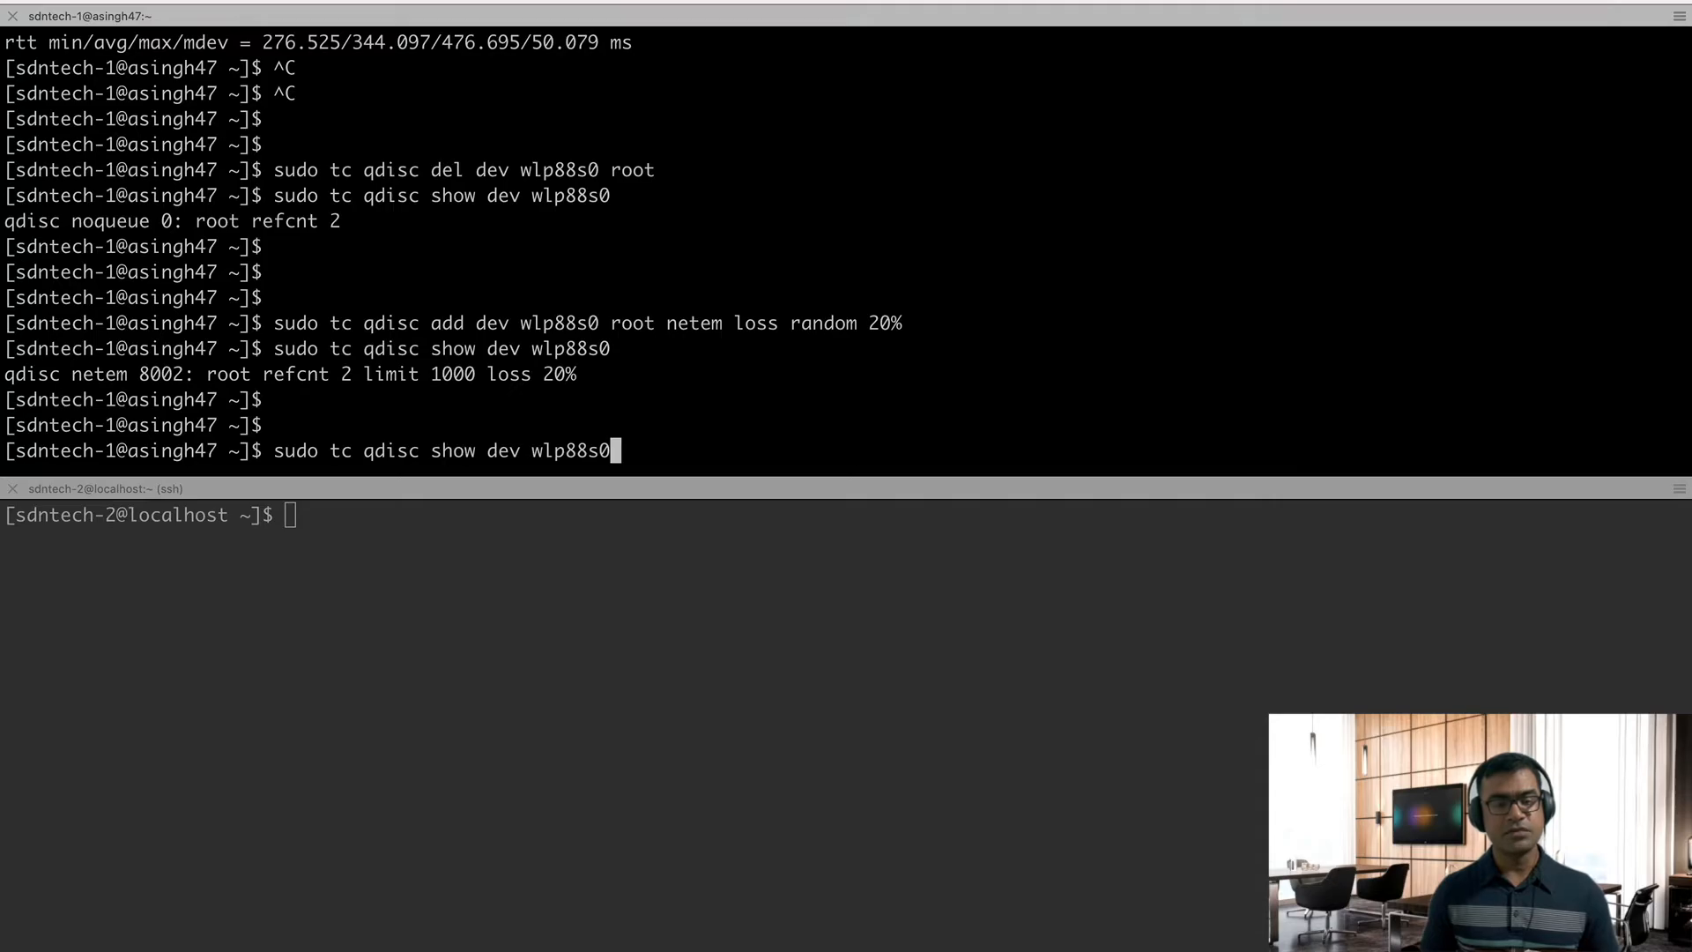
{"action": "type", "text": "ping 192.168.1.122"}
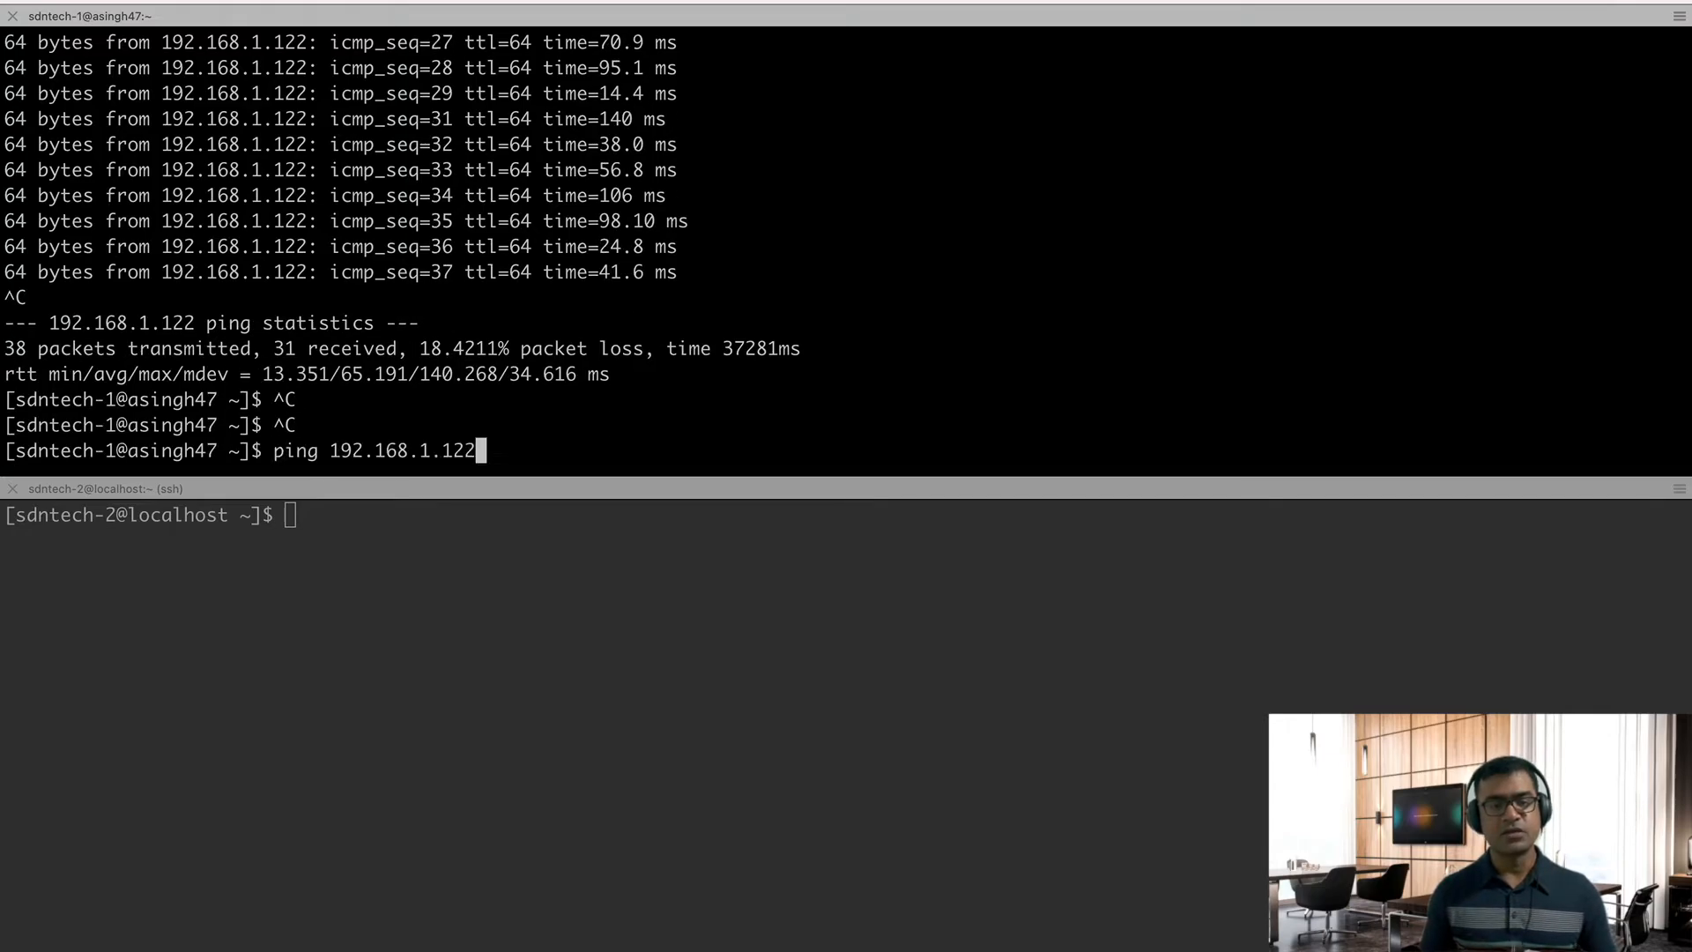
Delete the 20% loss netem qdisc on wlp88s0 and confirm it shows noqueue.
{"action": "type", "text": "sudo tc qdisc add dev wlp88s0 root netem loss random 20%"}
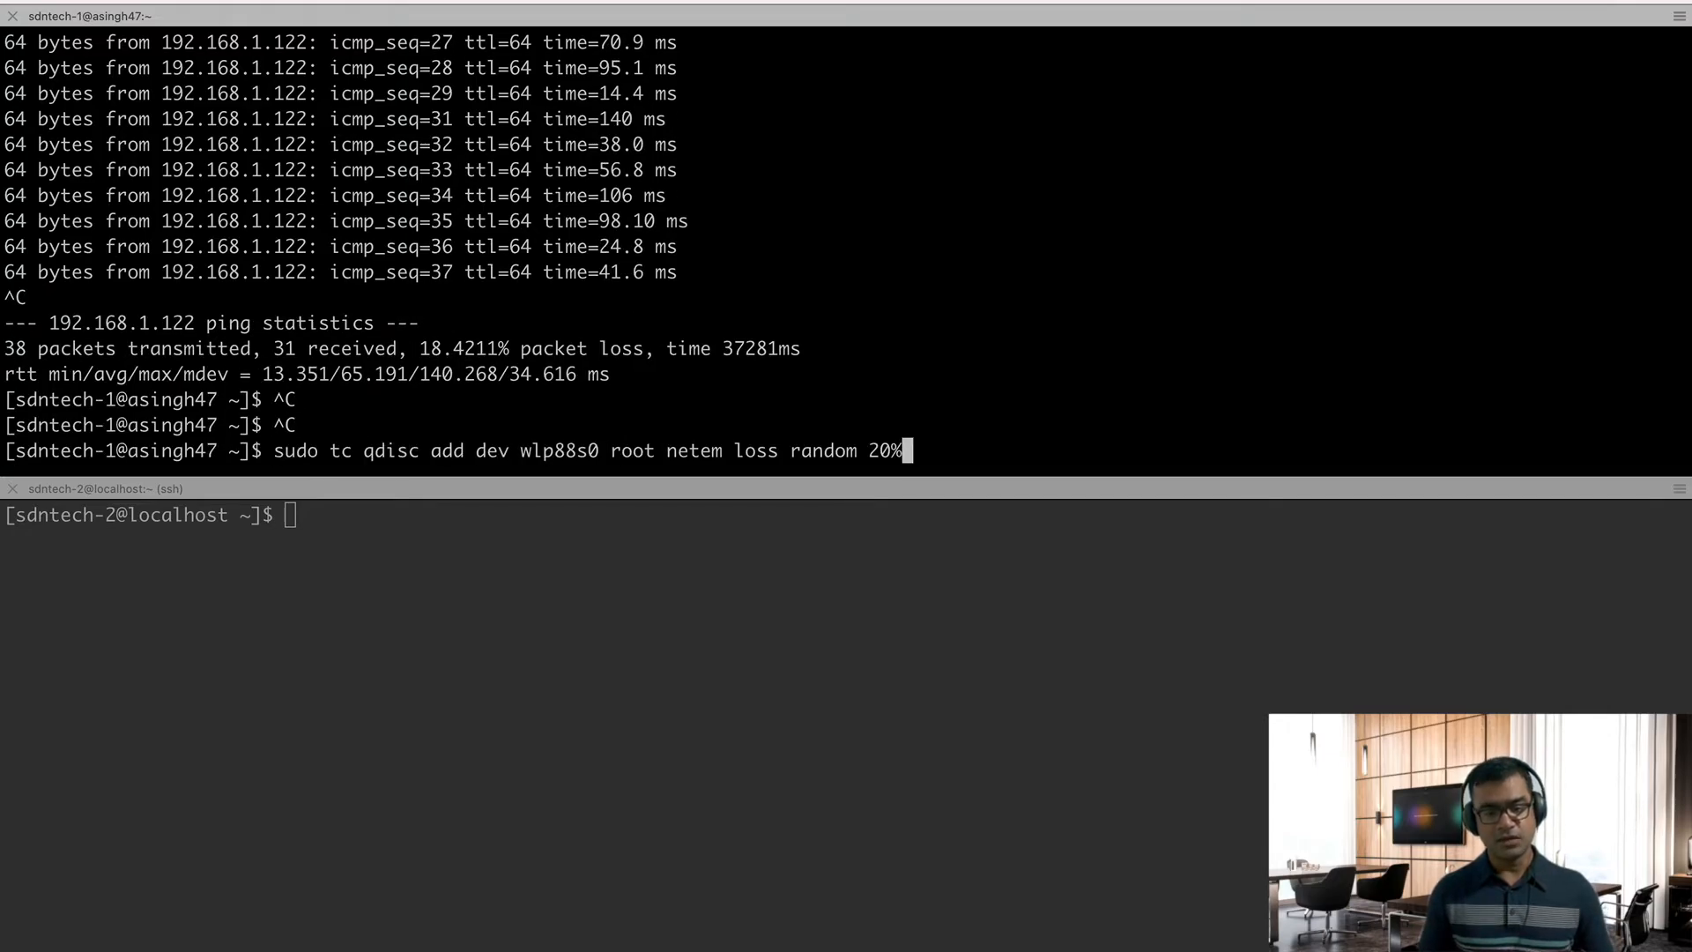
{"action": "type", "text": "sudo tc qdisc show dev wlp88s0"}
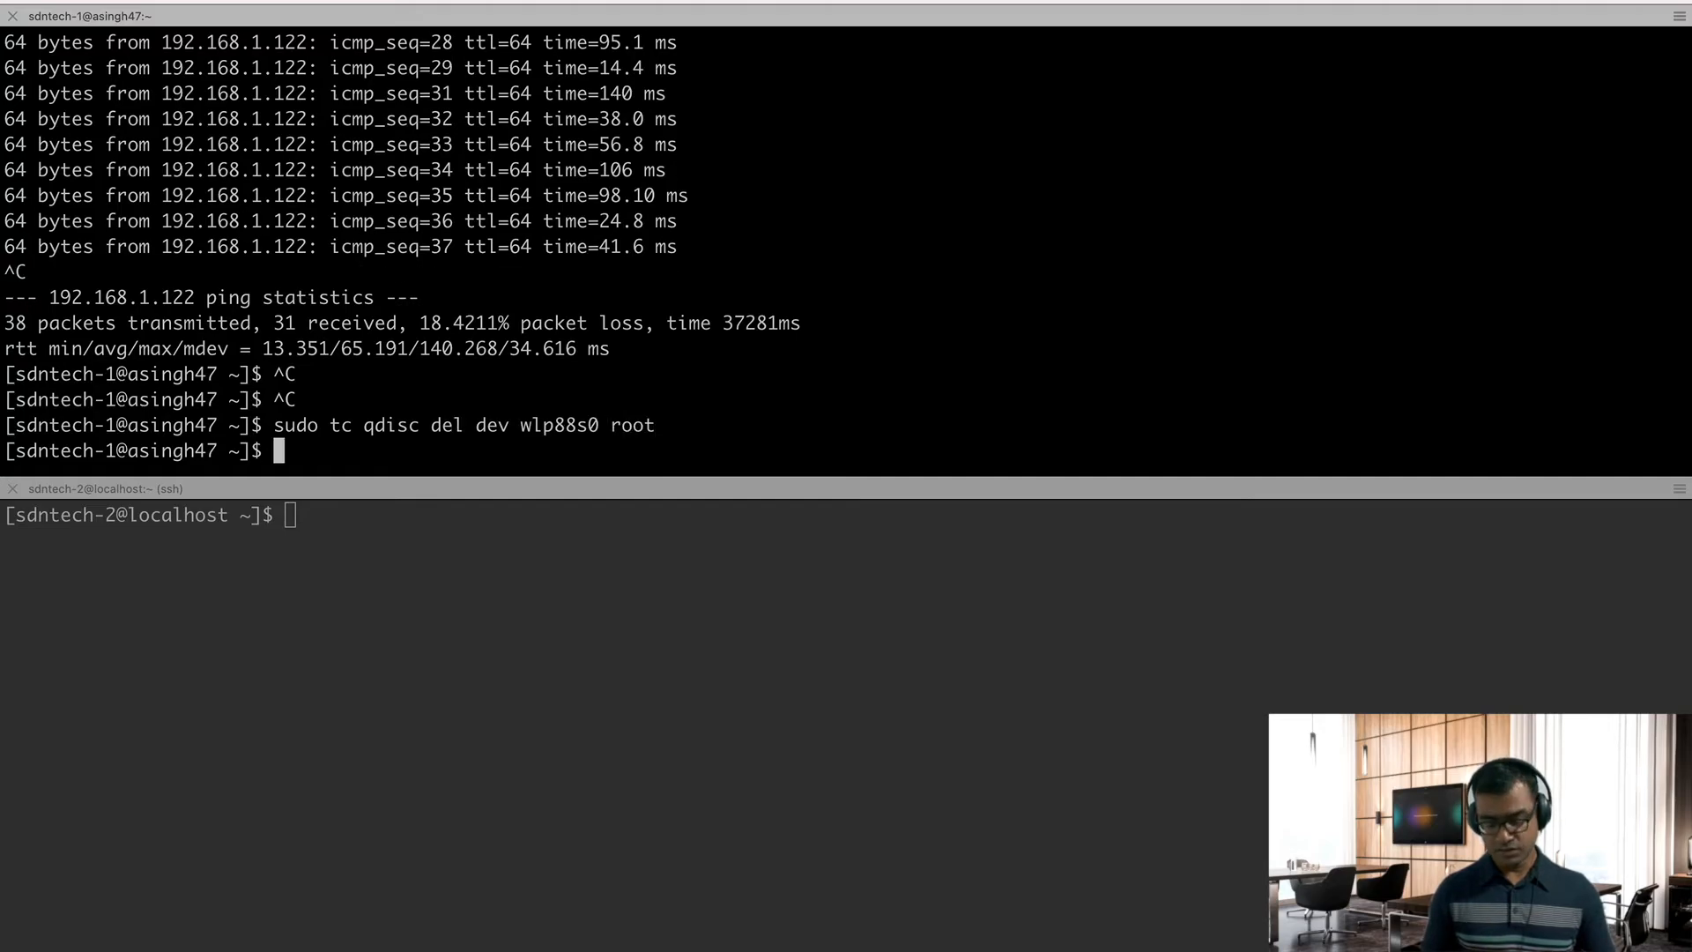
{"action": "type", "text": "ping 192.168.1.122"}
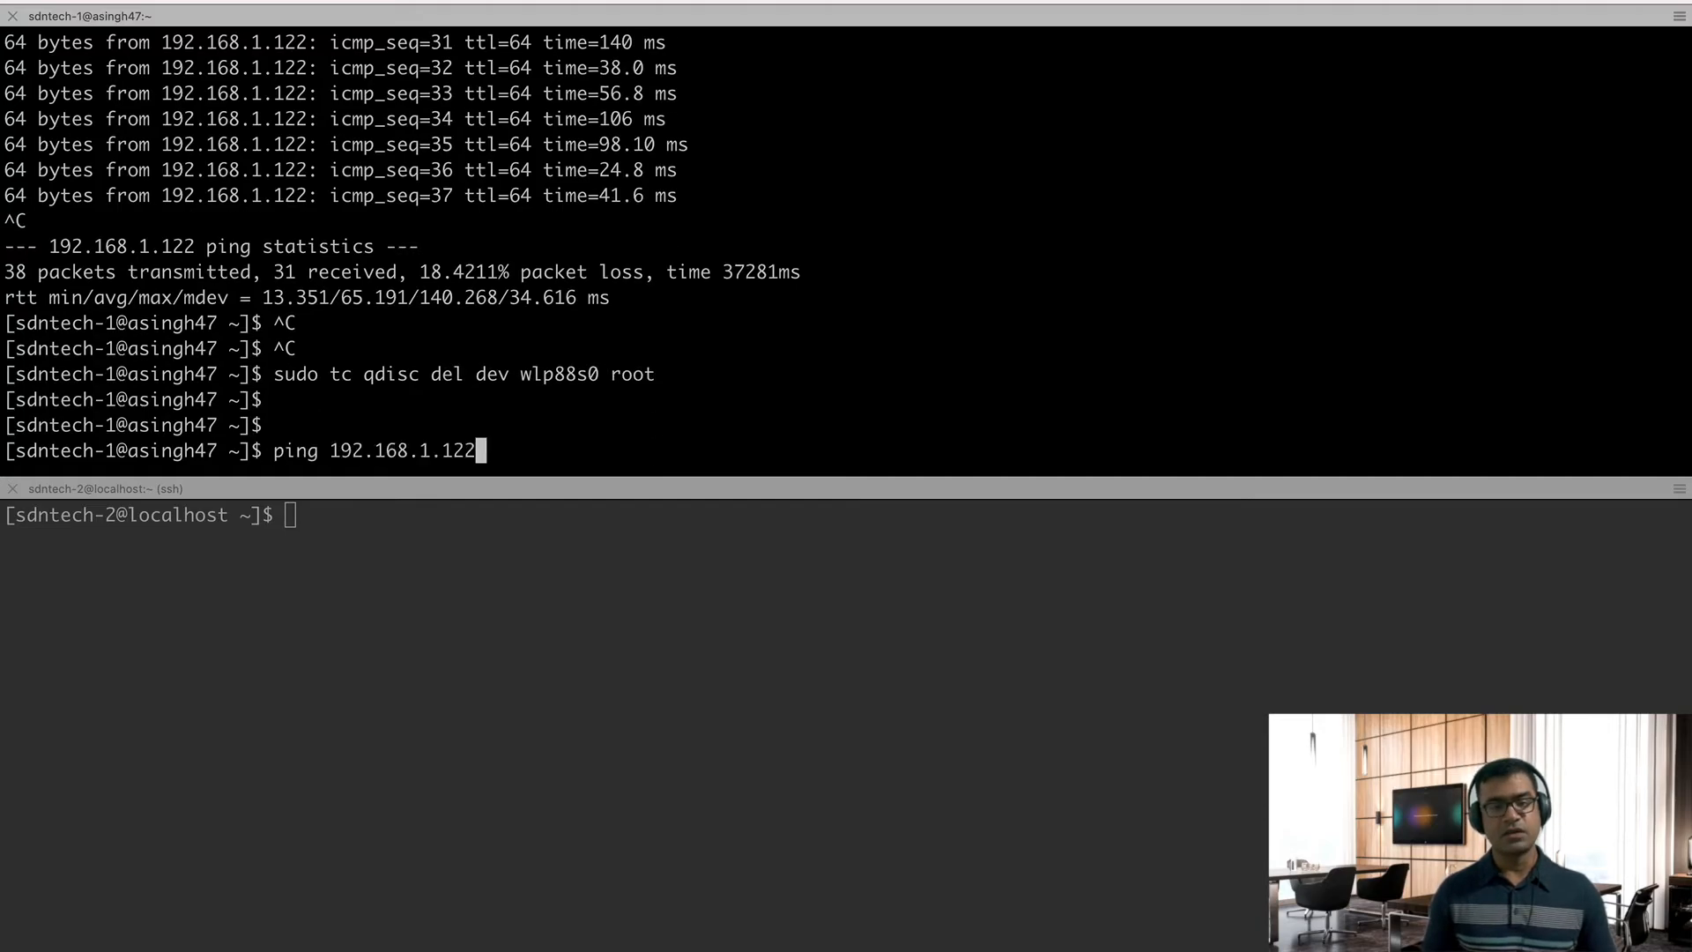
{"action": "type", "text": "sudo tc qdisc show dev wlp88s0"}
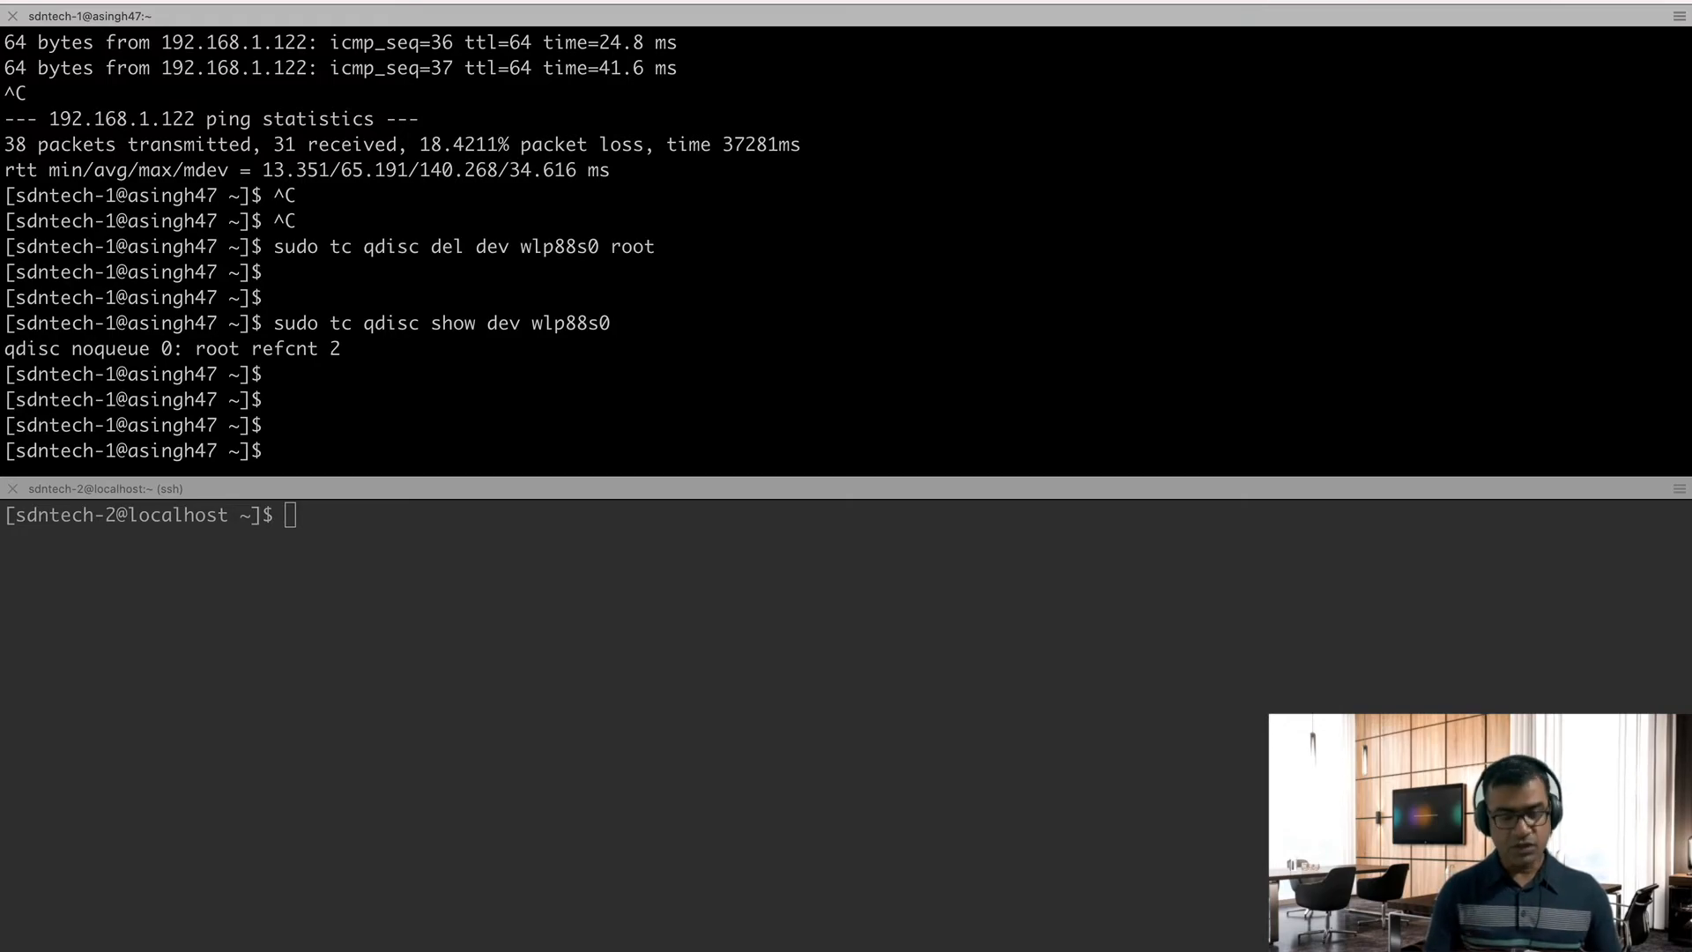
Run ethtool on wlp88s0 without and then with sudo, showing link detected.
{"action": "type", "text": "ethtool"}
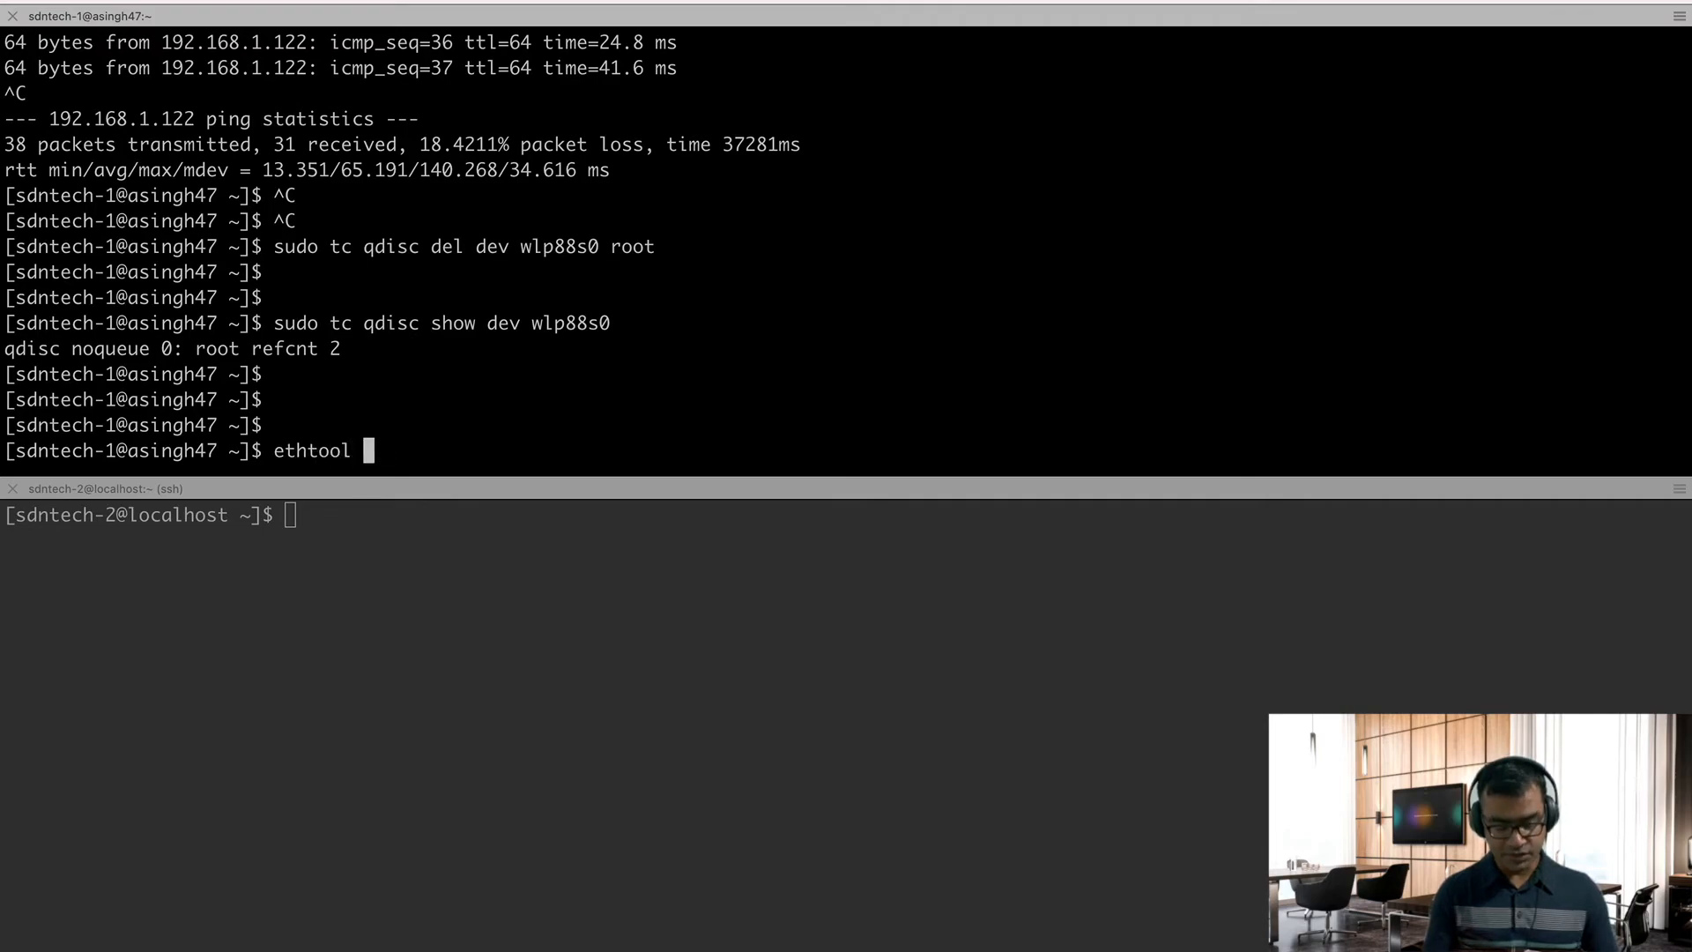
{"action": "type", "text": "wl"}
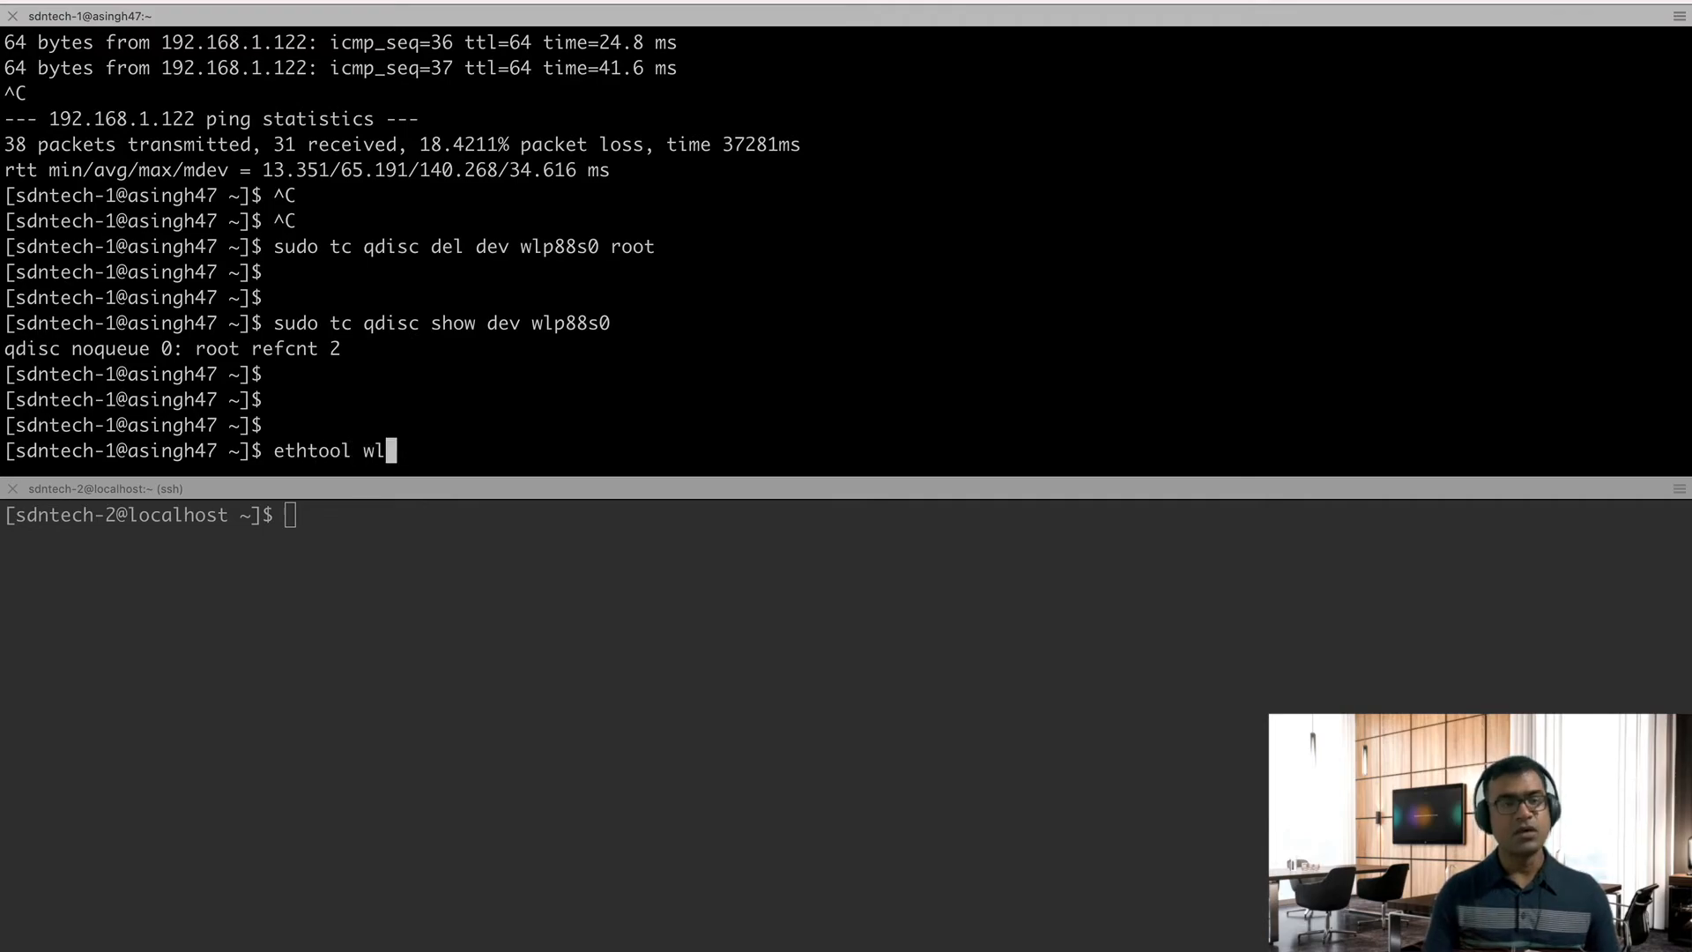
{"action": "type", "text": "p"}
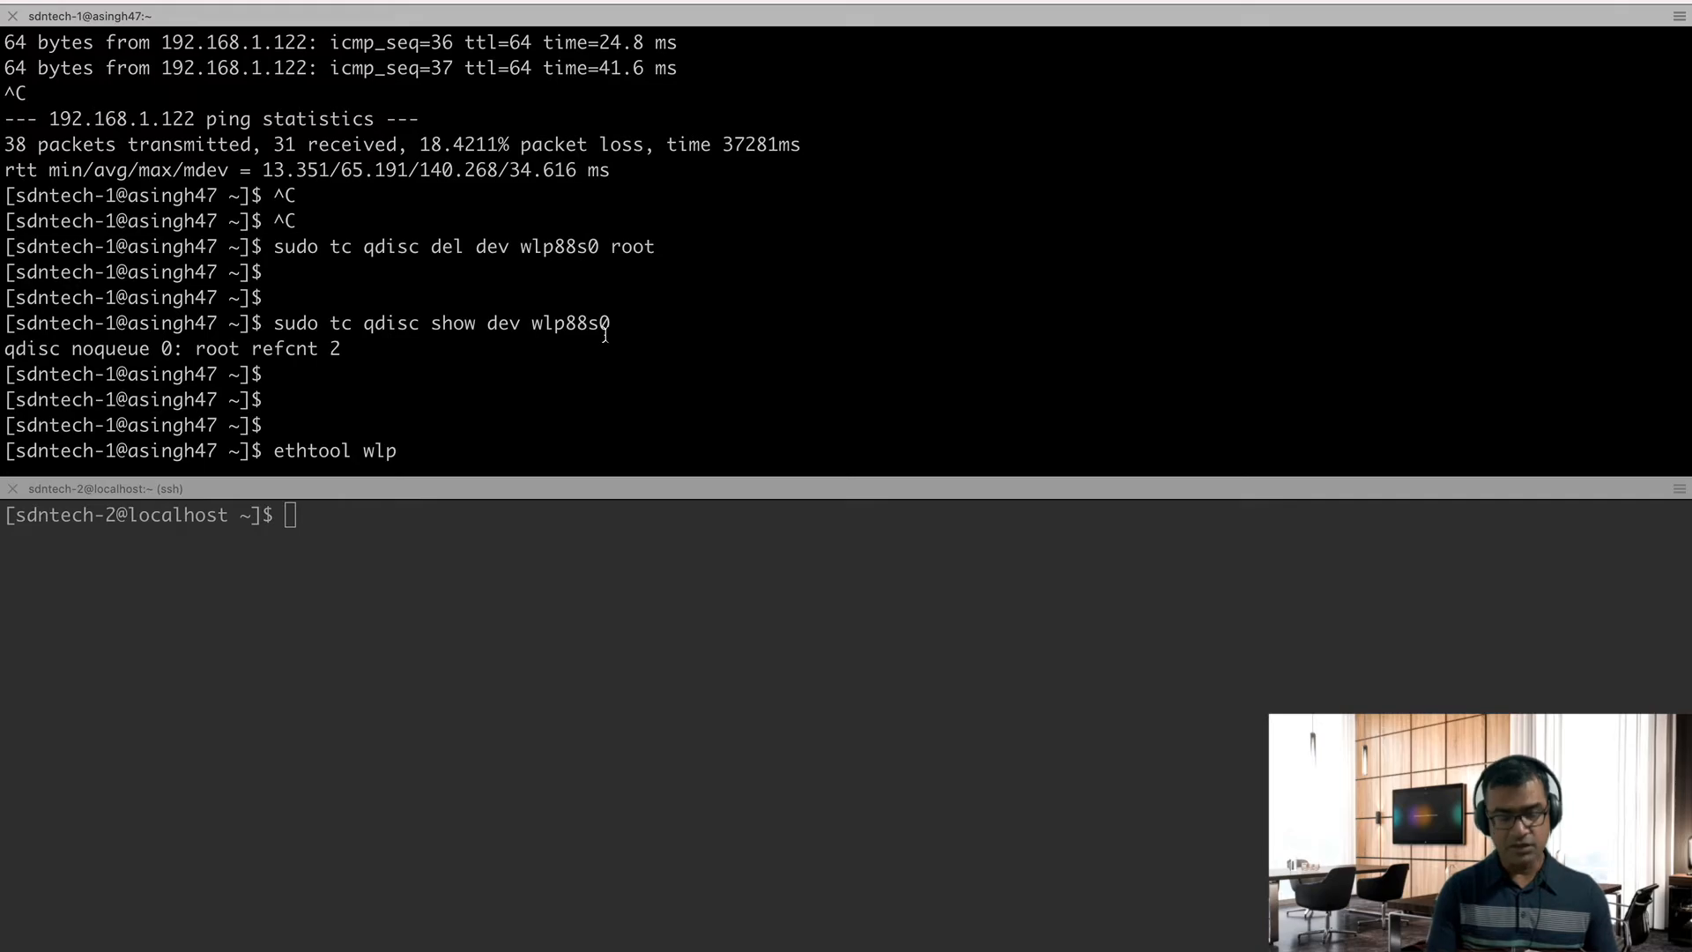
{"action": "type", "text": "88"}
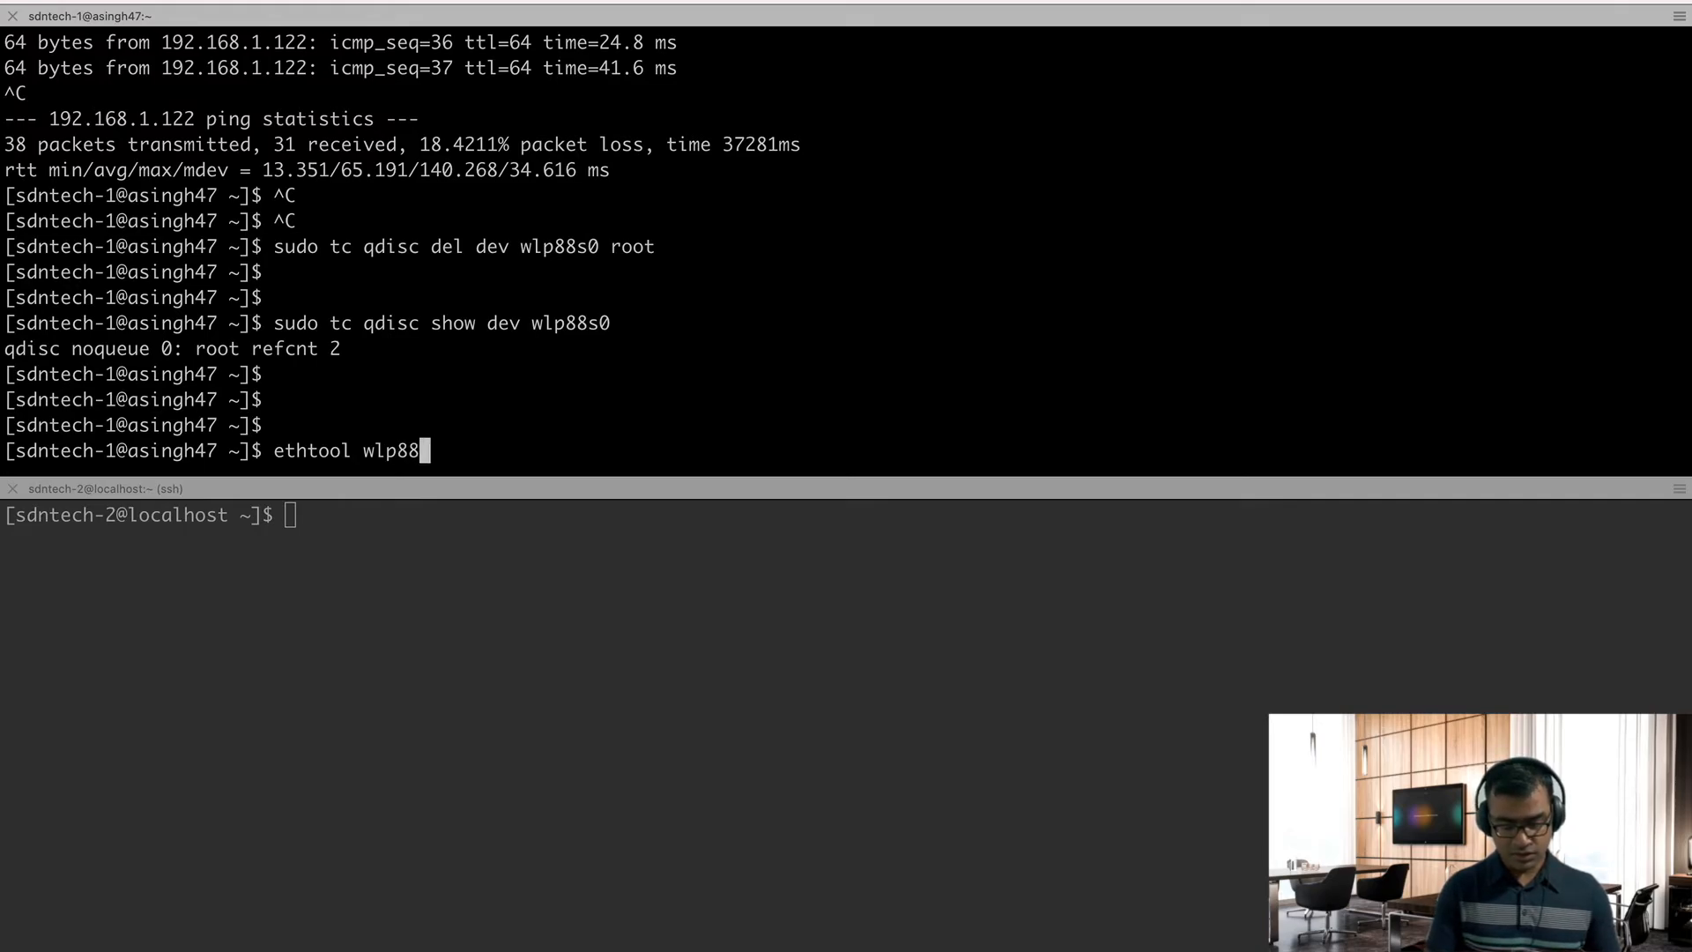
{"action": "type", "text": "s0"}
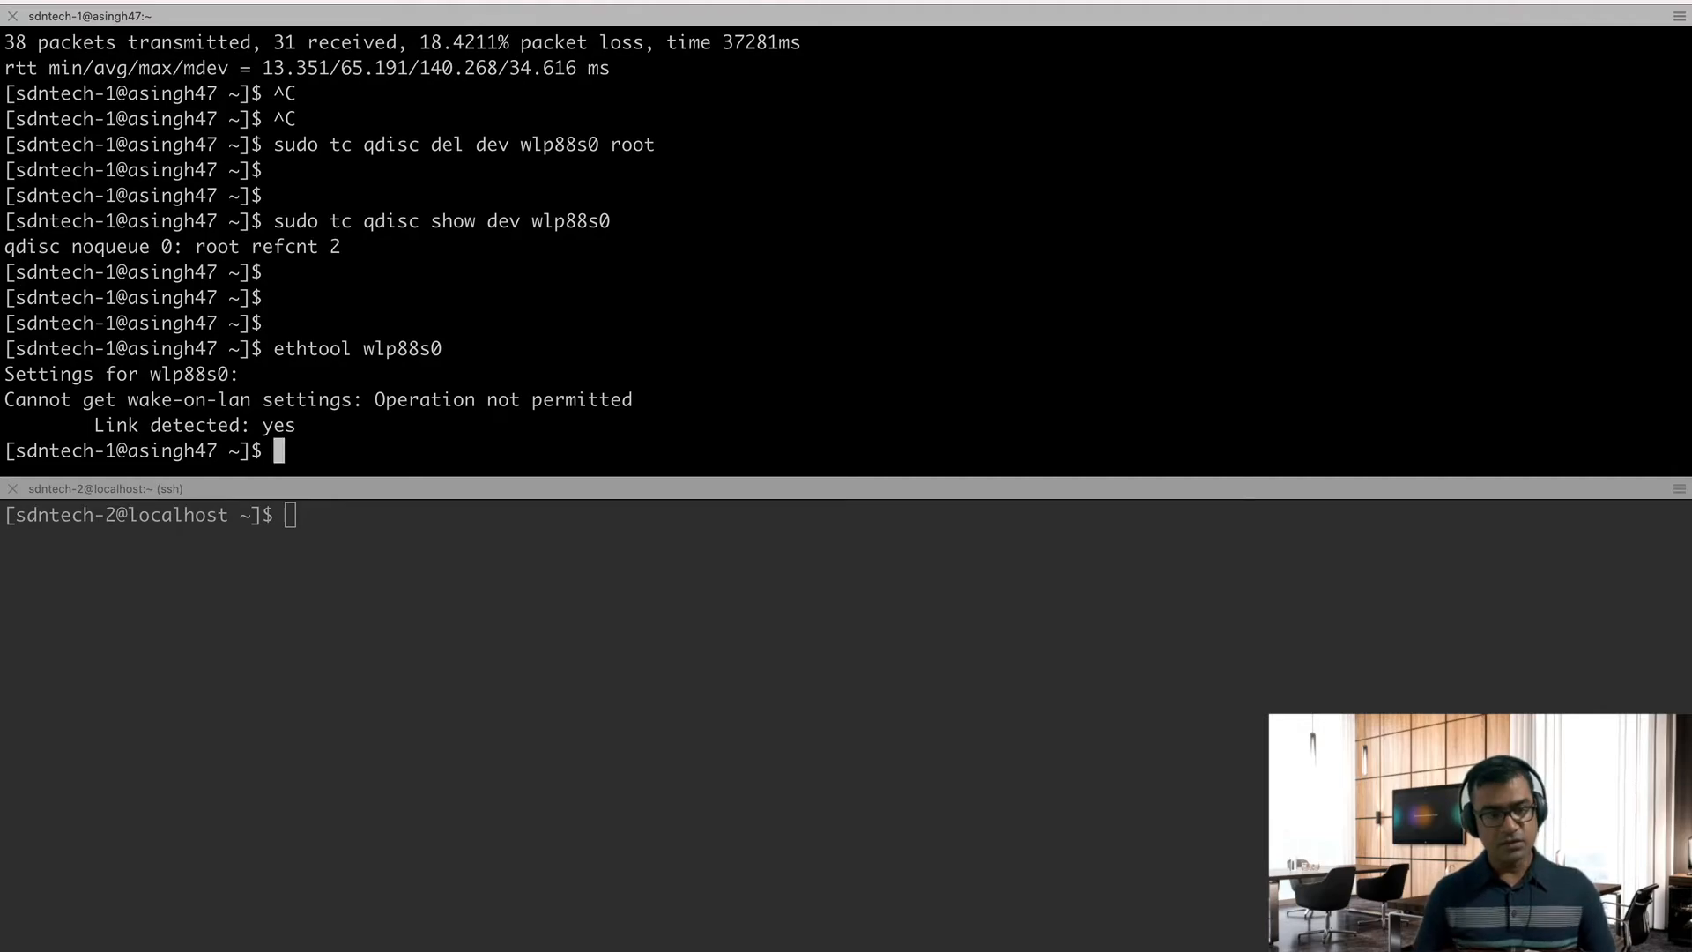
{"action": "type", "text": "ethtool wlp88s0"}
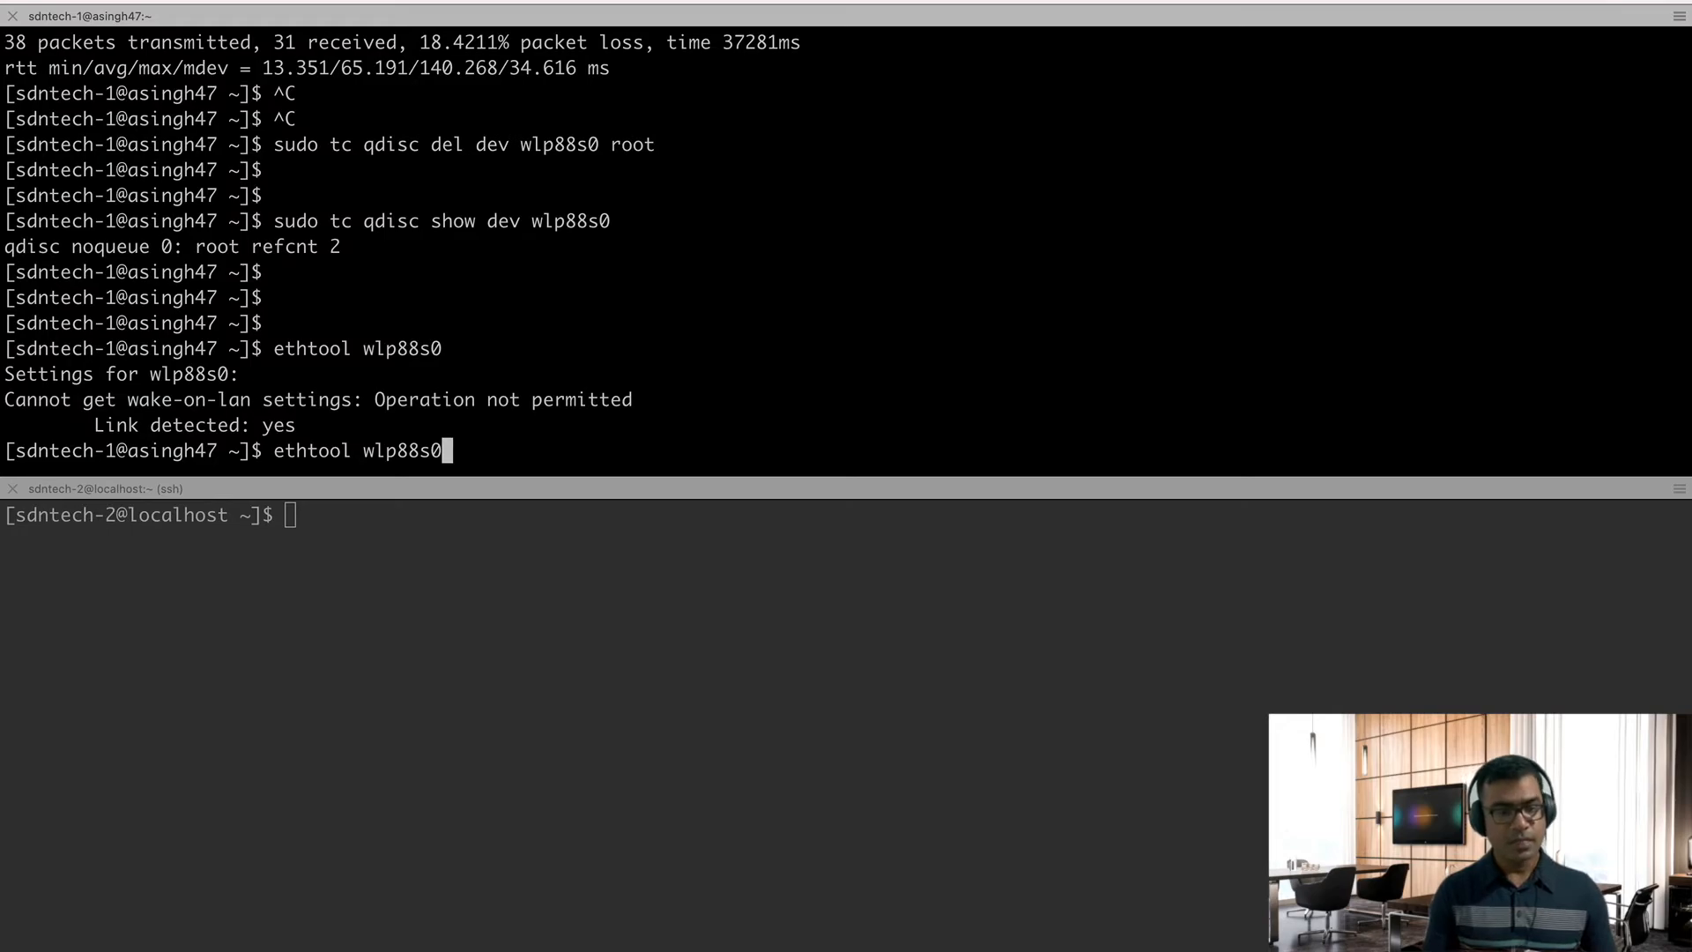
{"action": "type", "text": "A"}
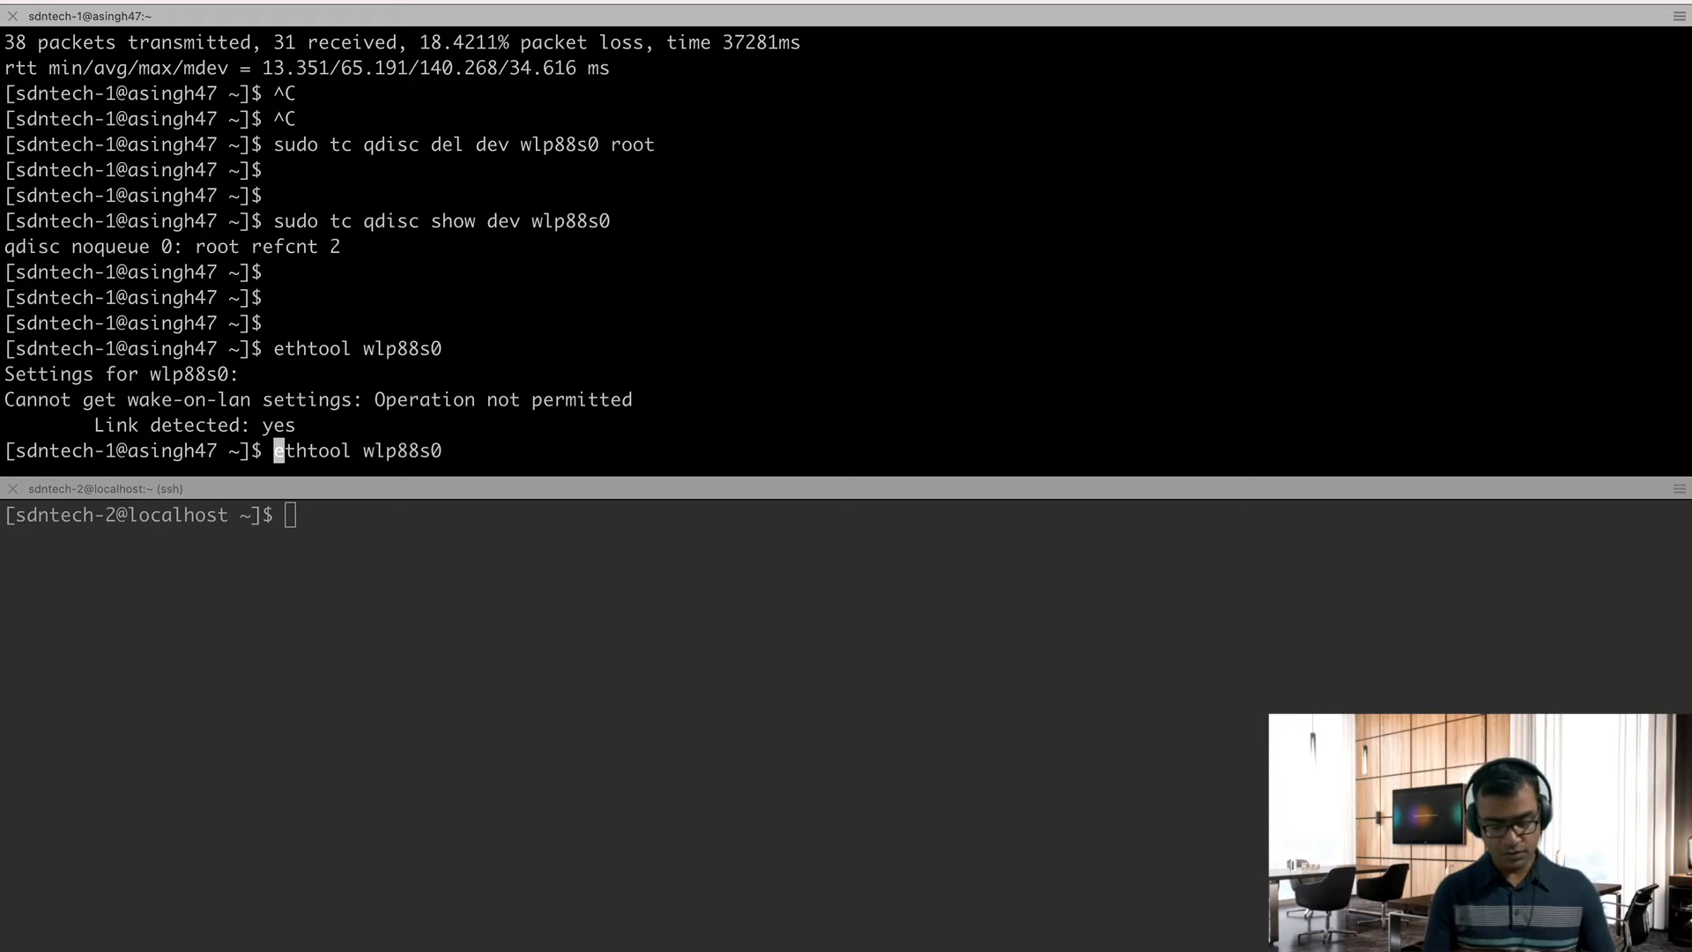
{"action": "type", "text": "sudo"}
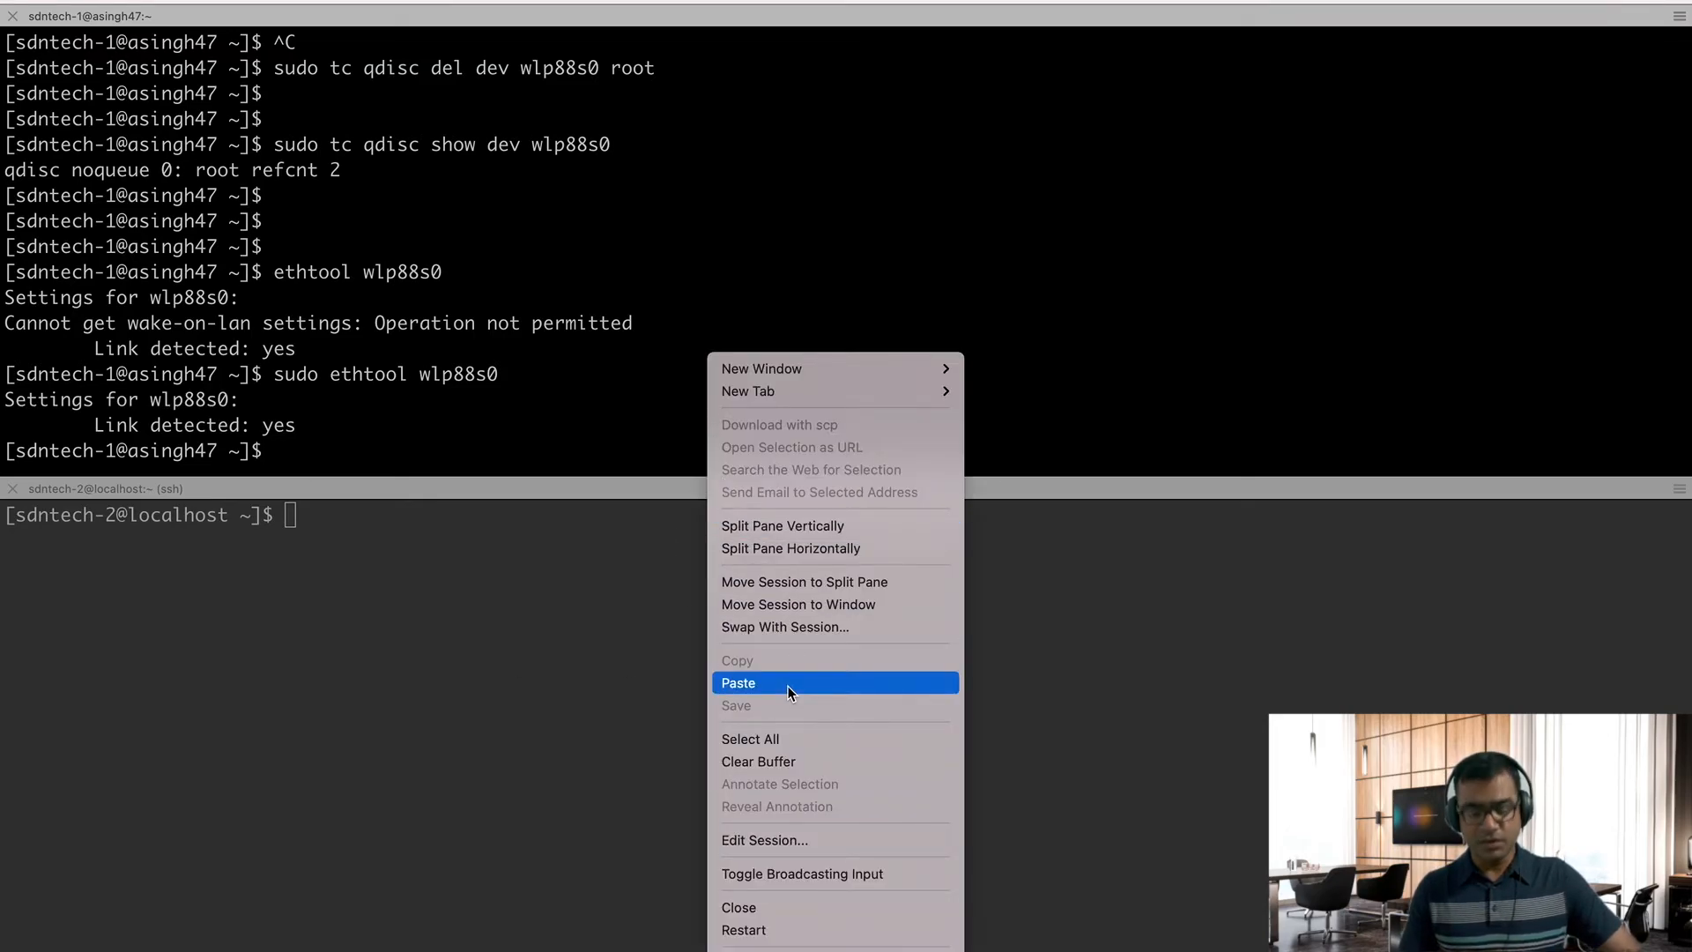
Run the netperf TCP_STREAM test to 192.168.1.122, getting 23.59 Mbit/s baseline.
{"action": "left_click", "coordinate": [738, 682]}
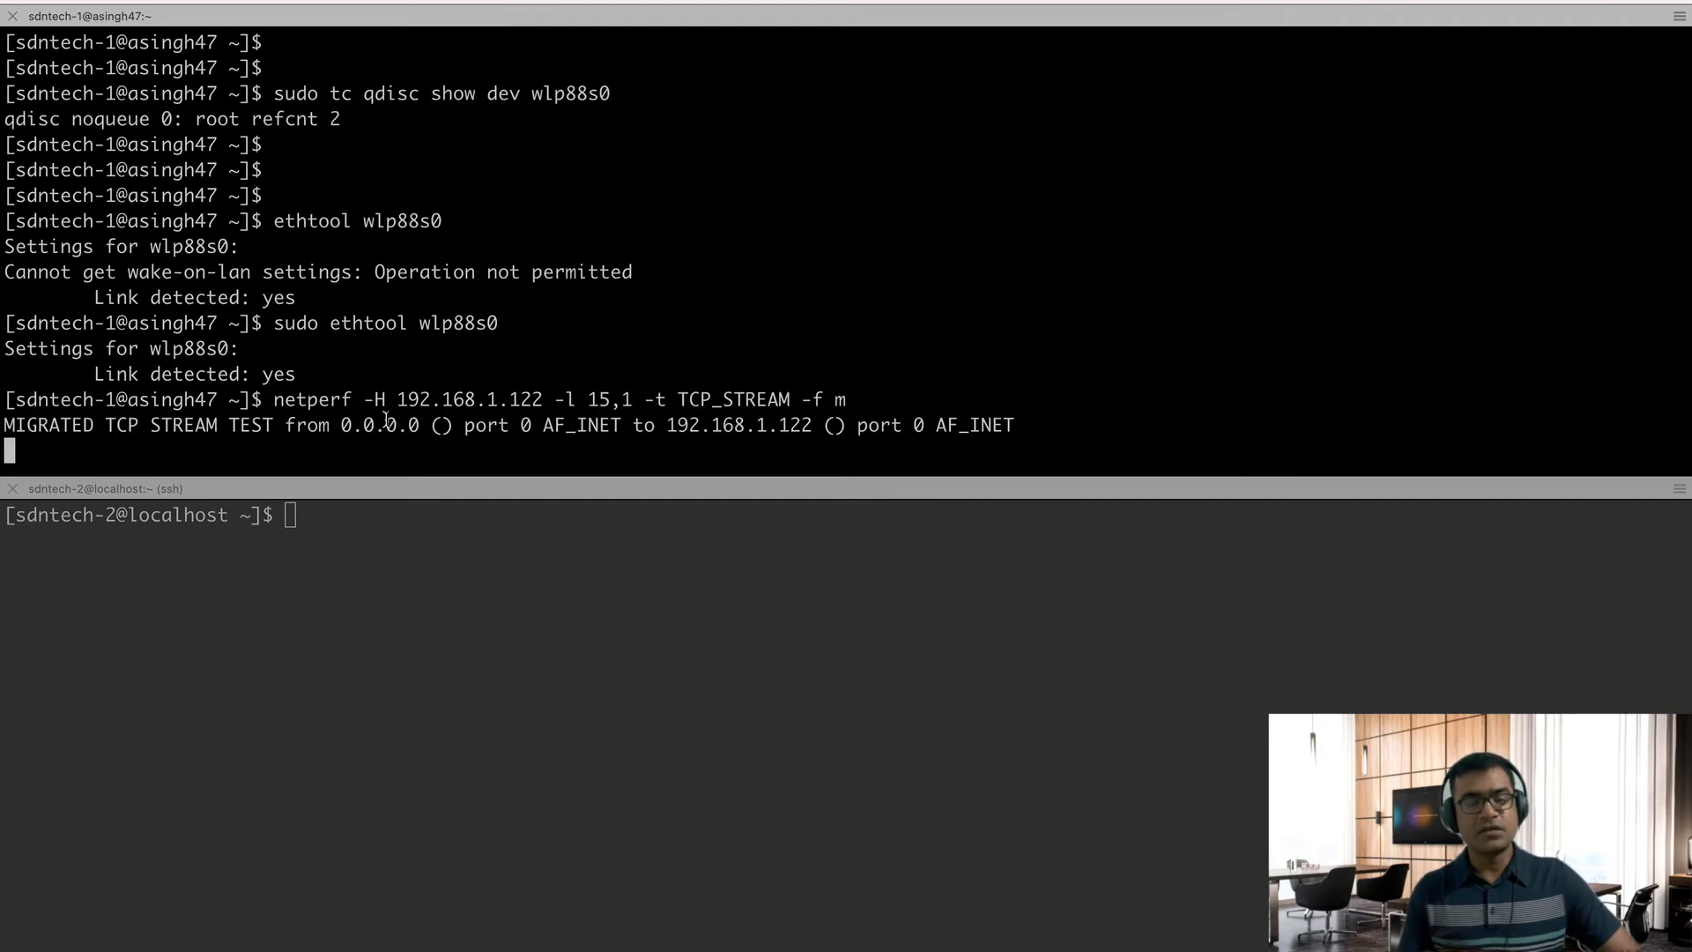
{"action": "double_click", "coordinate": [429, 399]}
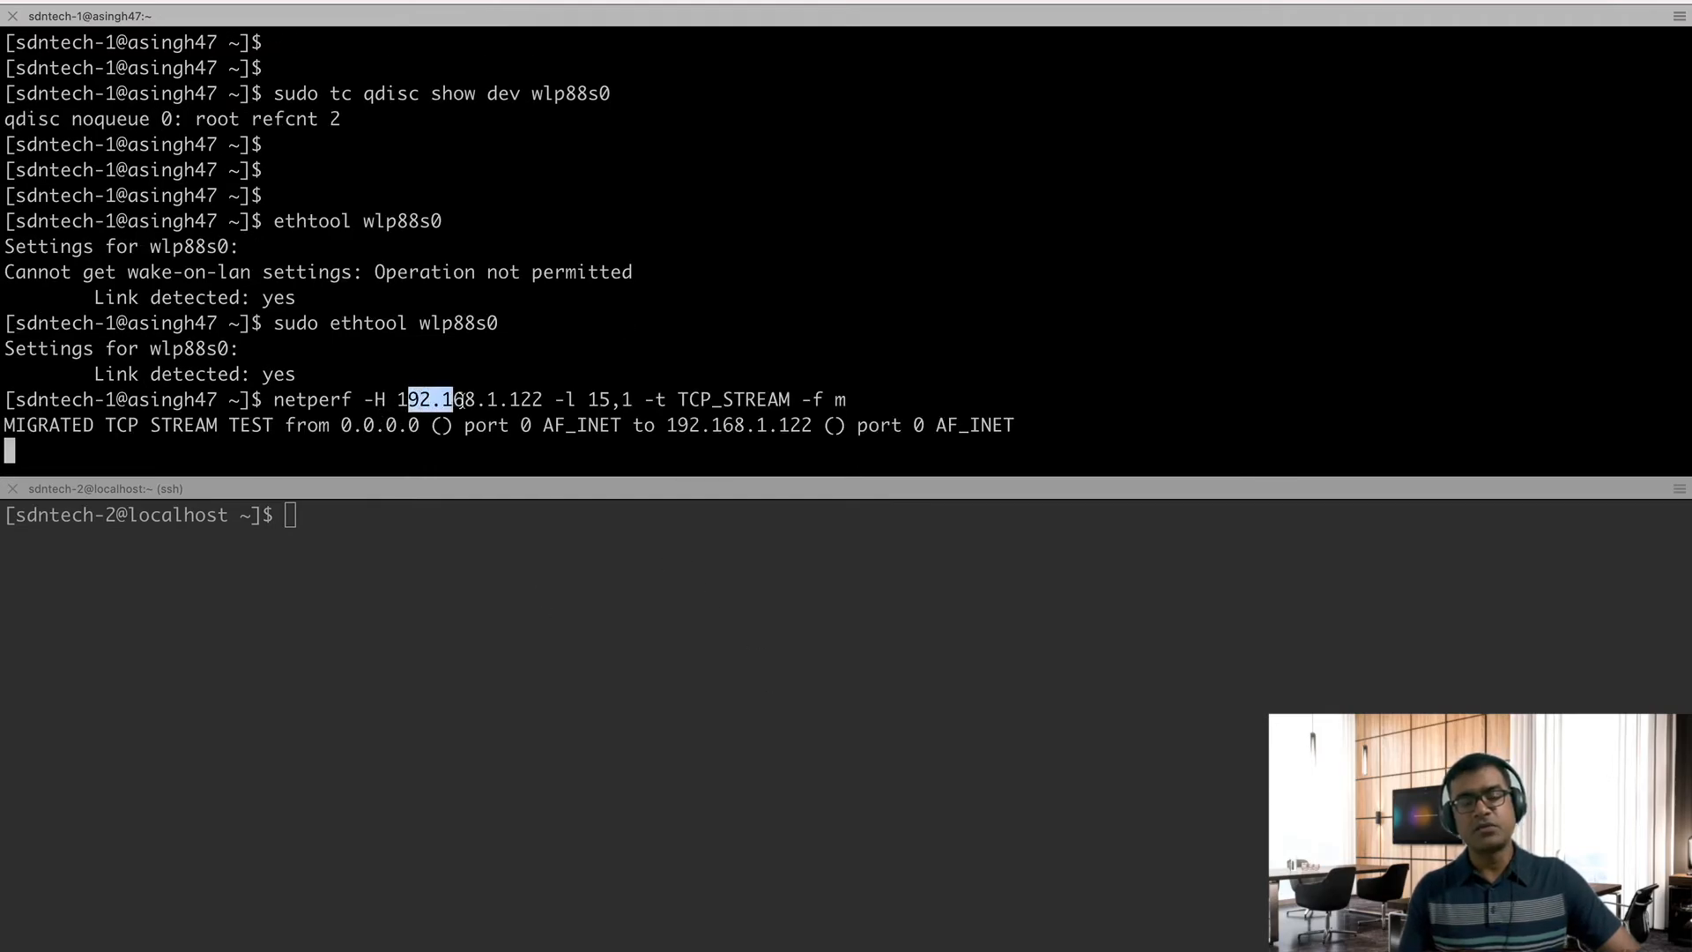
{"action": "left_click_drag", "start_coordinate": [408, 398], "coordinate": [550, 398]}
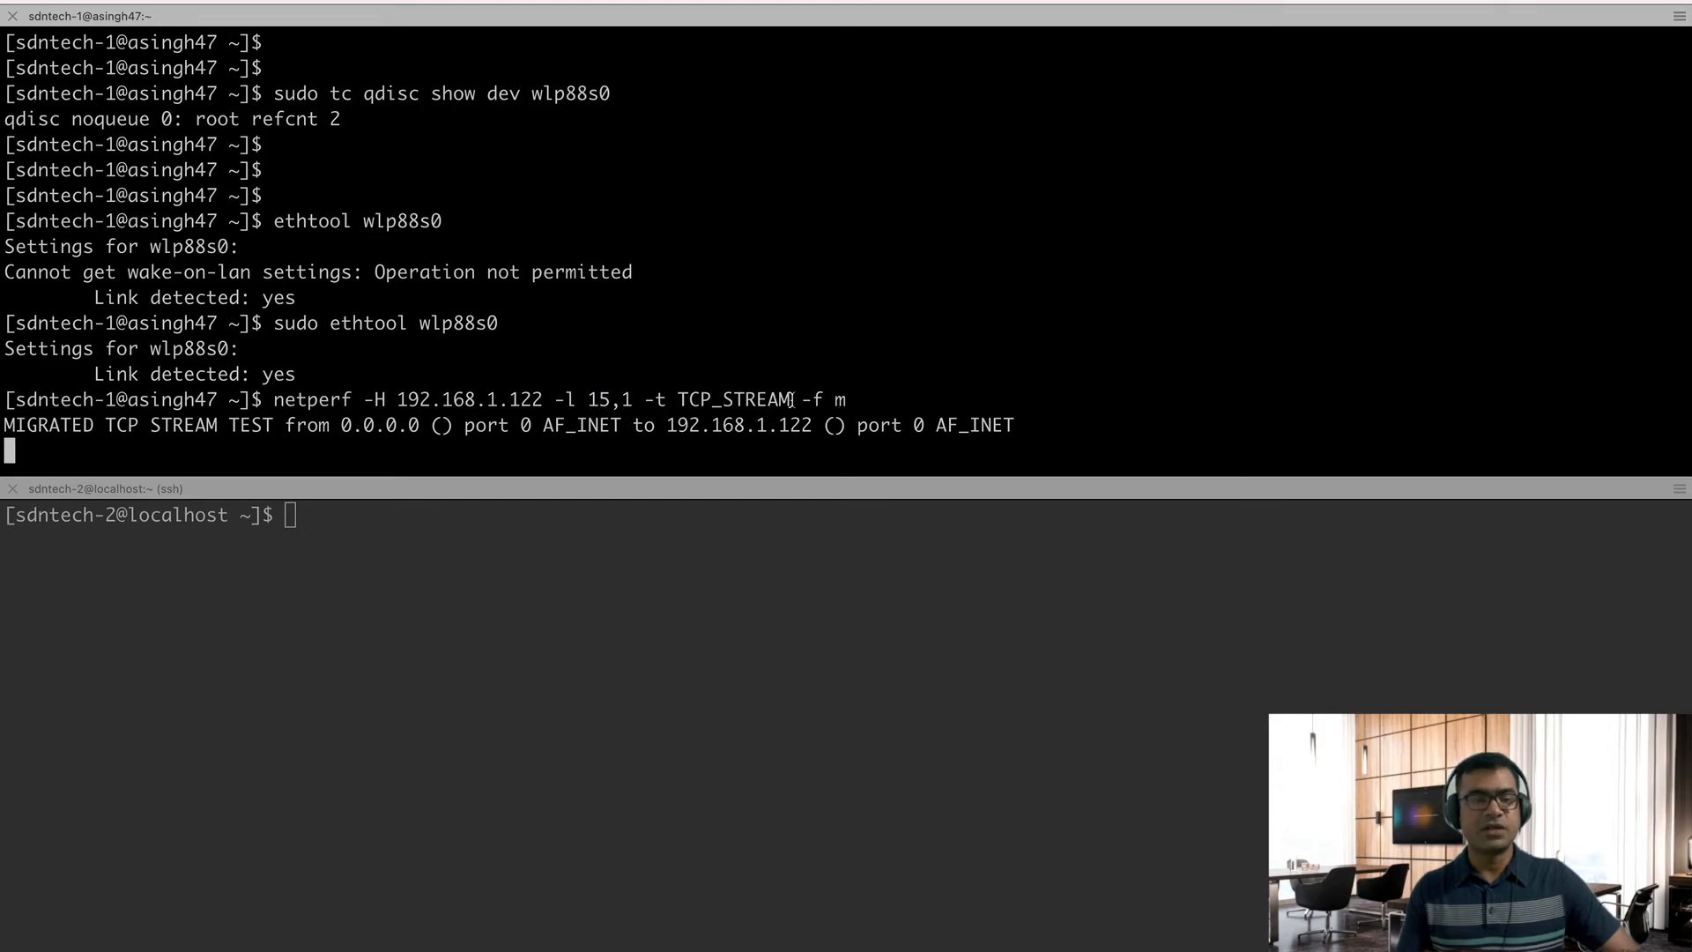
{"action": "double_click", "coordinate": [737, 399]}
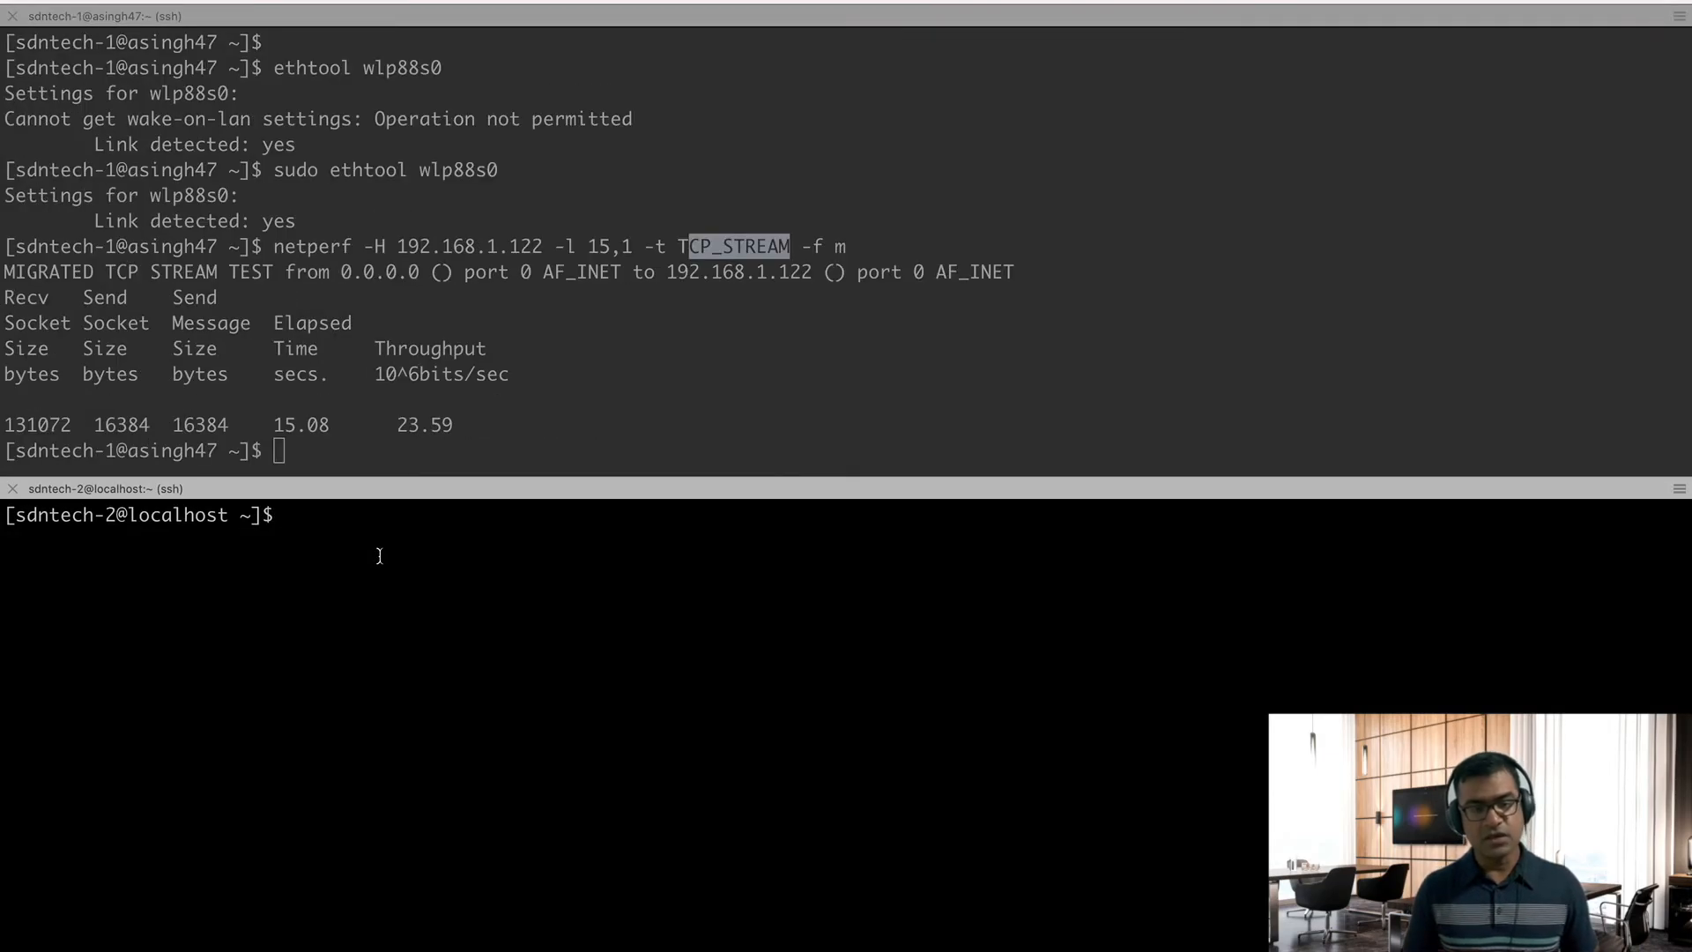
List the second host's TCP connections with netstat -tanlp and highlight established rows.
{"action": "type", "text": "ifcondig"}
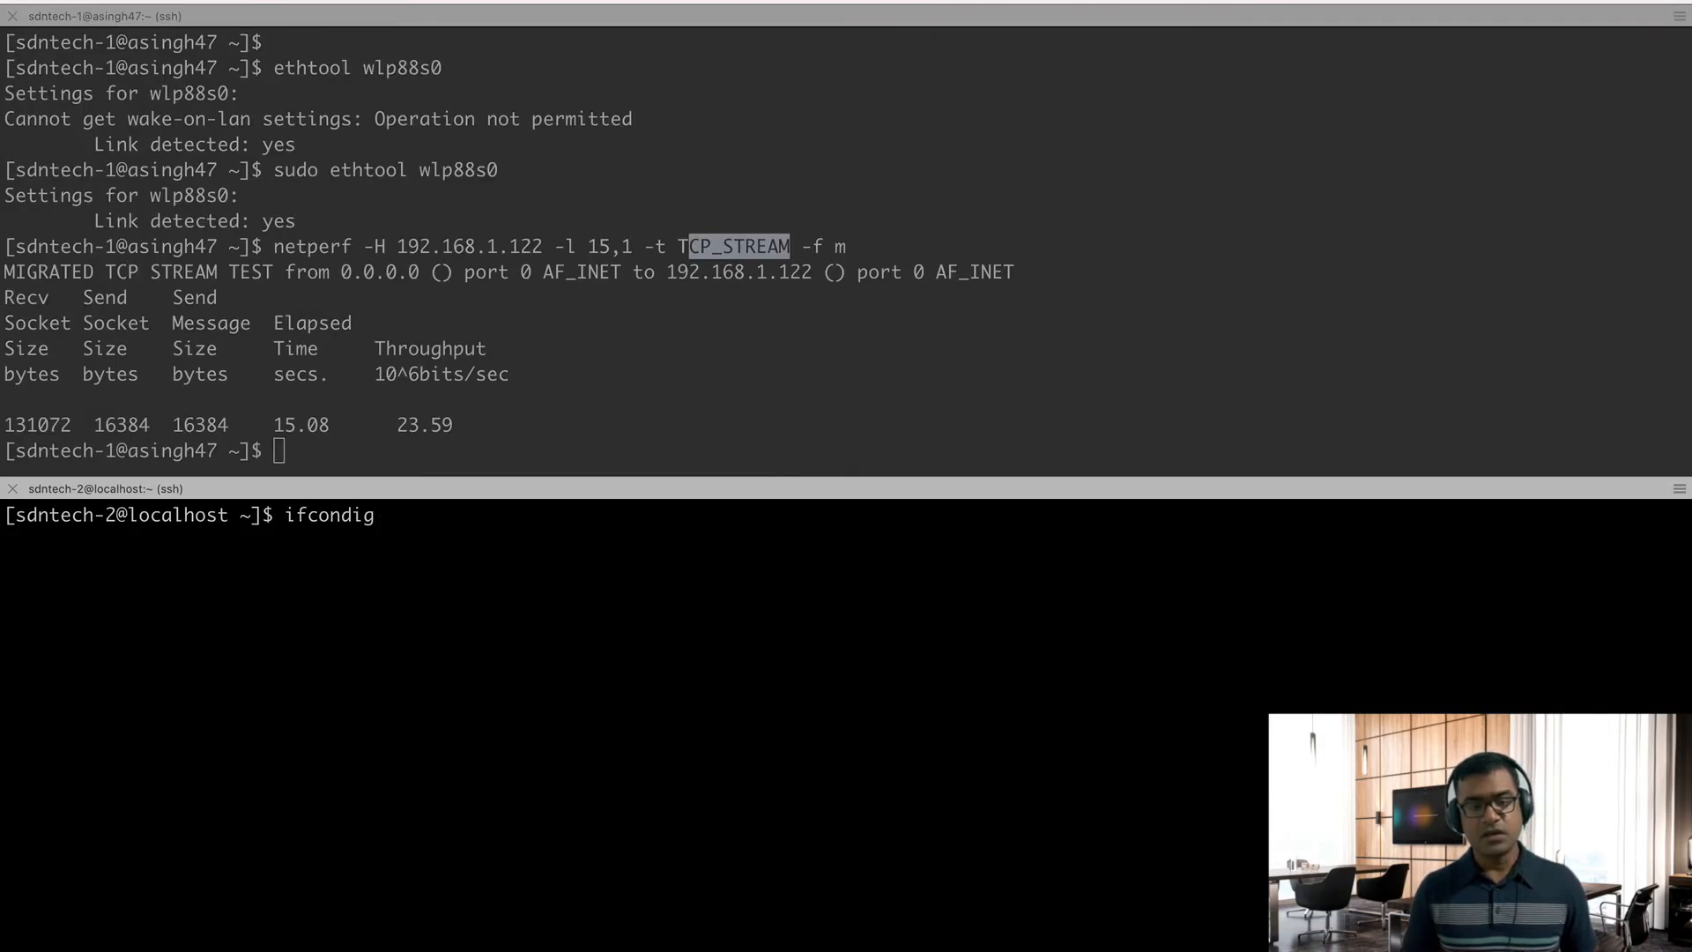
{"action": "type", "text": "netstat -tanlp"}
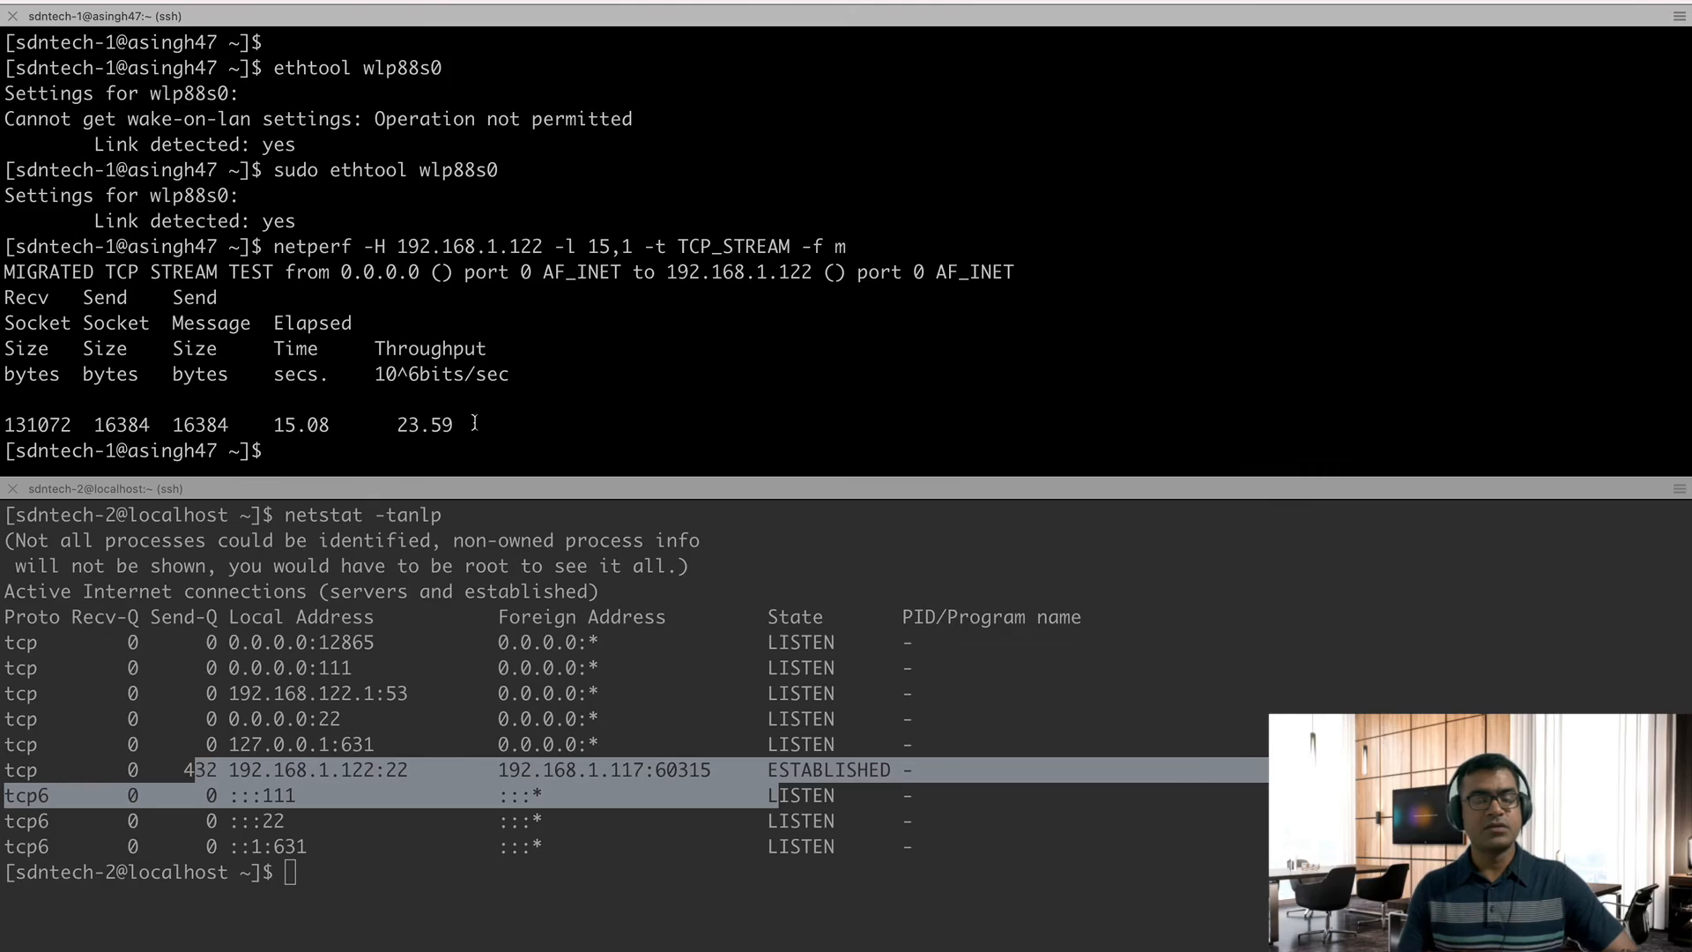
{"action": "left_click_drag", "start_coordinate": [162, 424], "coordinate": [471, 424]}
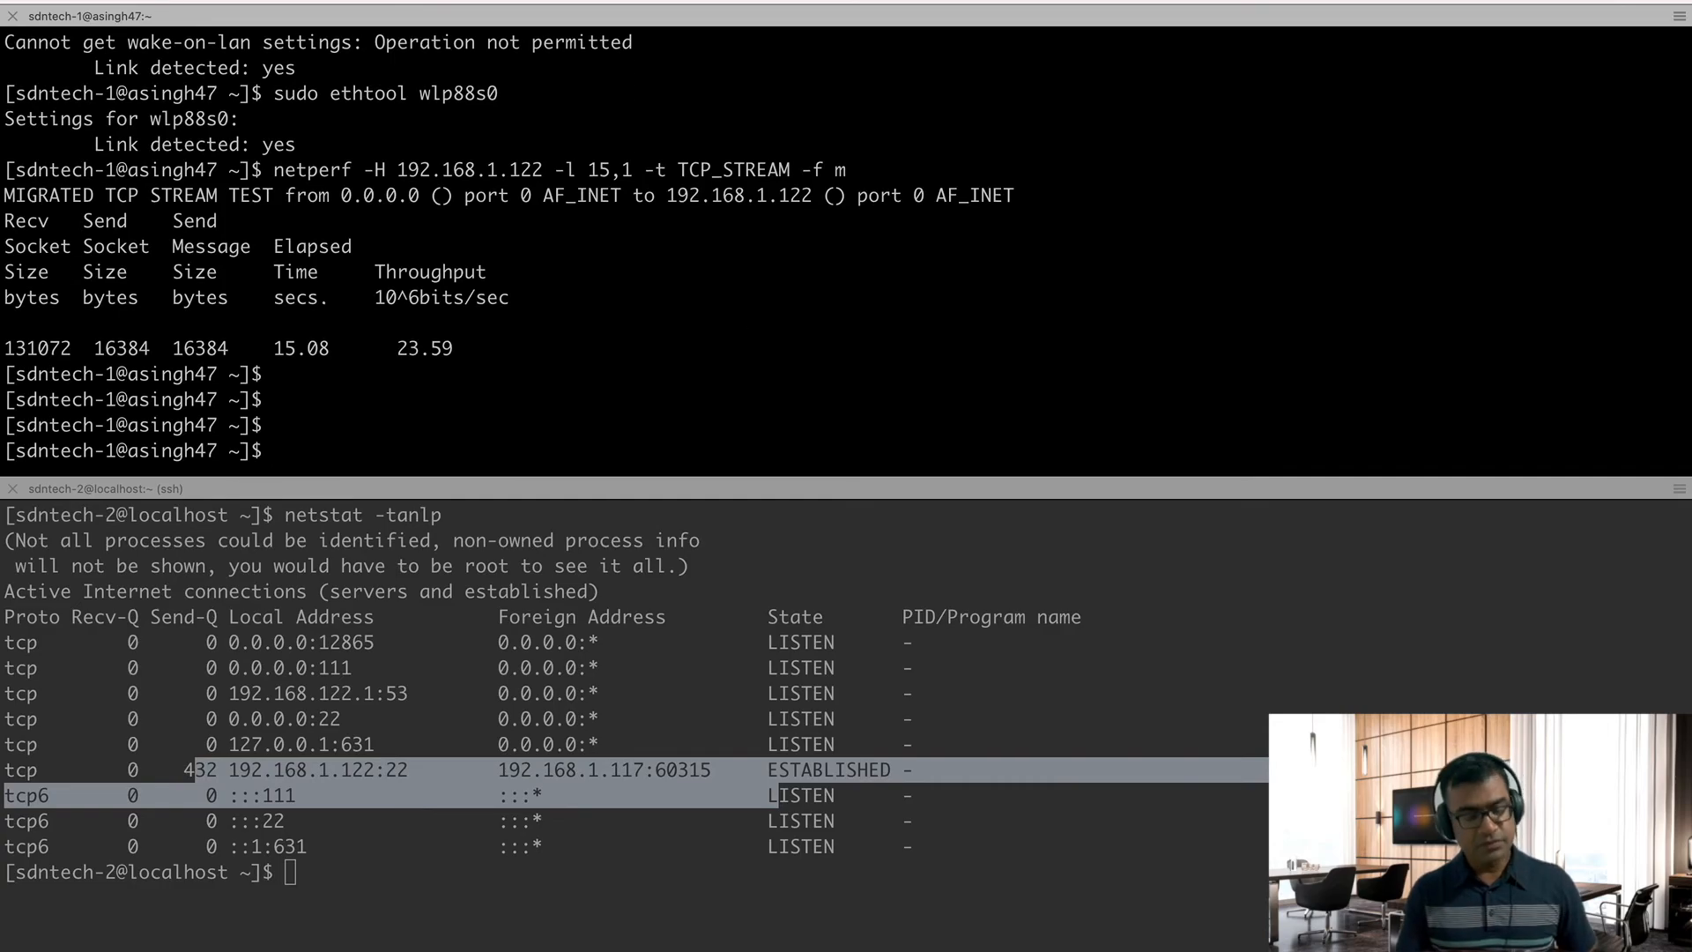
Add a tbf qdisc on wlp88s0 (rate 1024kbit, latency 50ms, burst 64kbit) and verify it.
{"action": "type", "text": "sudo tc qdisc add dev wlp88s0 root tbf rate 1024kbit latency 50ms burst 64kbit"}
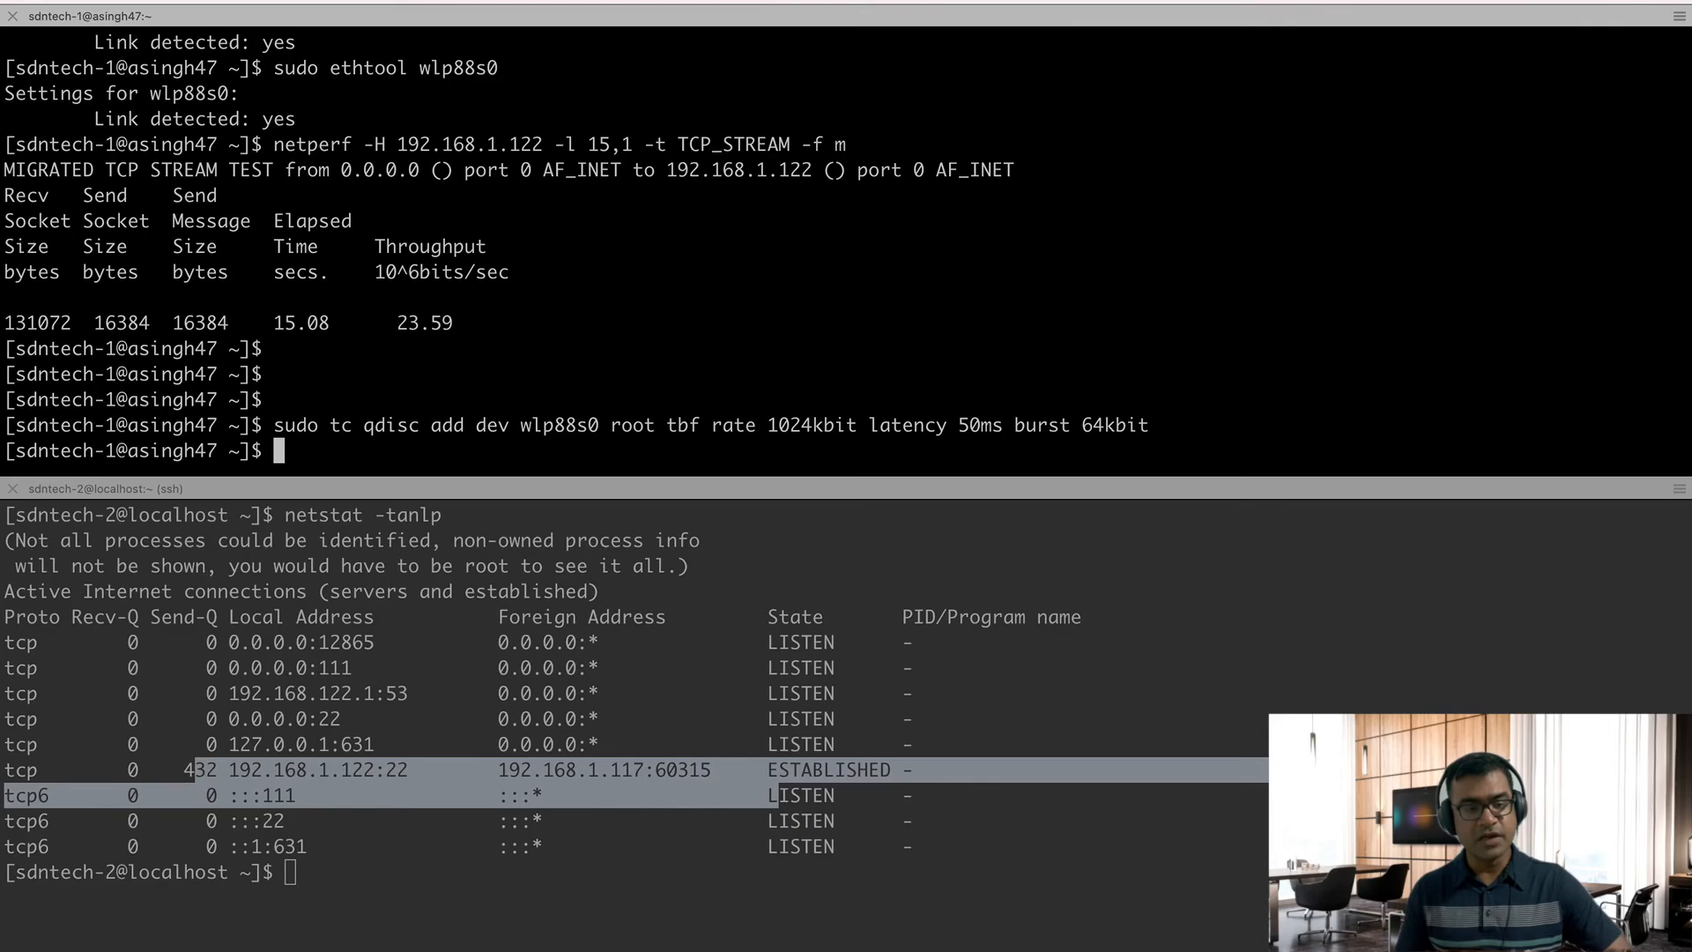
{"action": "type", "text": "netperf -H 192.168.1.122 -l 15,1 -t TCP_STREAM -f m"}
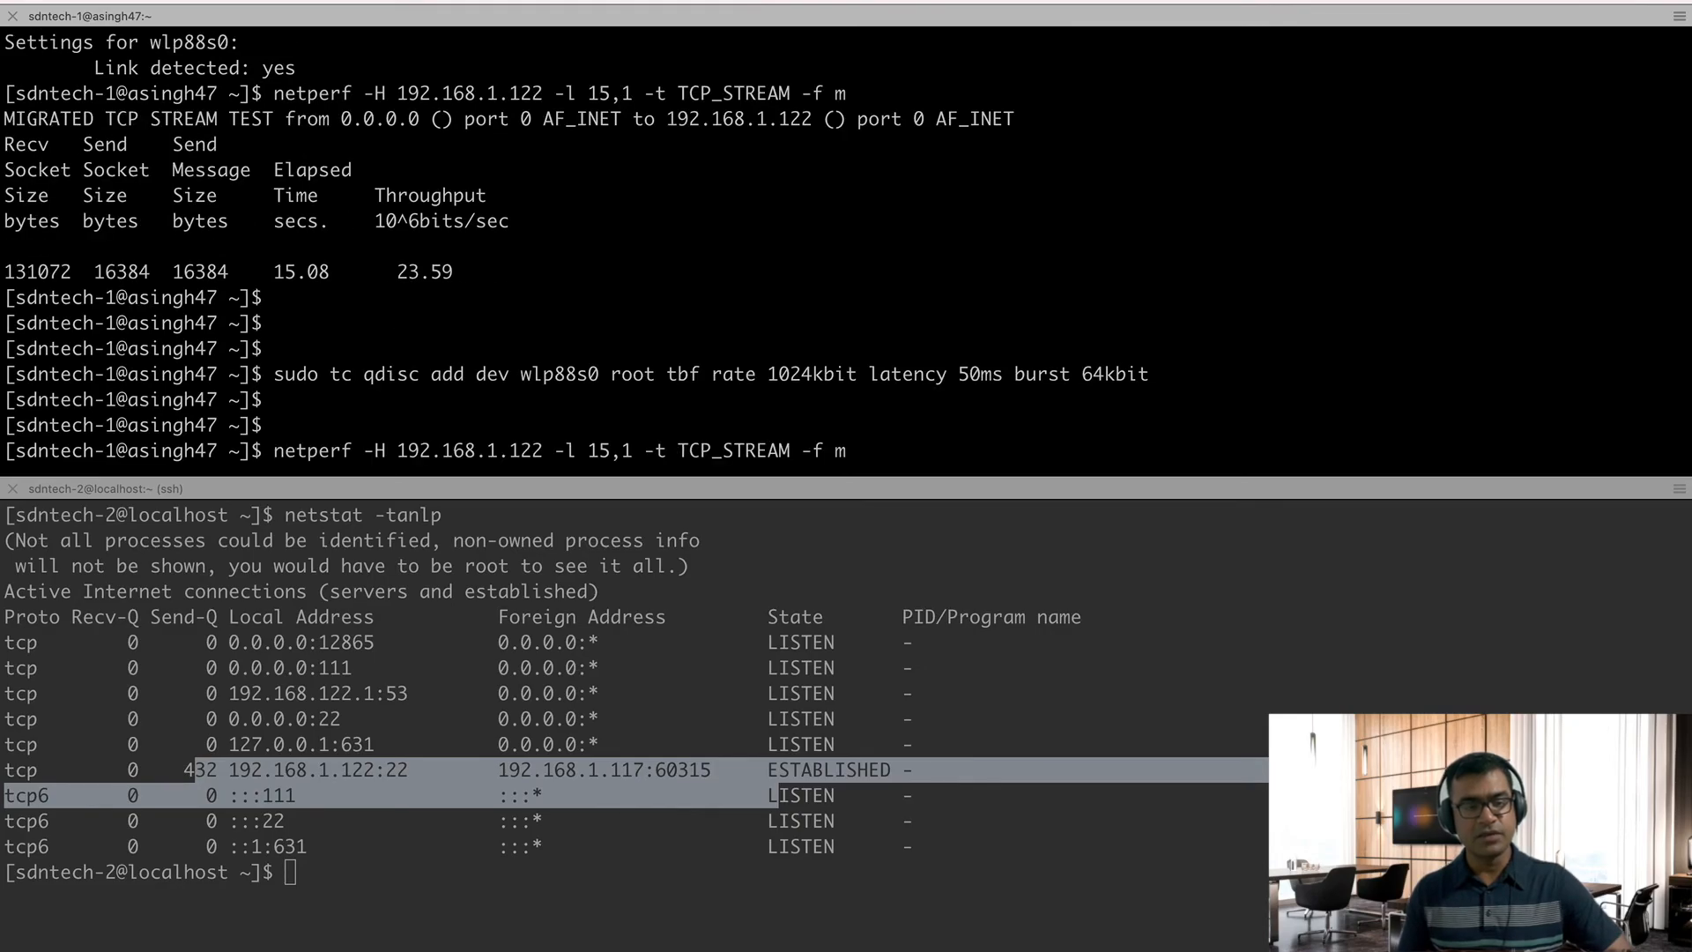
{"action": "type", "text": "sudo tc qdisc show dev wlp88s0"}
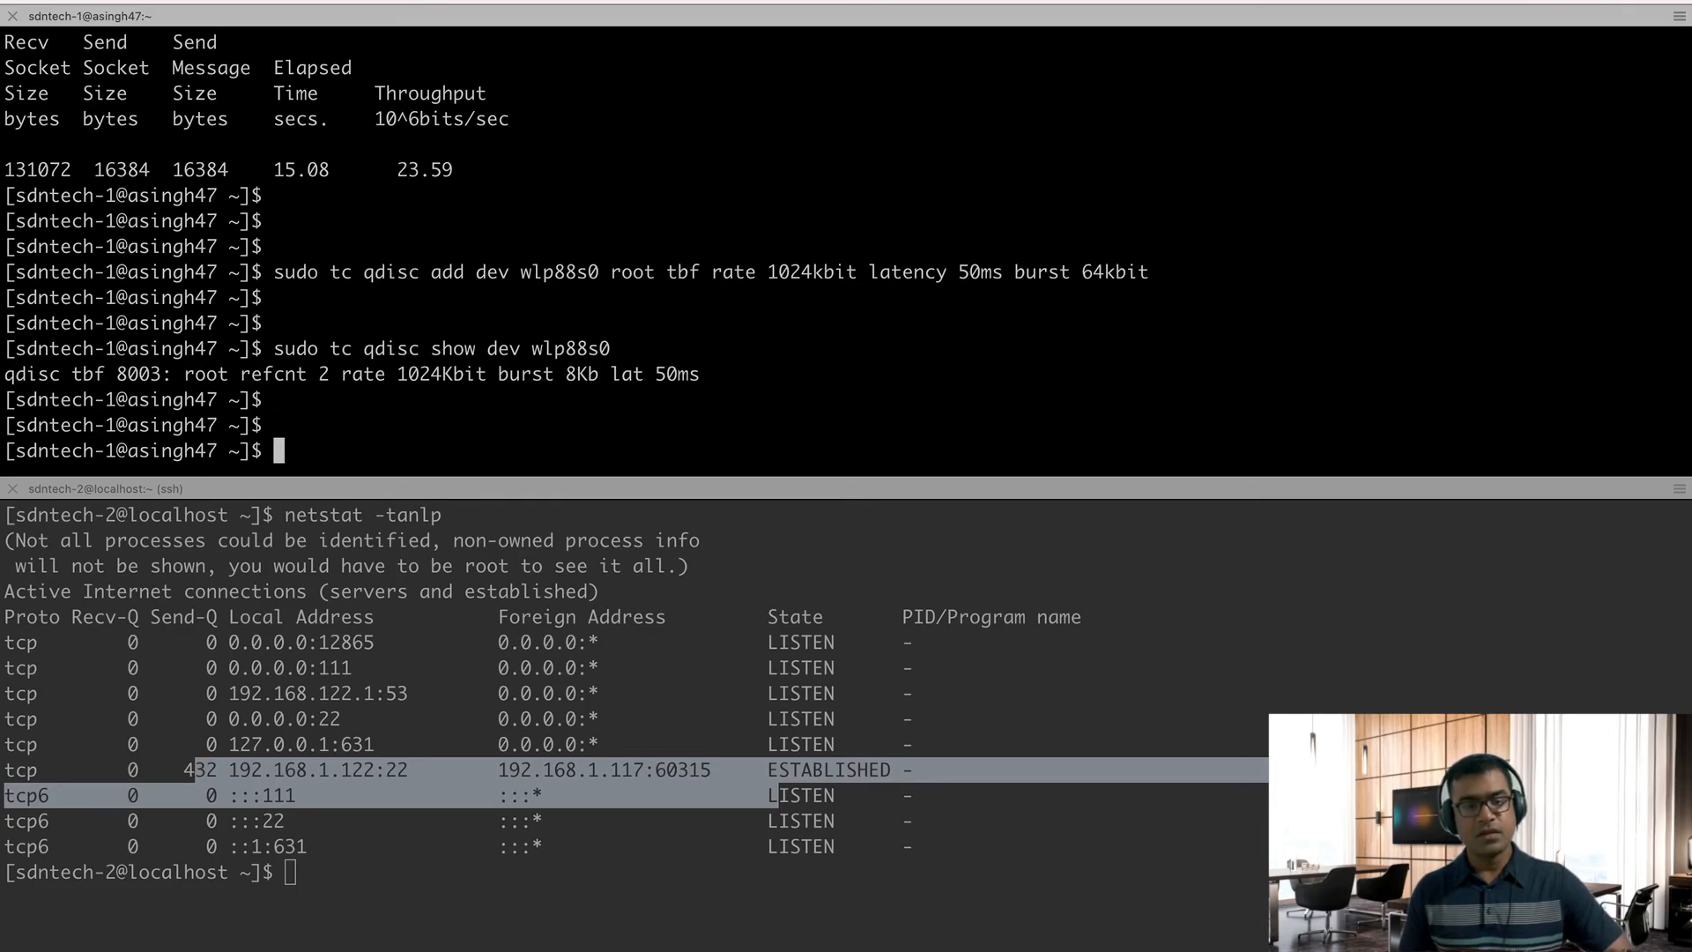
Rerun netperf to 192.168.1.122, showing throughput dropping to 0.97 Mbit/s.
{"action": "type", "text": "netperf -H 192.168.1.122 -l 15,1 -t TCP_STREAM -f m"}
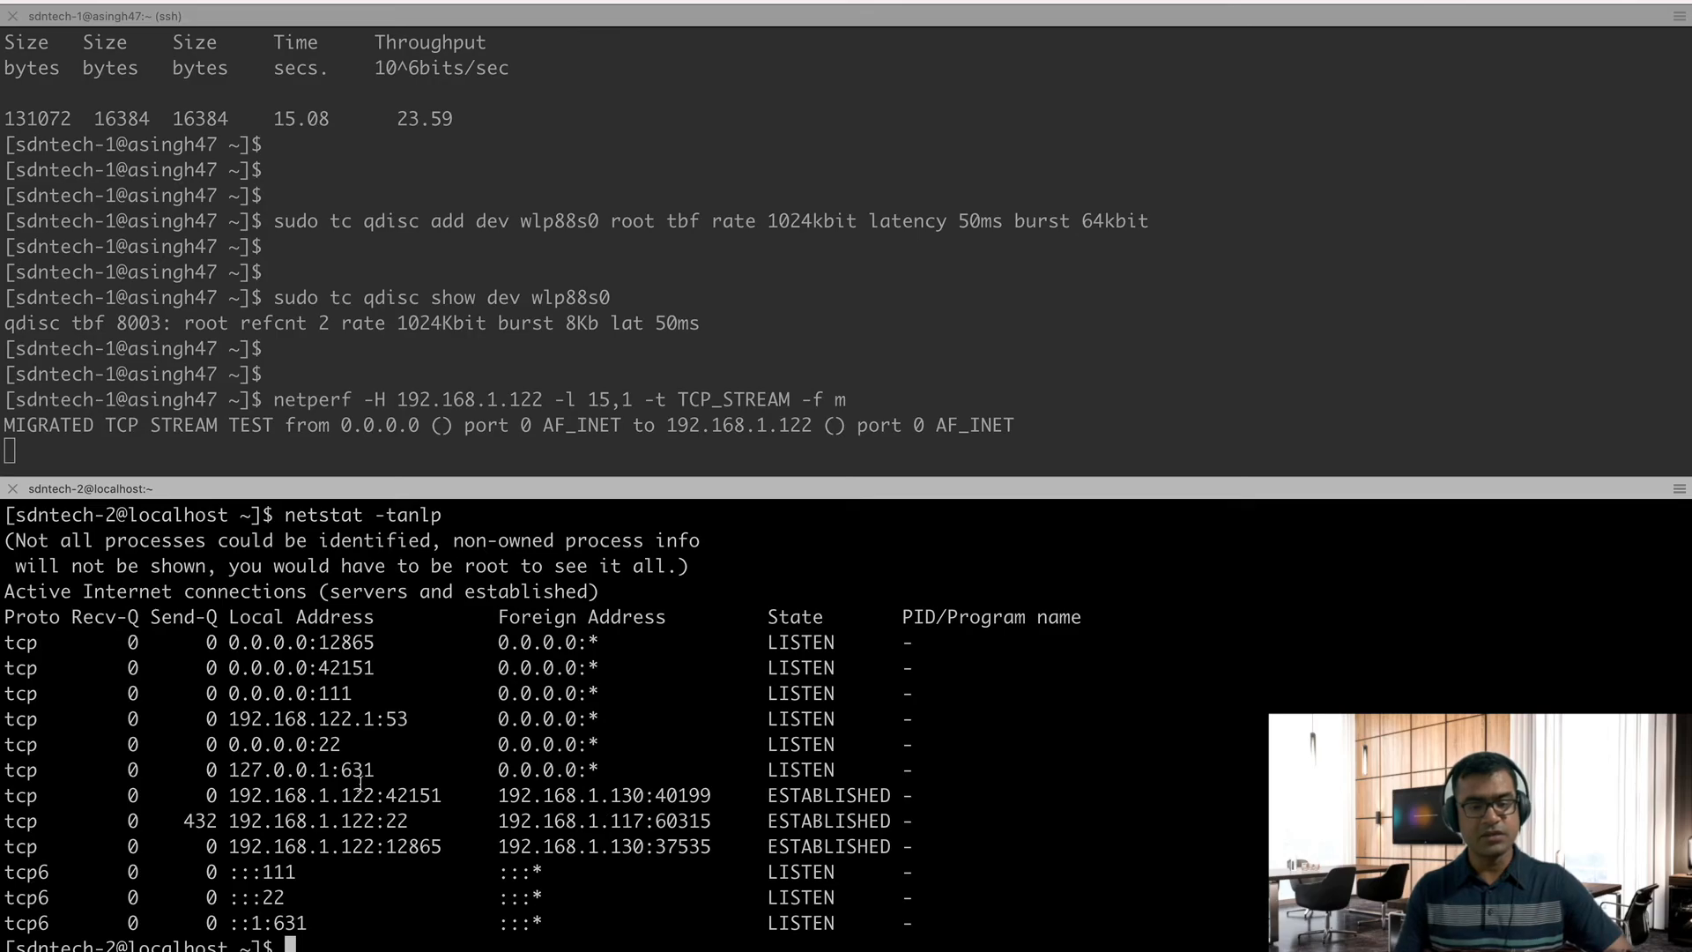
{"action": "left_click_drag", "start_coordinate": [226, 795], "coordinate": [777, 871]}
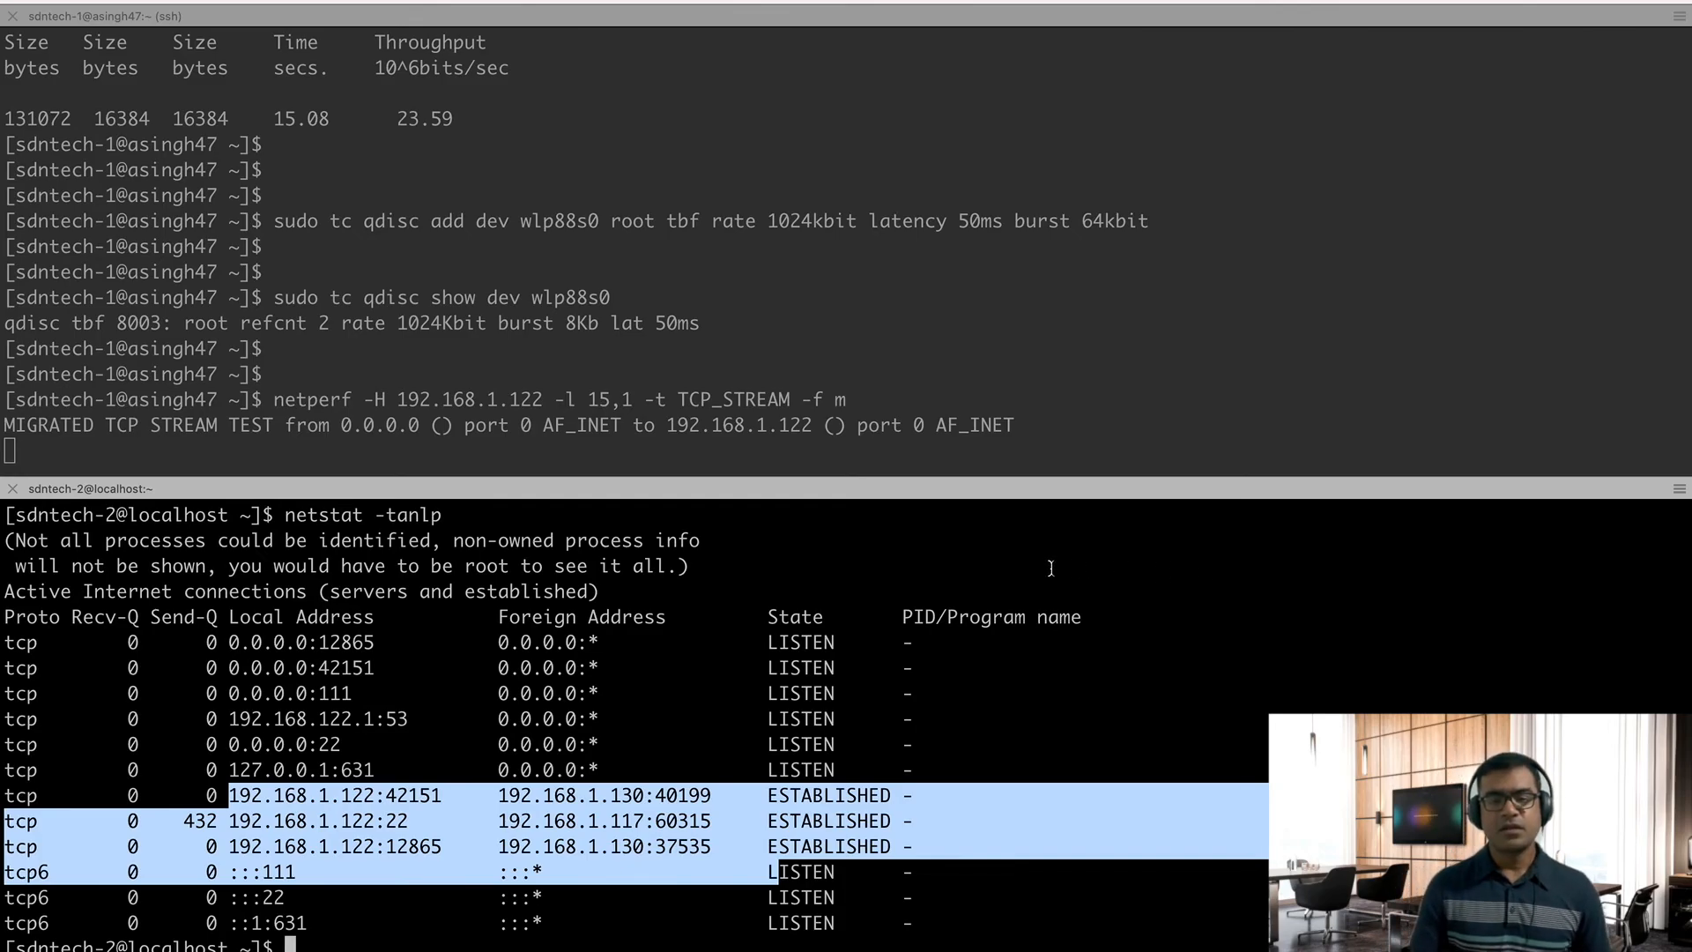
{"action": "mouse_move", "coordinate": [1252, 436]}
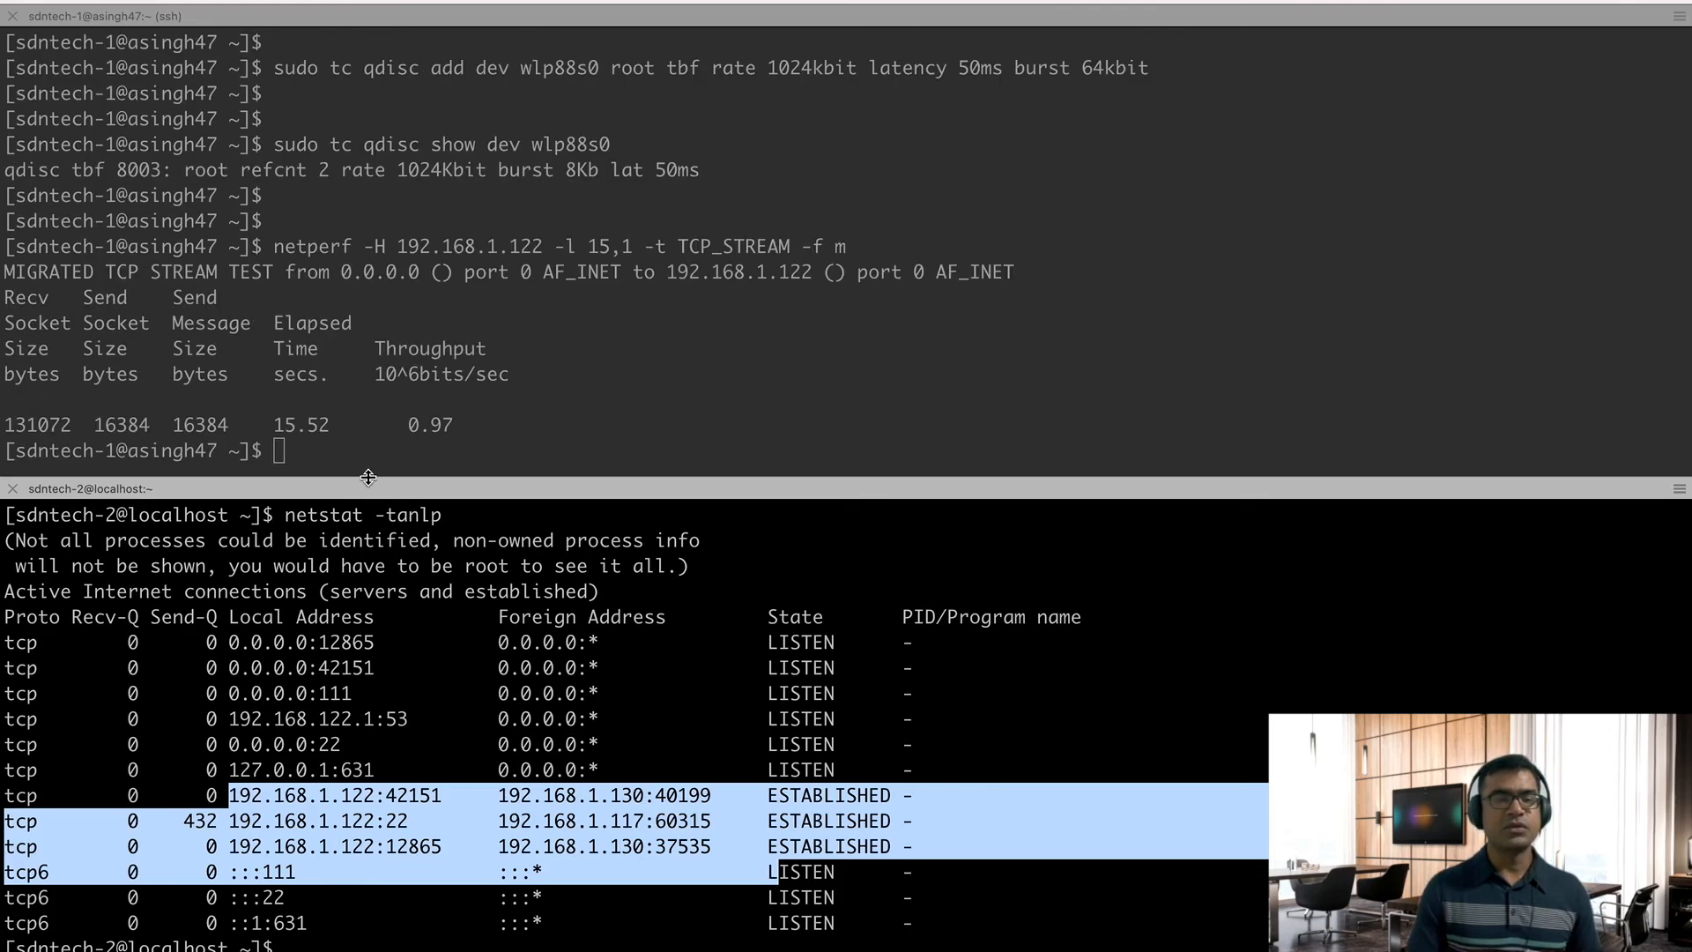
{"action": "left_click_drag", "start_coordinate": [95, 424], "coordinate": [453, 424]}
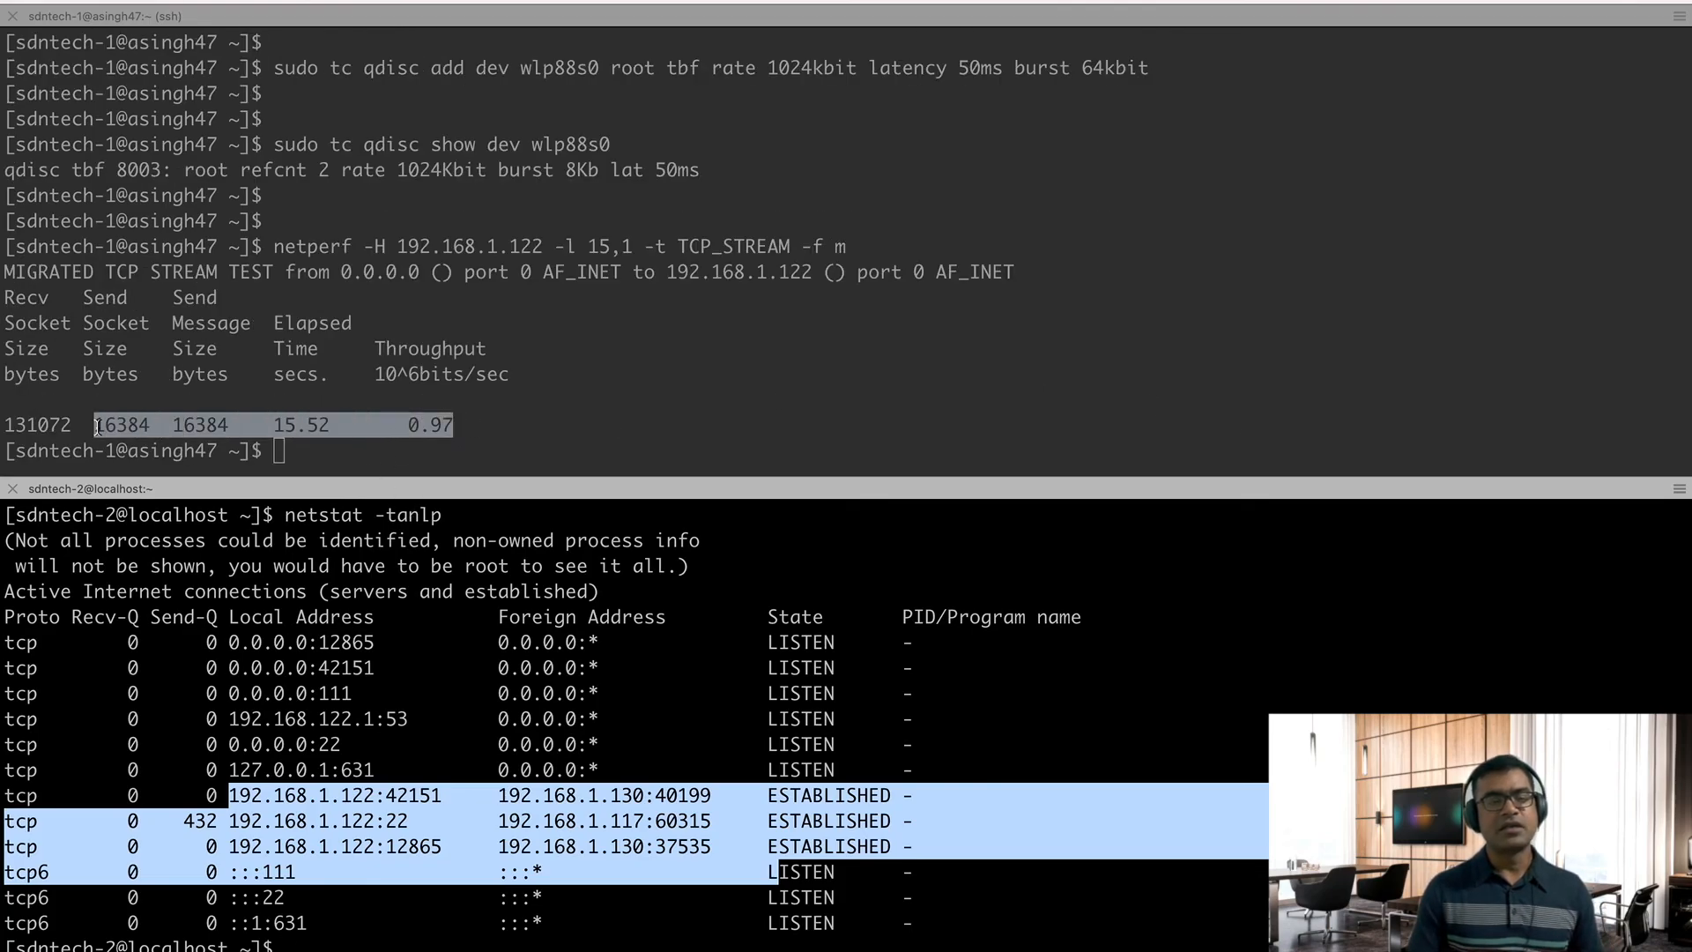